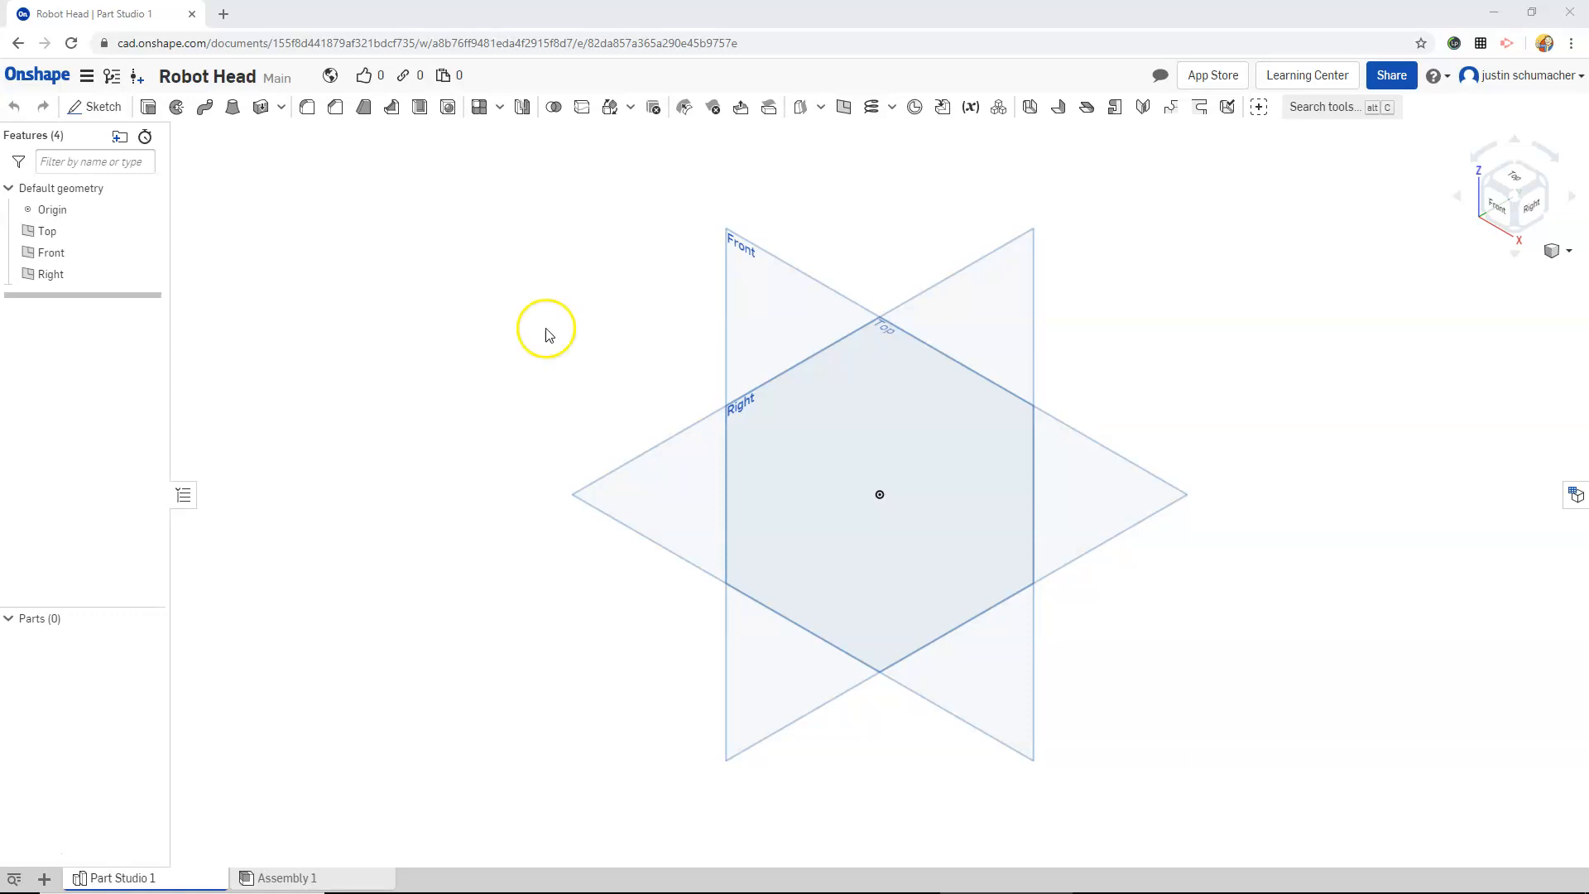
mouse_move(575, 322)
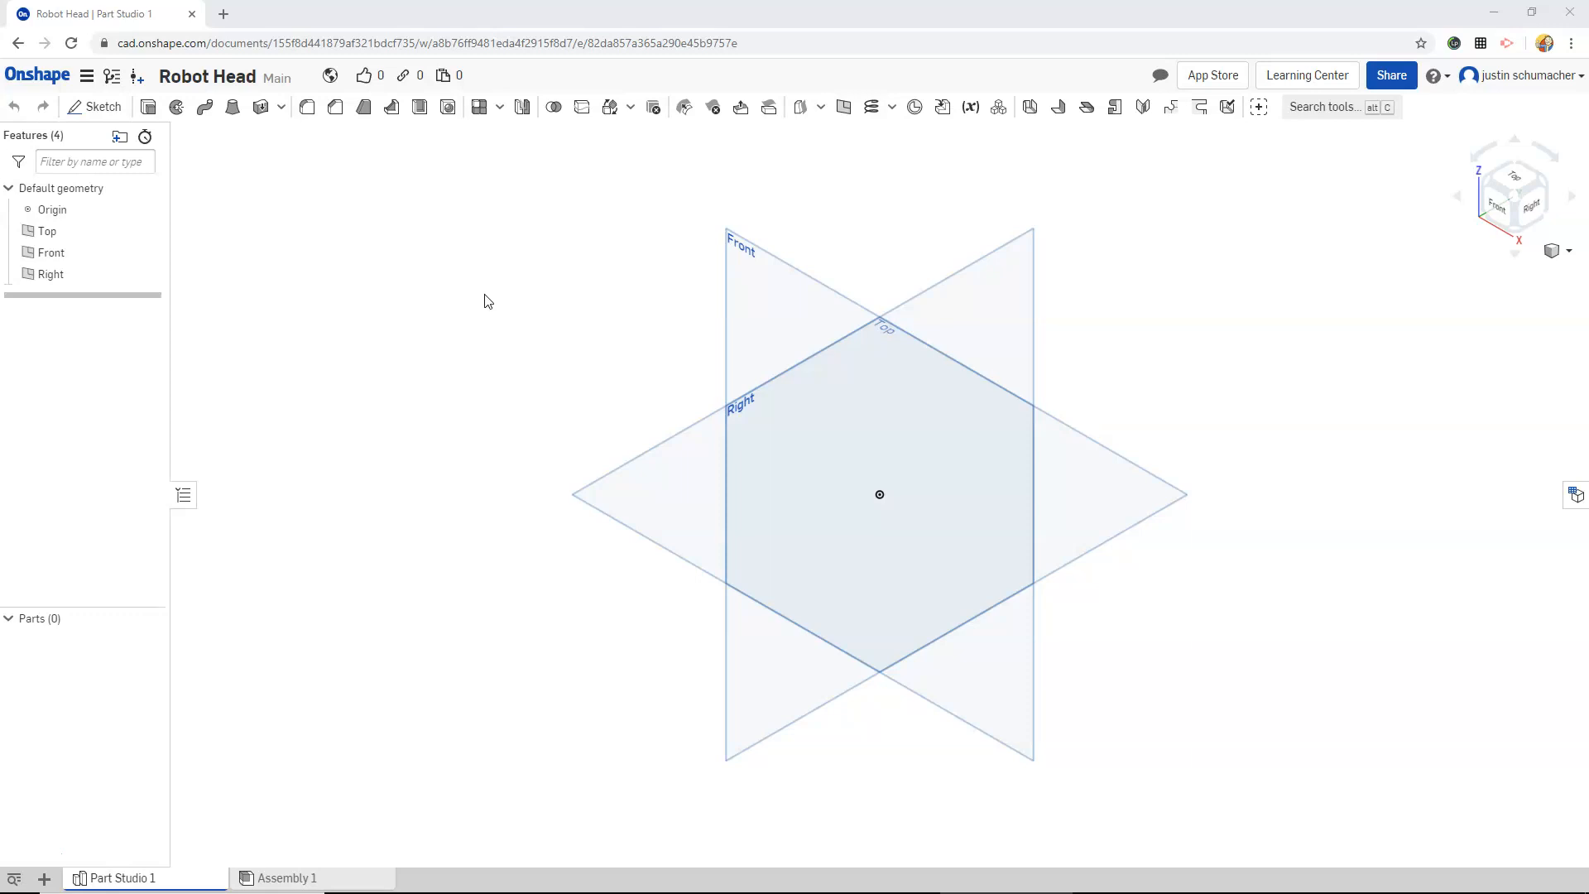
mouse_move(495, 299)
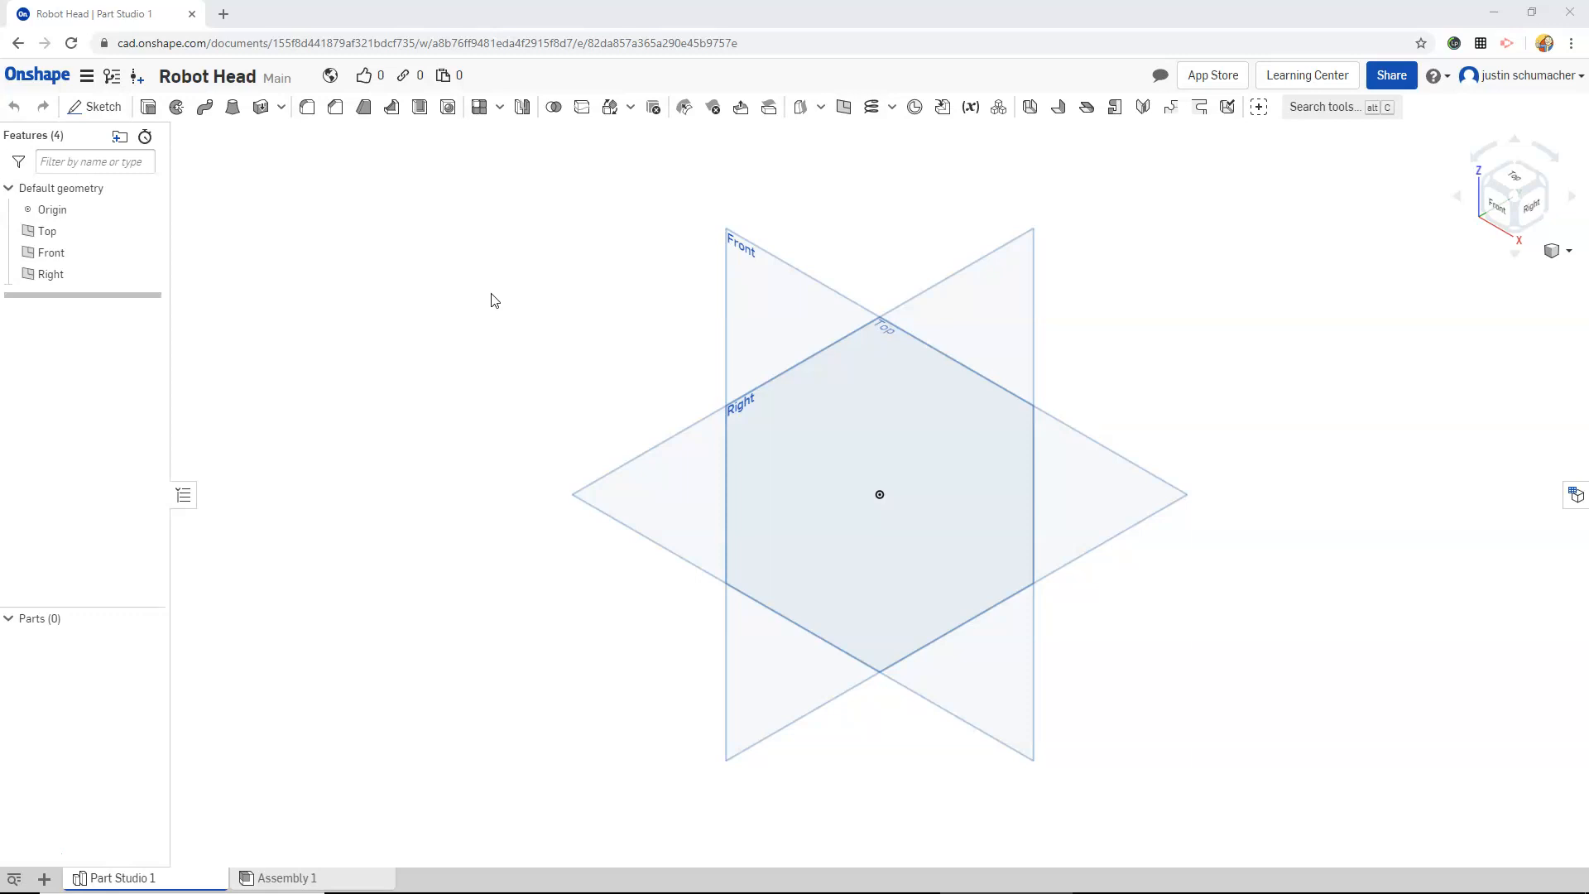
mouse_move(497, 298)
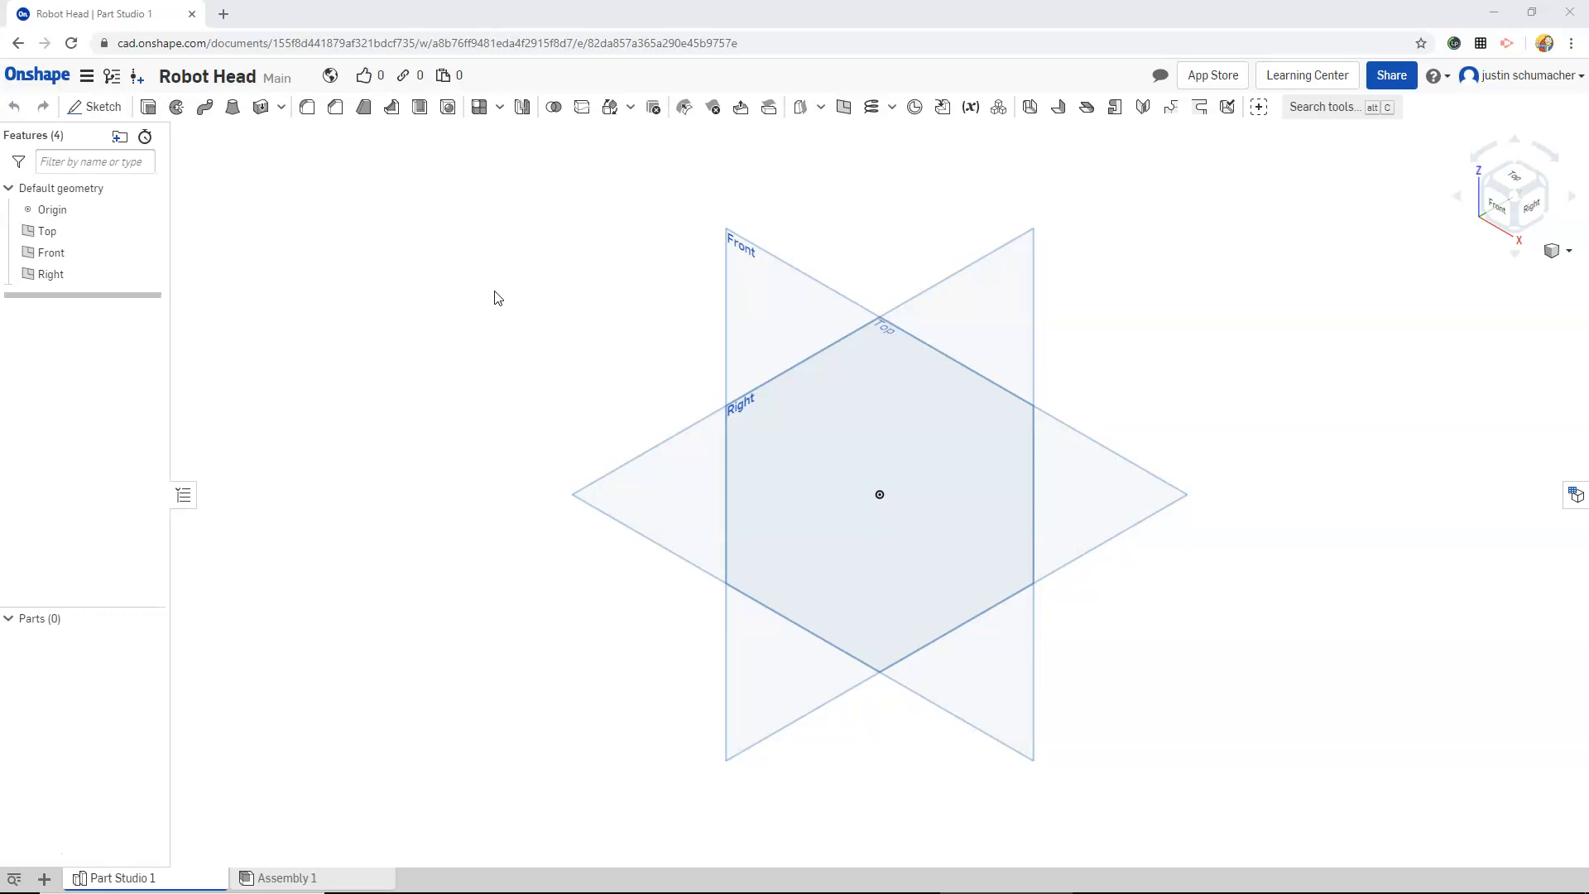
mouse_move(533, 249)
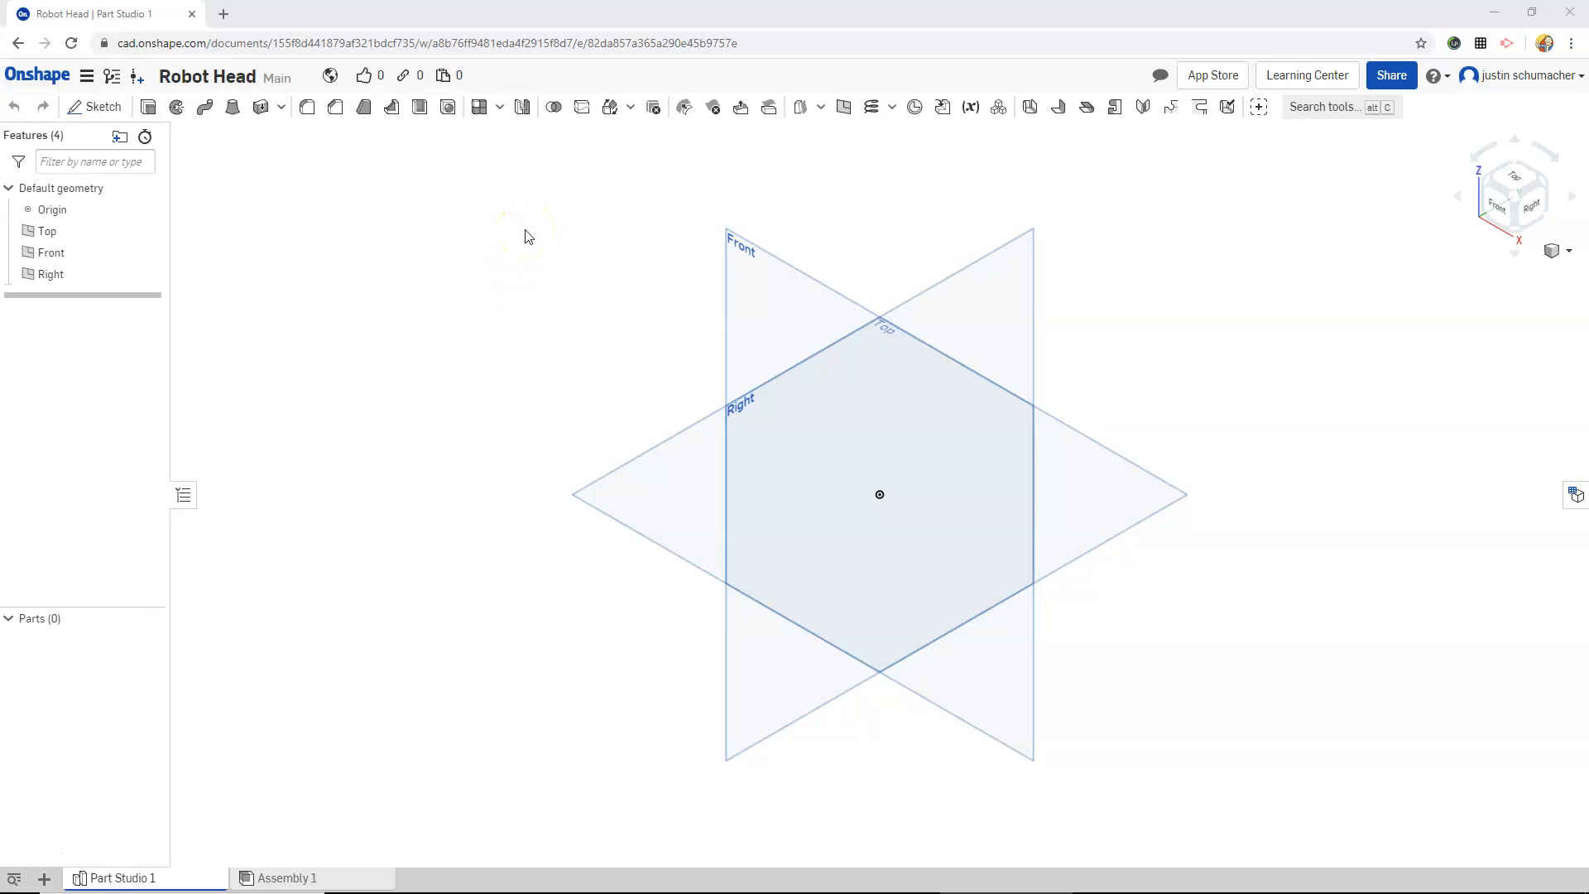
mouse_move(586, 241)
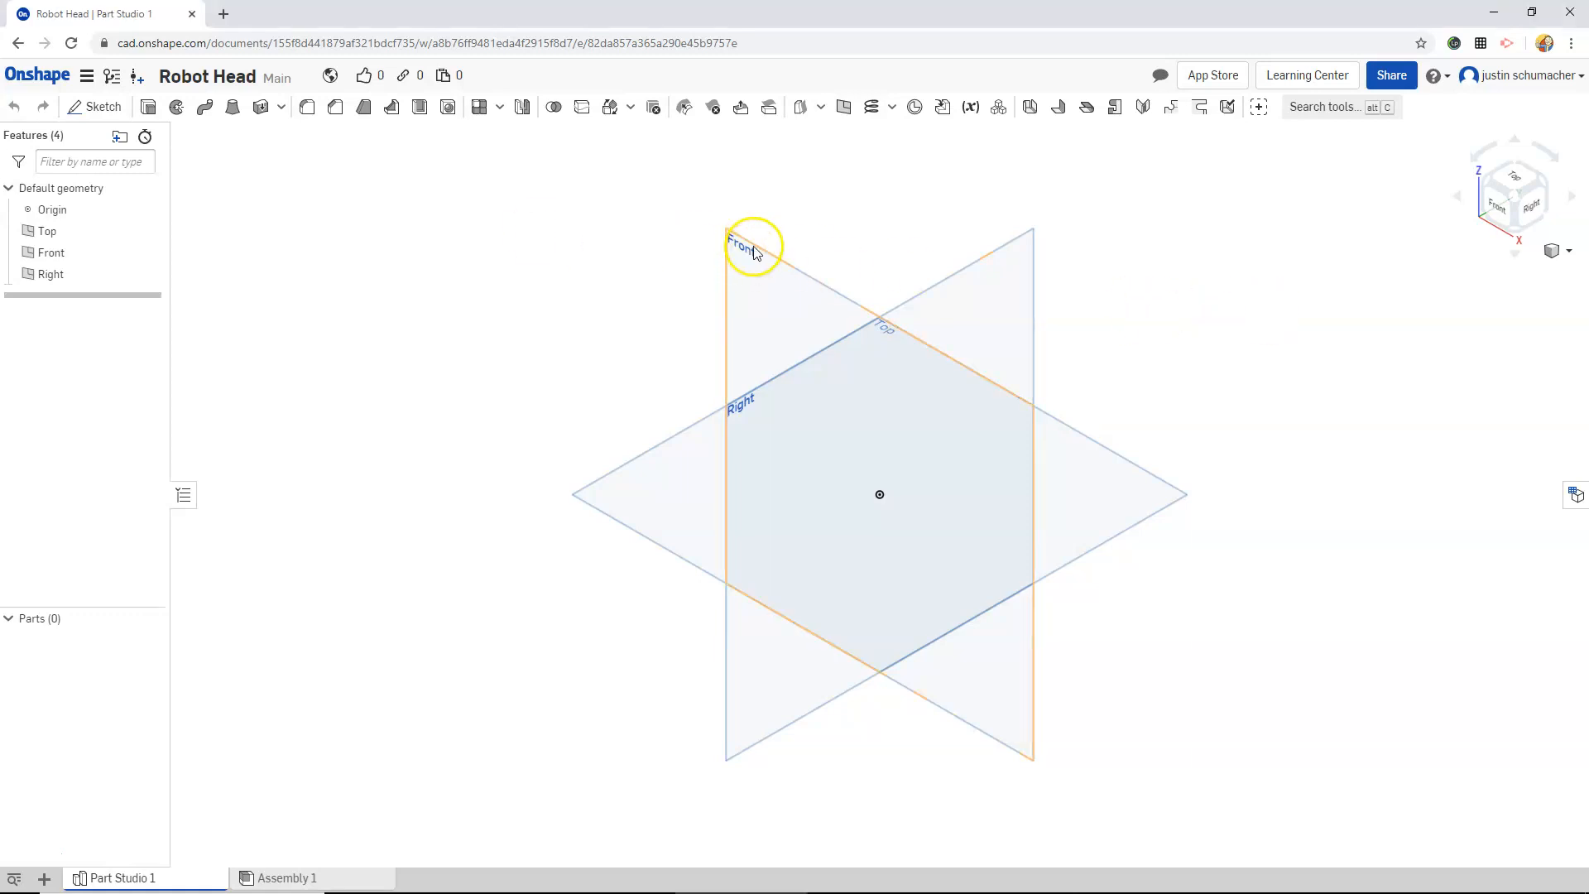
- Select the Front plane and view it head-on using the view cube's Front face
click(748, 243)
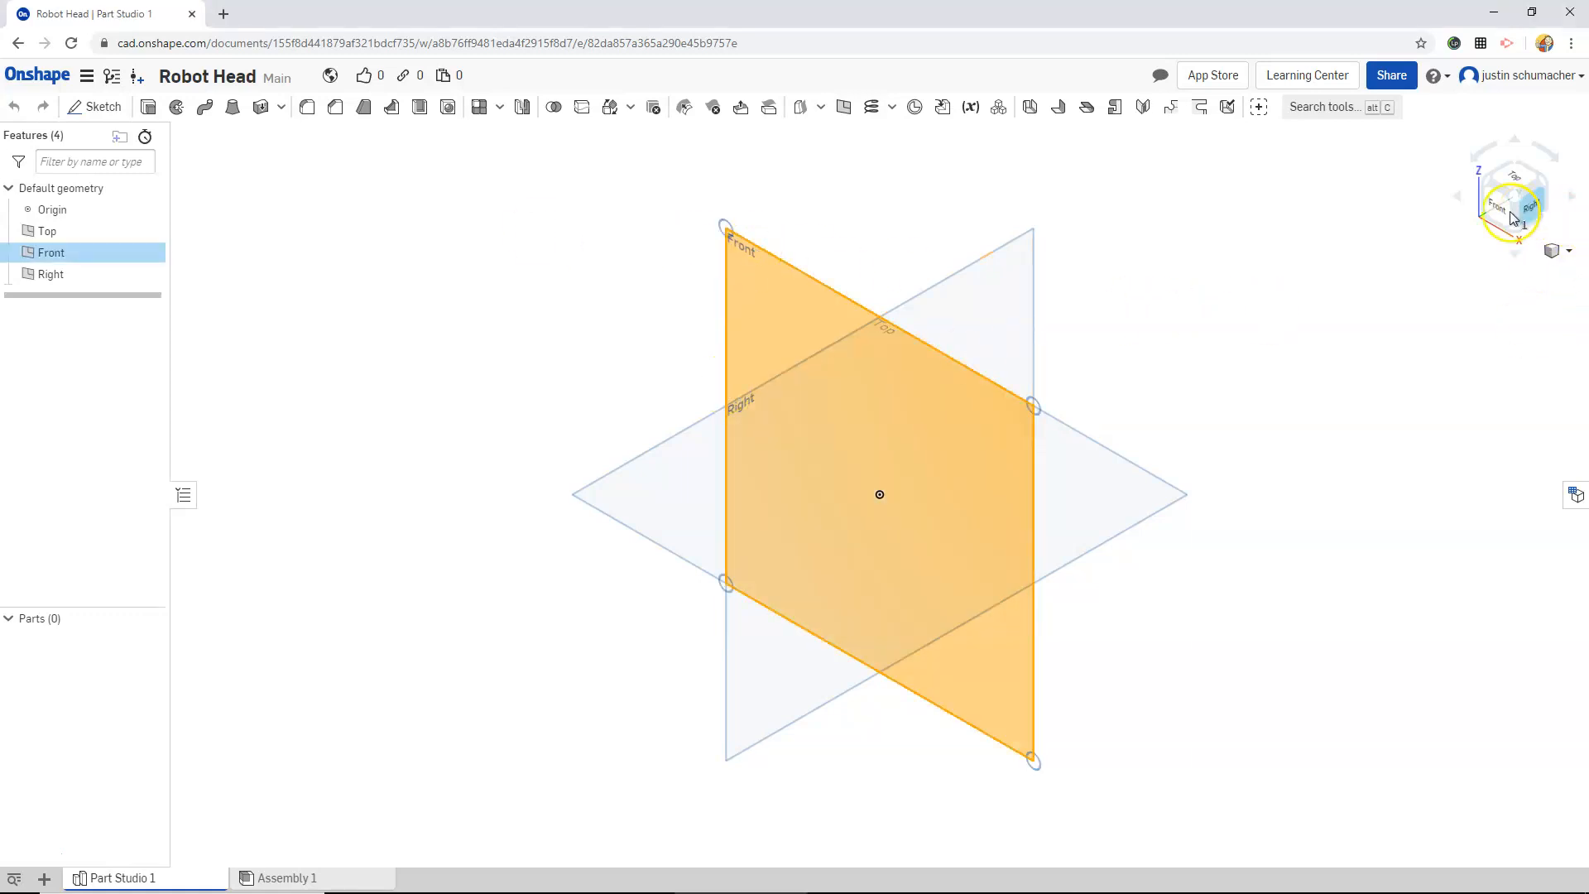
mouse_move(1455, 265)
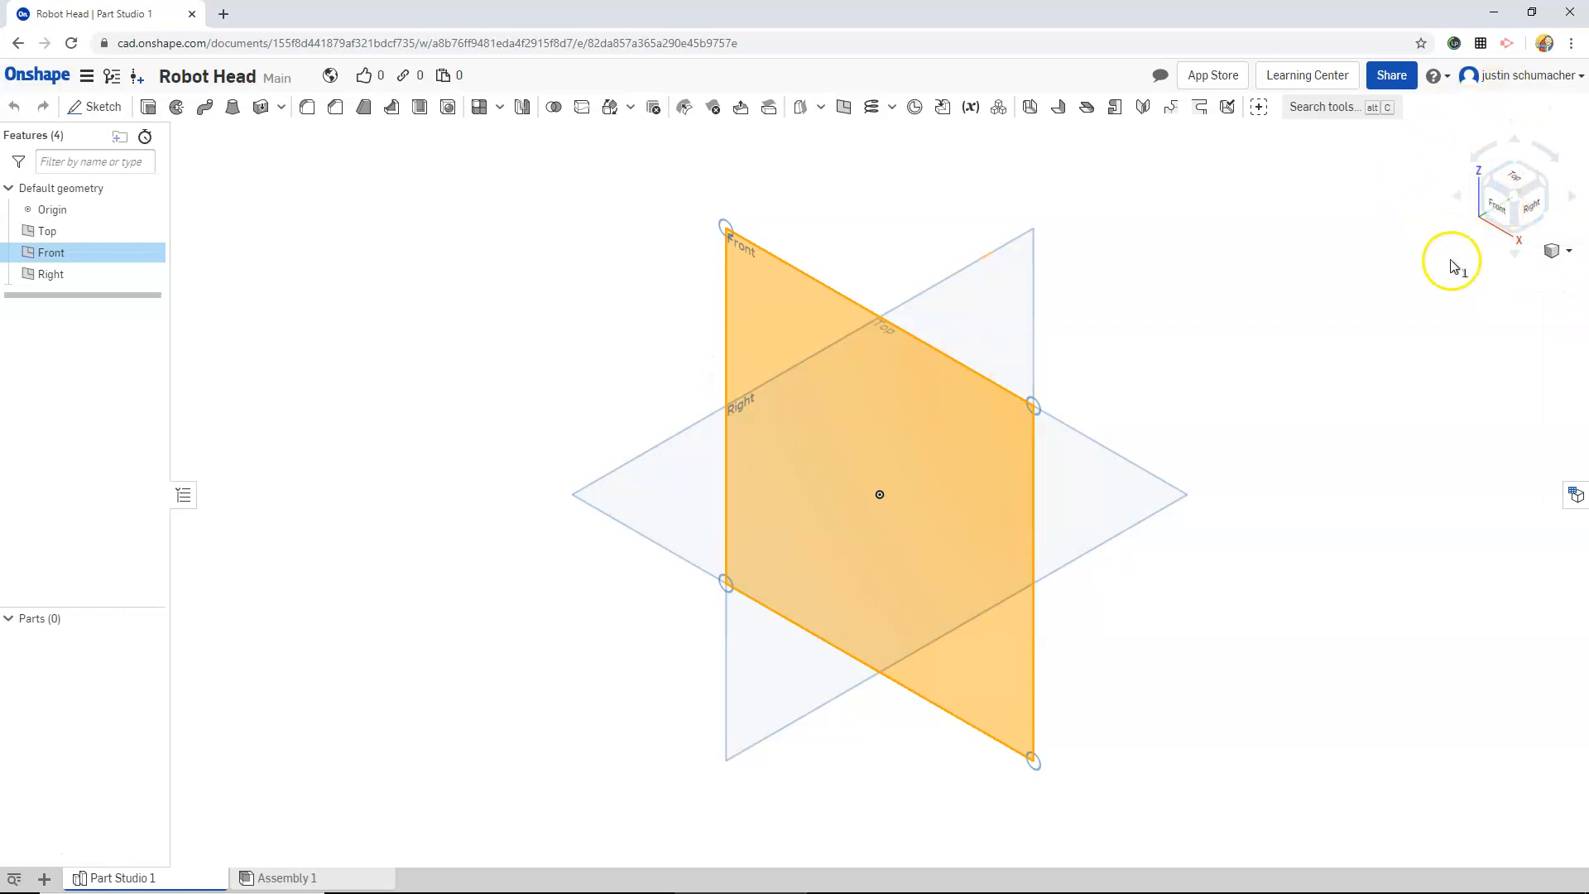
click(1513, 197)
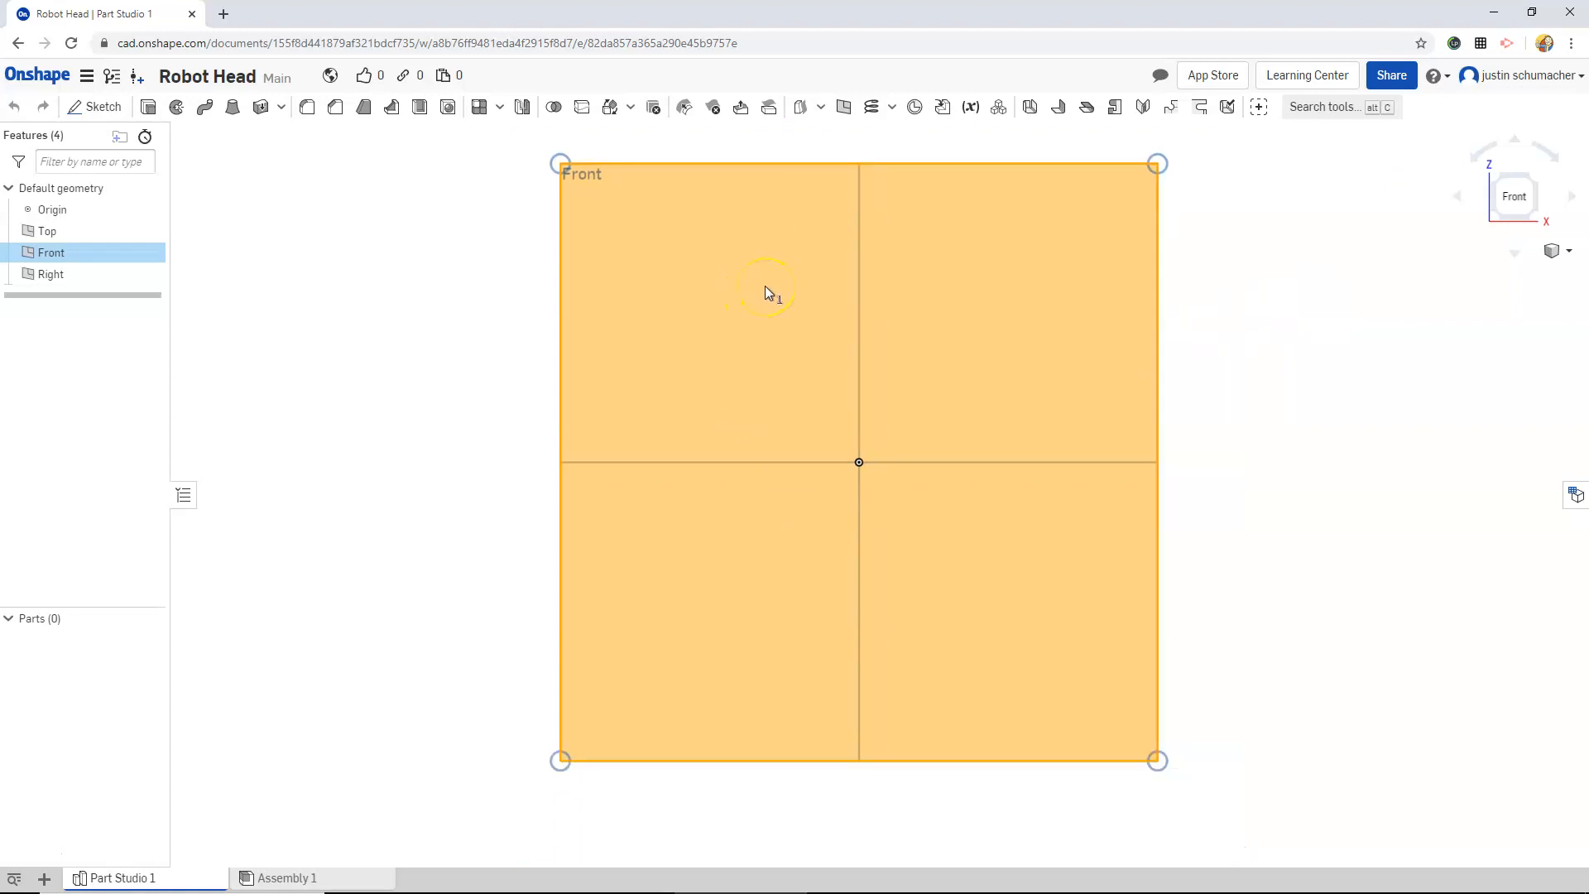
mouse_move(244, 243)
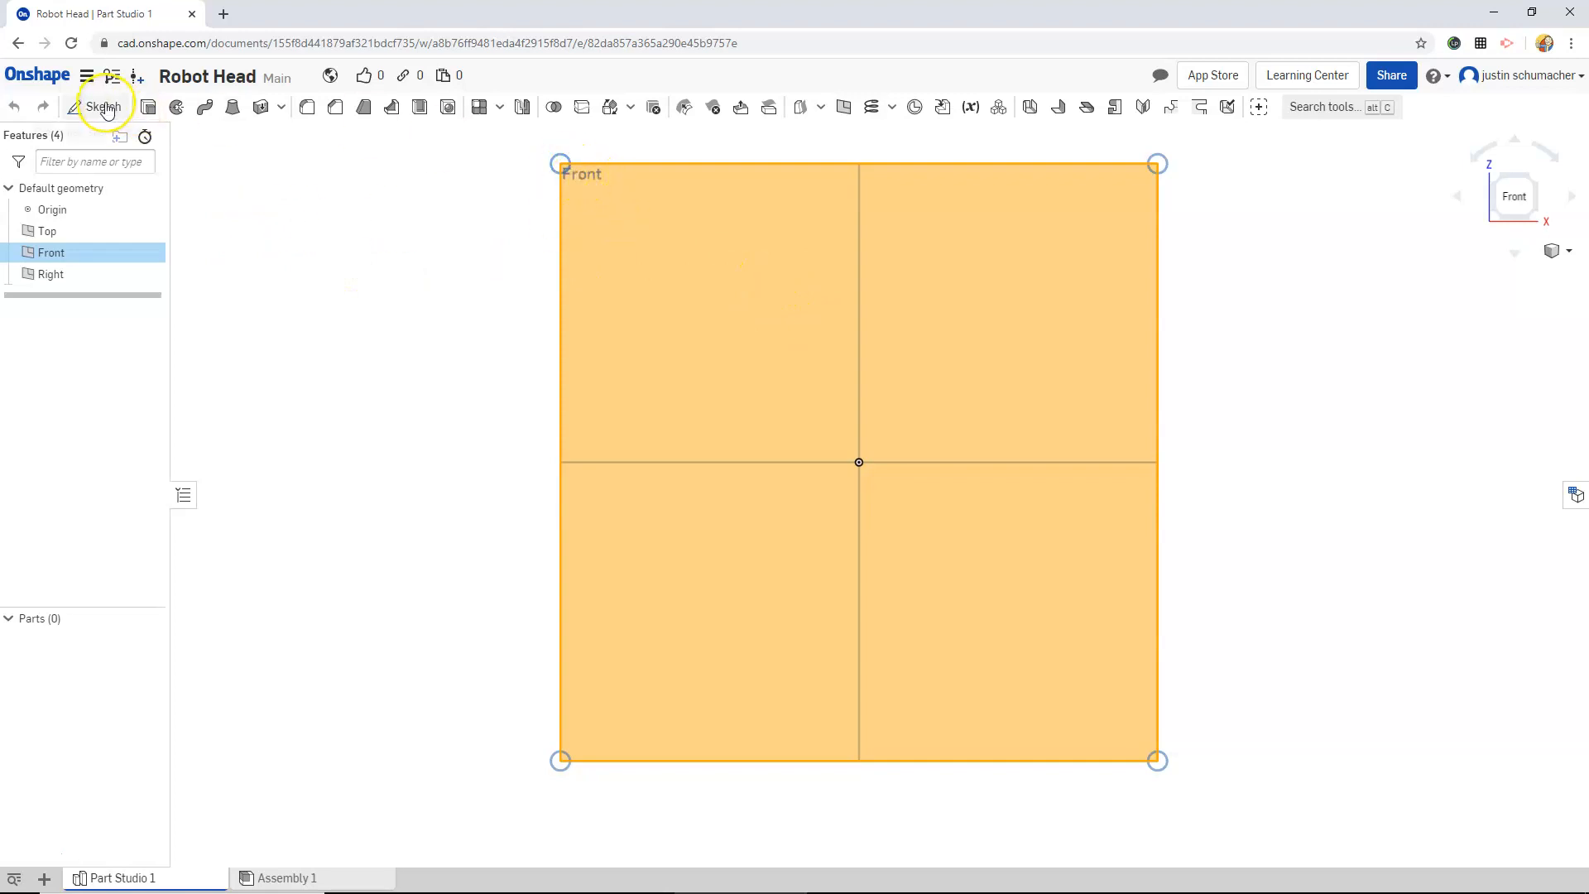
- Create Sketch 1 on the Front plane with a vertical line rising from the origin
click(103, 107)
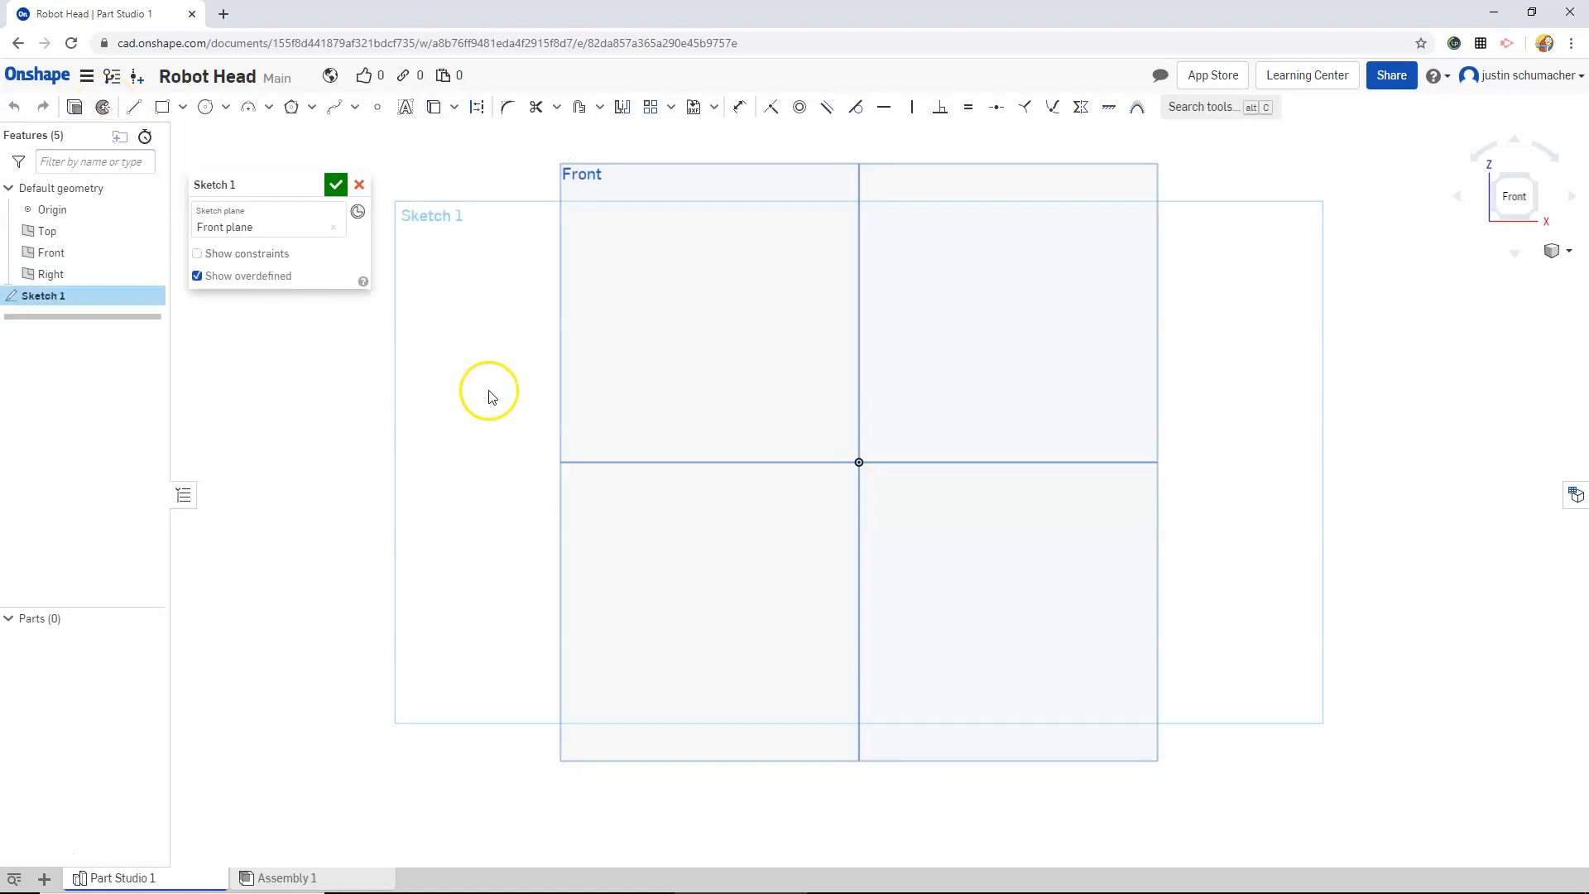
scroll(down, 3)
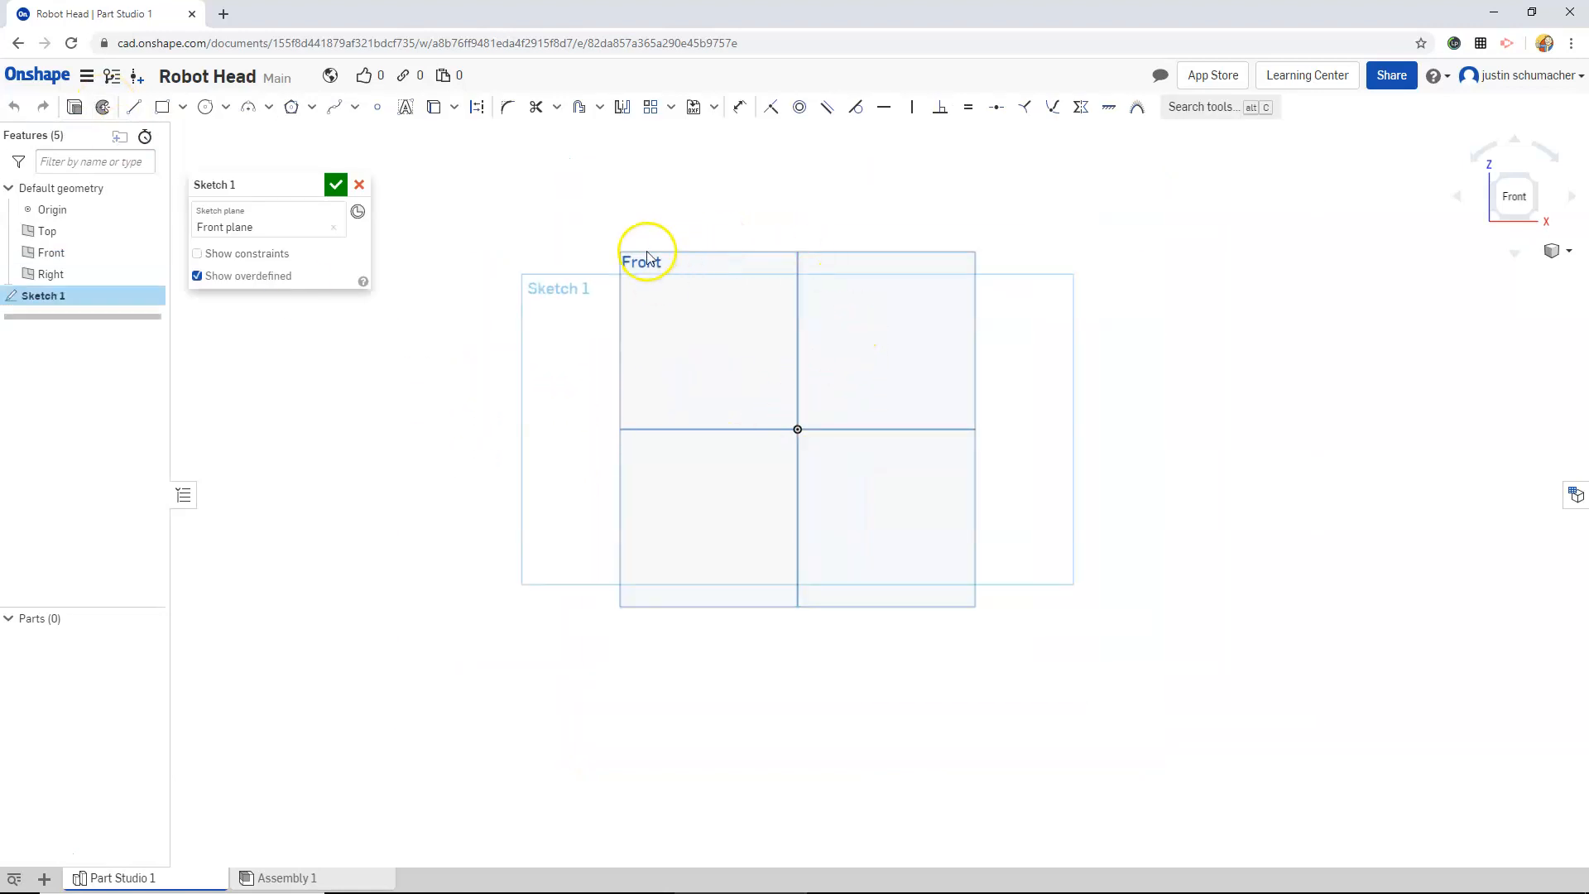
mouse_move(511, 320)
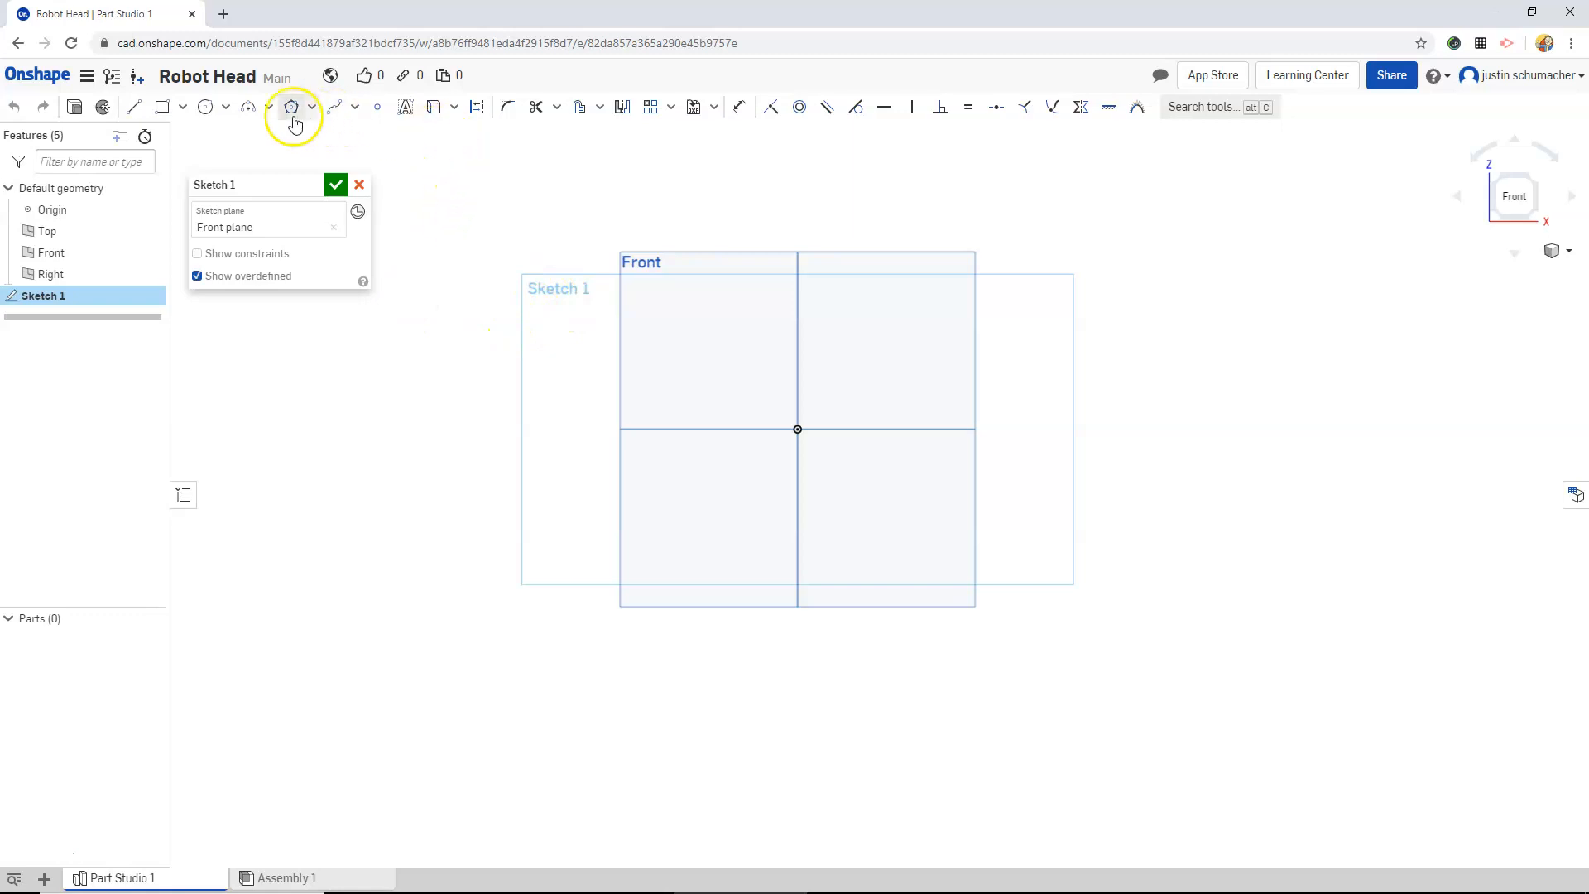
click(134, 106)
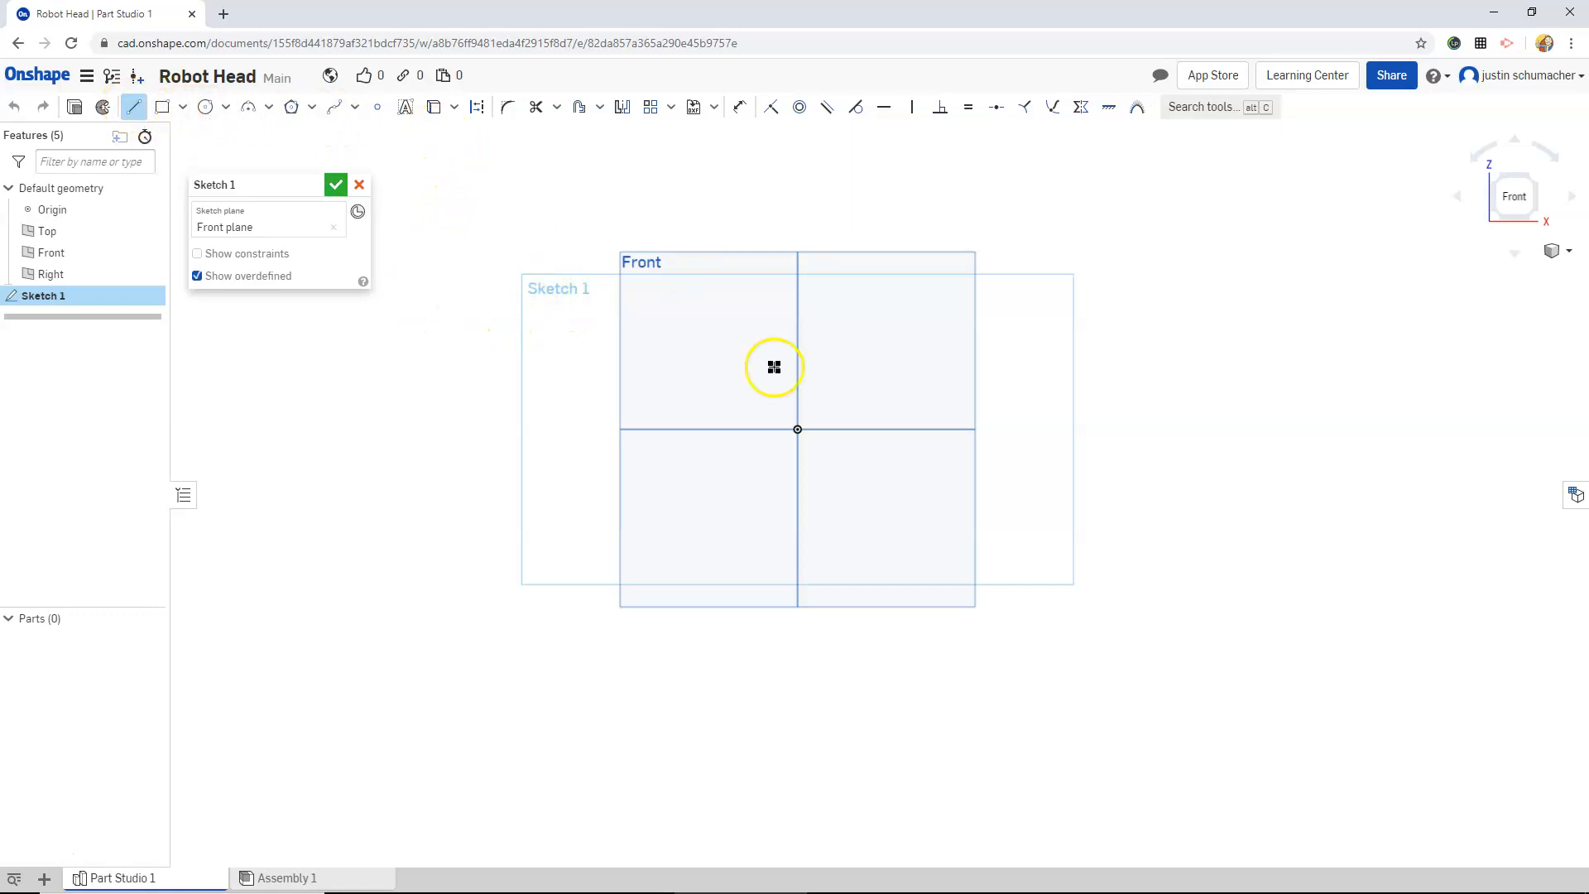
mouse_move(798, 428)
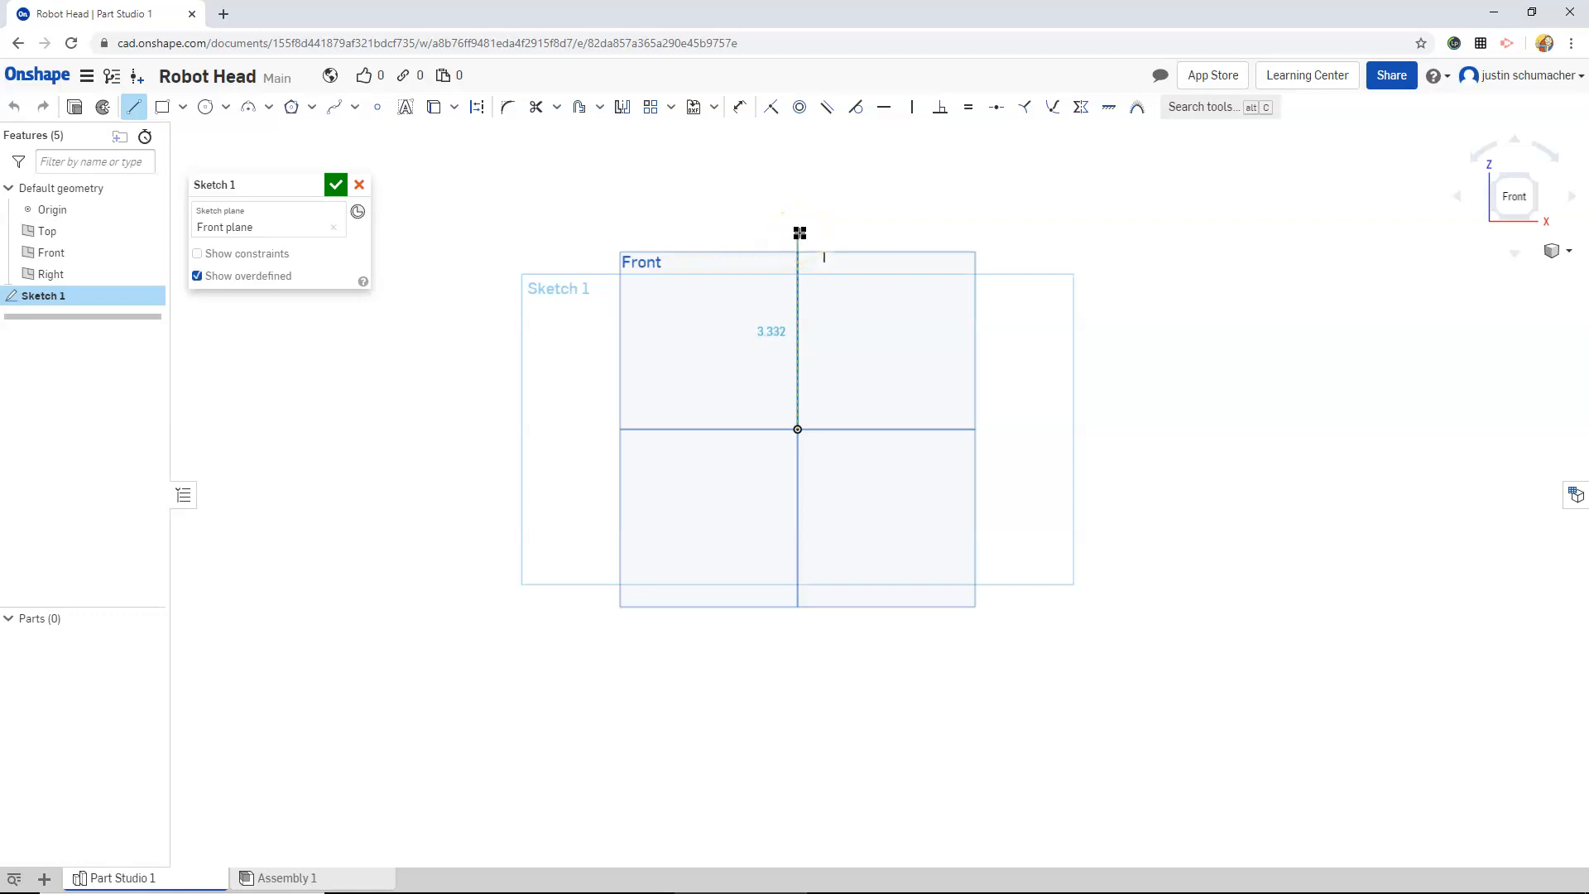
drag(800, 234, 799, 203)
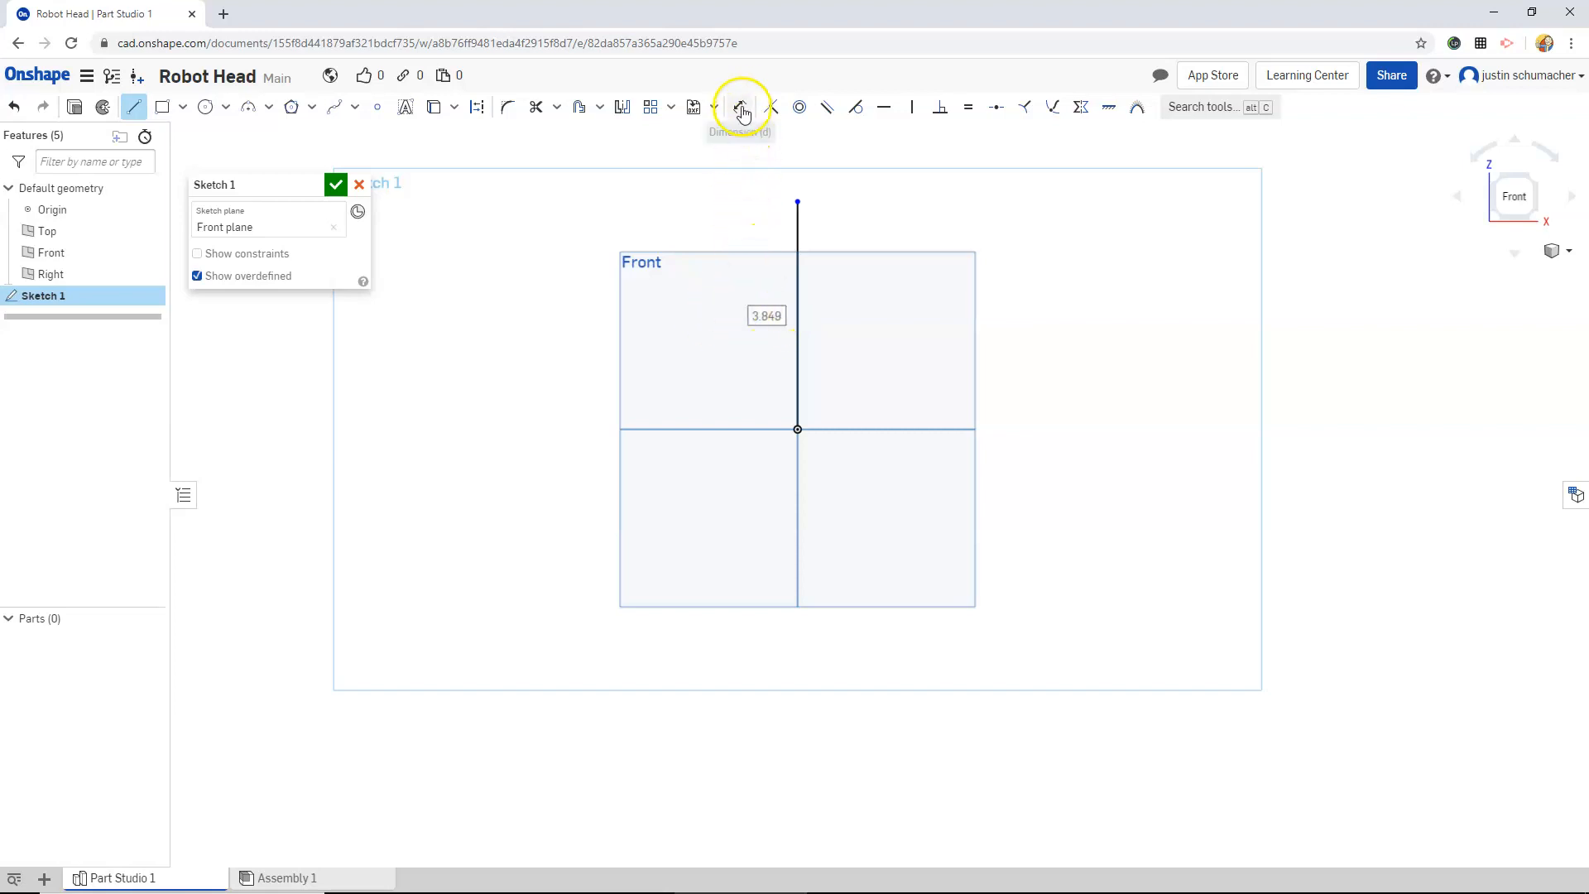
- Dimension the vertical line and set its length to 5
click(741, 107)
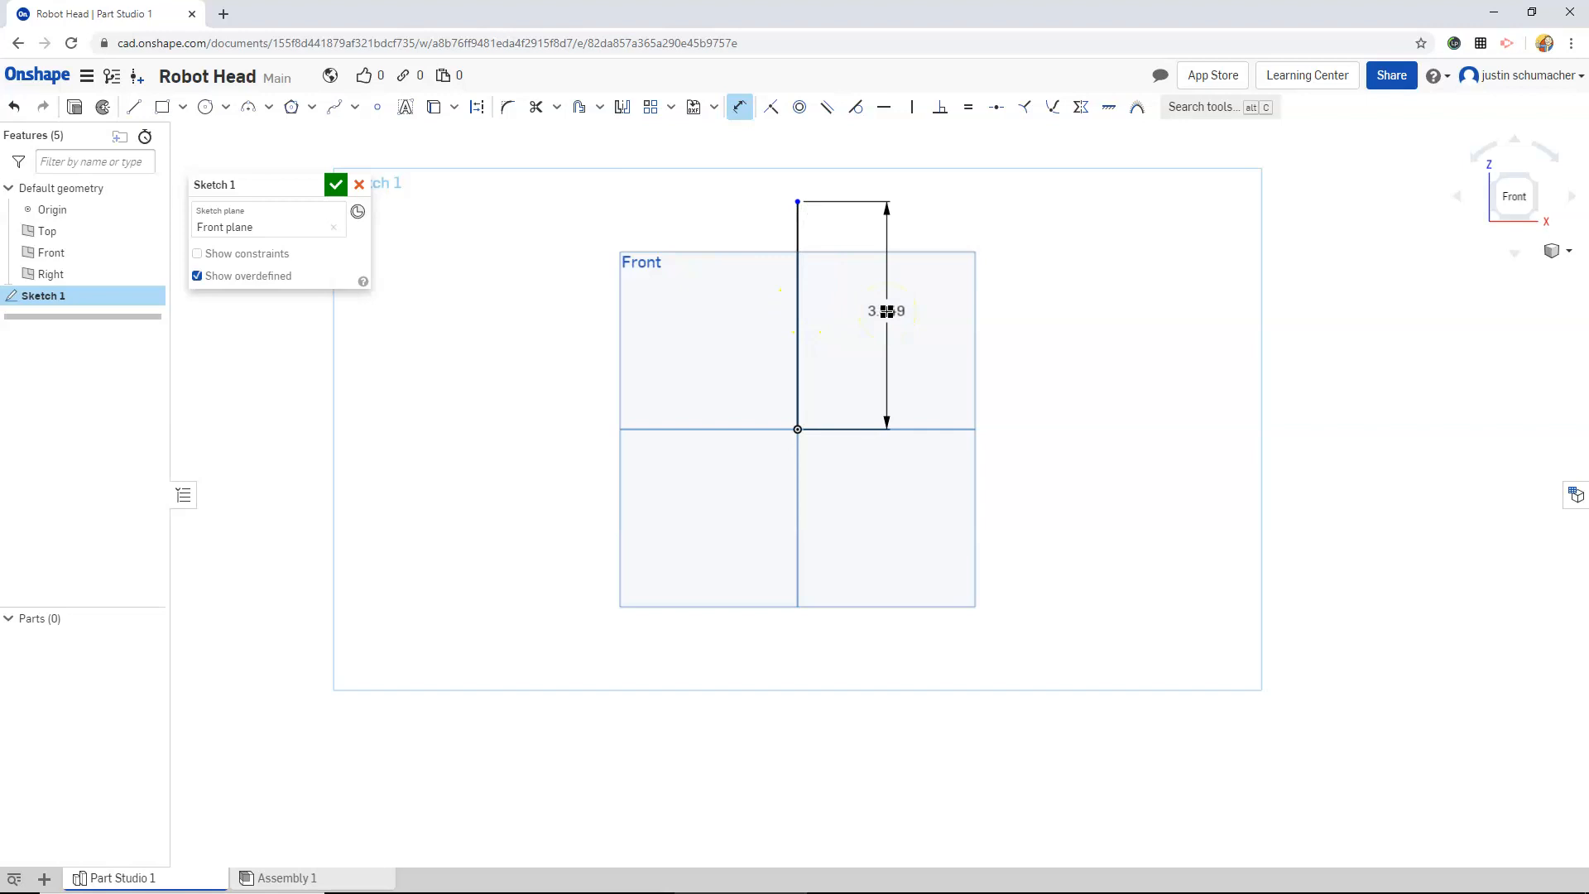
double_click(885, 311)
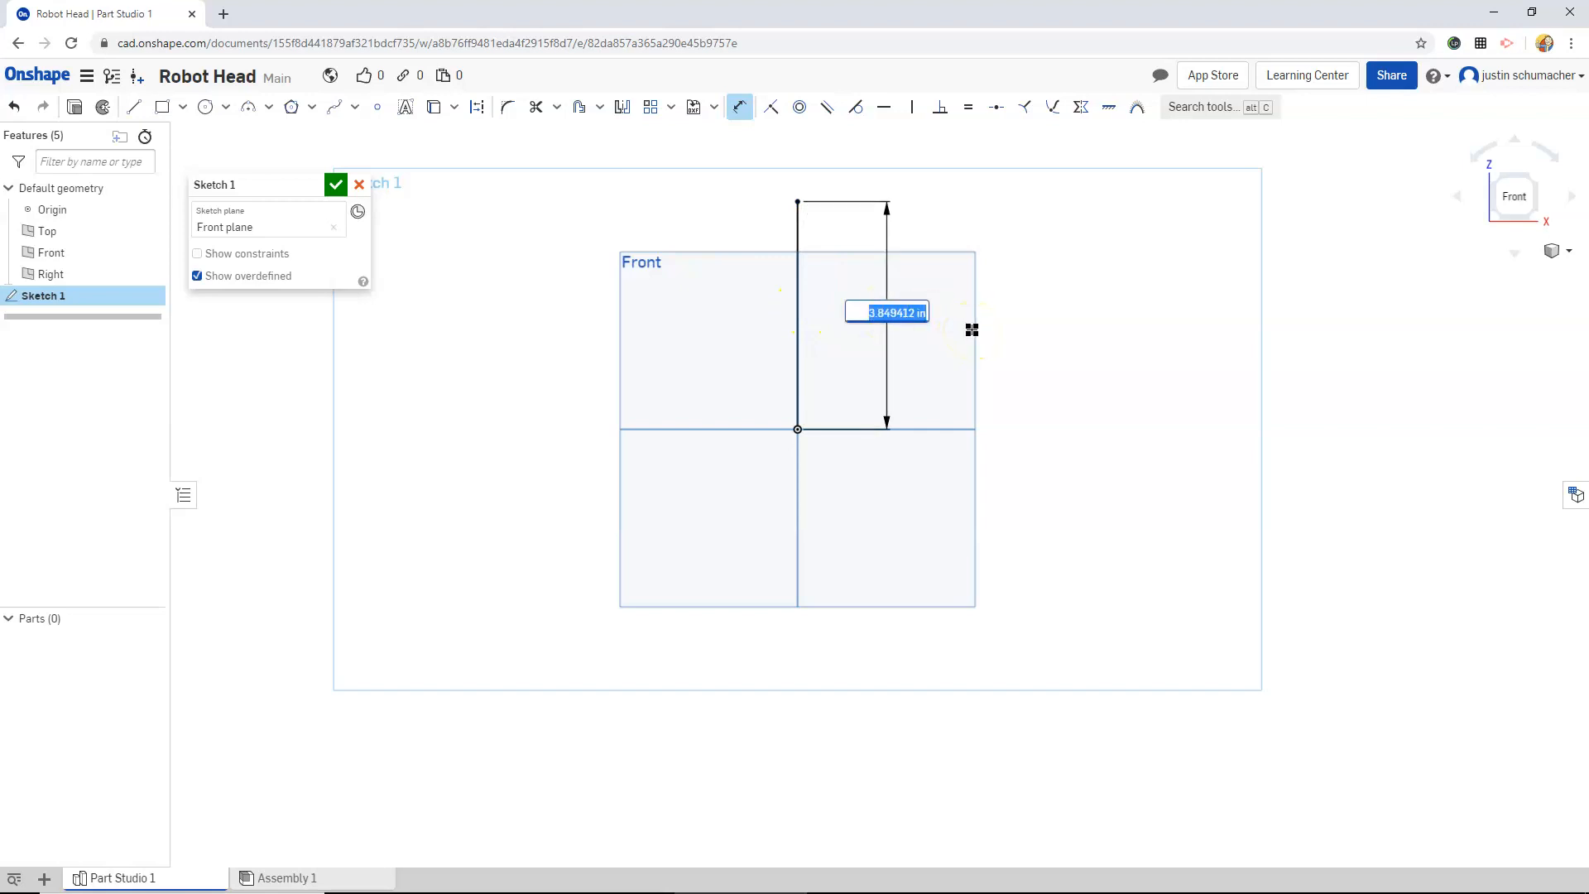
text(5)
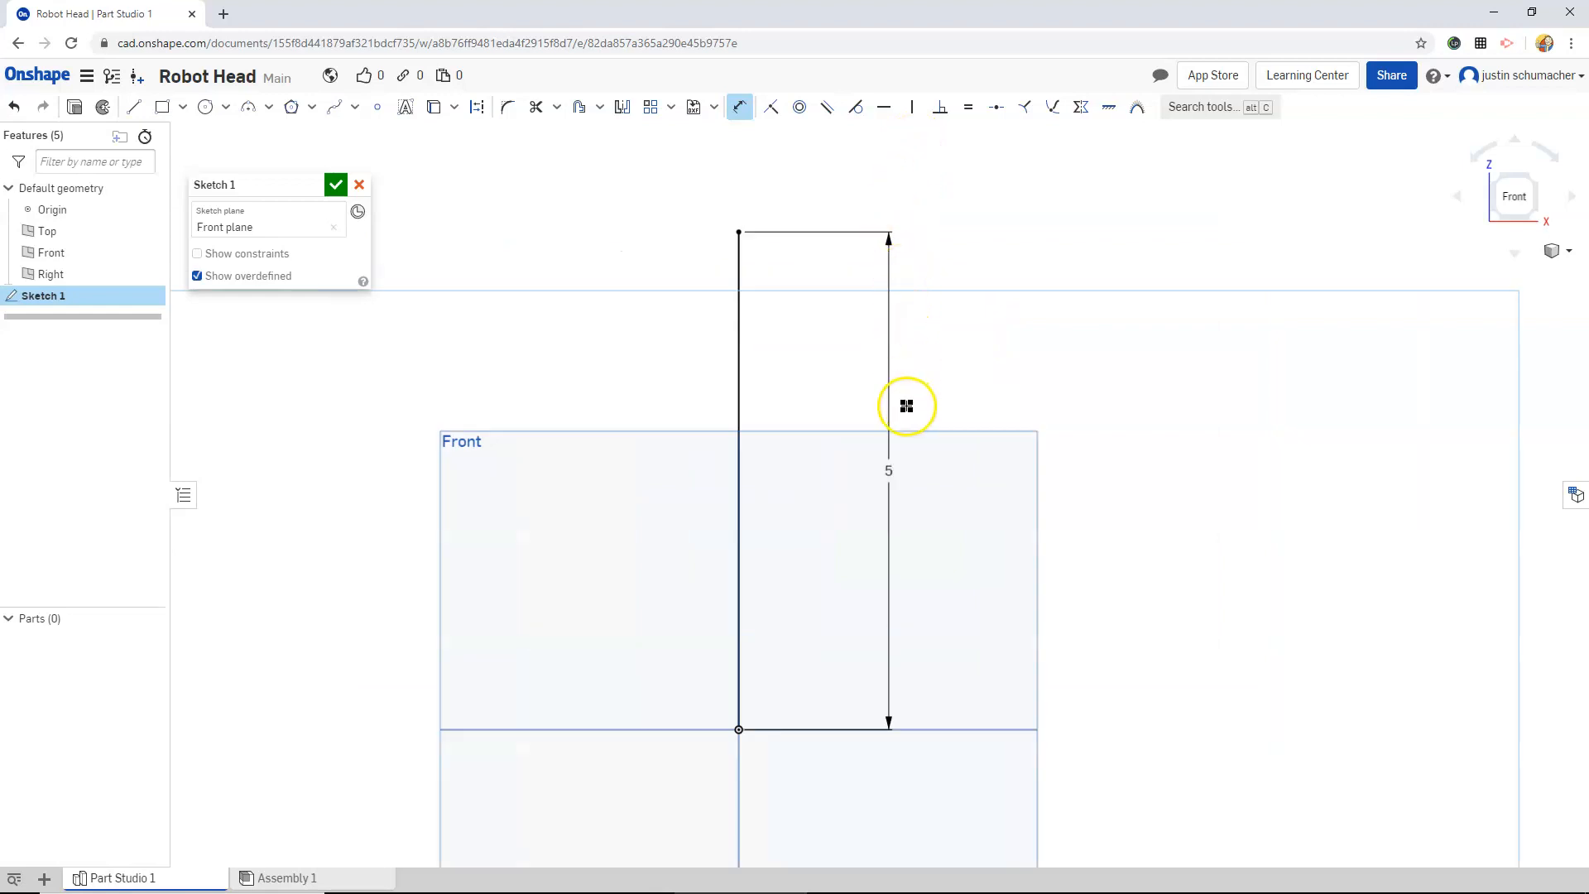
mouse_move(666, 274)
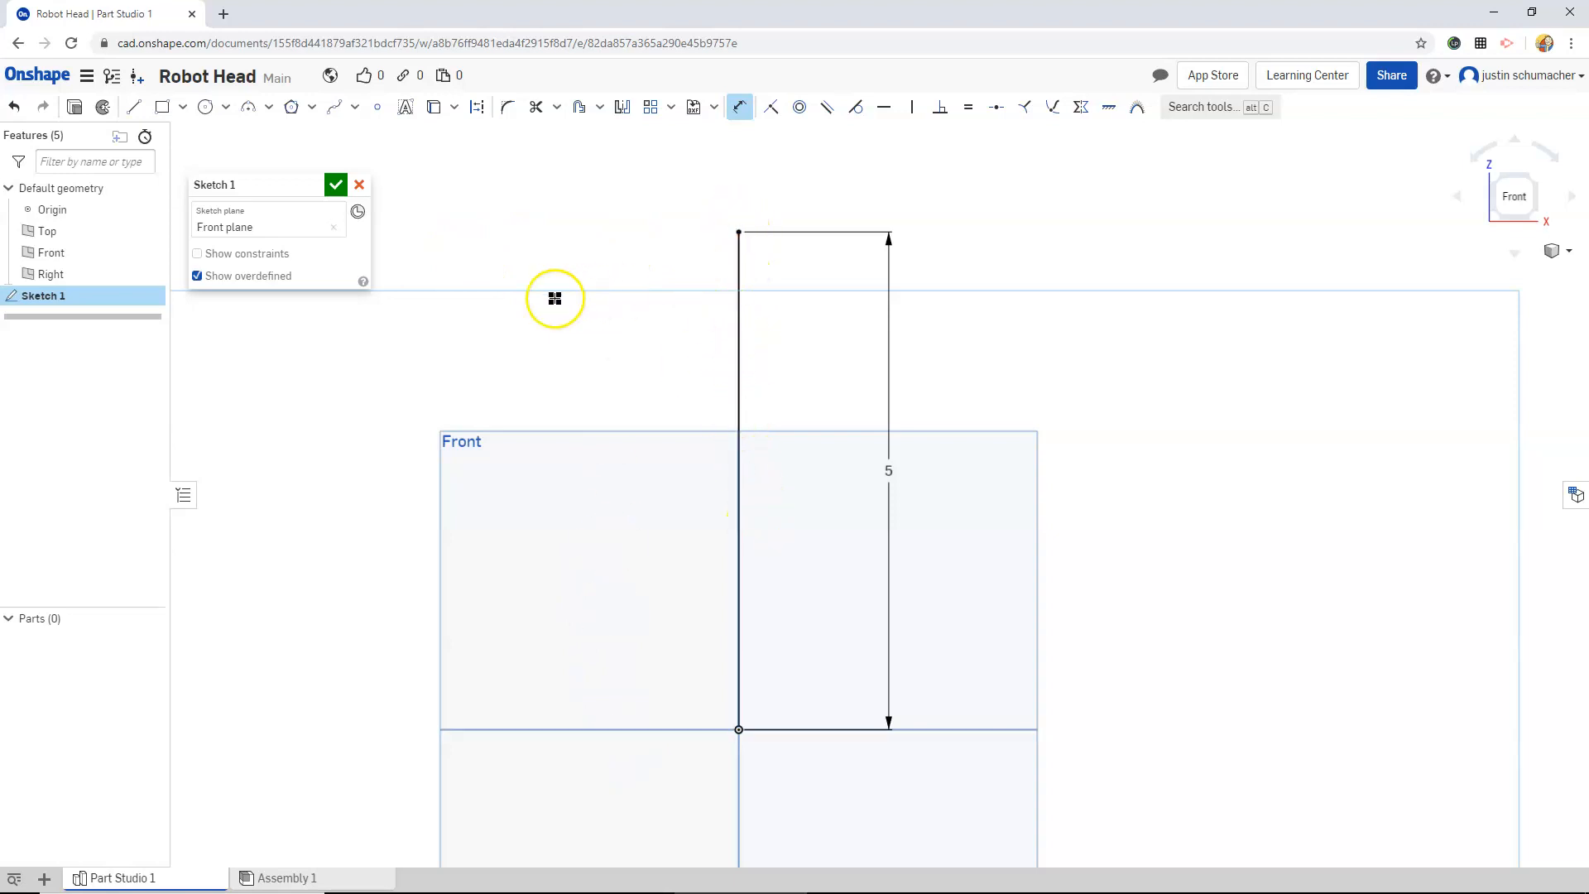
mouse_move(500, 315)
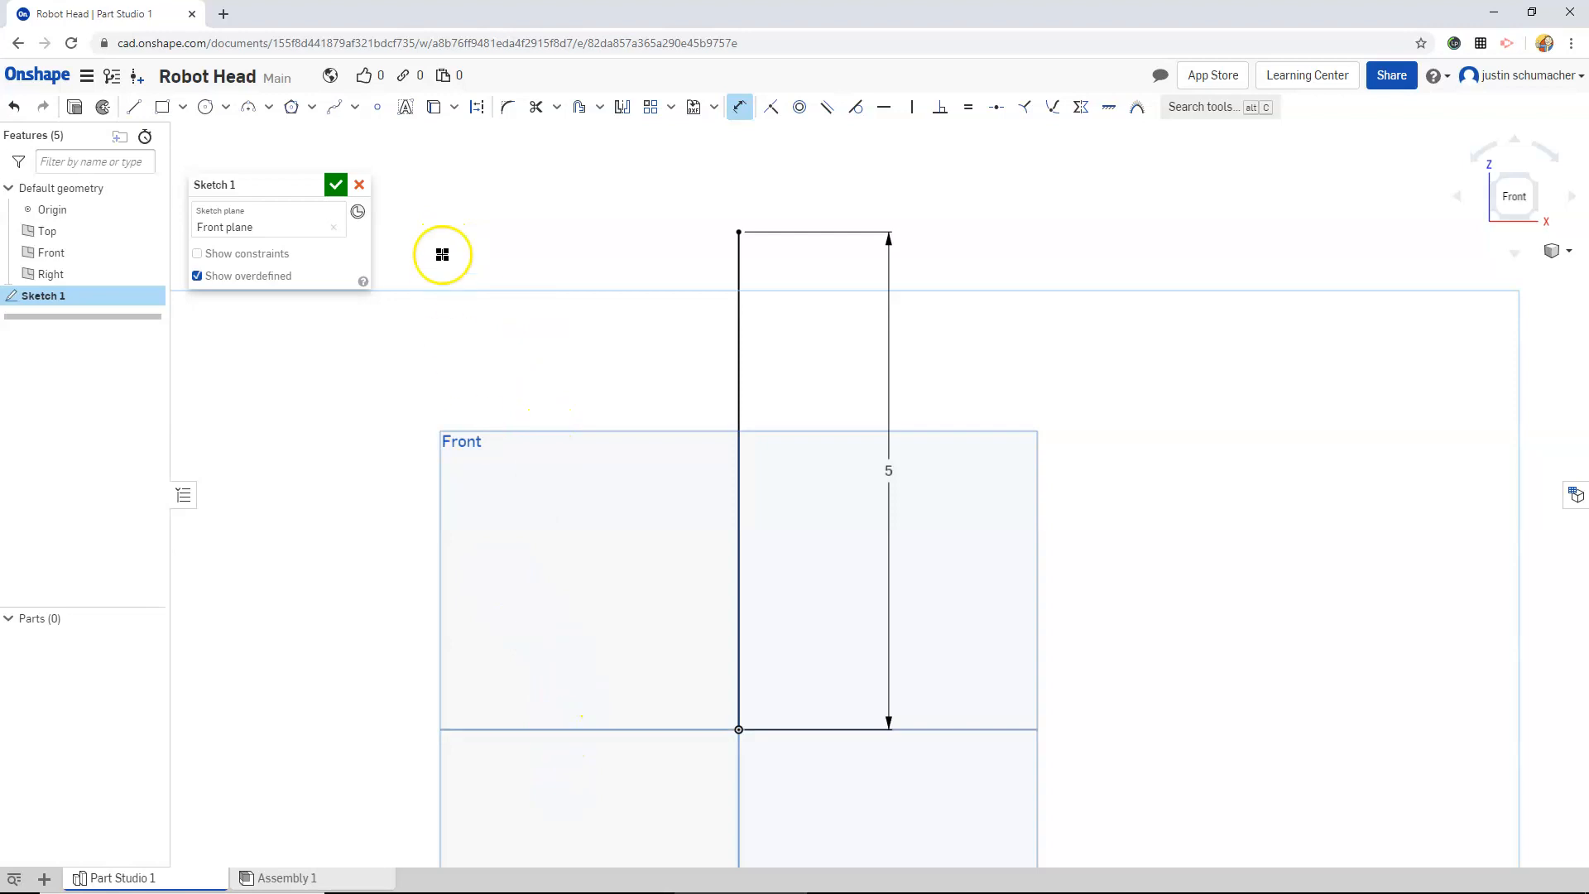
mouse_move(520, 184)
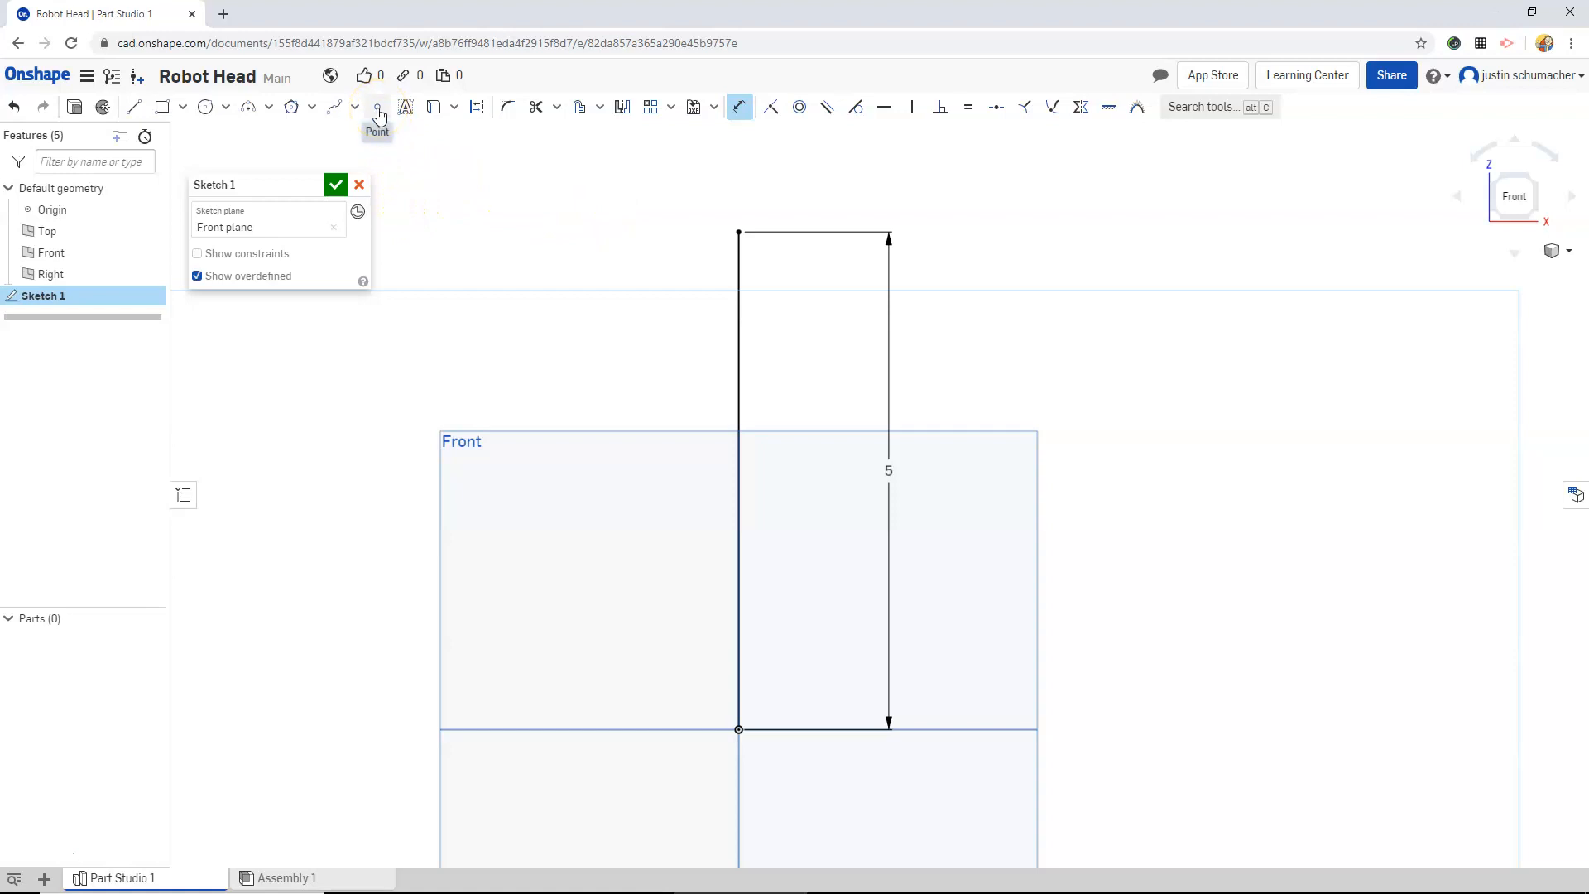
- Place a guide point with the Point tool beside the vertical line's top
click(378, 107)
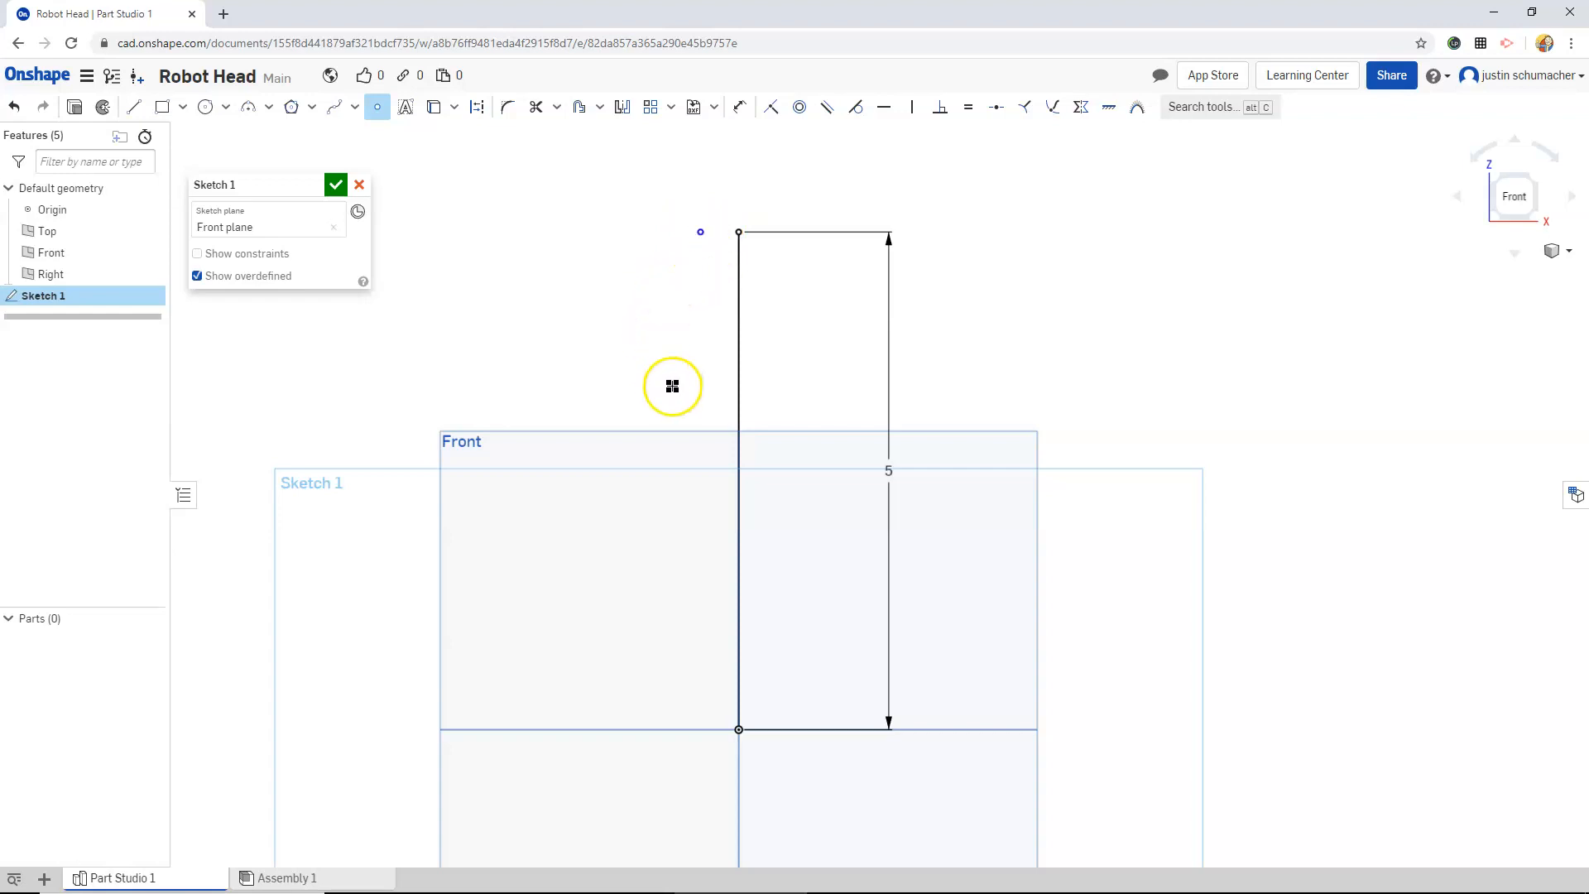
mouse_move(737, 228)
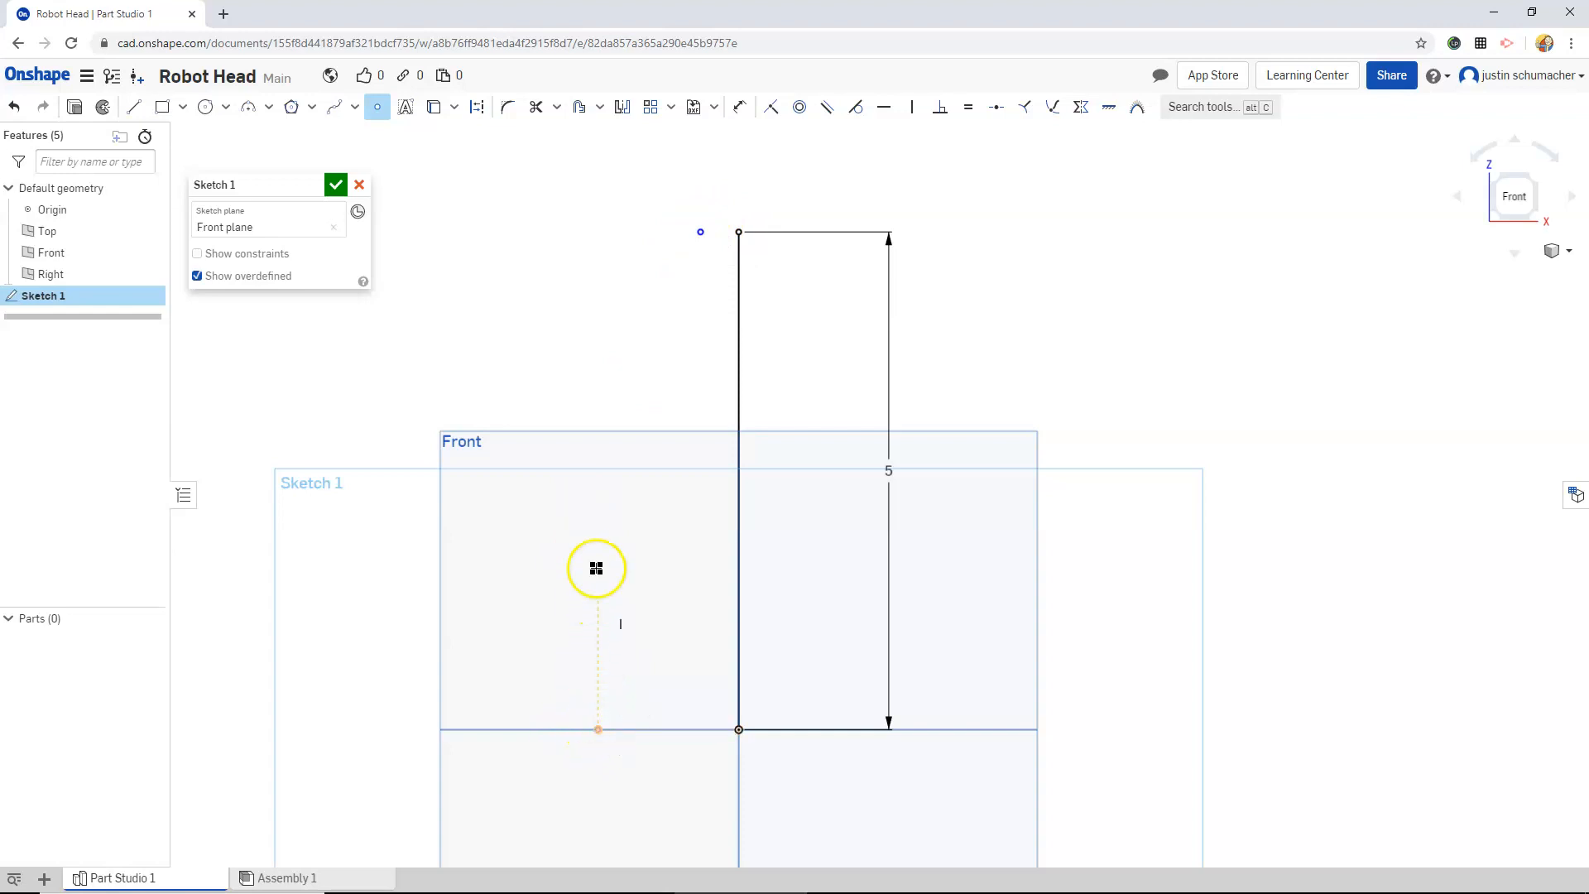
mouse_move(598, 474)
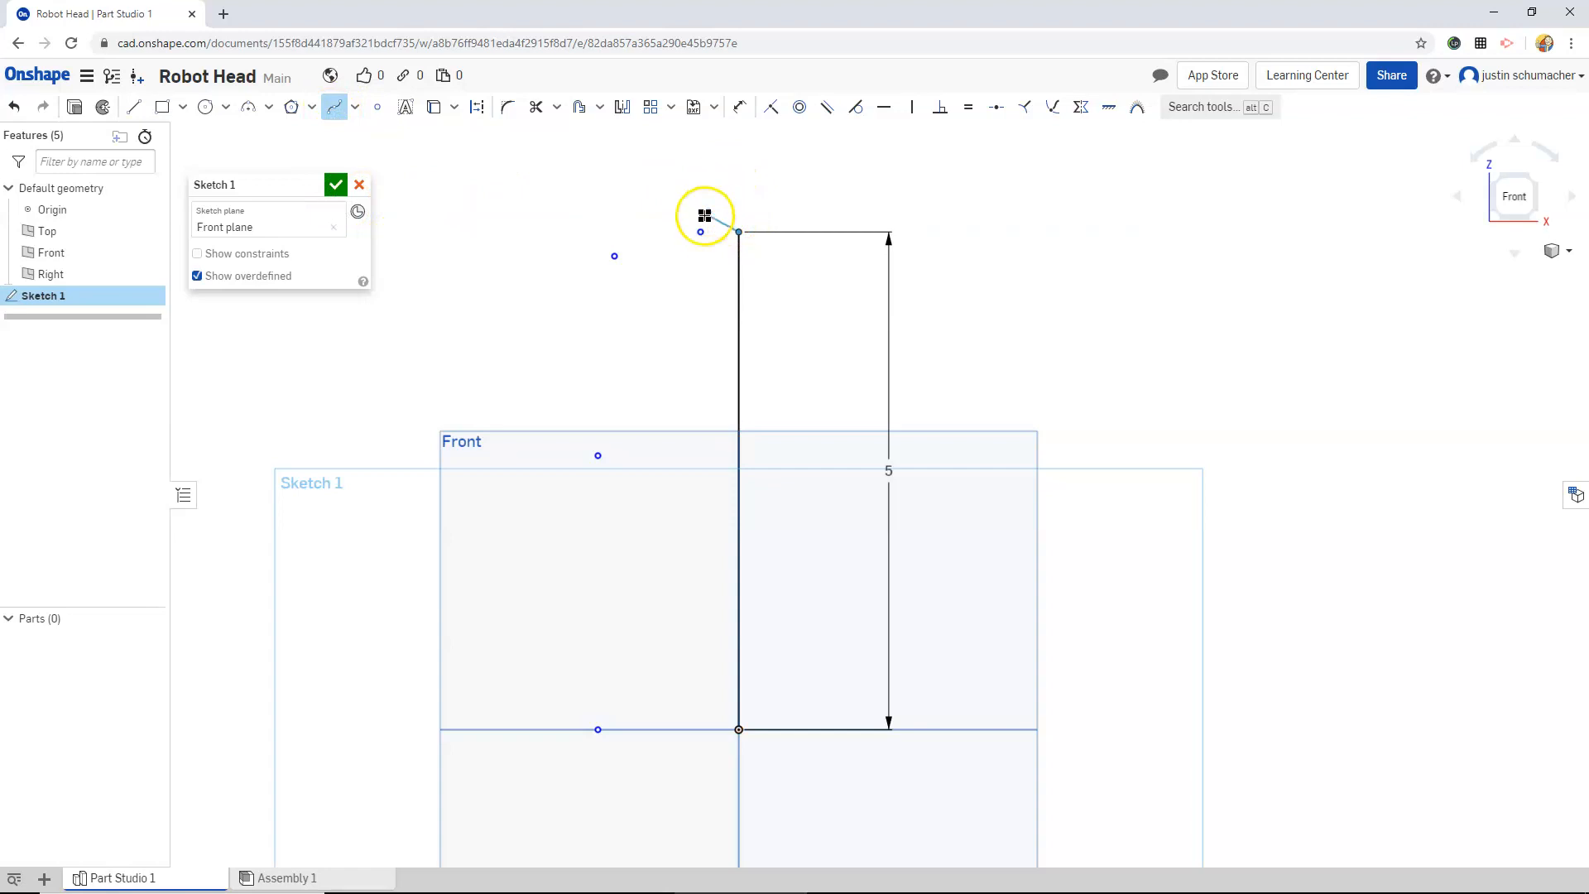
- Draw the profile curve from the line's top down through the guide points
drag(738, 234, 615, 256)
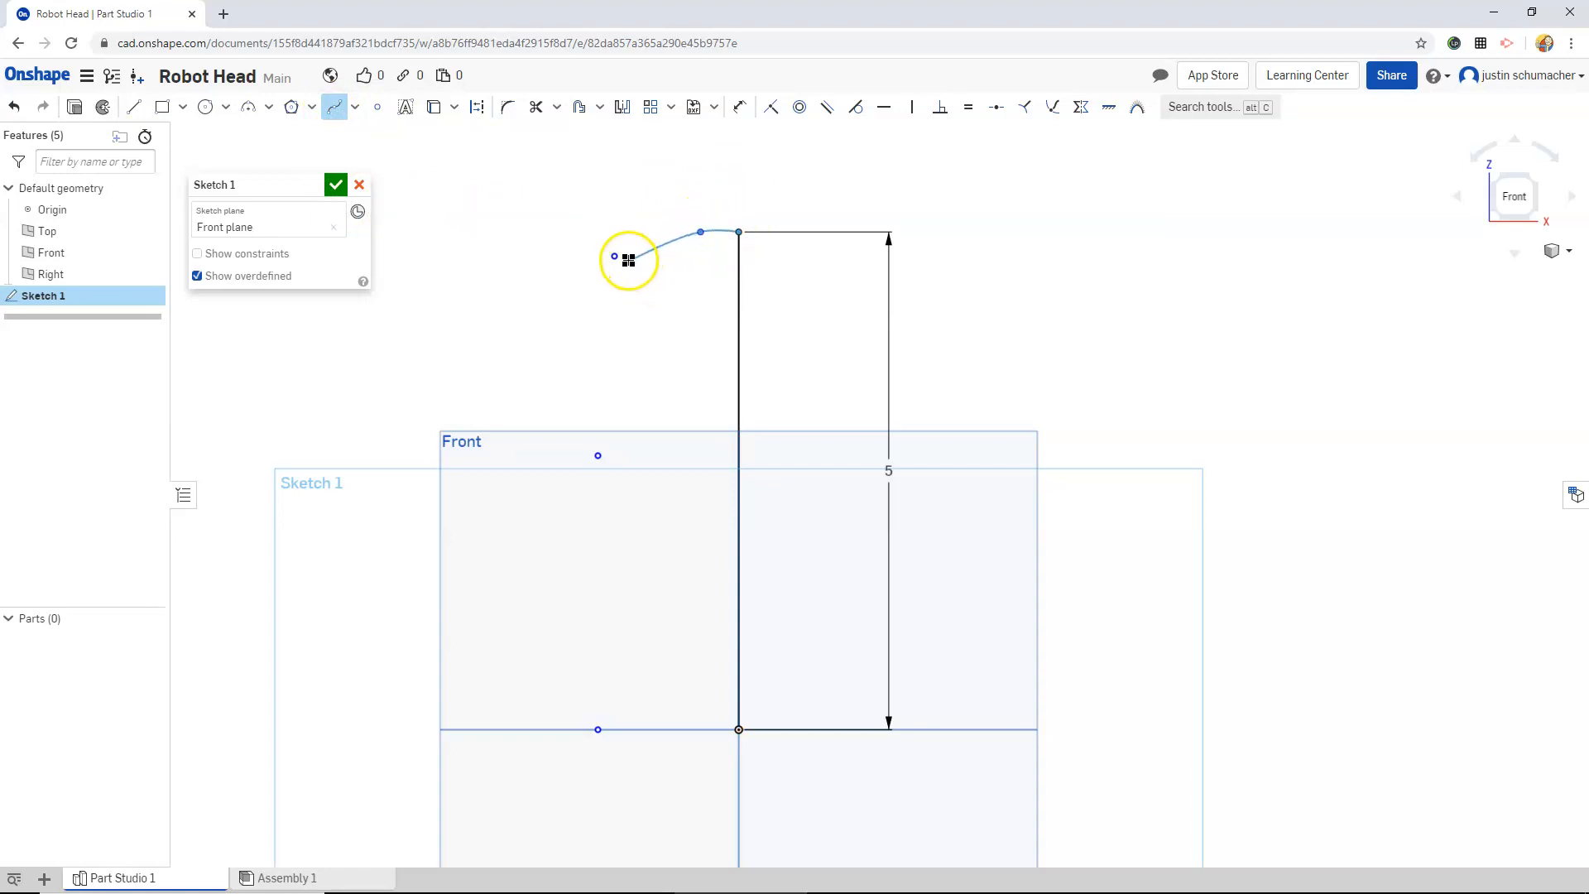
drag(613, 257, 597, 456)
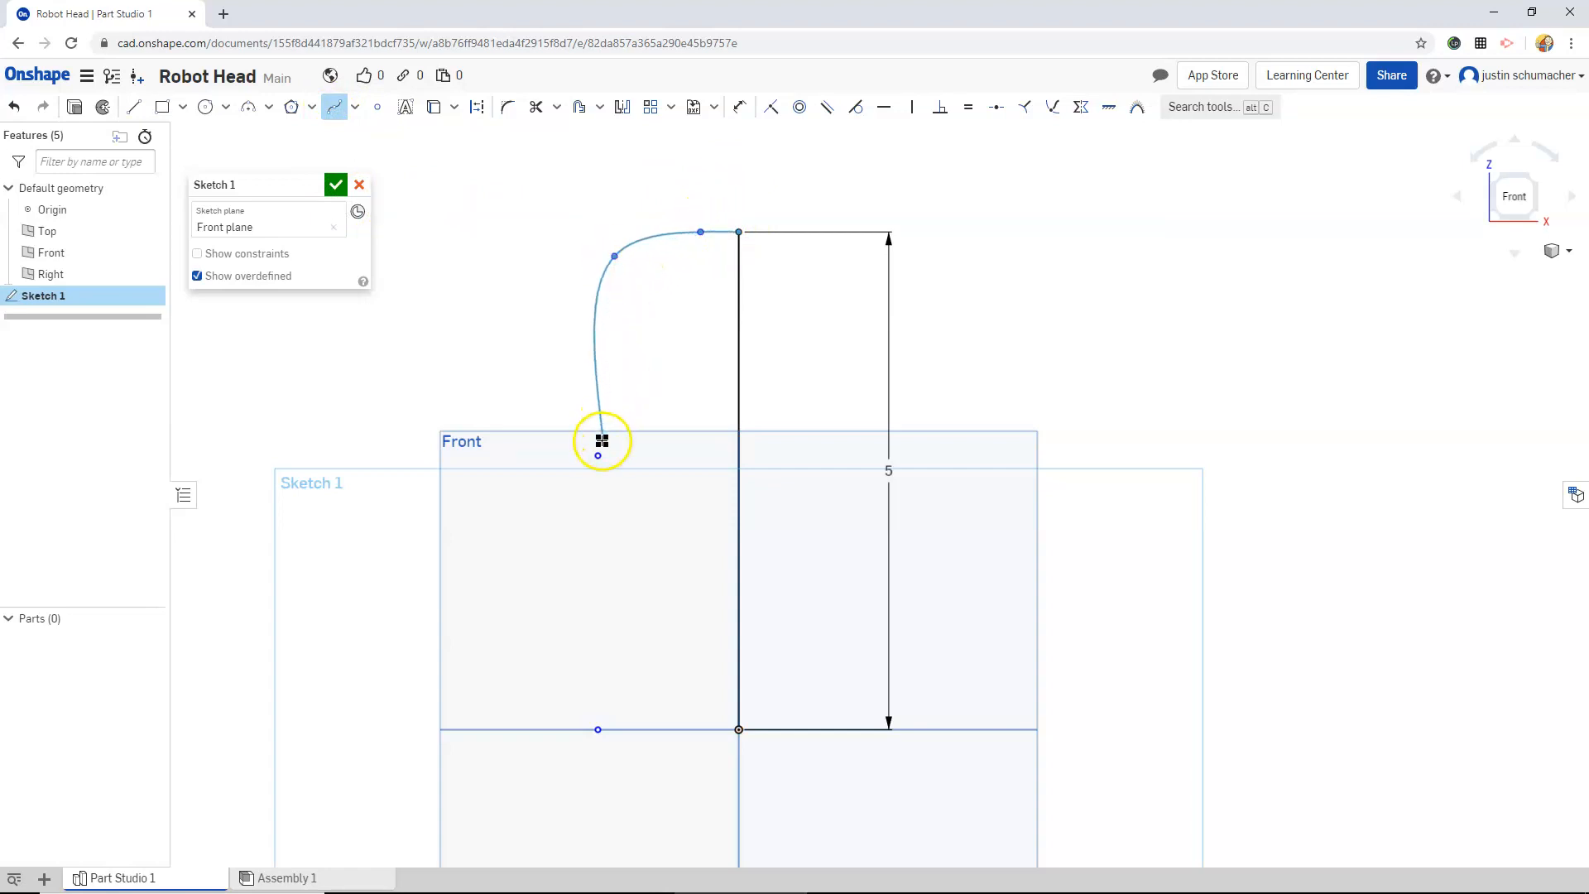
drag(601, 442, 598, 723)
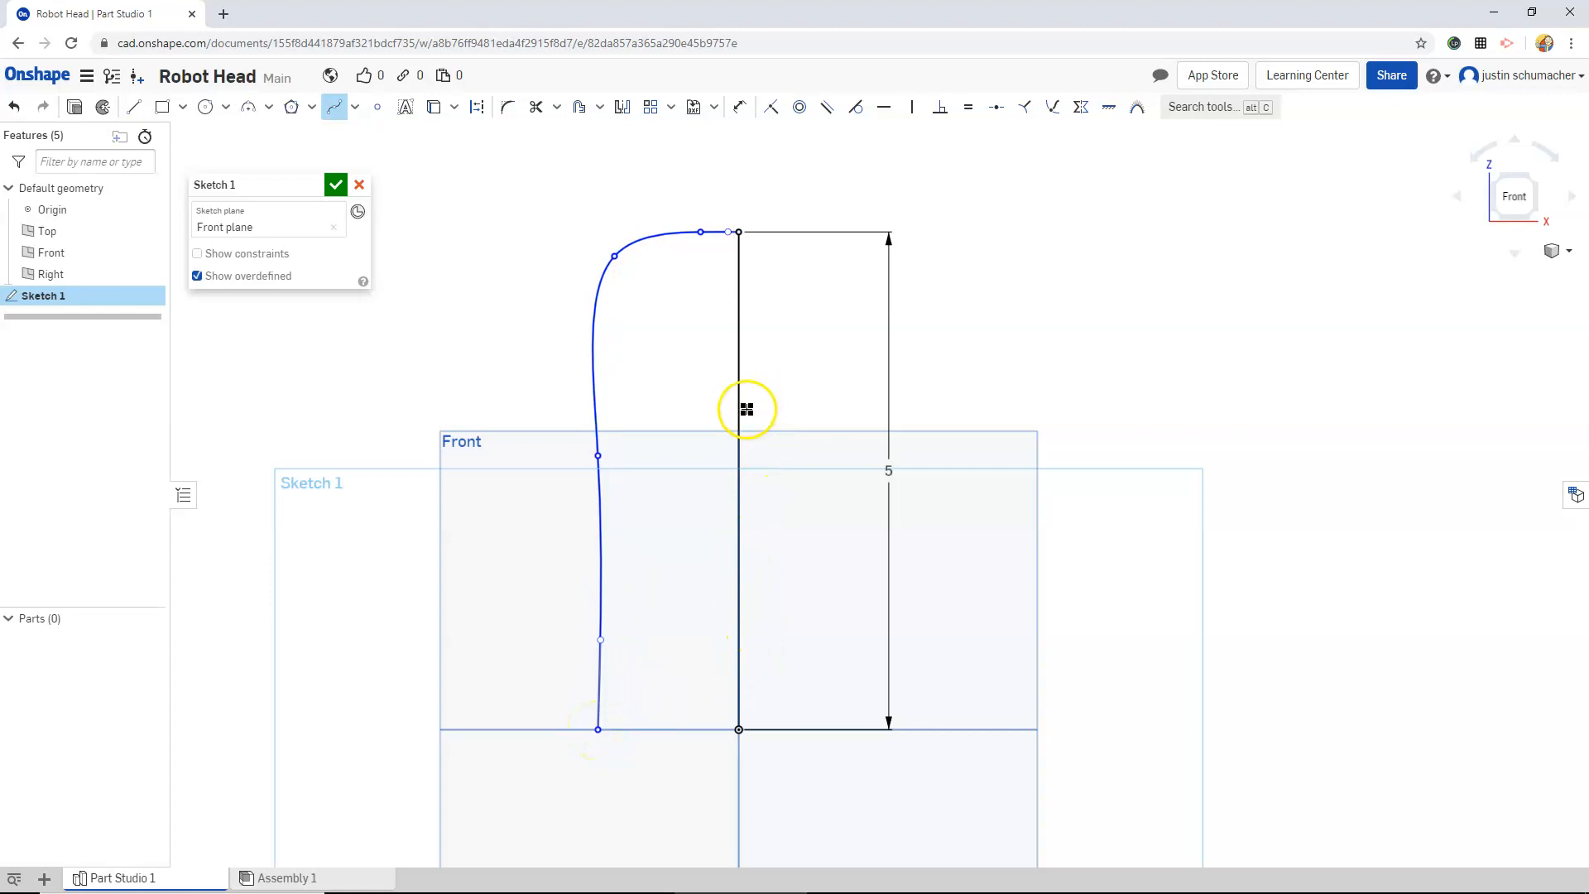
mouse_move(321, 123)
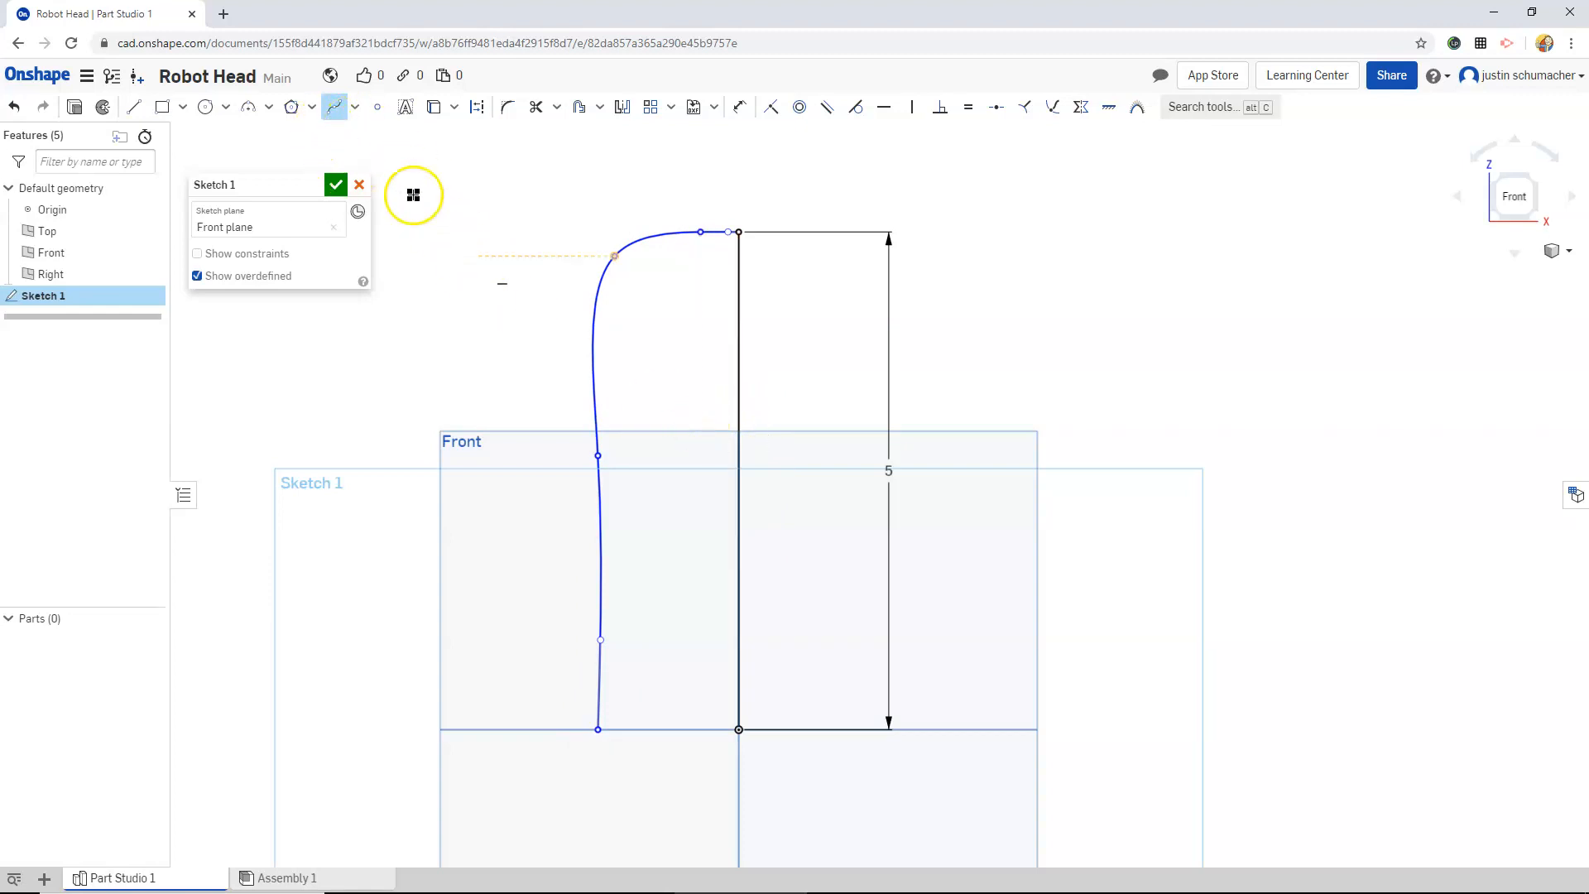
- Pick a spline type and pull the profile's side outward to smooth the shoulder
click(352, 107)
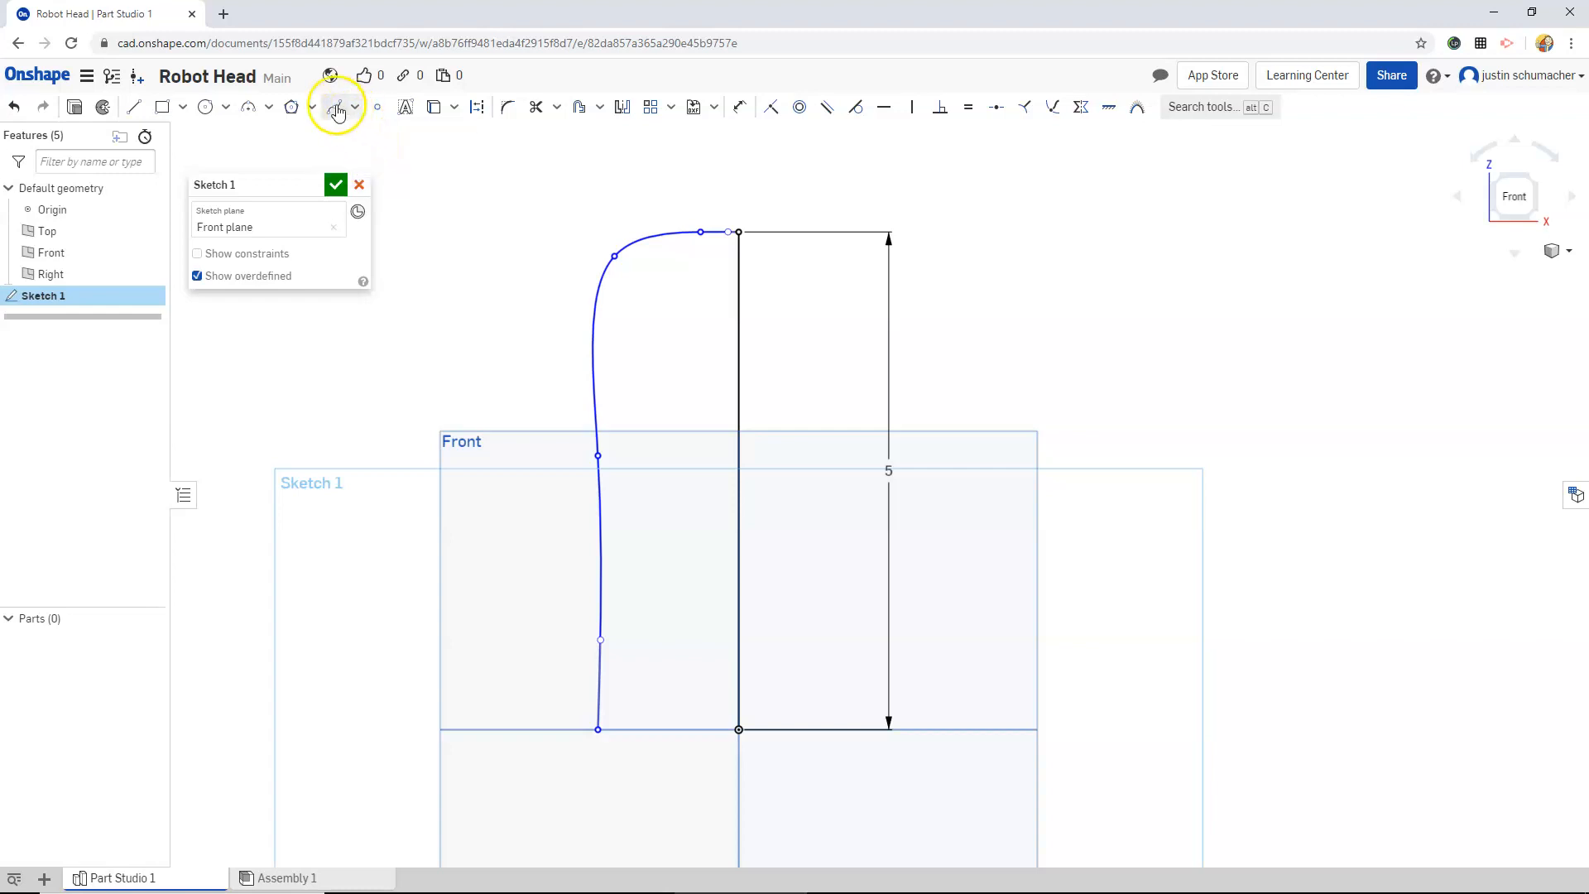
mouse_move(337, 107)
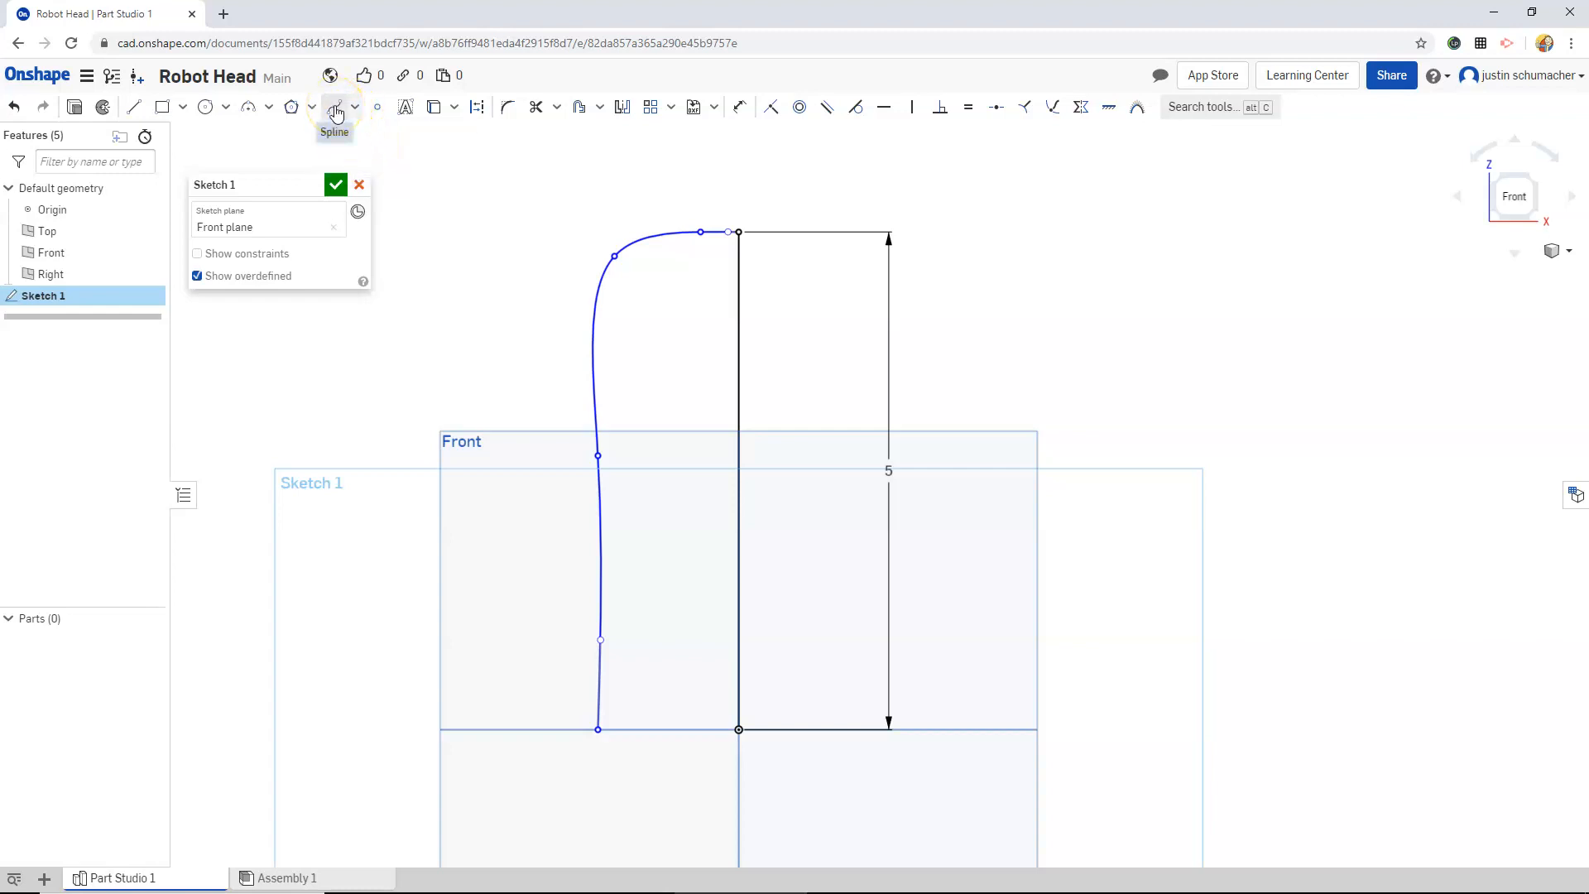
click(355, 107)
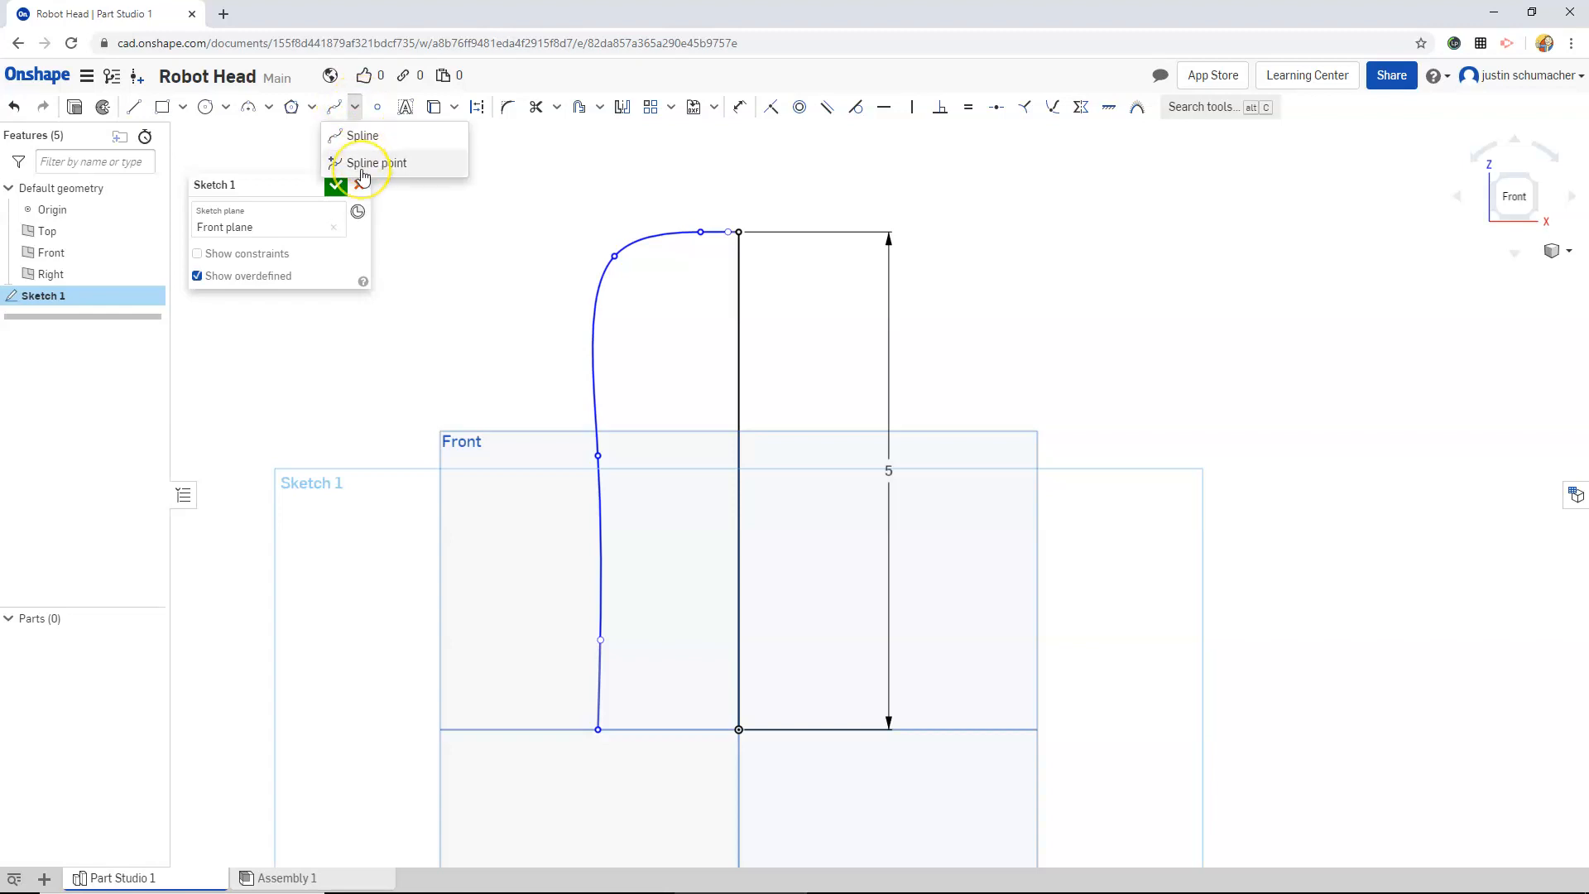
mouse_move(375, 162)
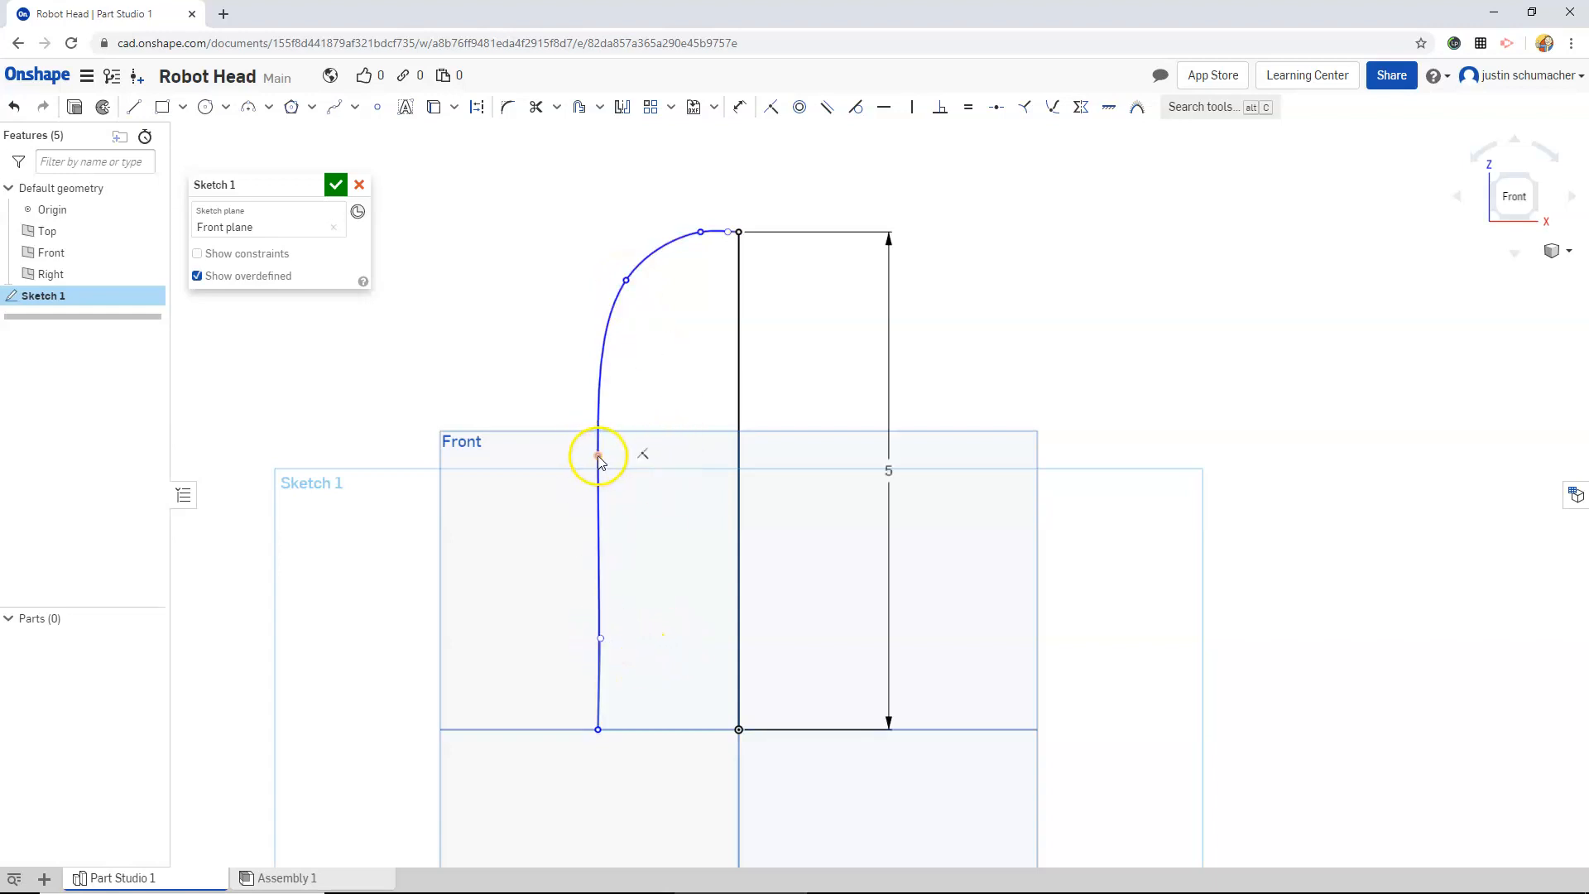
drag(598, 454, 581, 455)
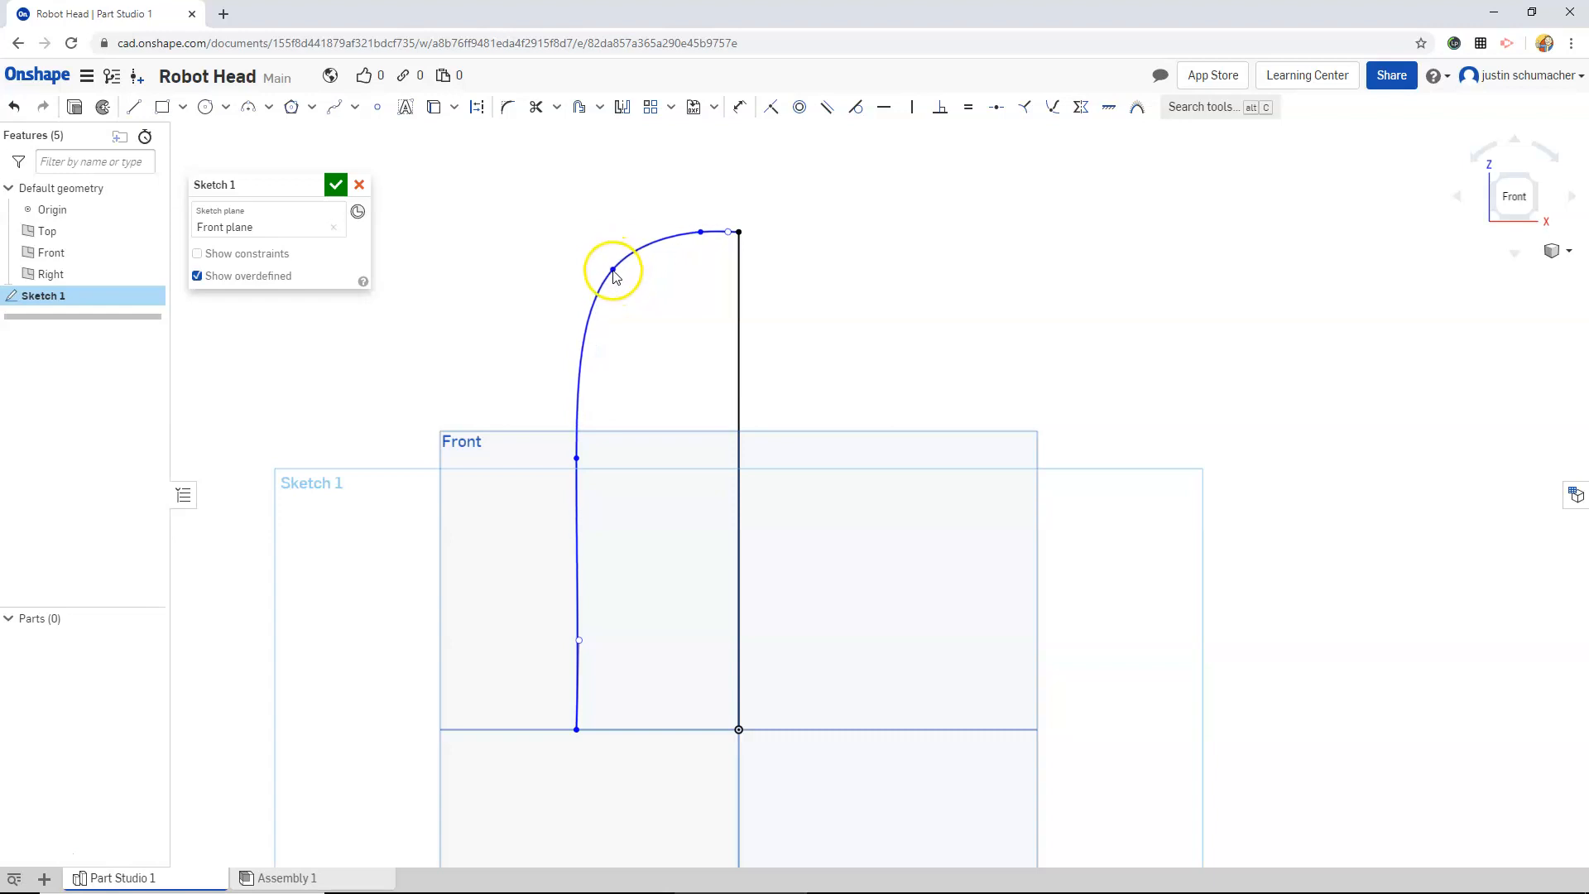
- Reopen Sketch 1, add a bottom edge of about 1.631 closing the profile, and accept
click(336, 185)
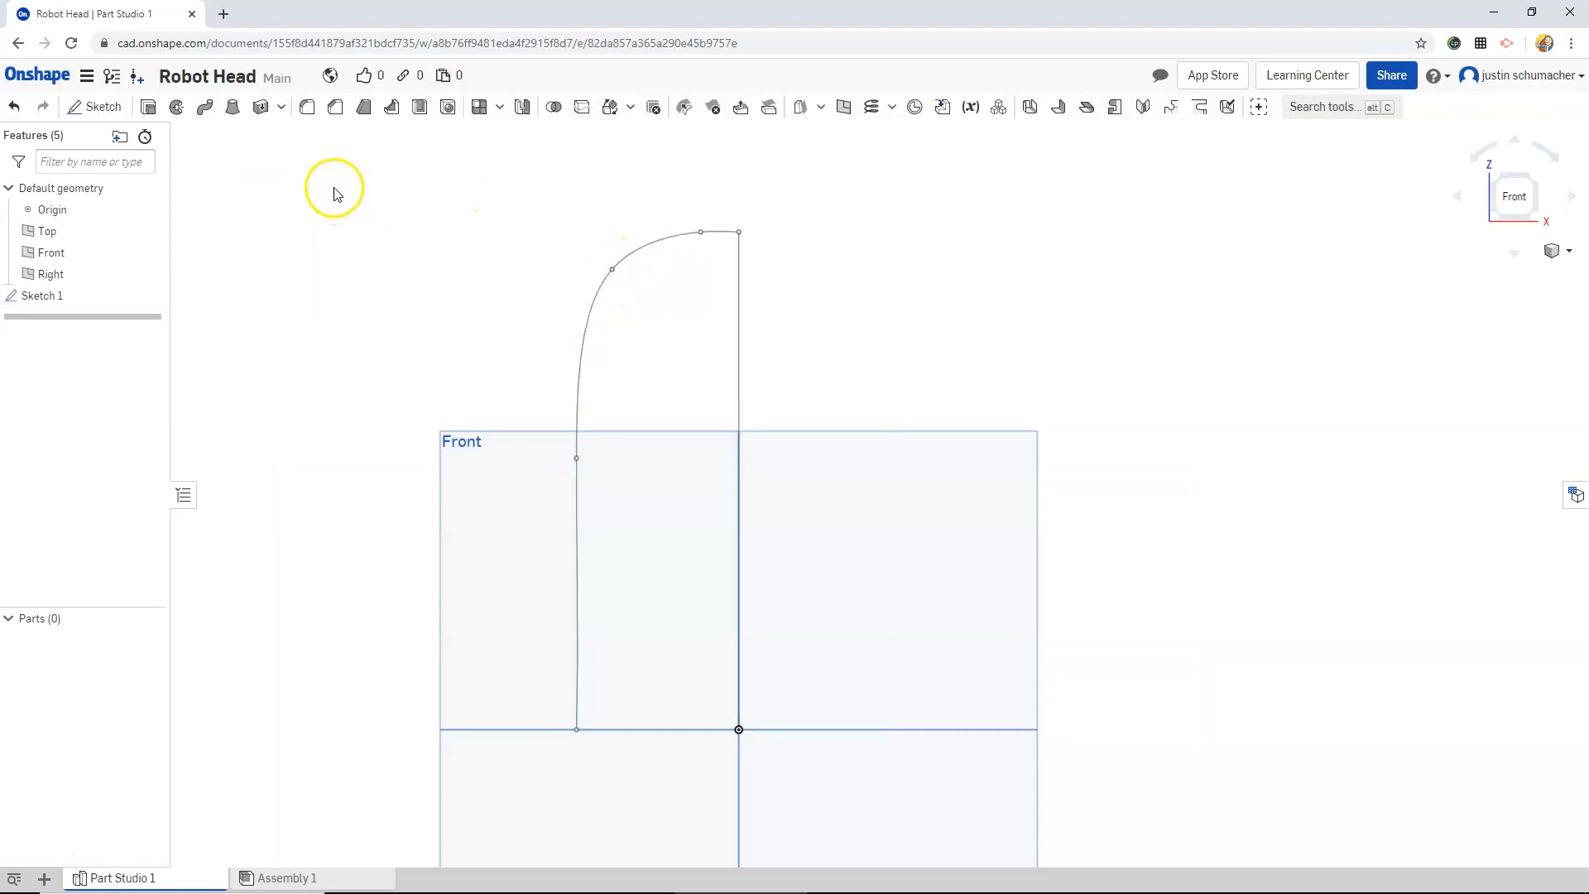
mouse_move(208, 236)
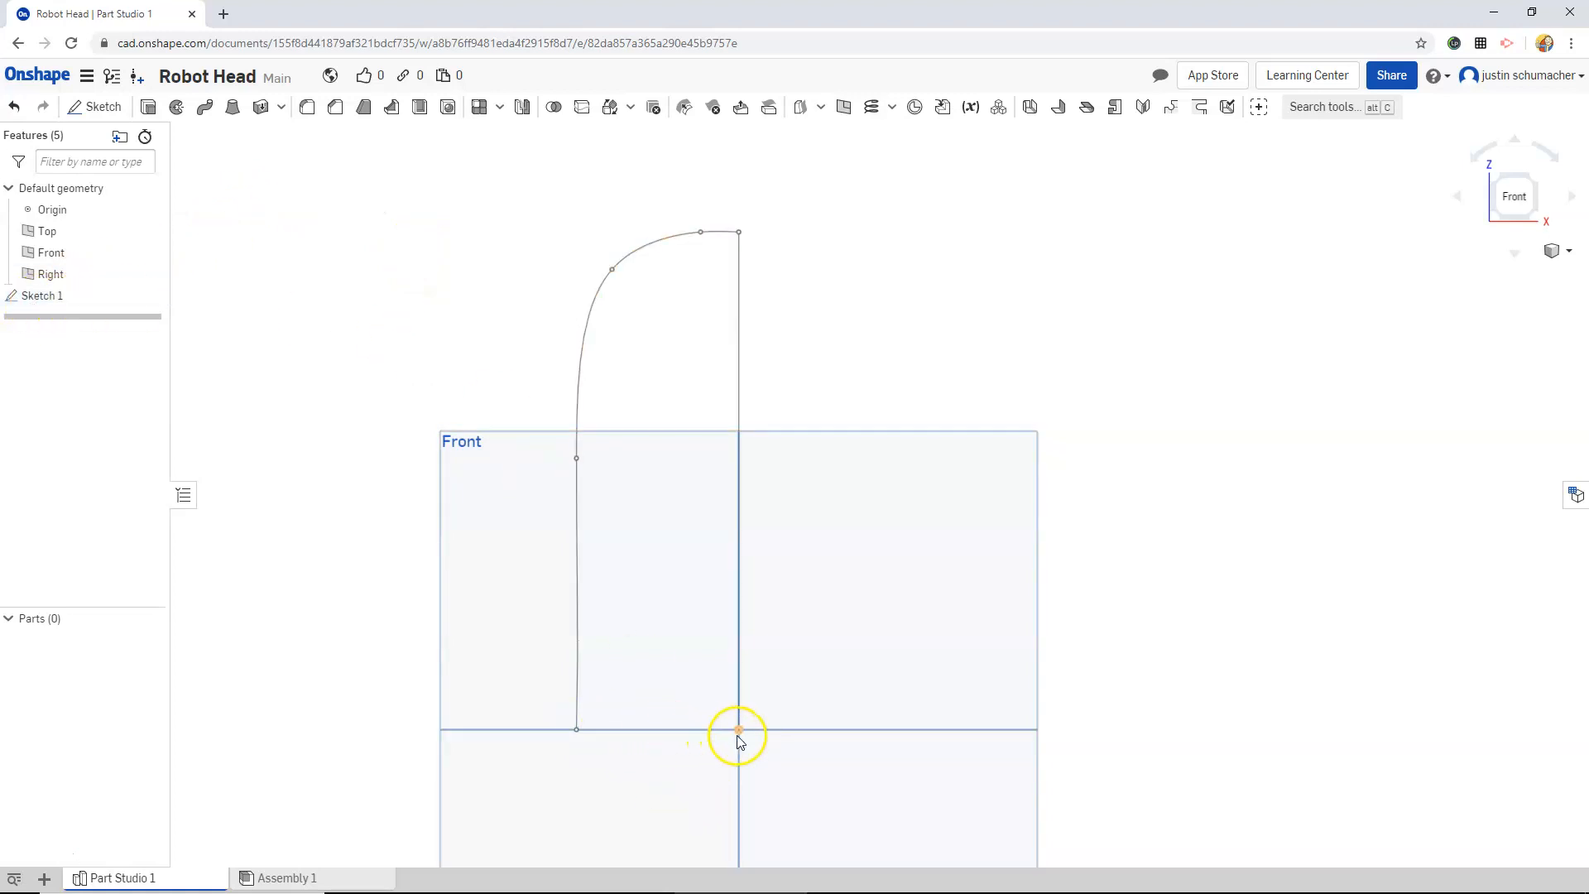
click(43, 294)
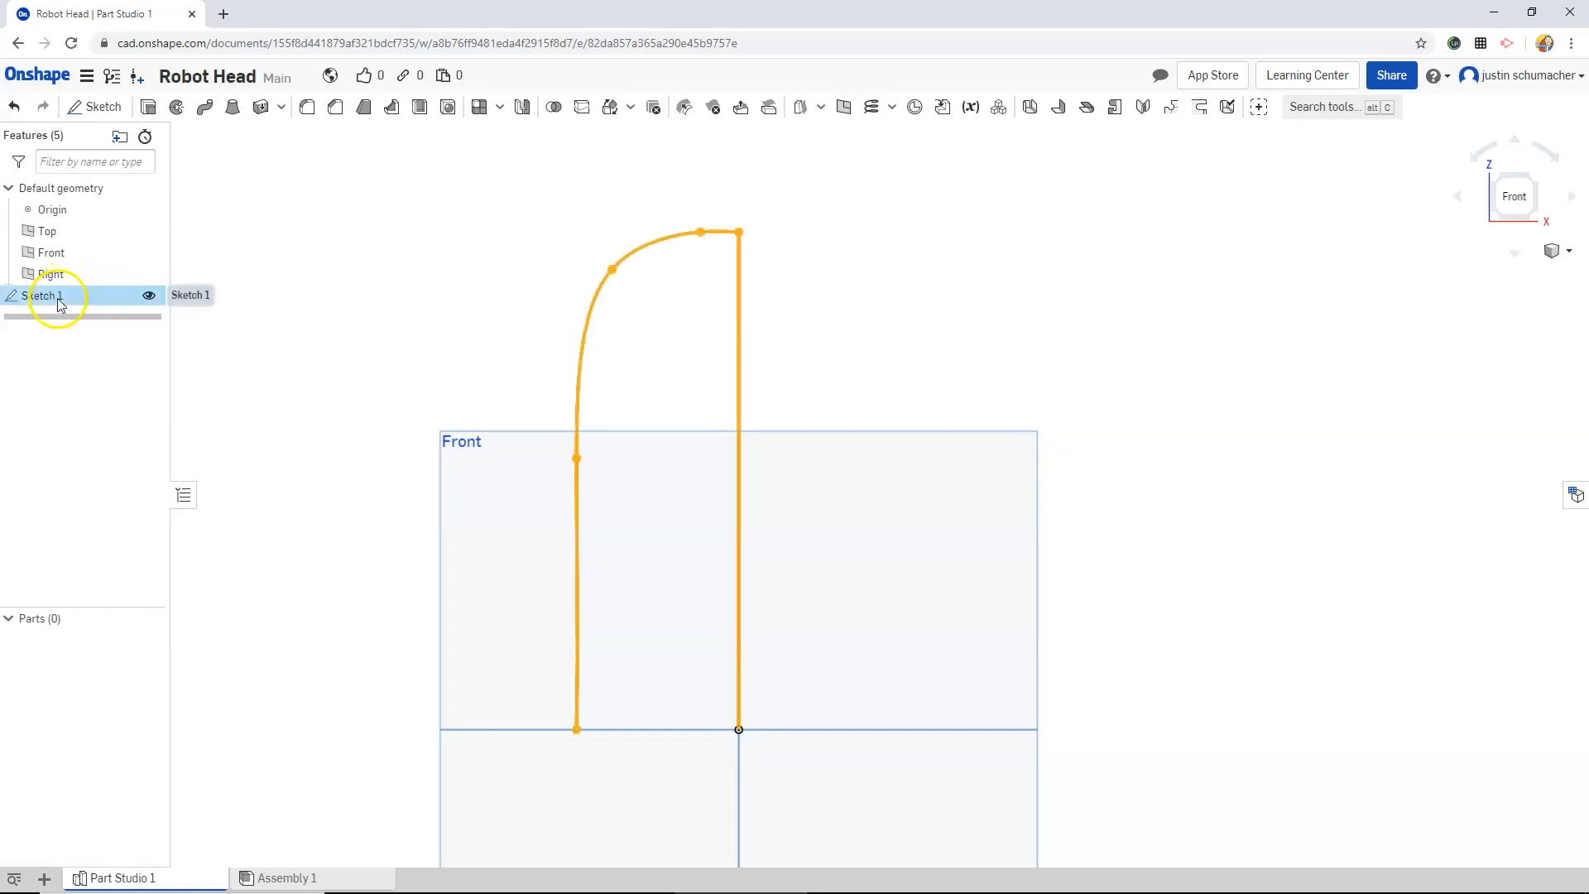
right_click(40, 294)
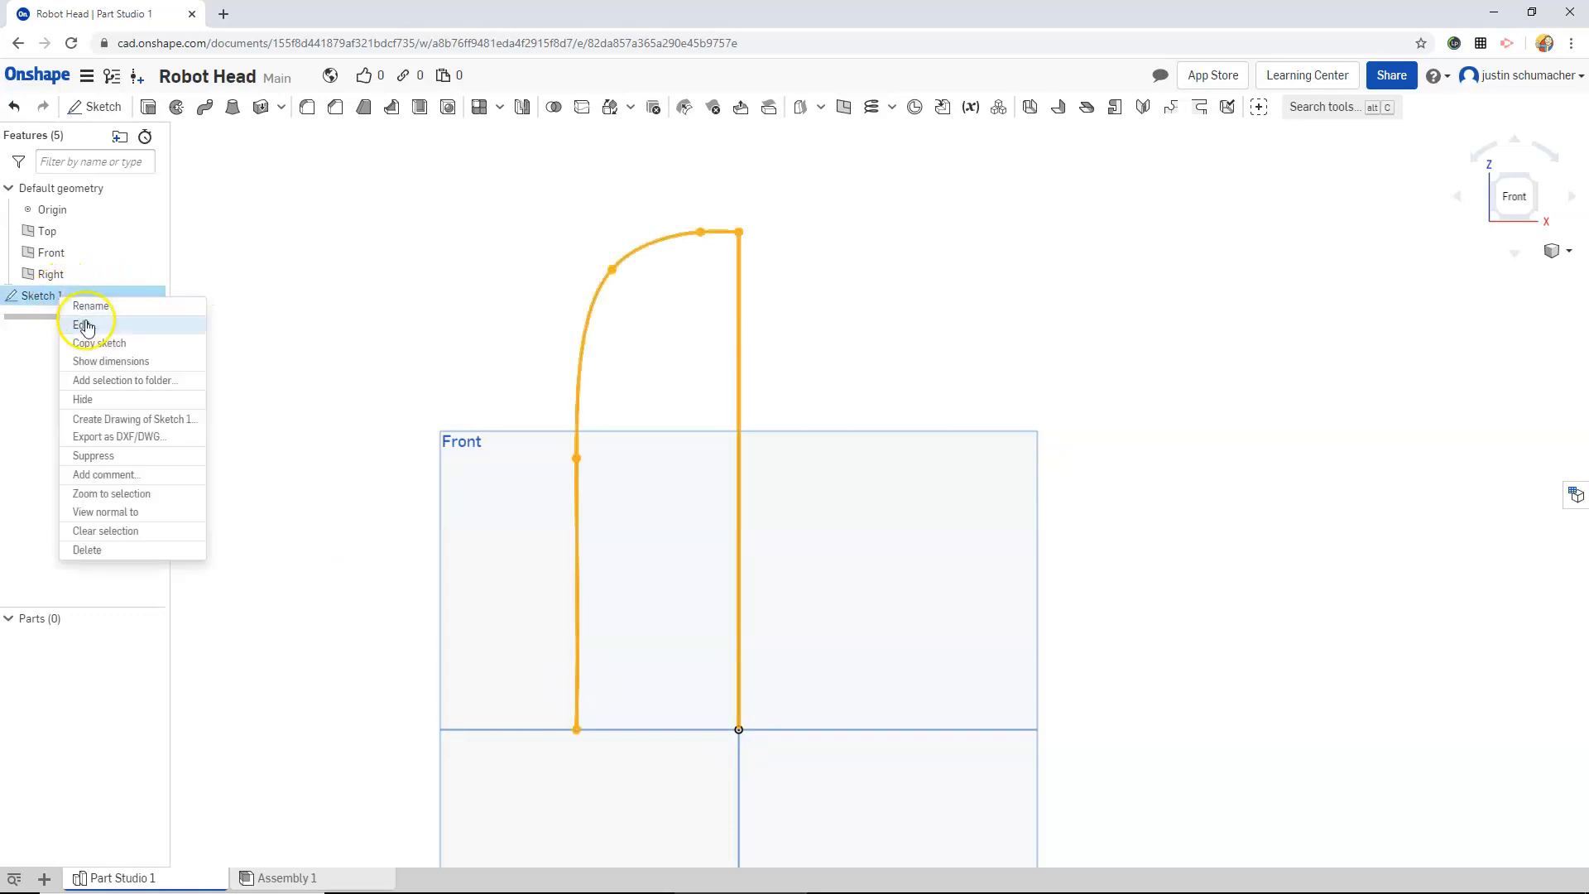
click(85, 325)
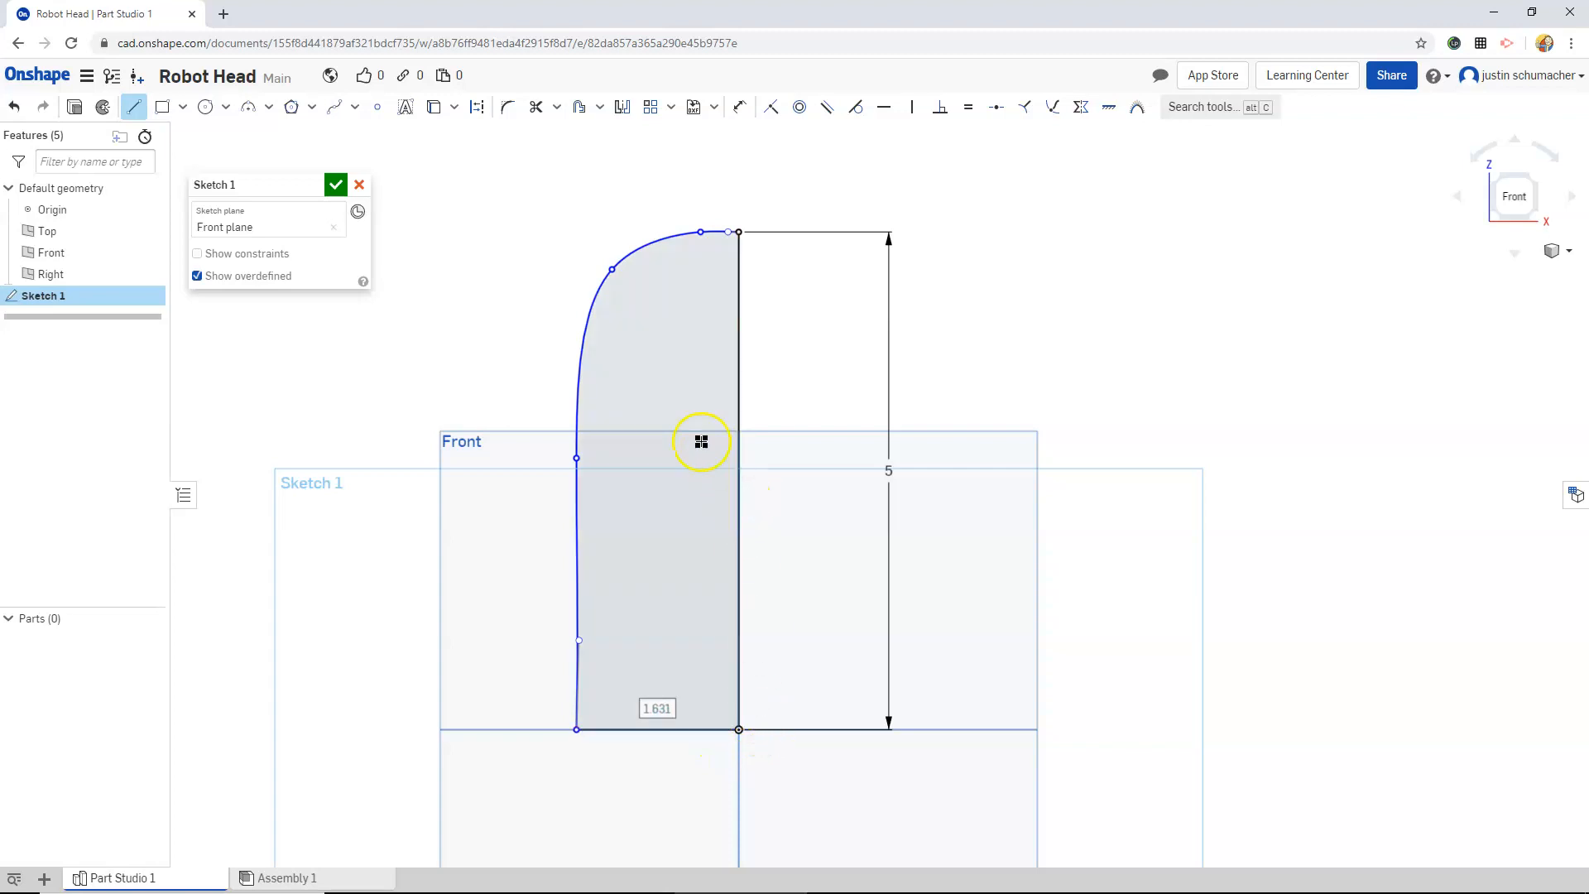
mouse_move(578, 385)
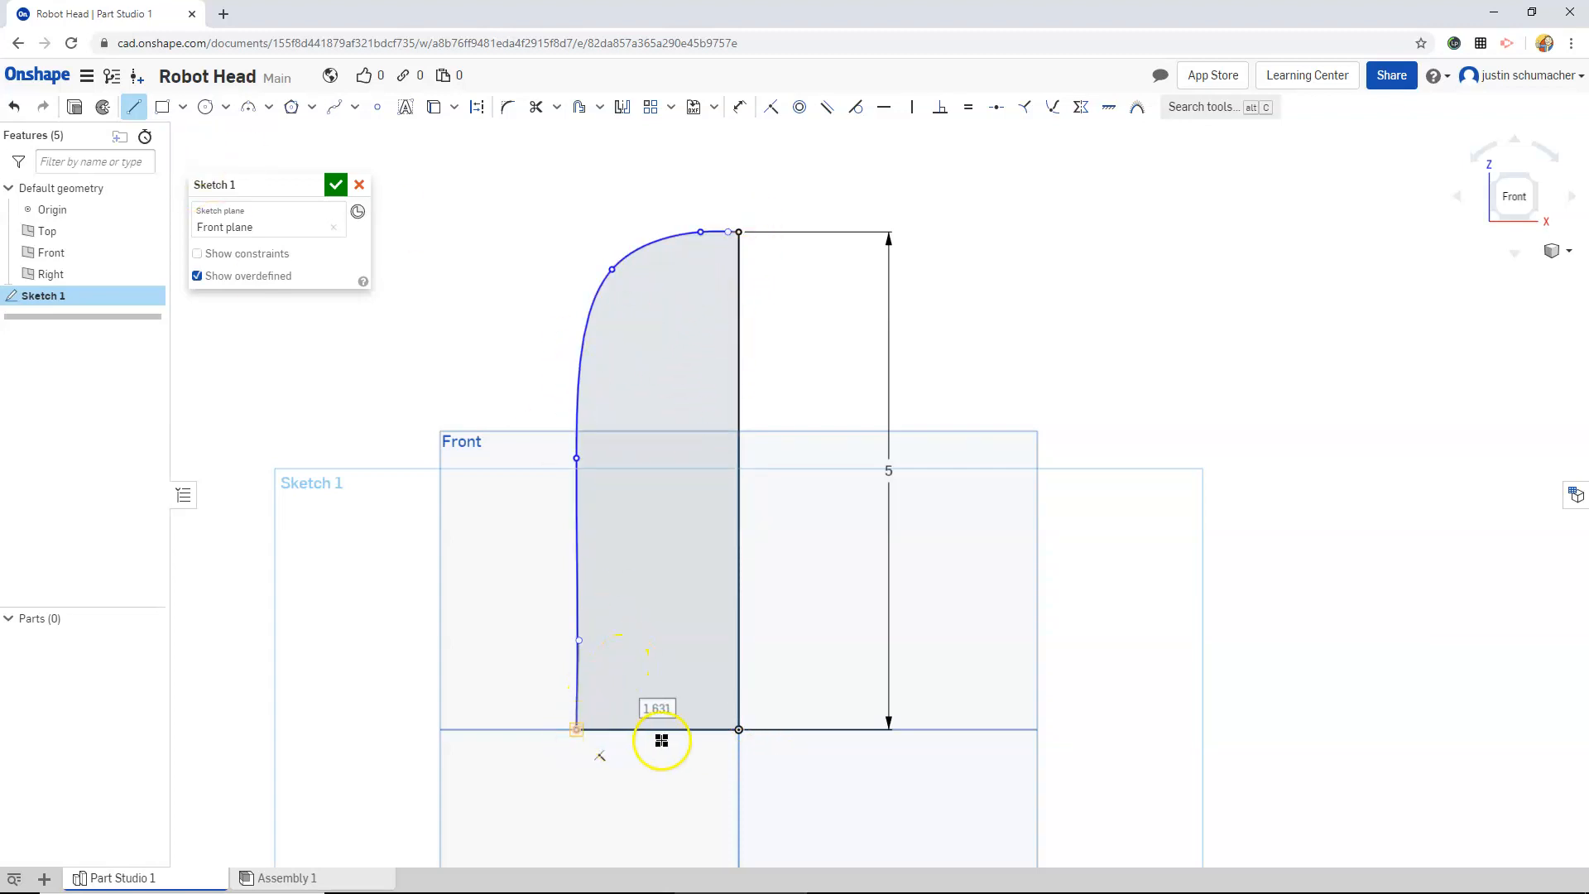
drag(661, 740, 629, 506)
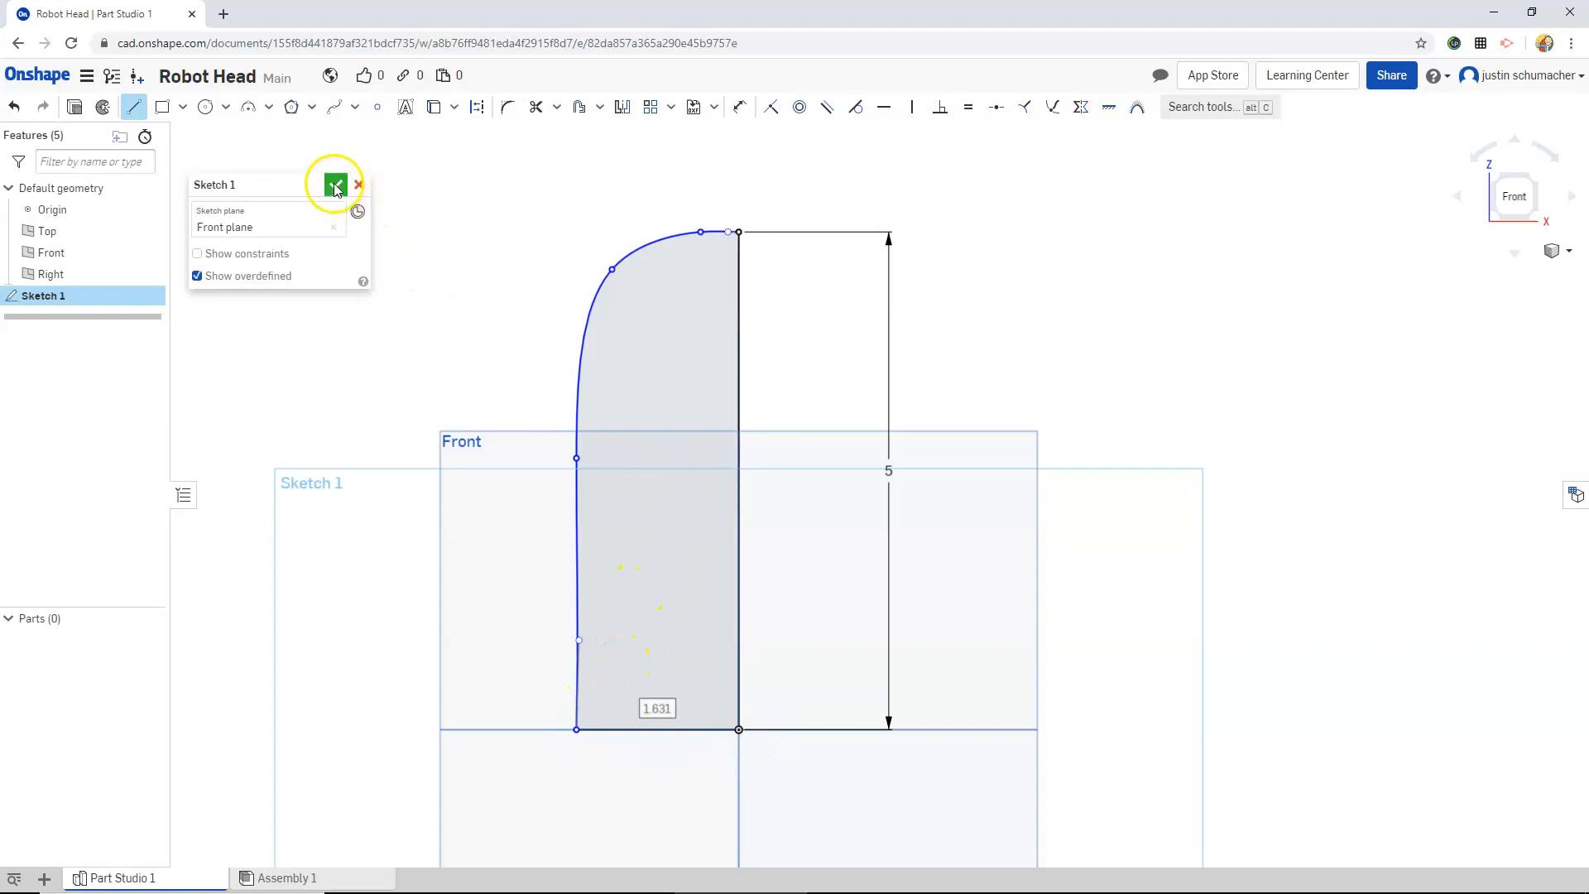
click(335, 185)
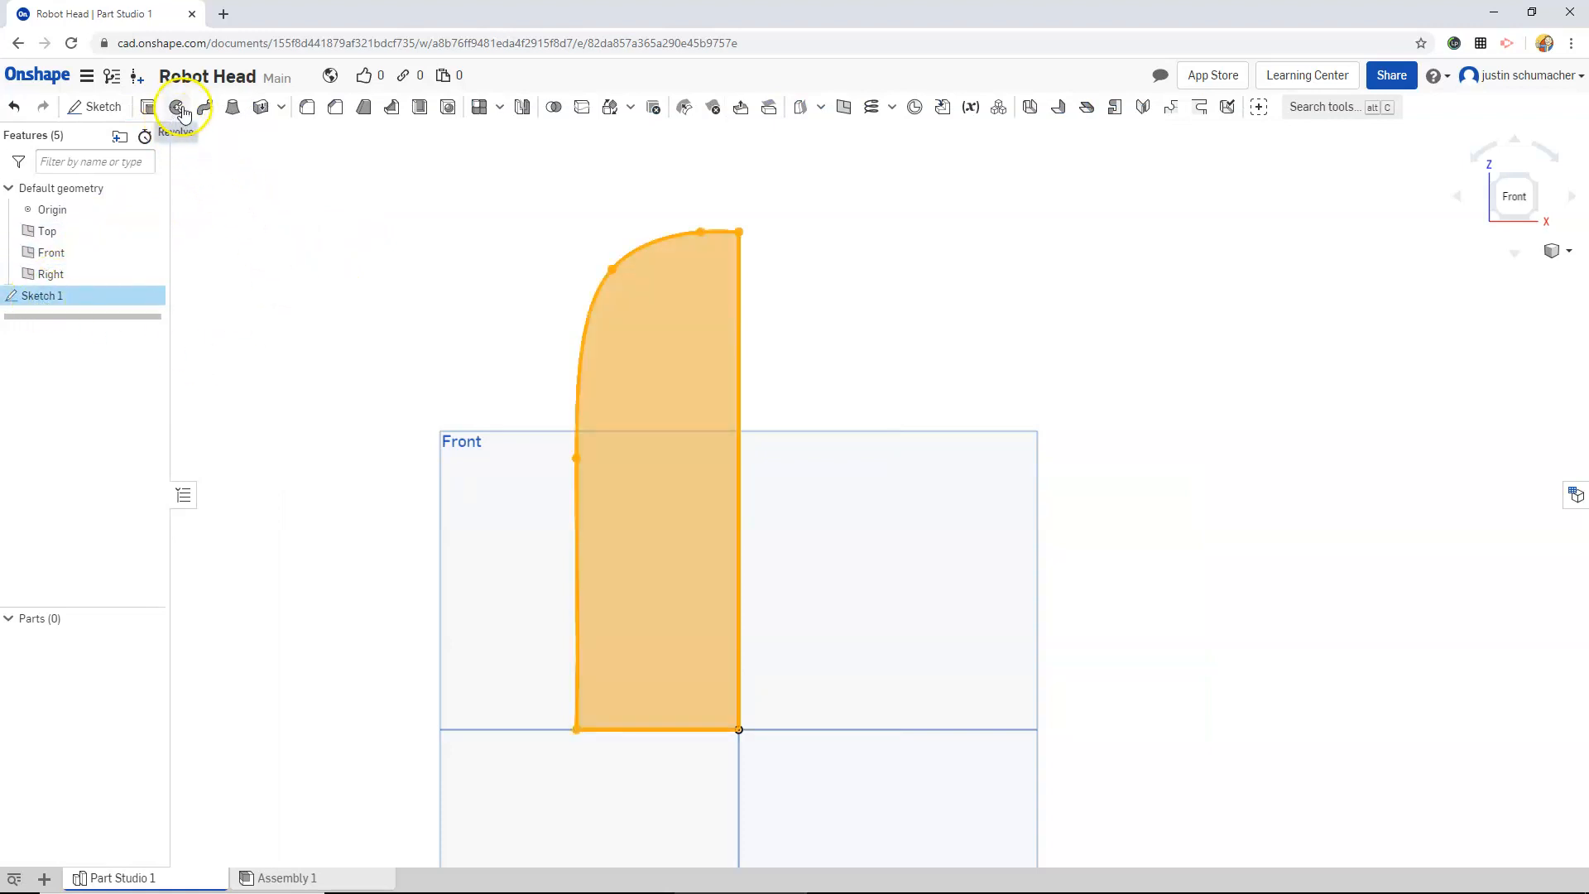
- Revolve Sketch 1 a full 360° about its vertical edge, creating Part 1
click(175, 108)
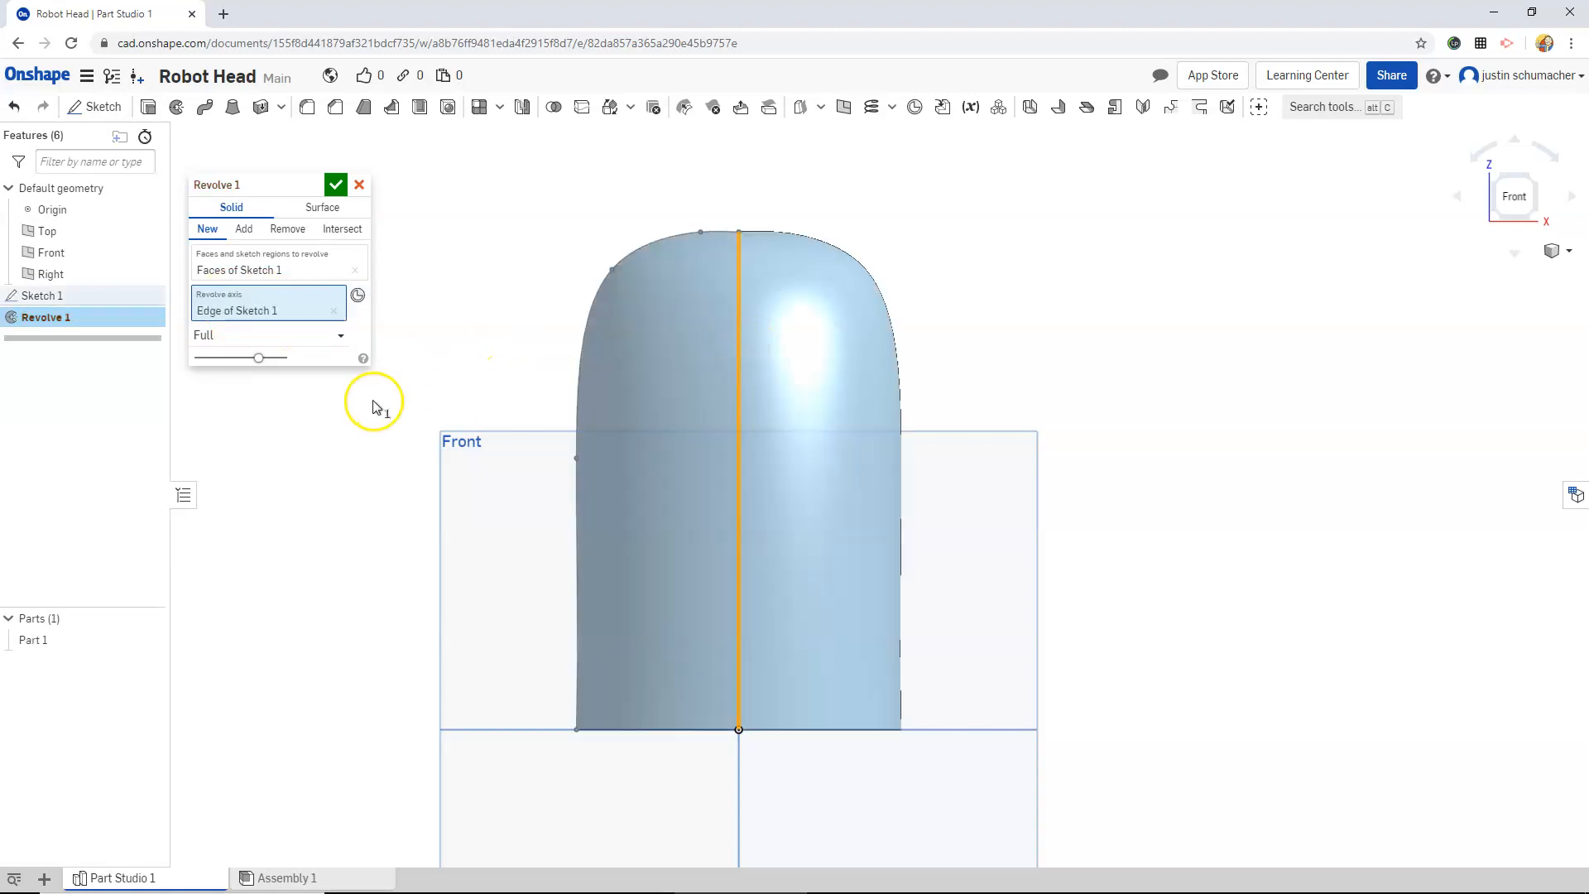
mouse_move(570, 367)
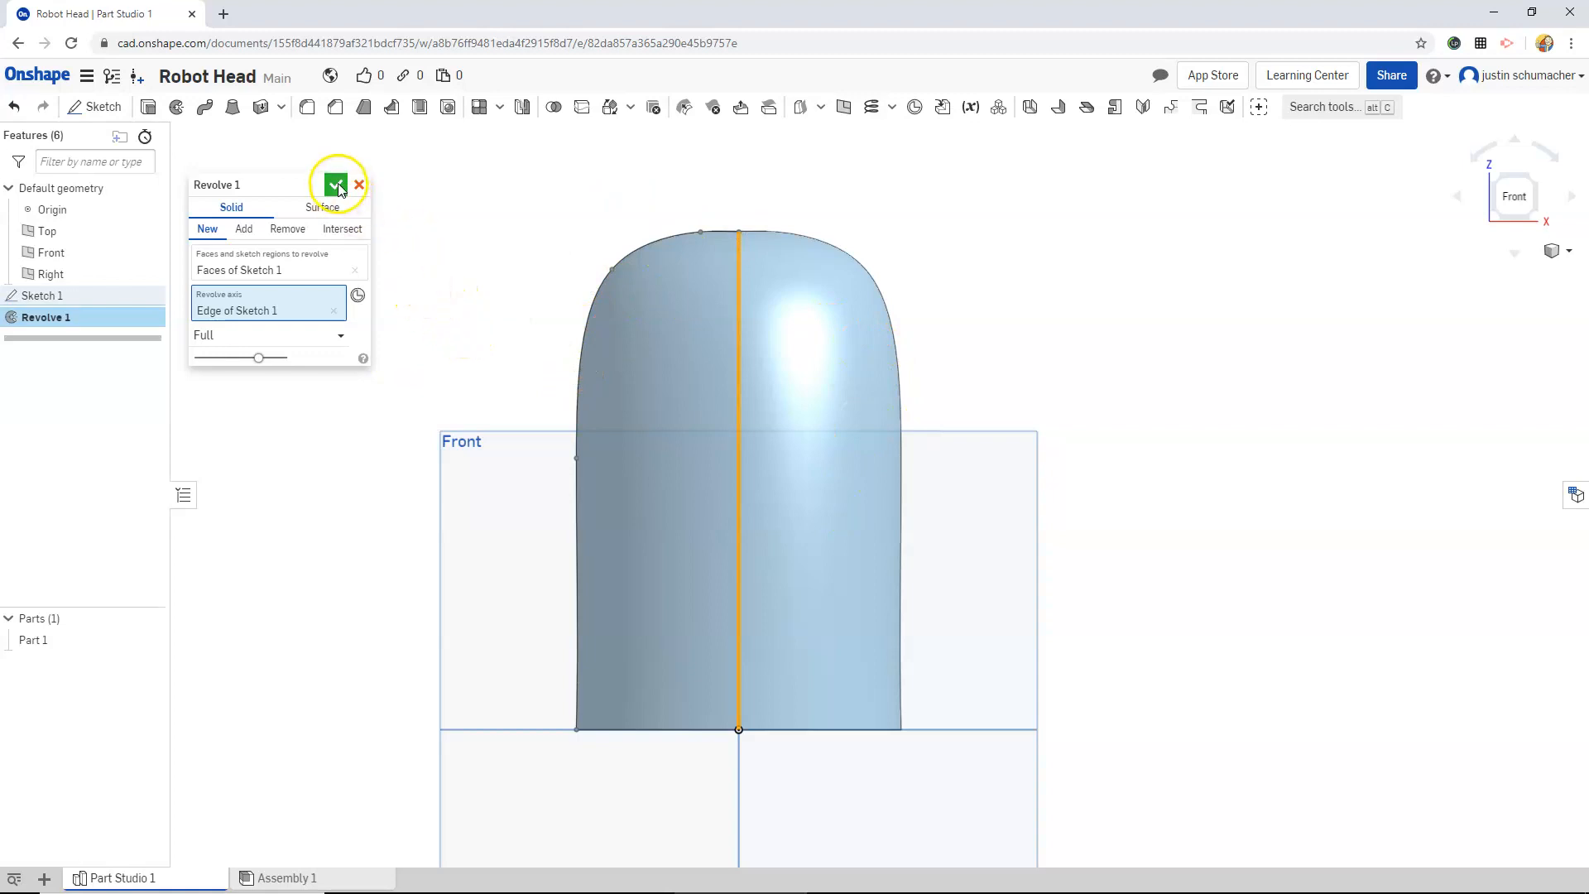
click(335, 185)
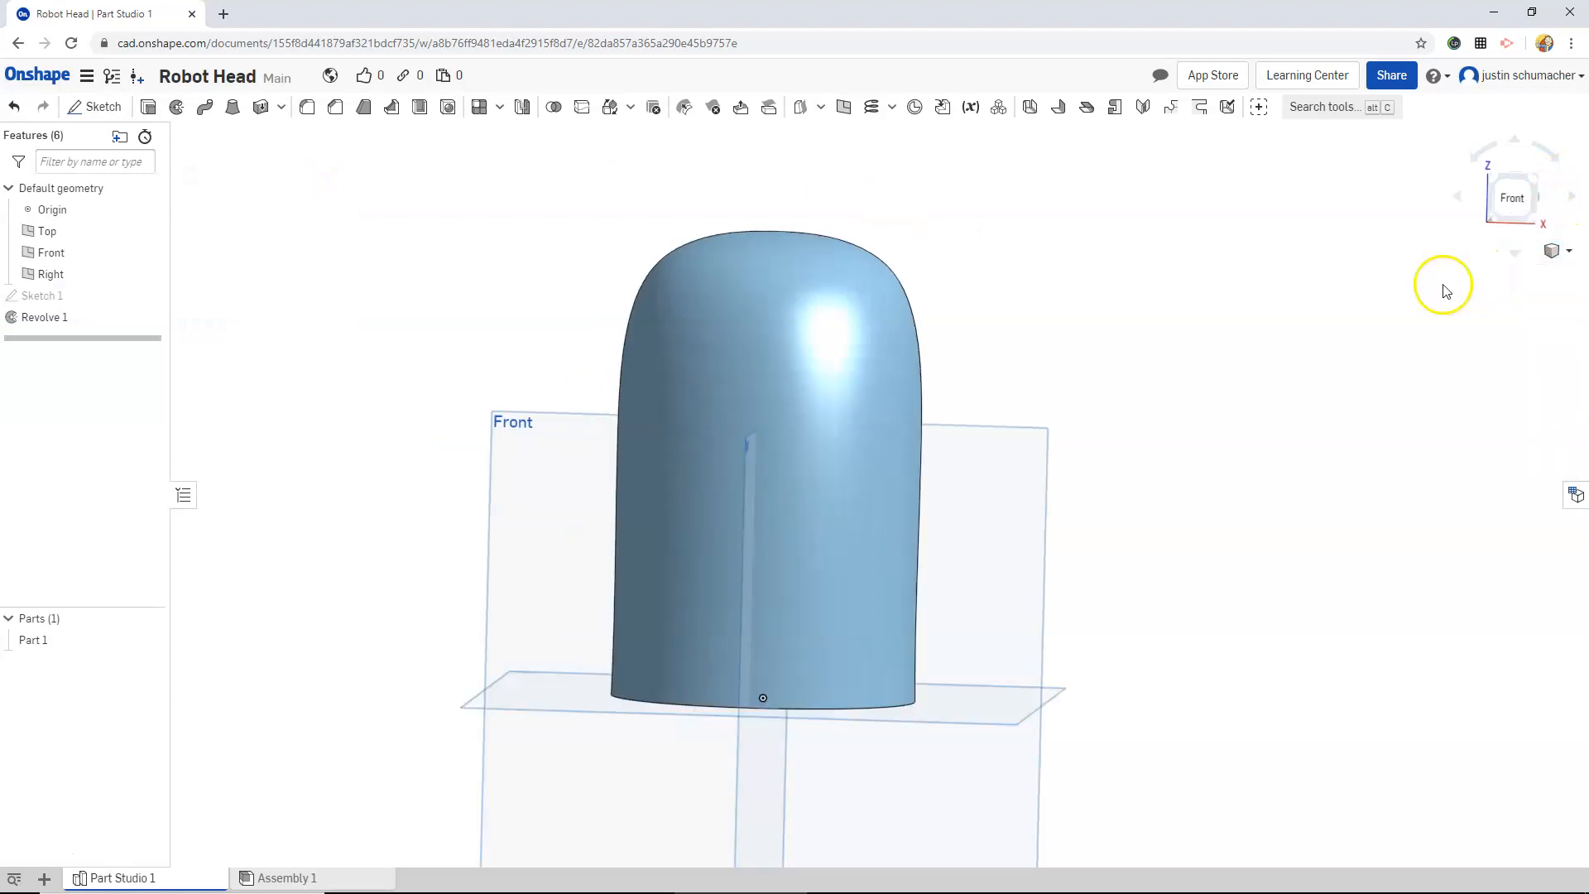
drag(1444, 291, 904, 443)
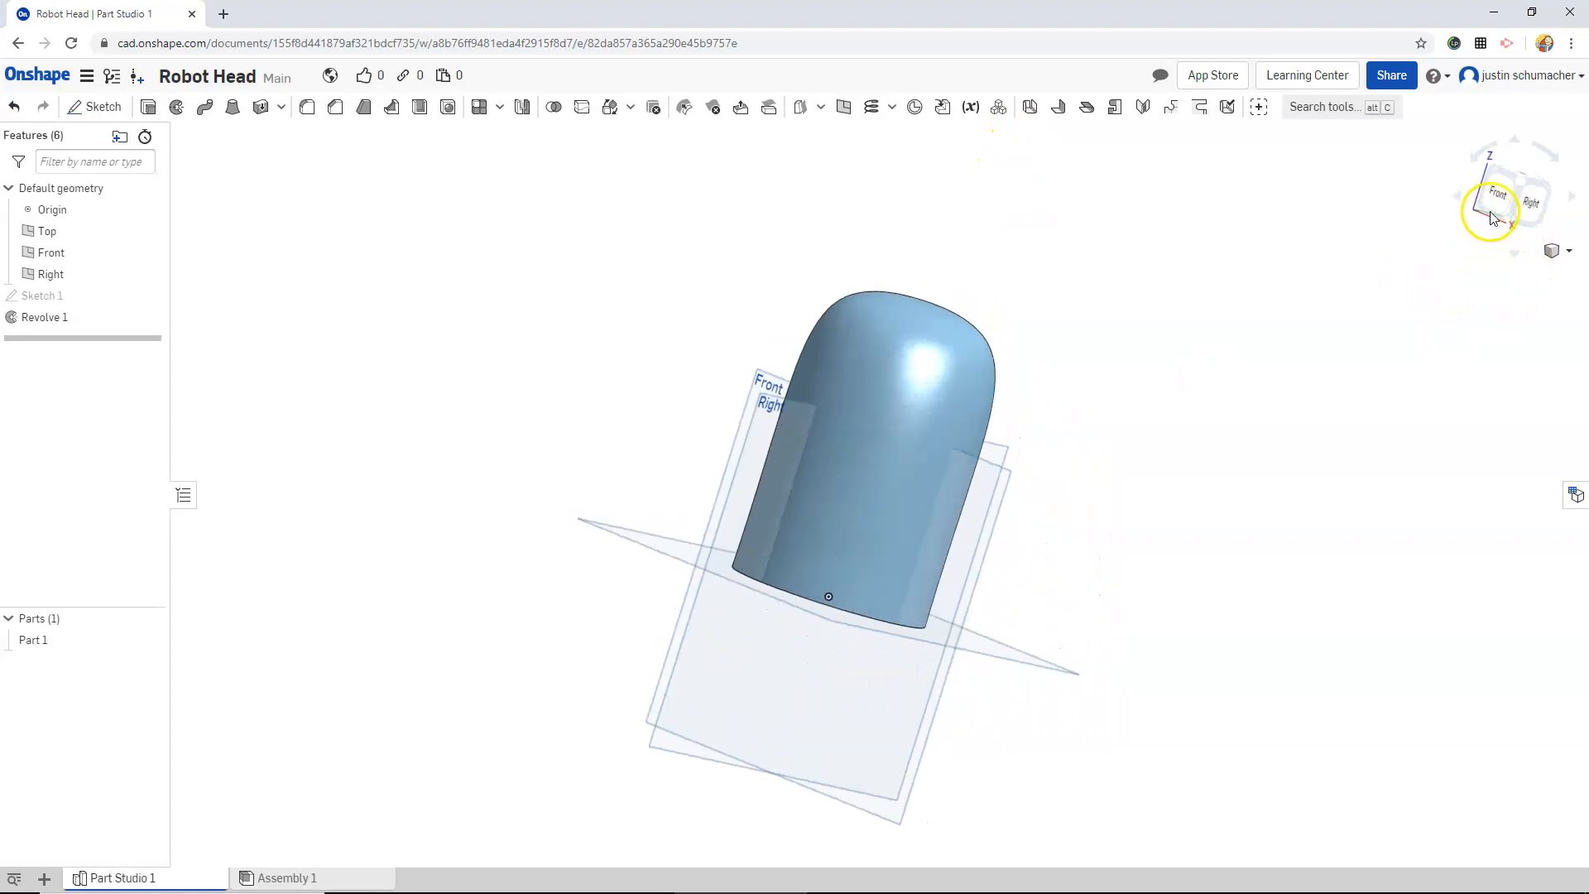
click(1504, 195)
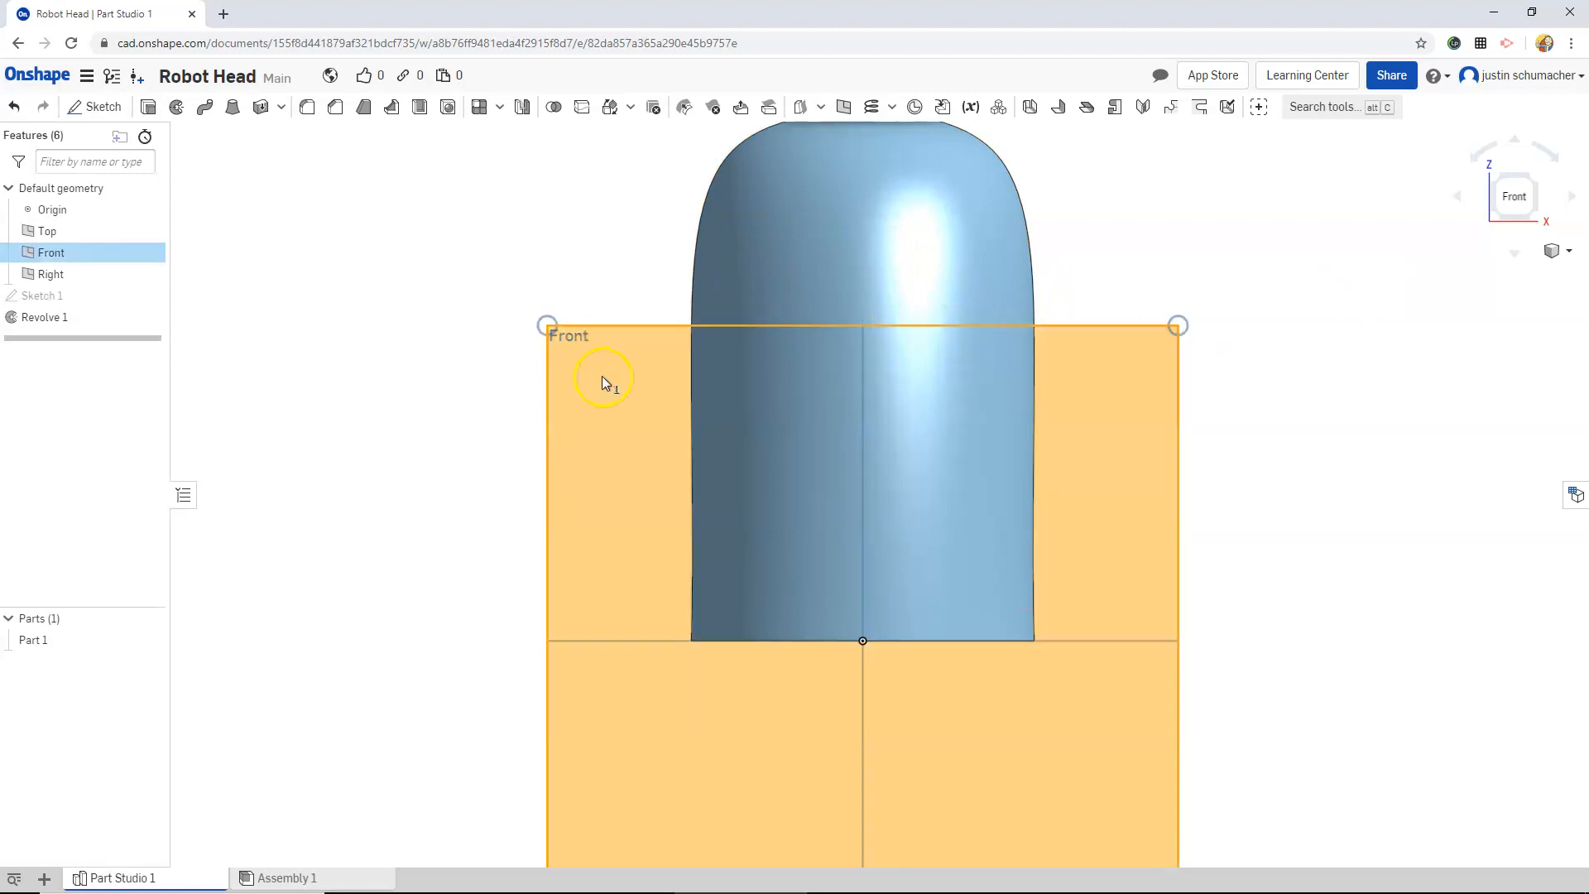
- Open Sketch 2 on the Front plane and draw a horizontal eye line, 0.65 either side of centre
click(94, 107)
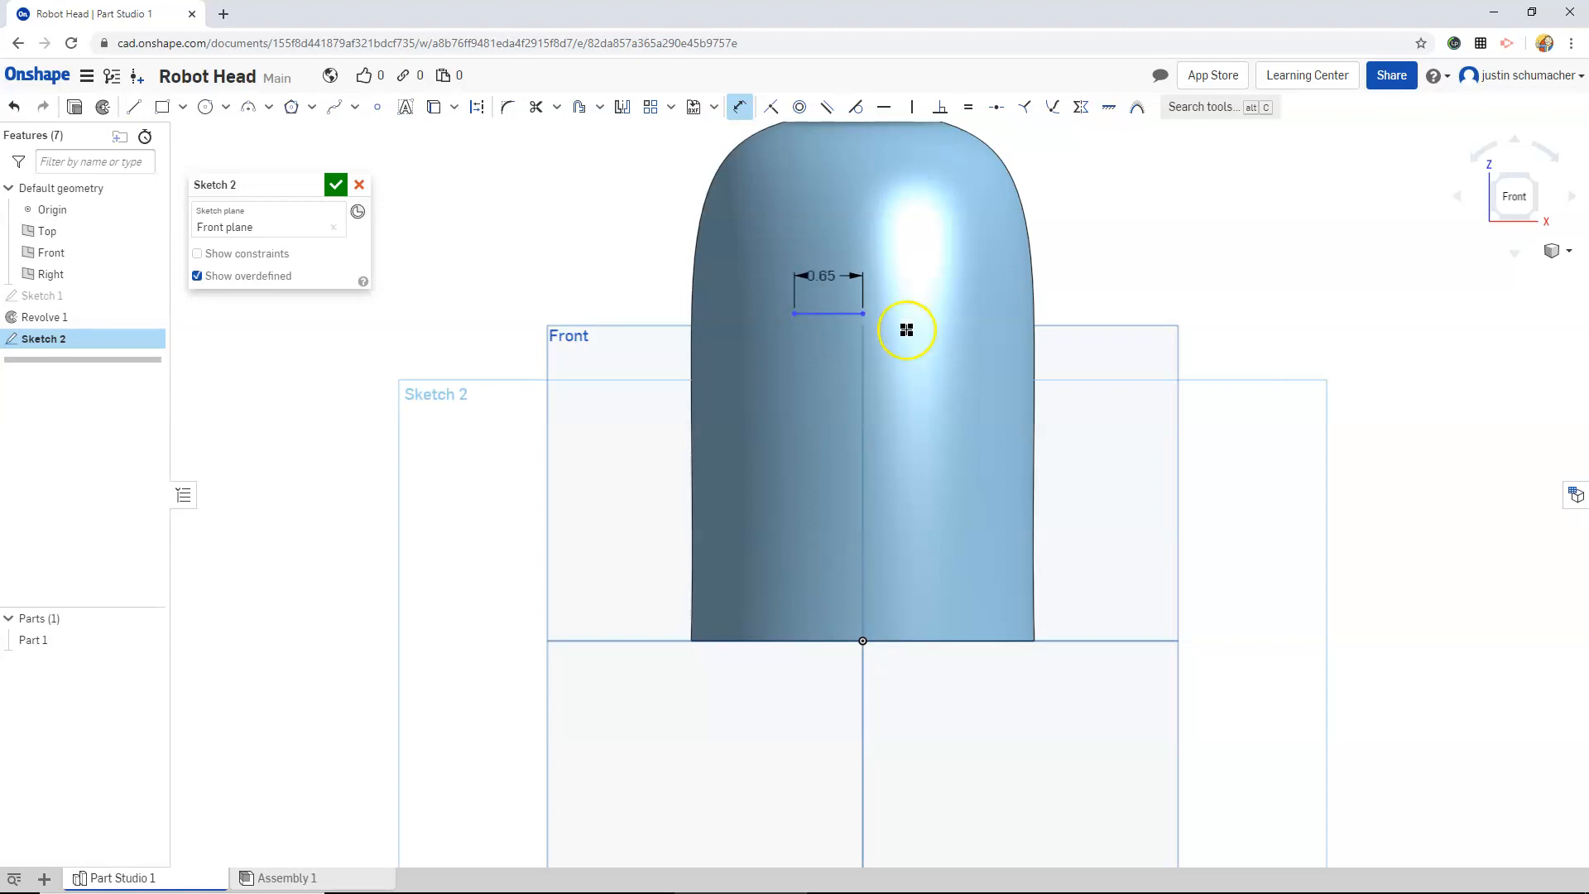
drag(907, 329, 861, 312)
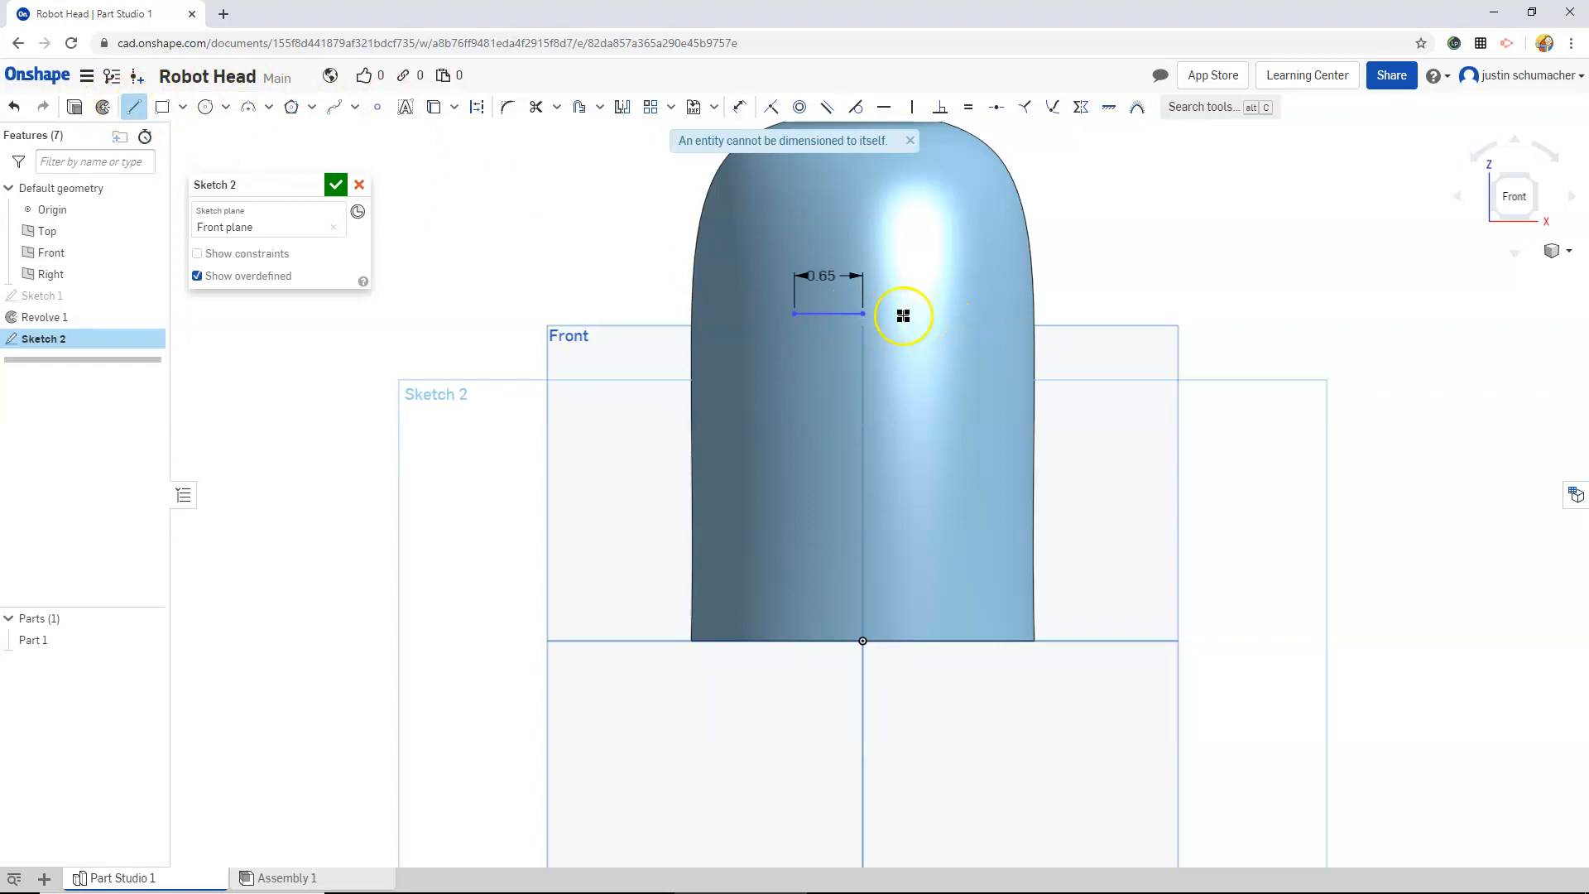
drag(901, 315, 921, 317)
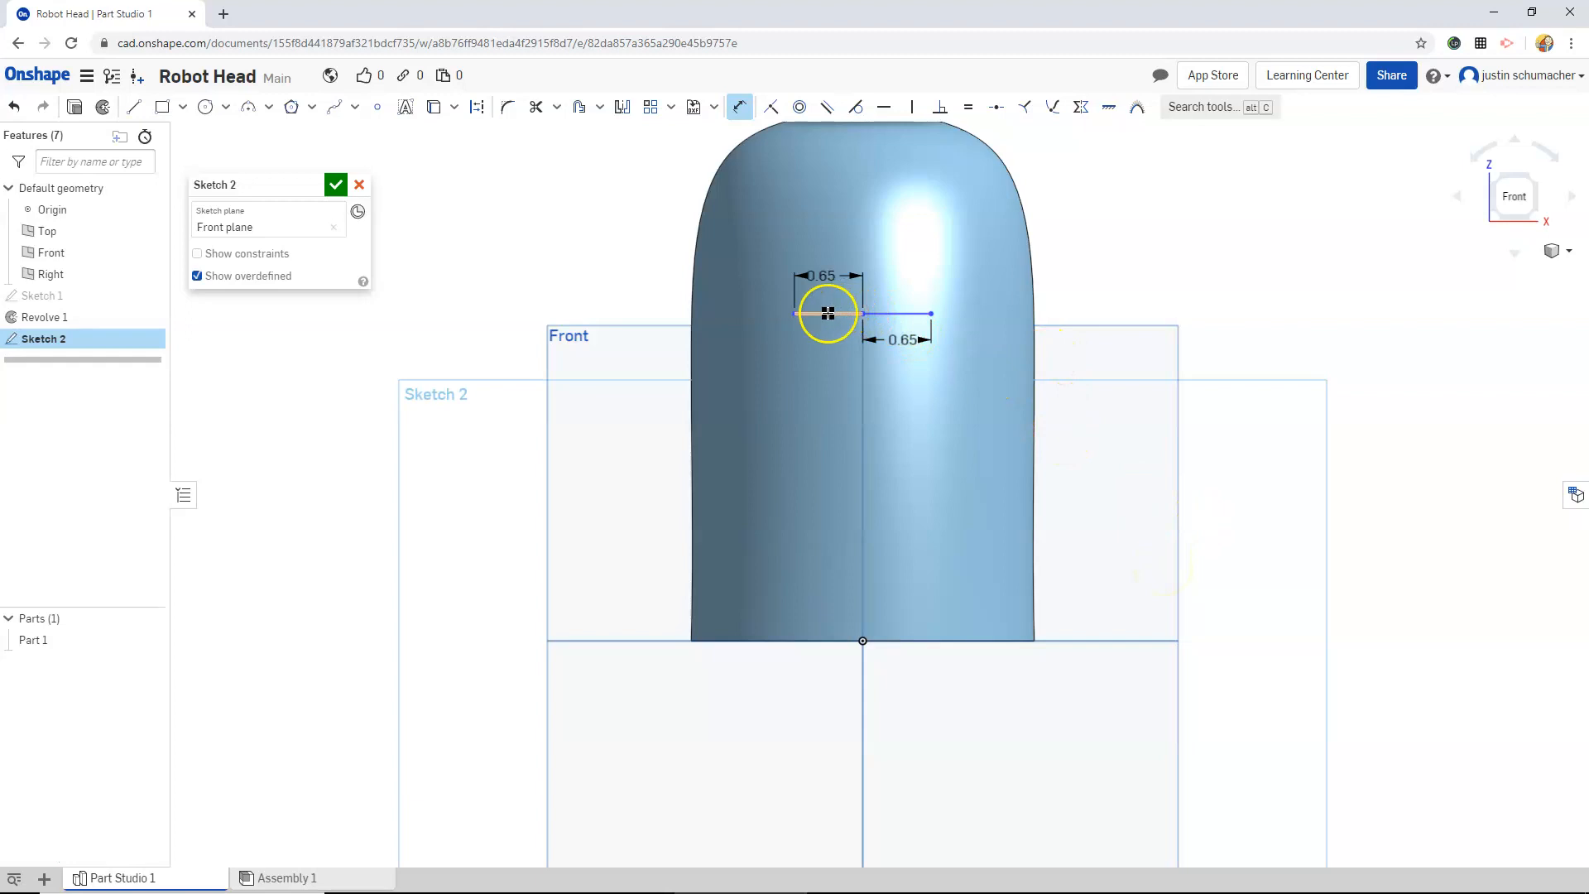
drag(828, 312, 926, 297)
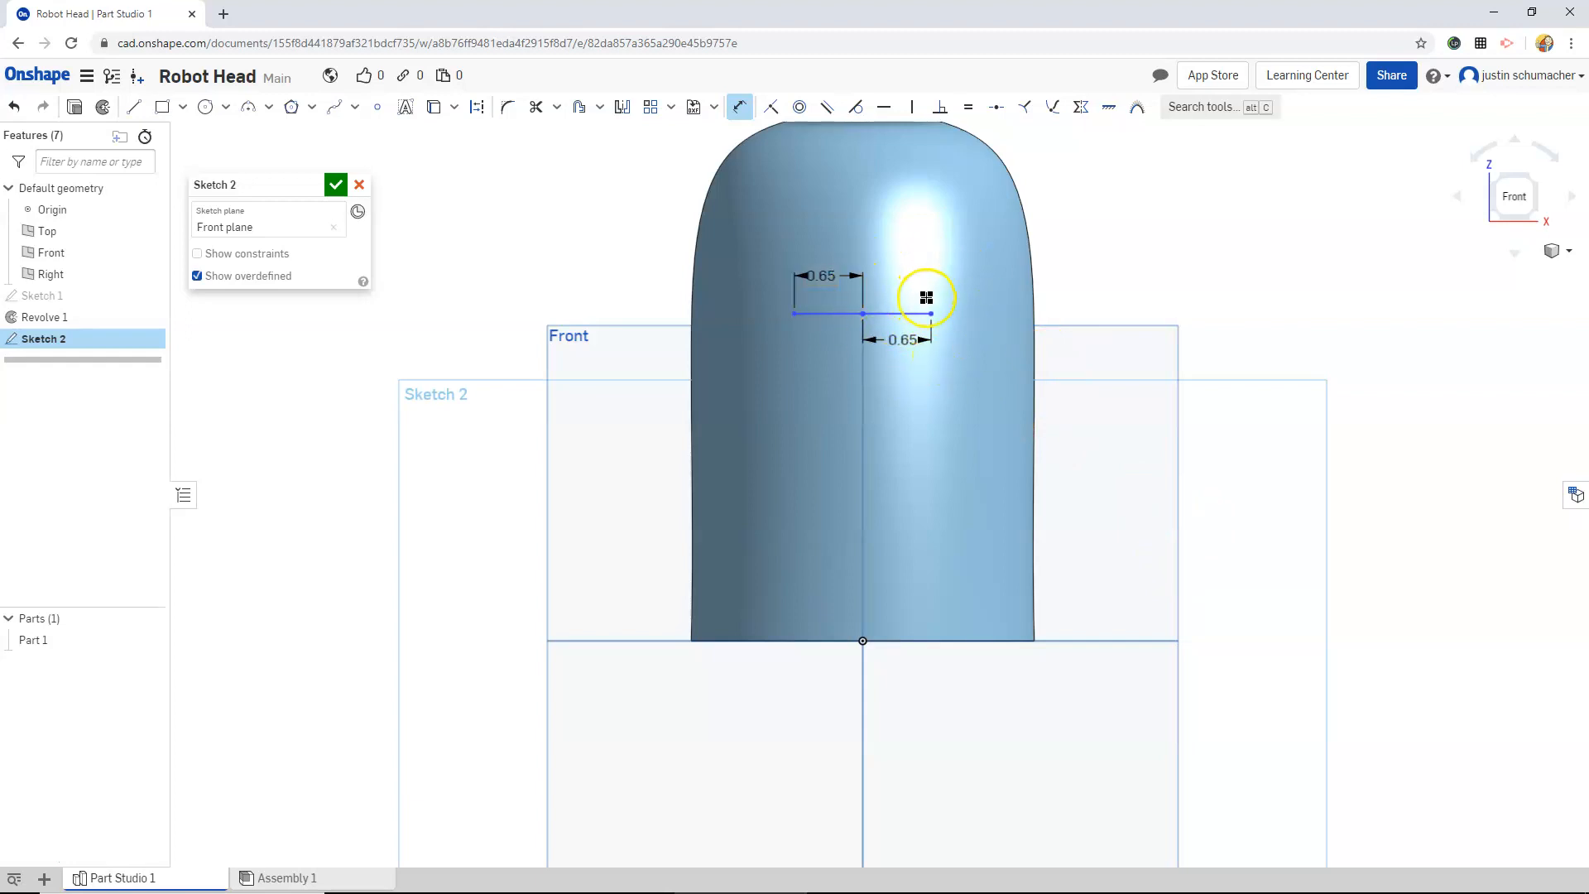
mouse_move(204, 107)
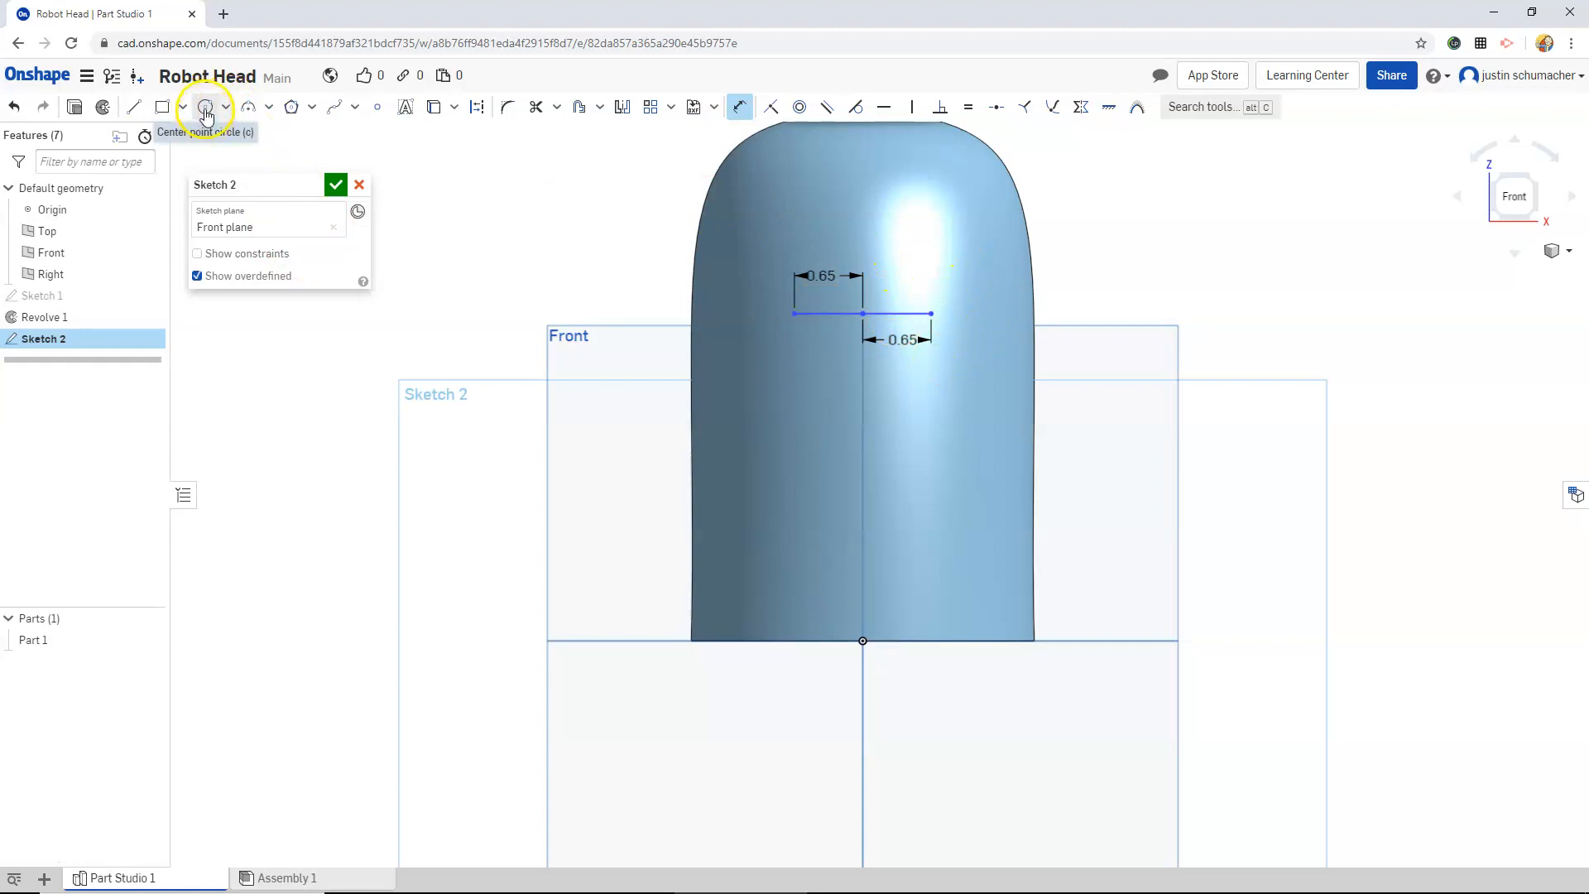
- Draw two Ø0.85 eye circles at the line's ends and accept Sketch 2
click(204, 106)
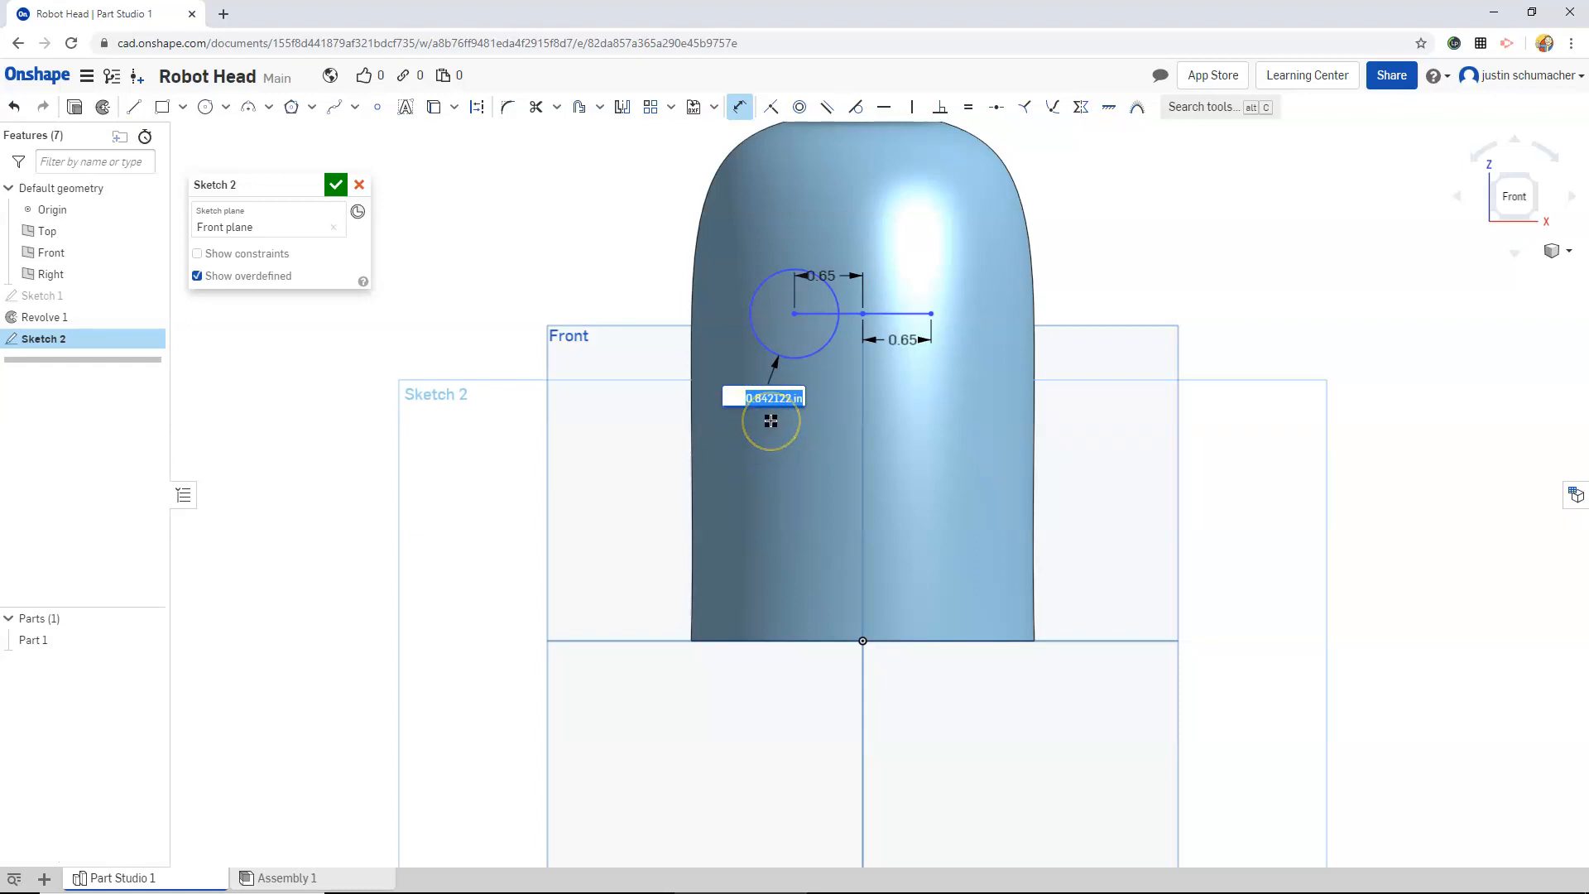
text(.85)
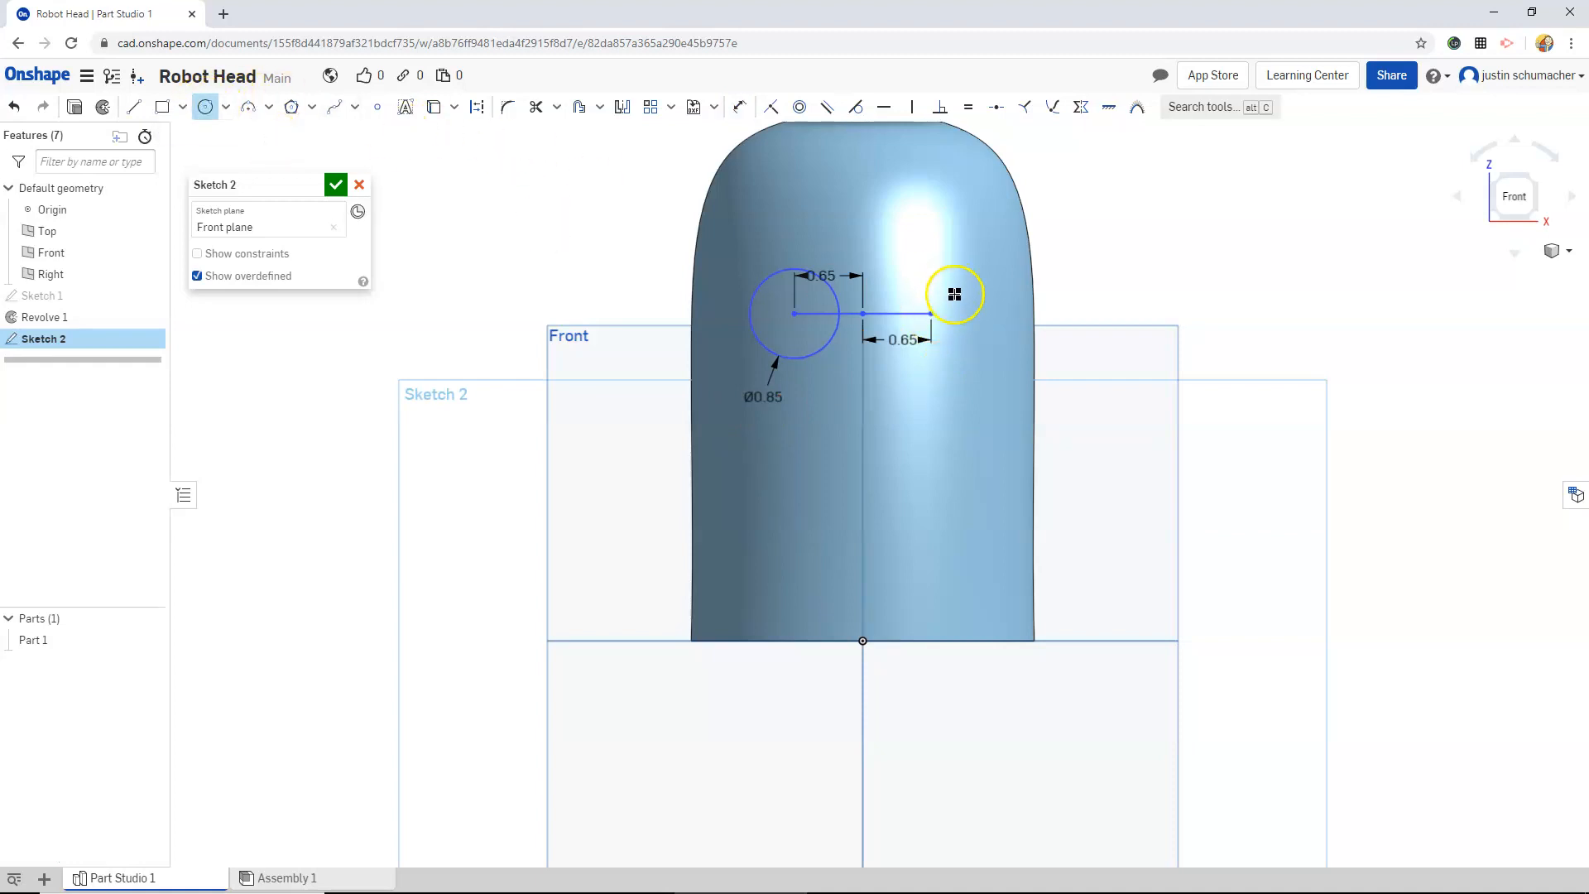
drag(954, 294, 963, 362)
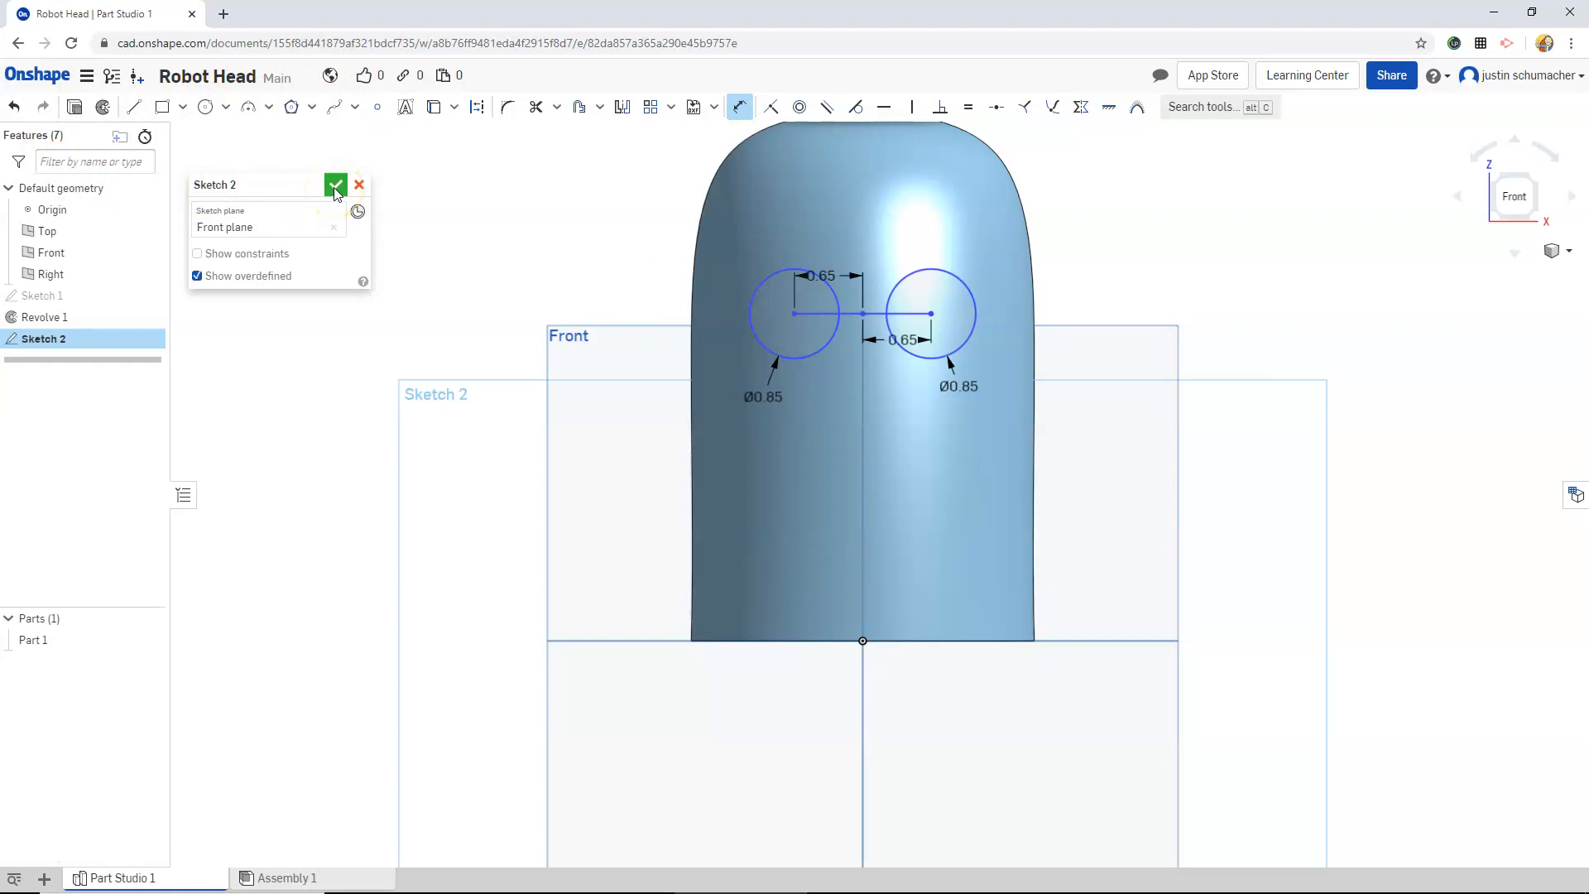
click(335, 185)
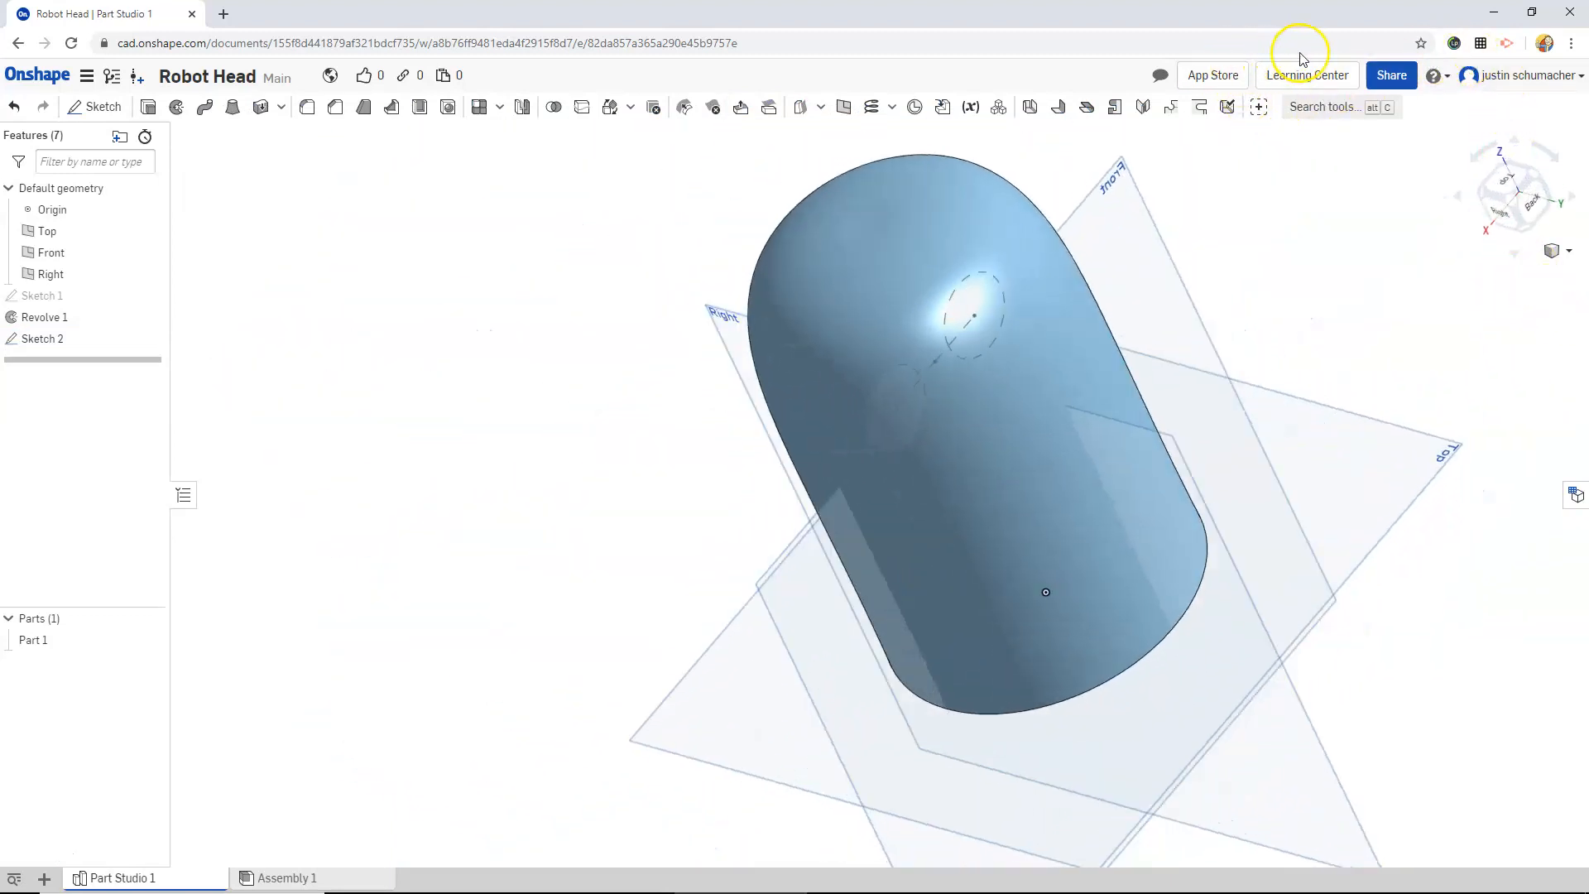
drag(1044, 406, 952, 507)
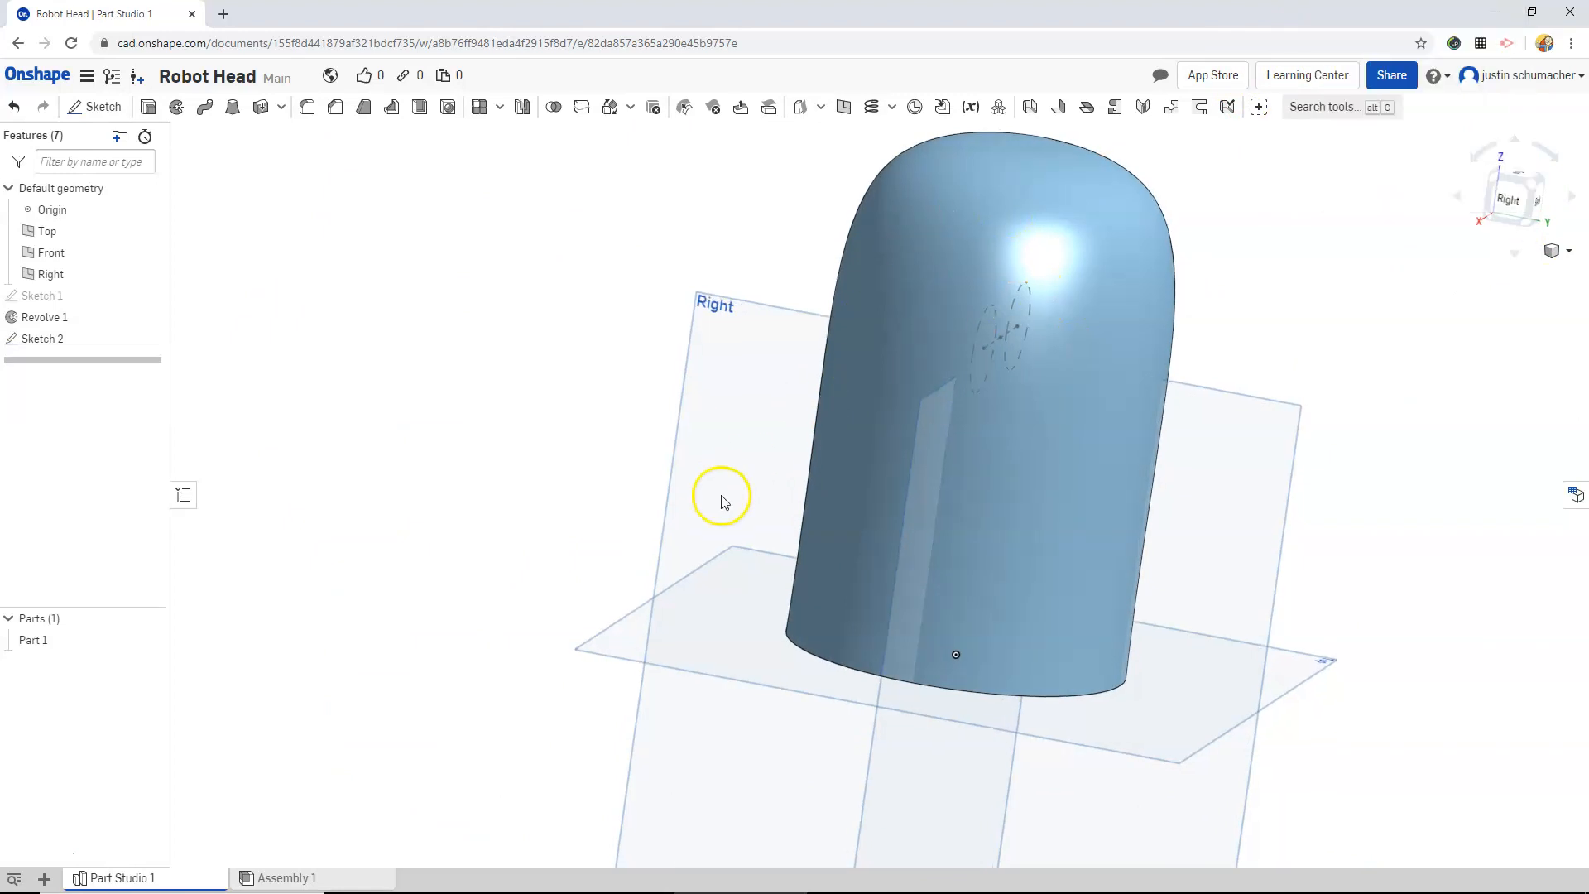
drag(722, 496, 545, 506)
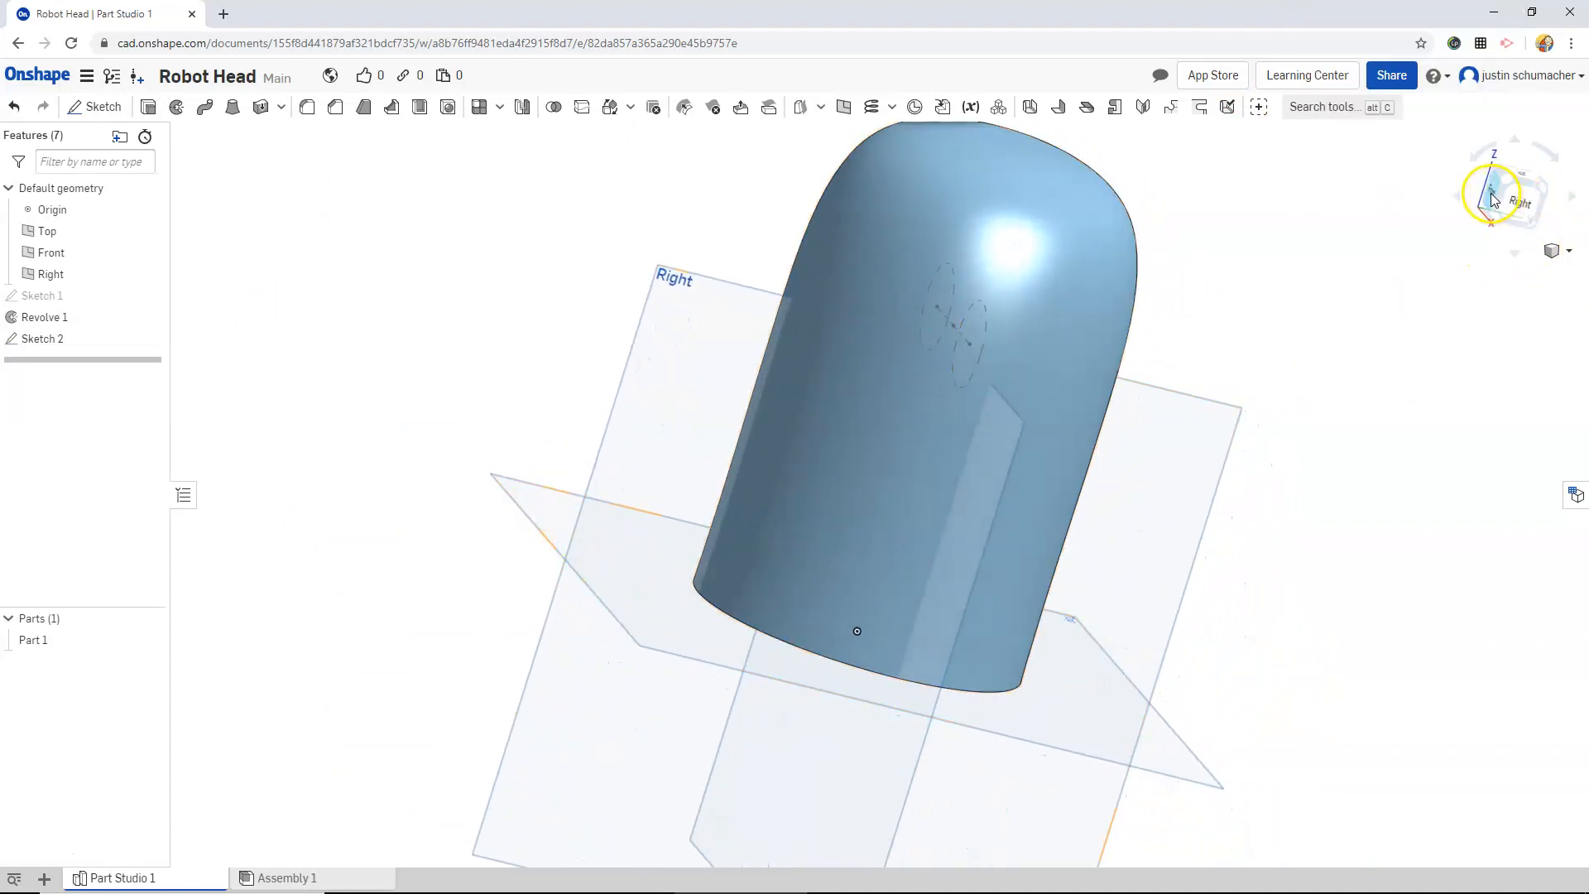
click(1558, 250)
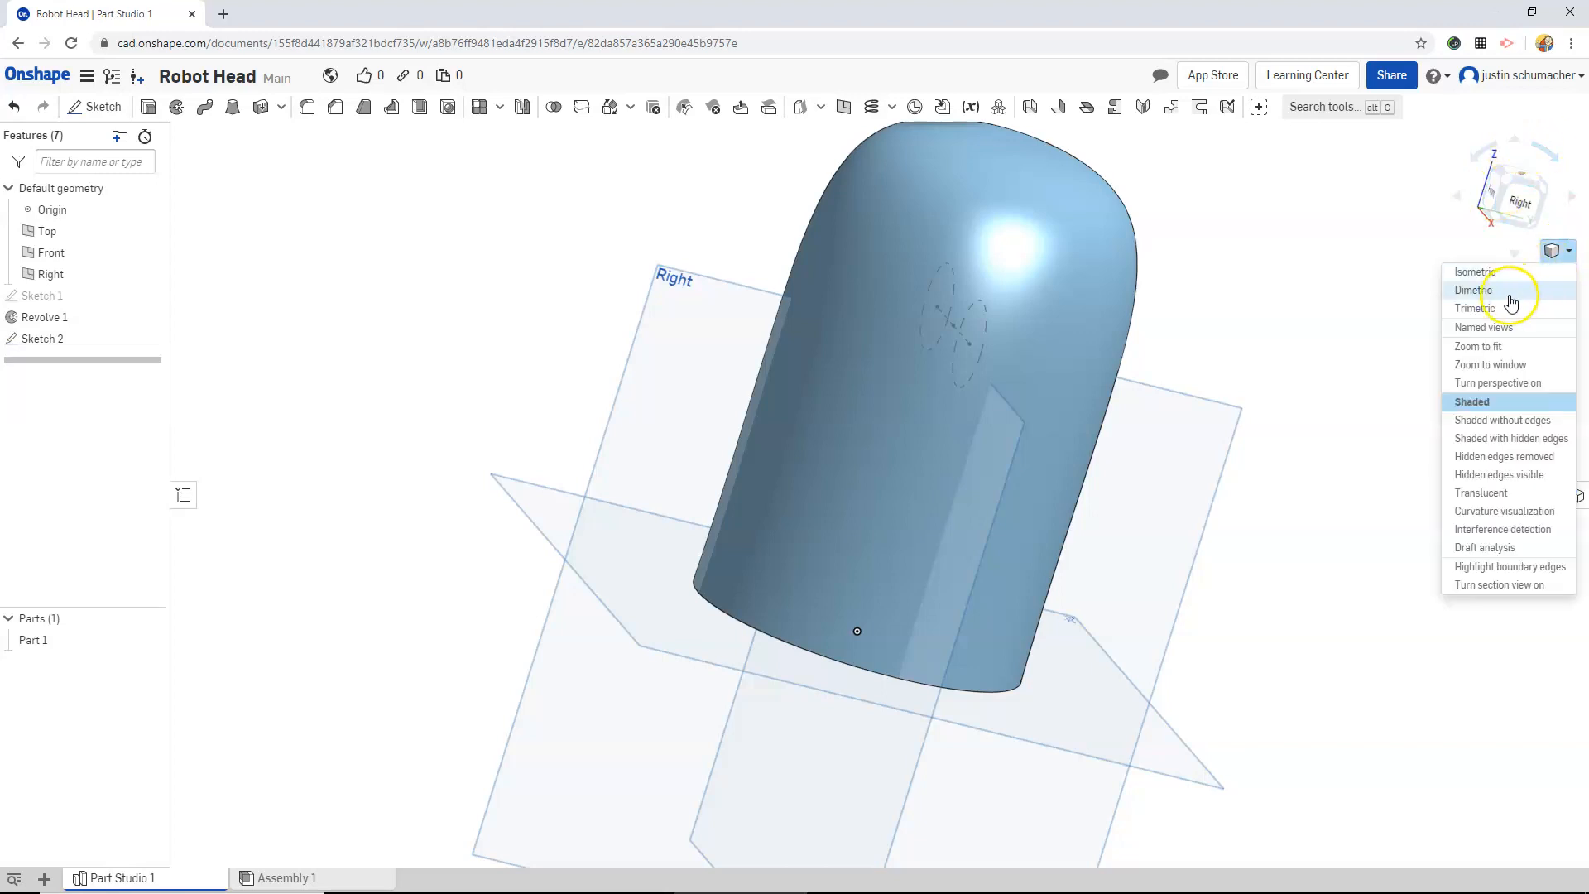
click(1478, 271)
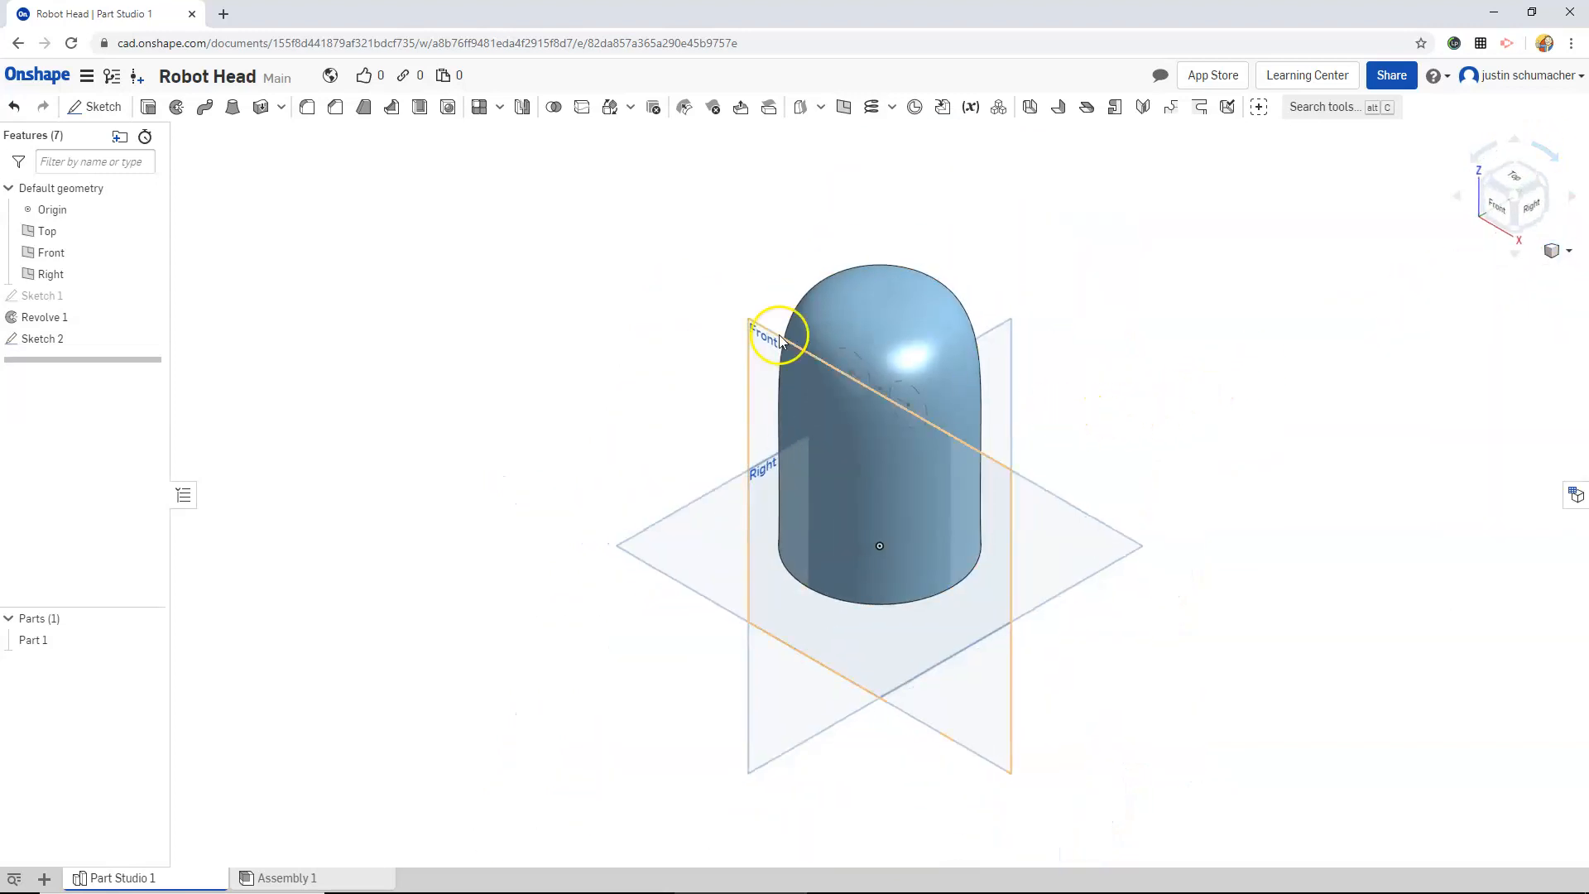
click(45, 338)
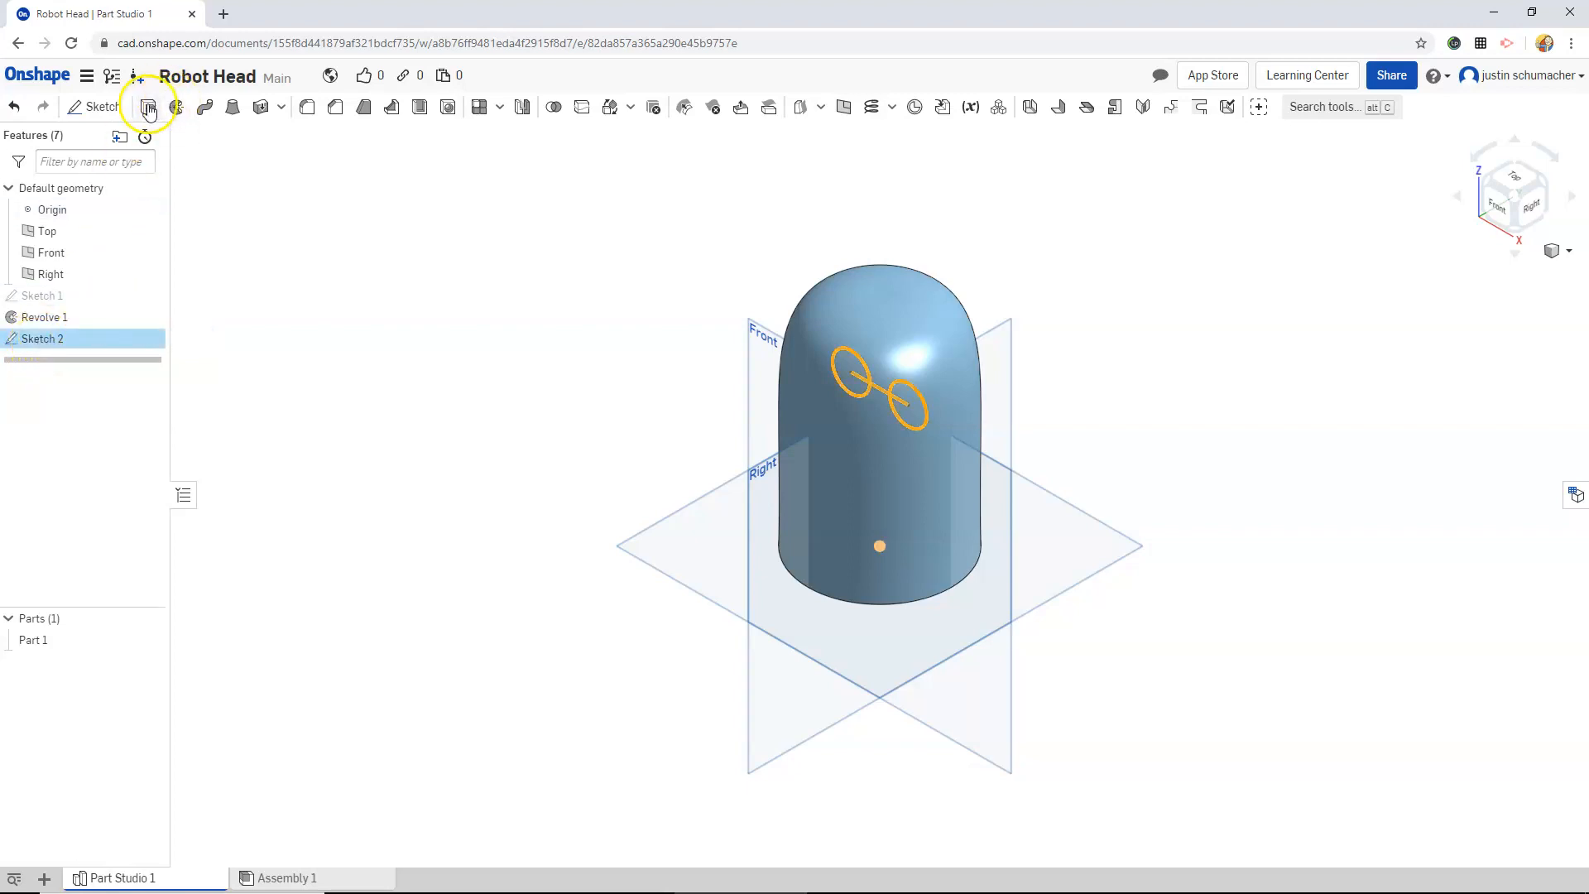
- Extrude both eye circles 2 in with Add, joining them to Part 1
click(149, 107)
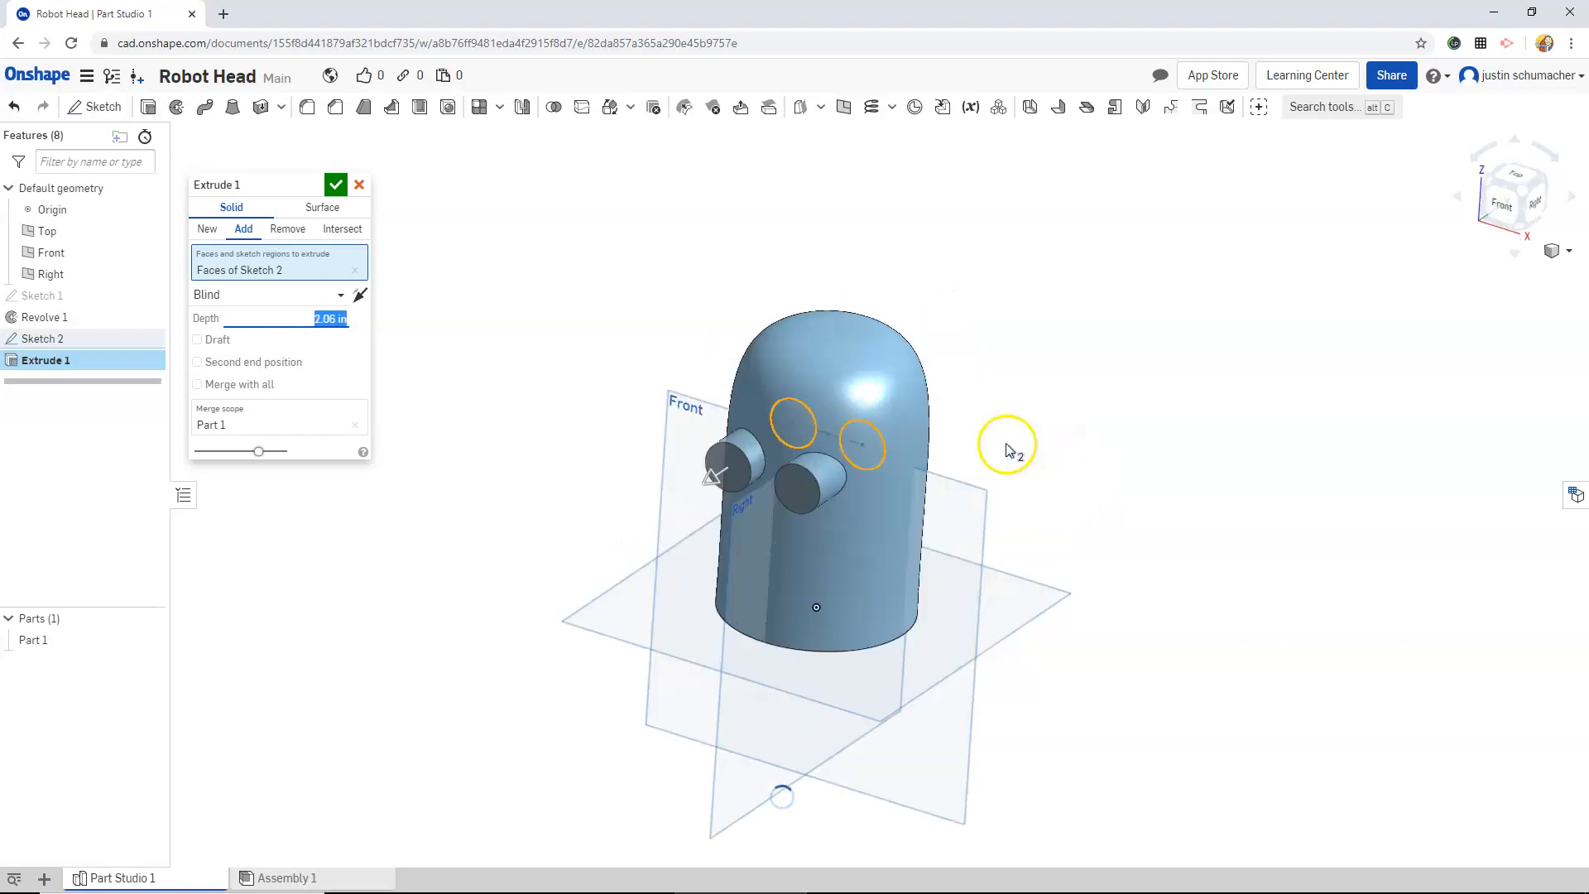
drag(1004, 449, 903, 431)
text(2)
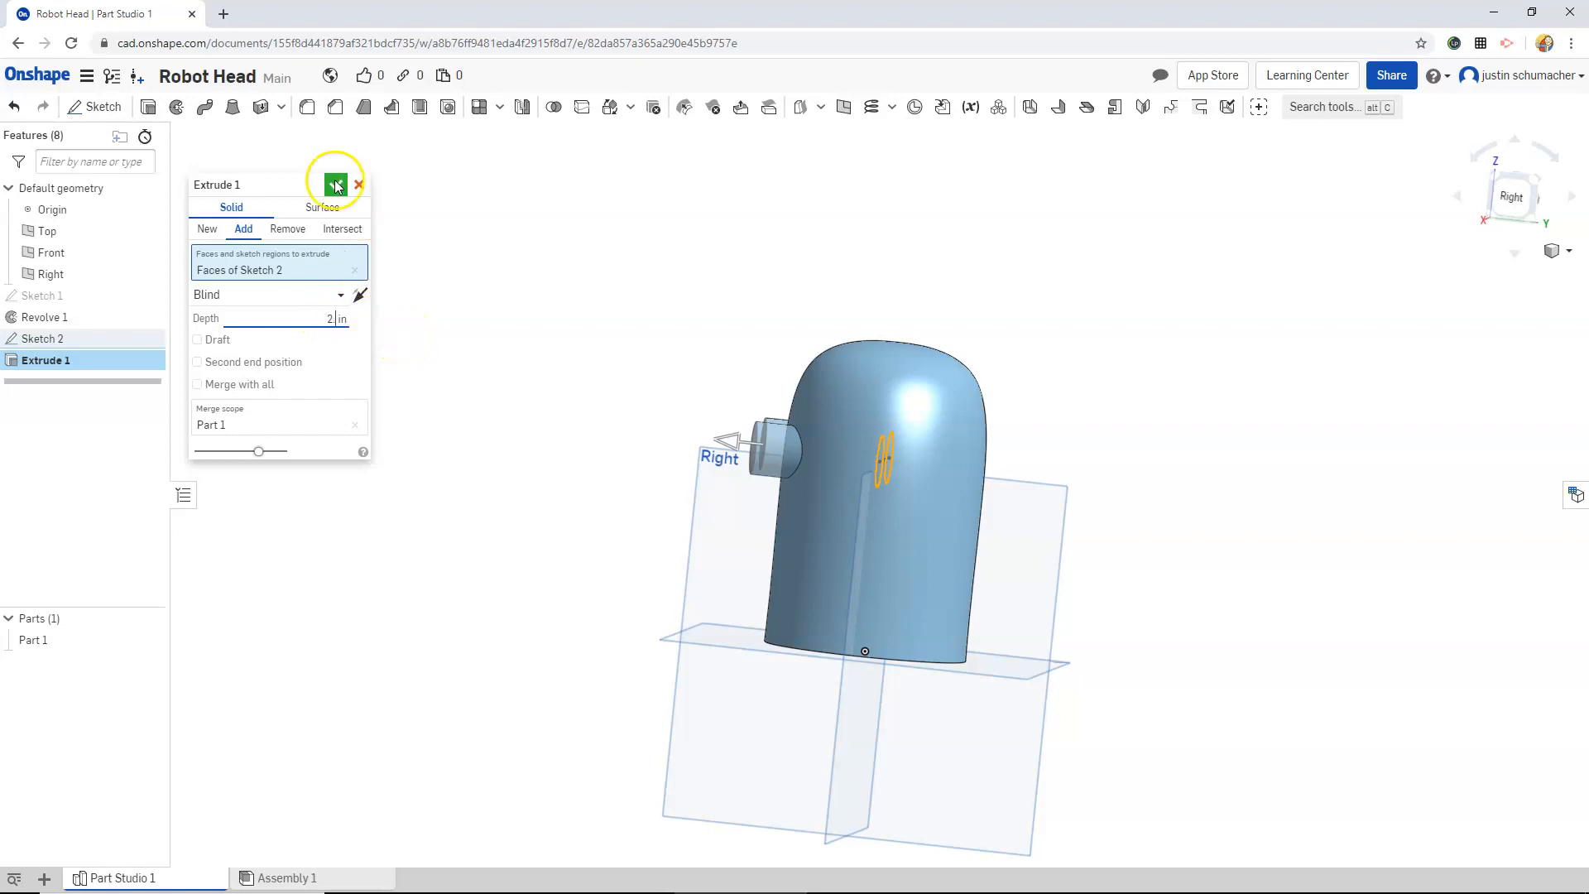
click(335, 184)
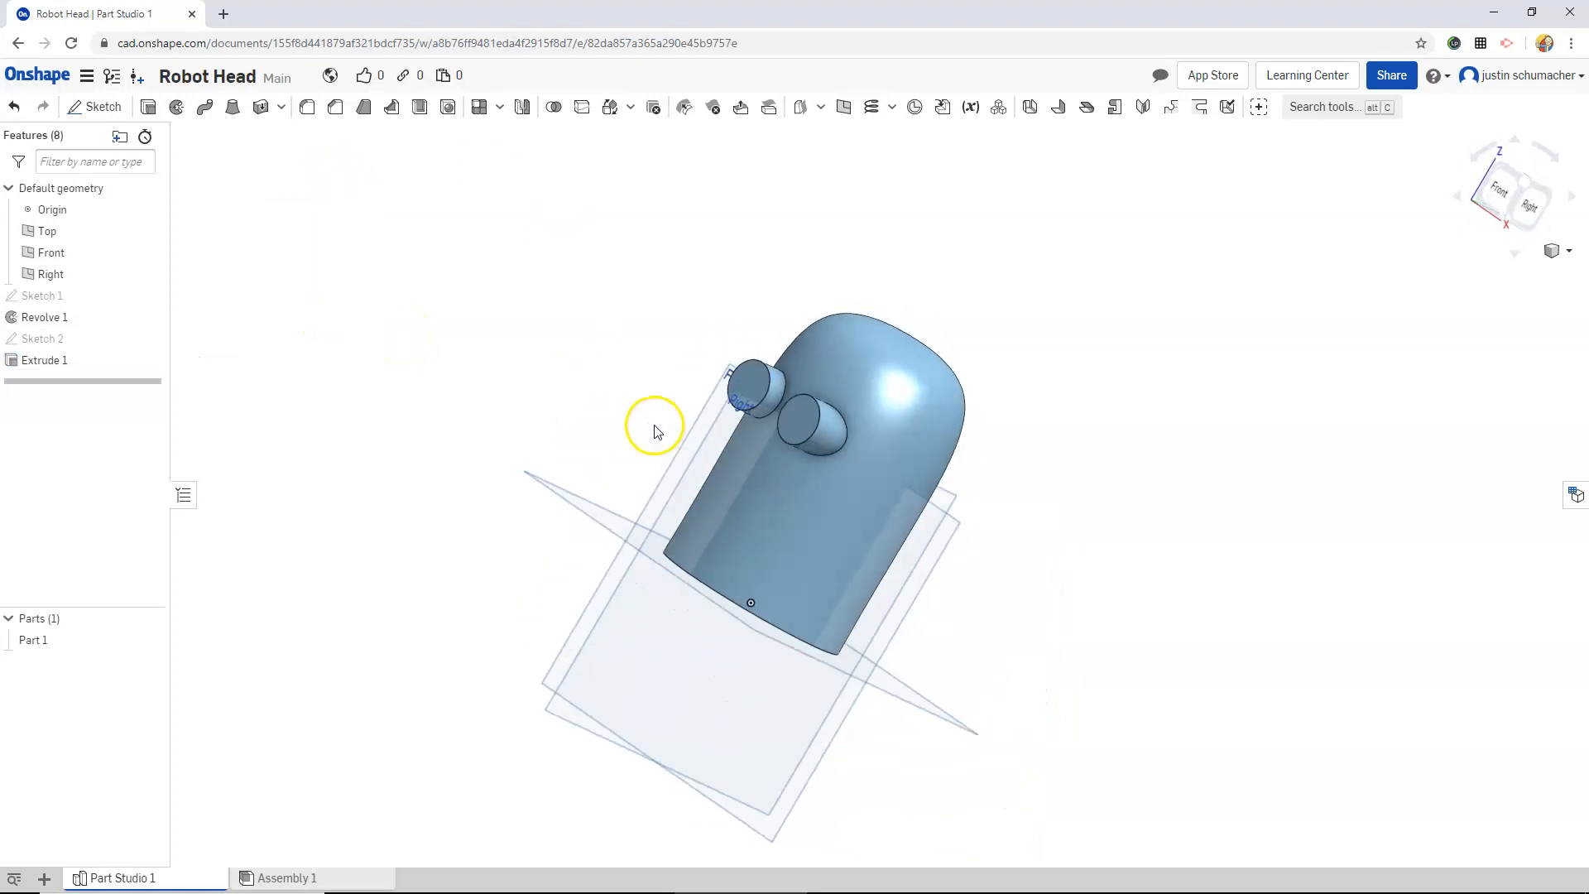
drag(654, 430, 867, 447)
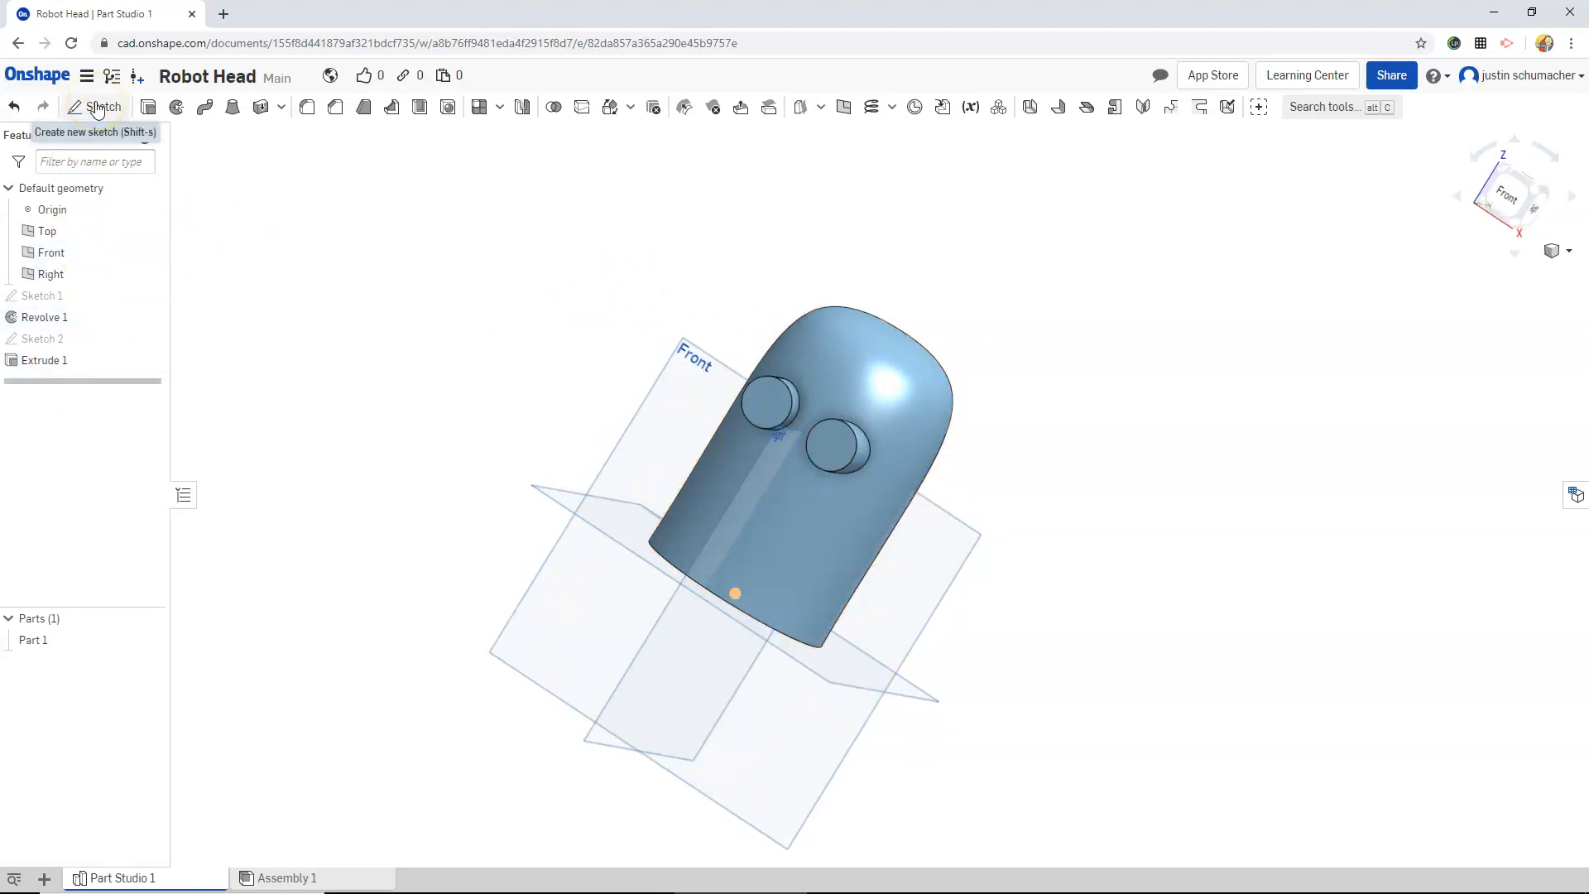
- Sketch a 0.6-diameter circle centred on the left eye tube's end face as Sketch 3
click(102, 106)
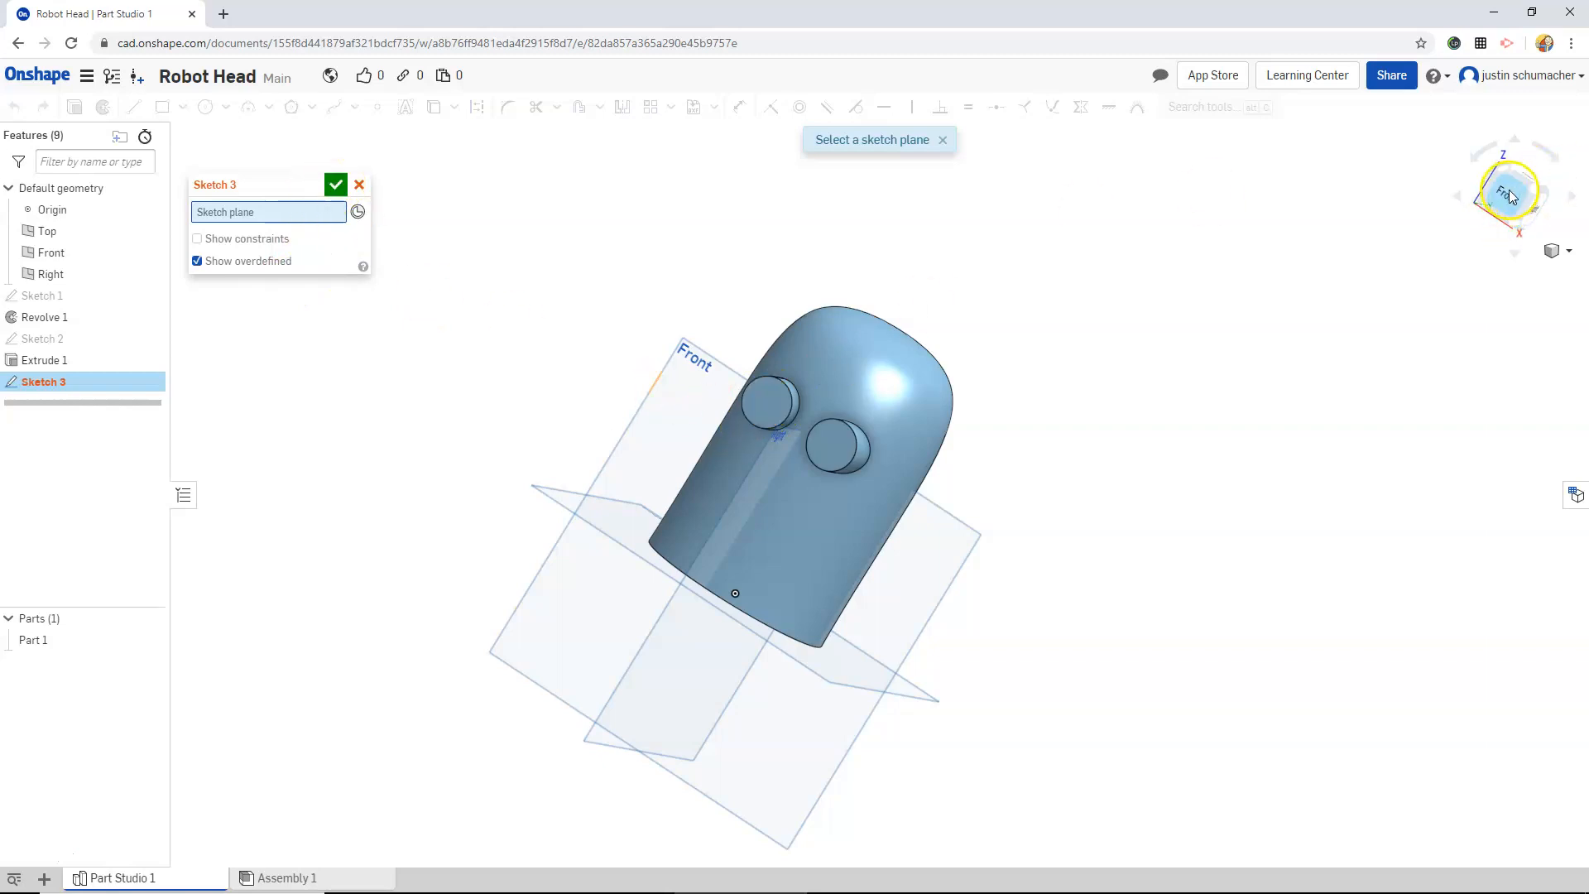
click(1512, 194)
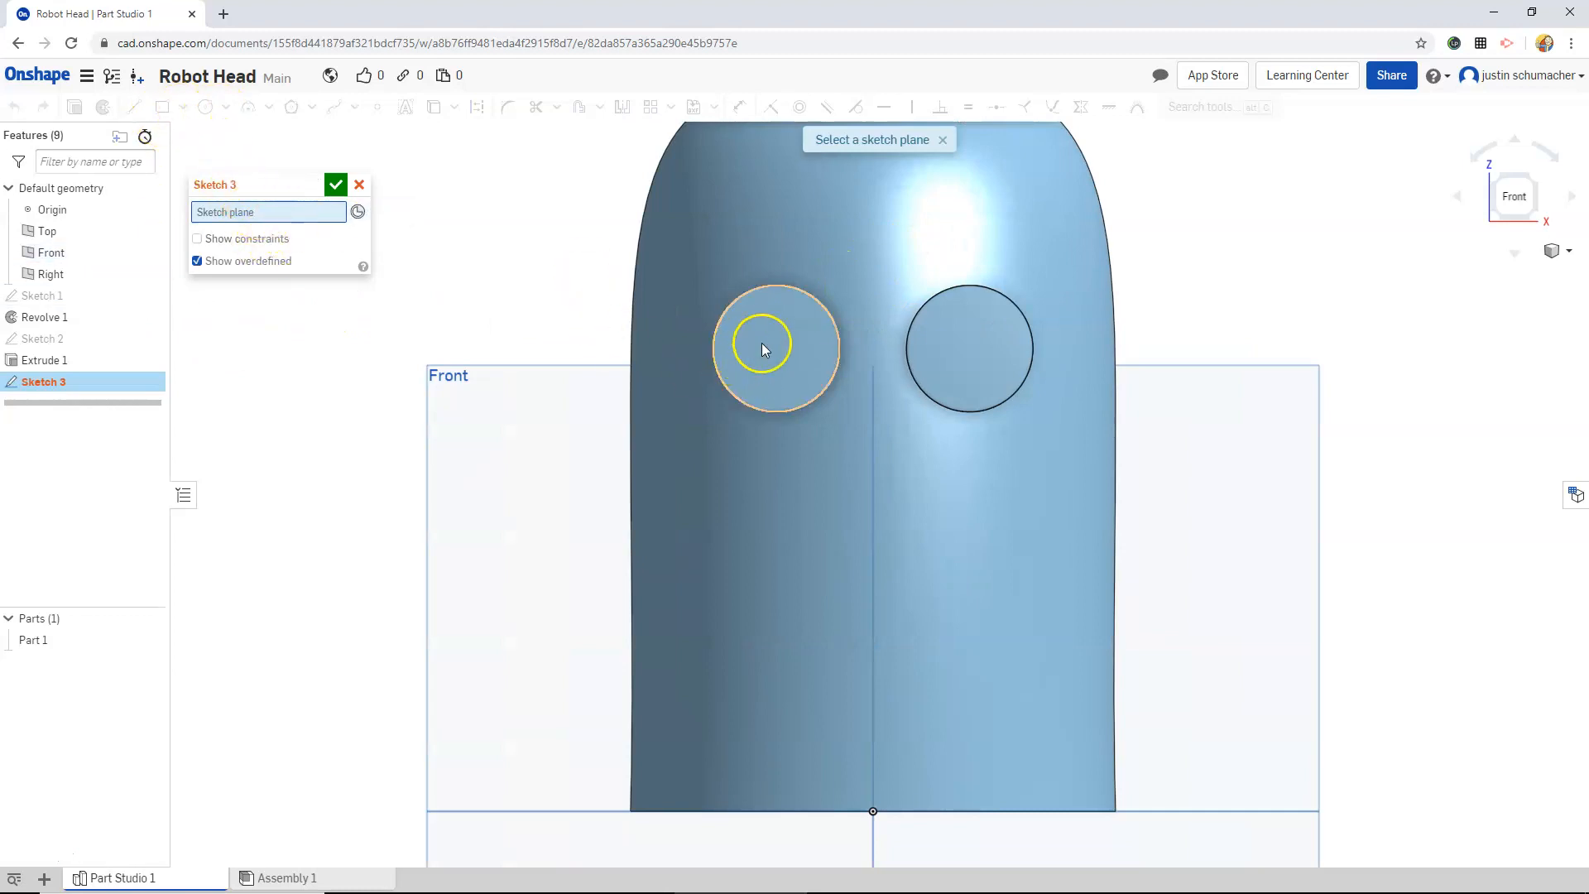
click(775, 350)
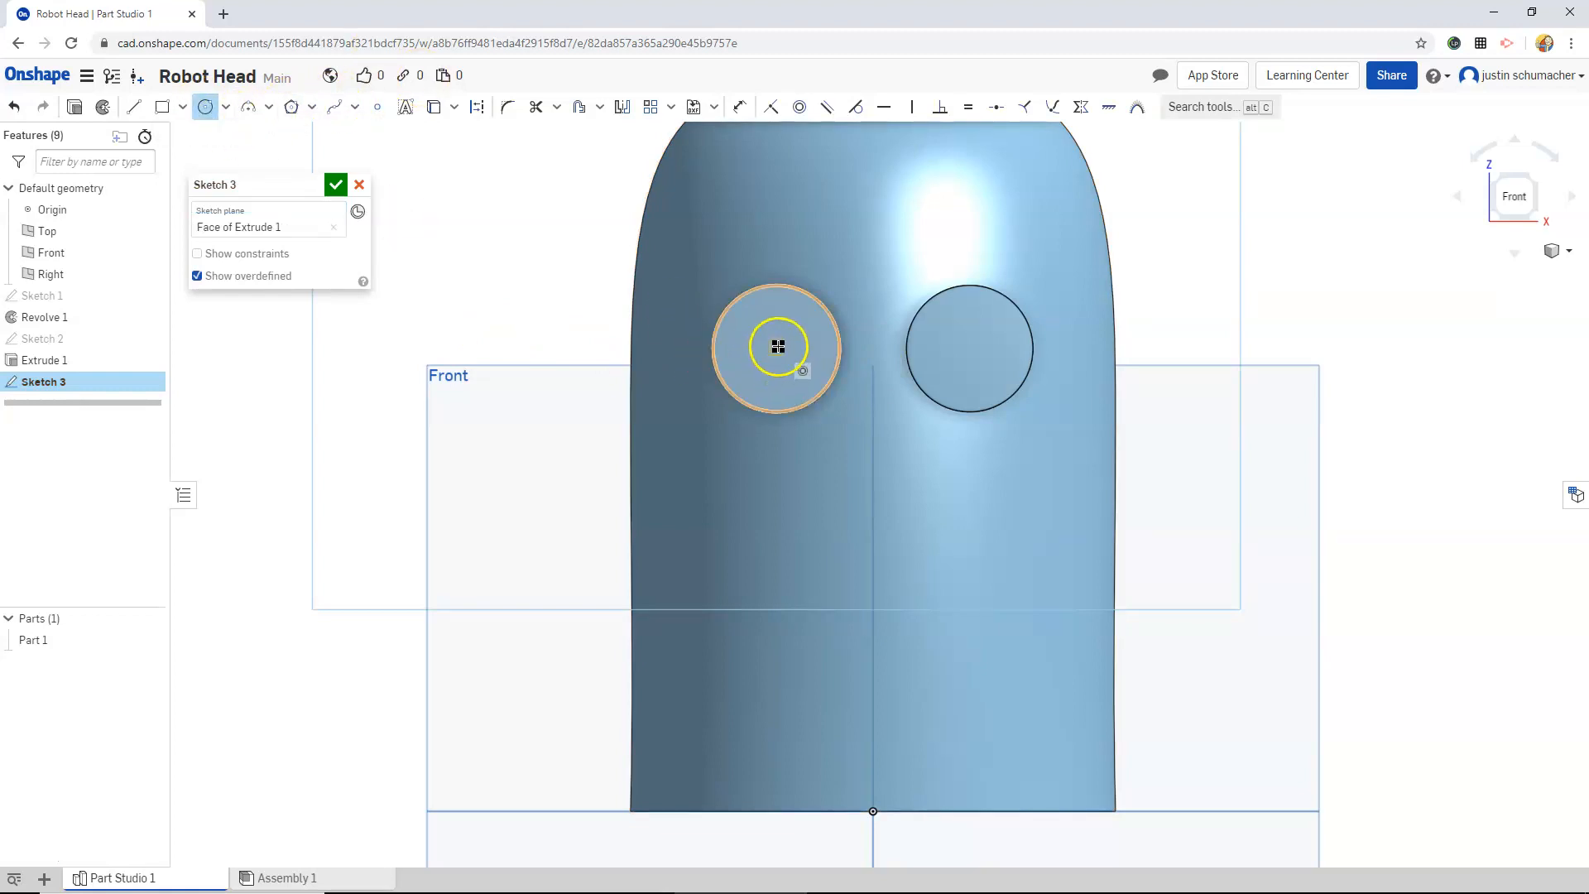
drag(778, 346, 725, 386)
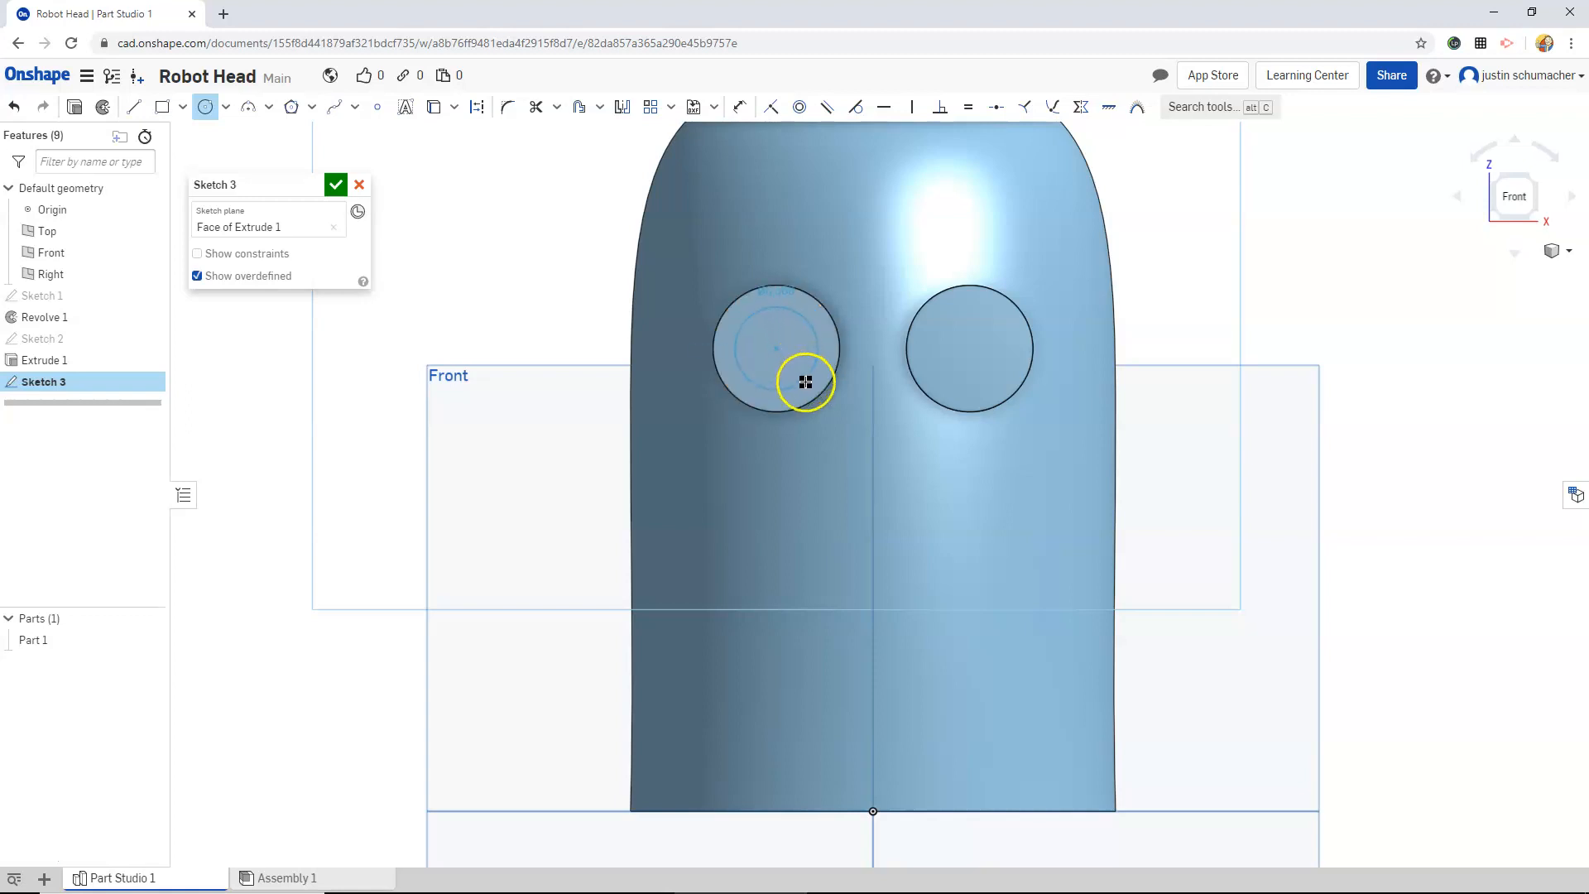
drag(805, 382, 789, 291)
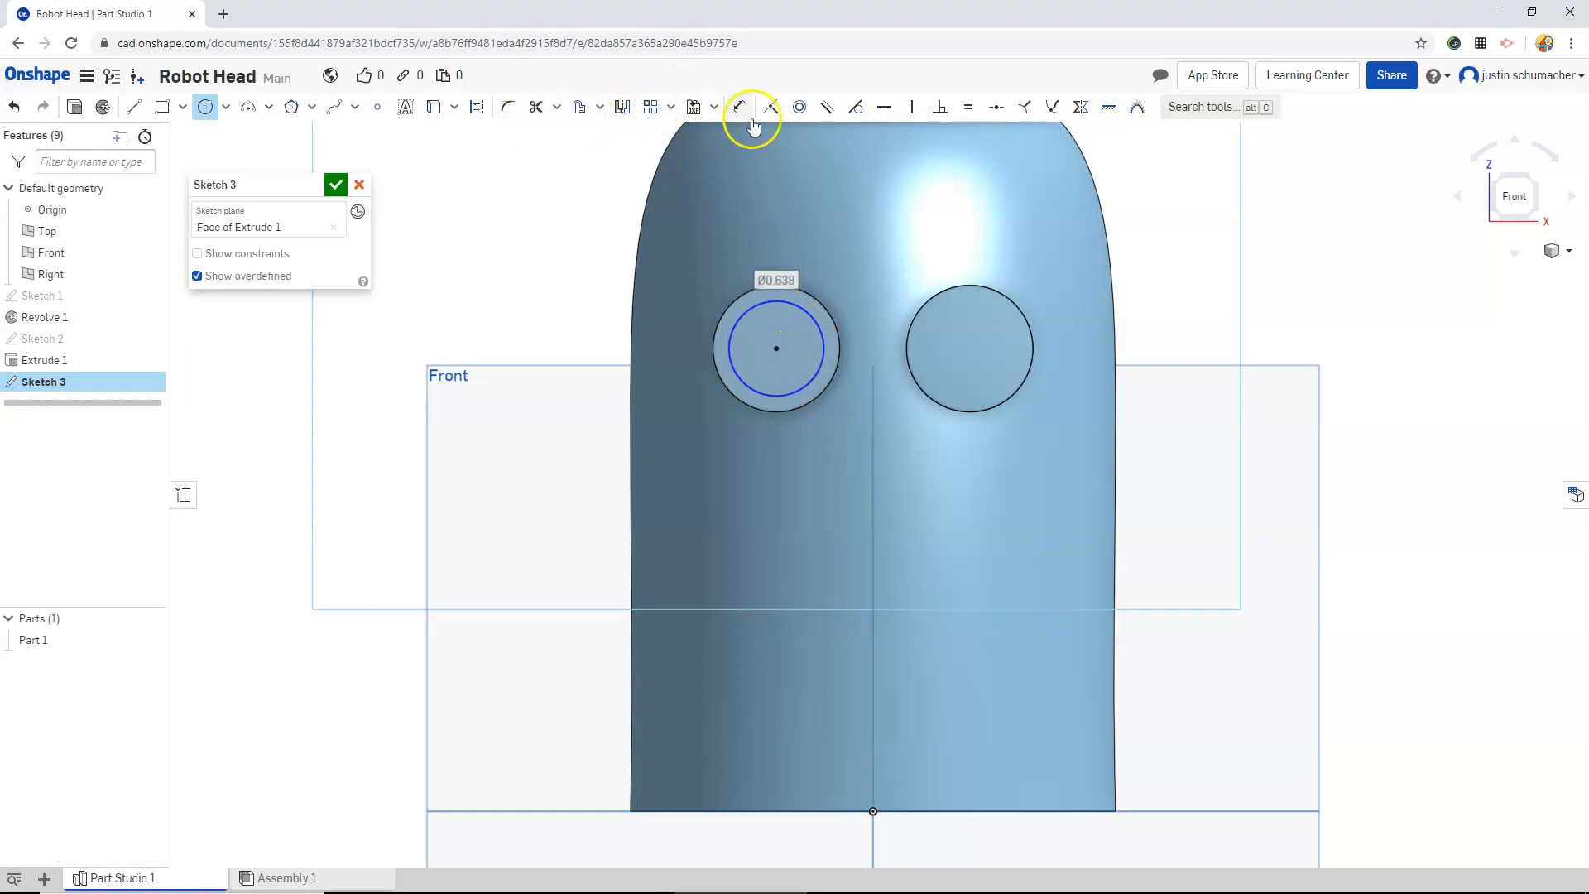
mouse_move(794, 185)
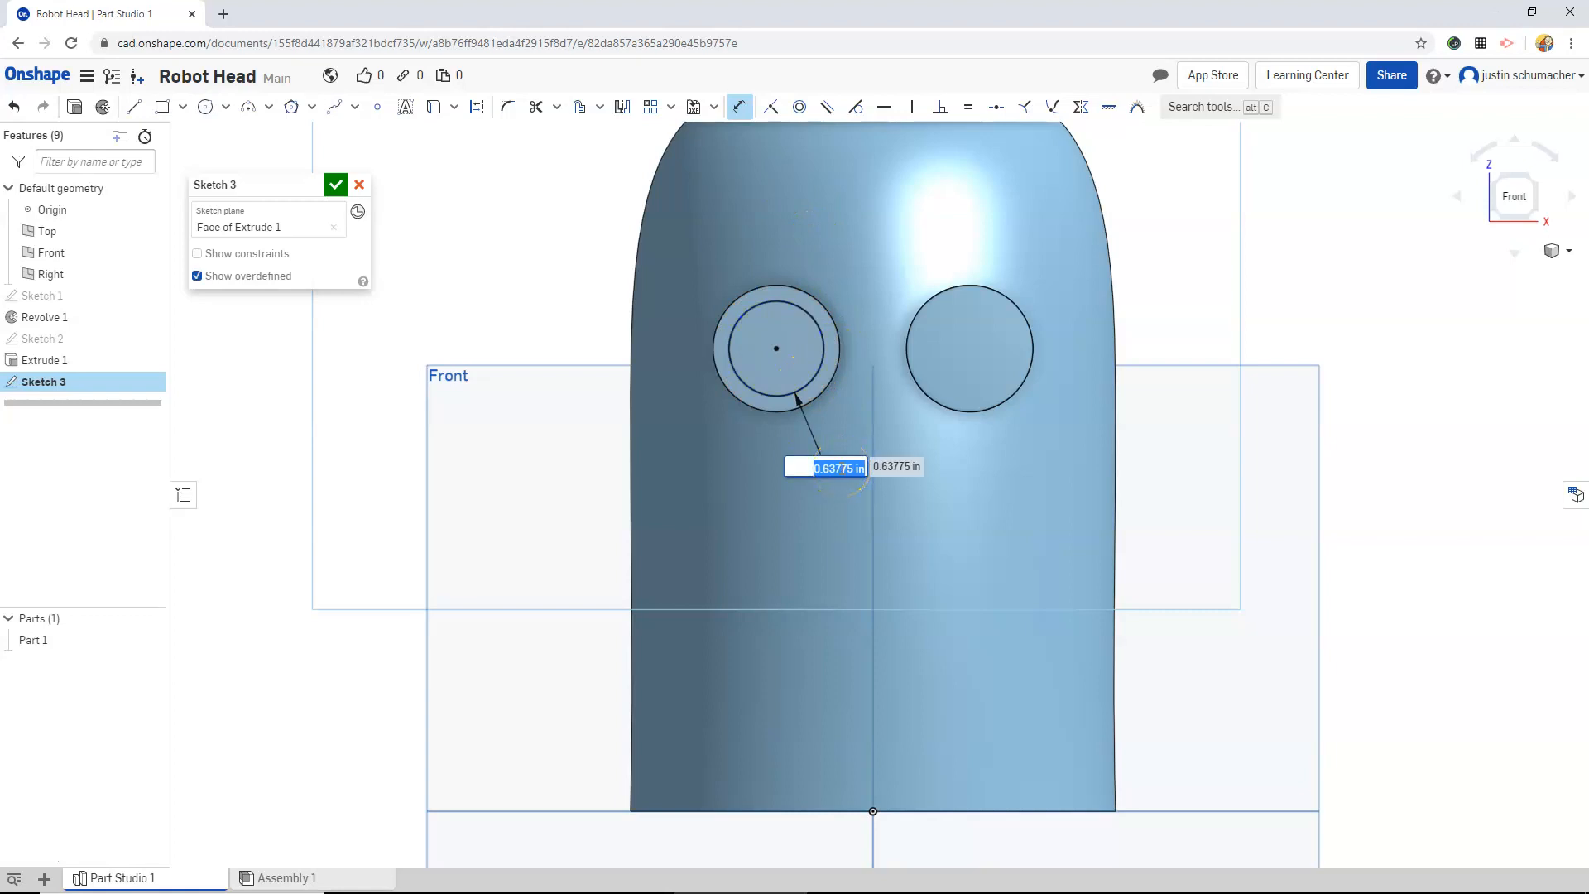
text(6)
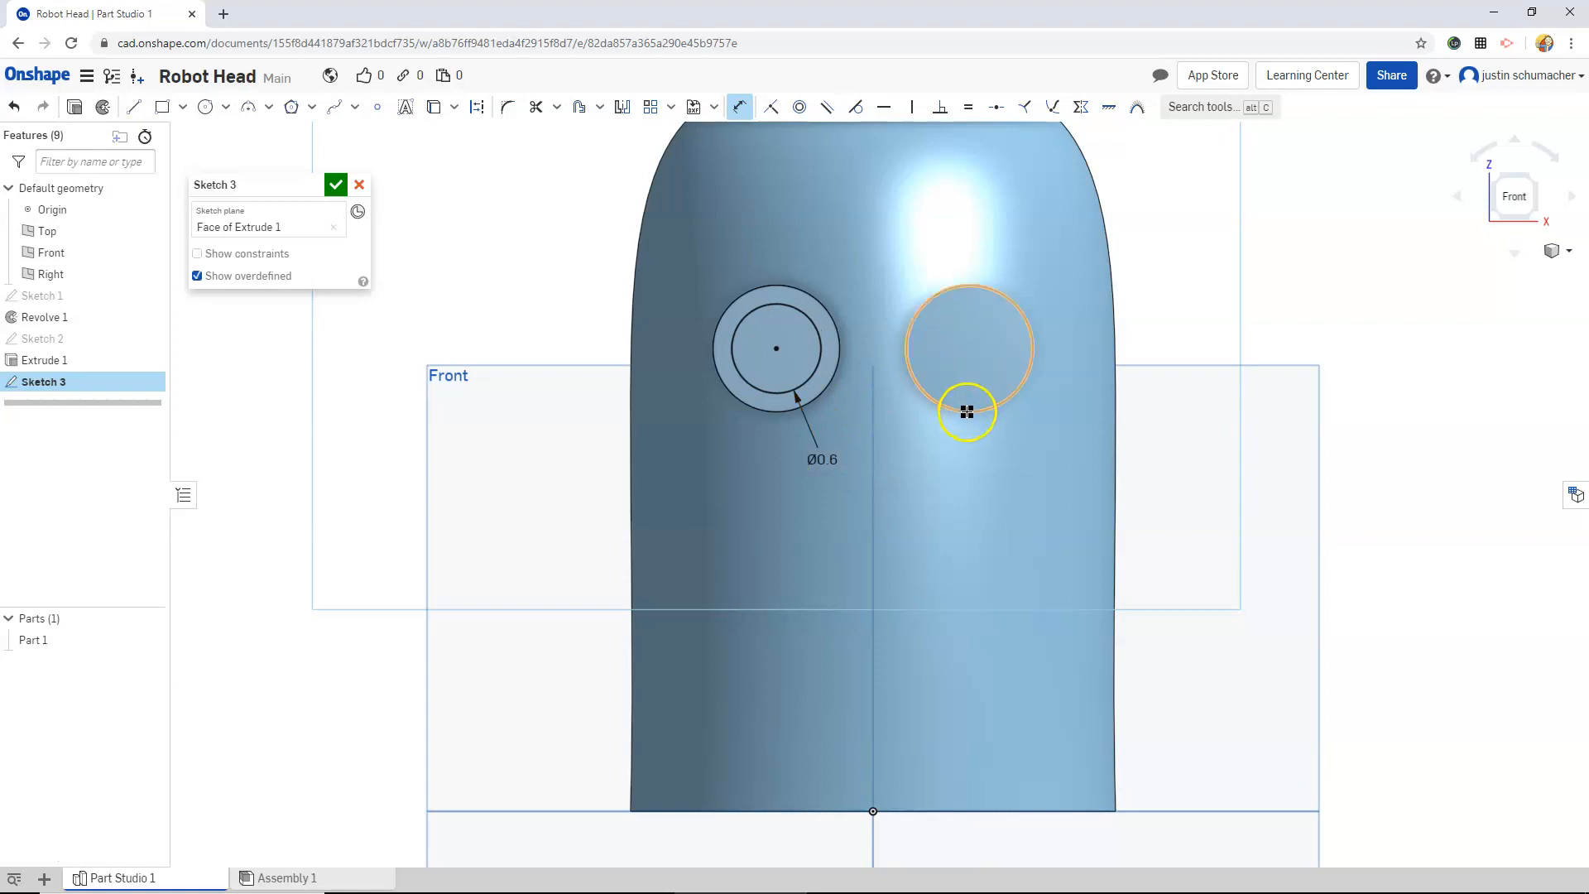
drag(966, 412, 928, 401)
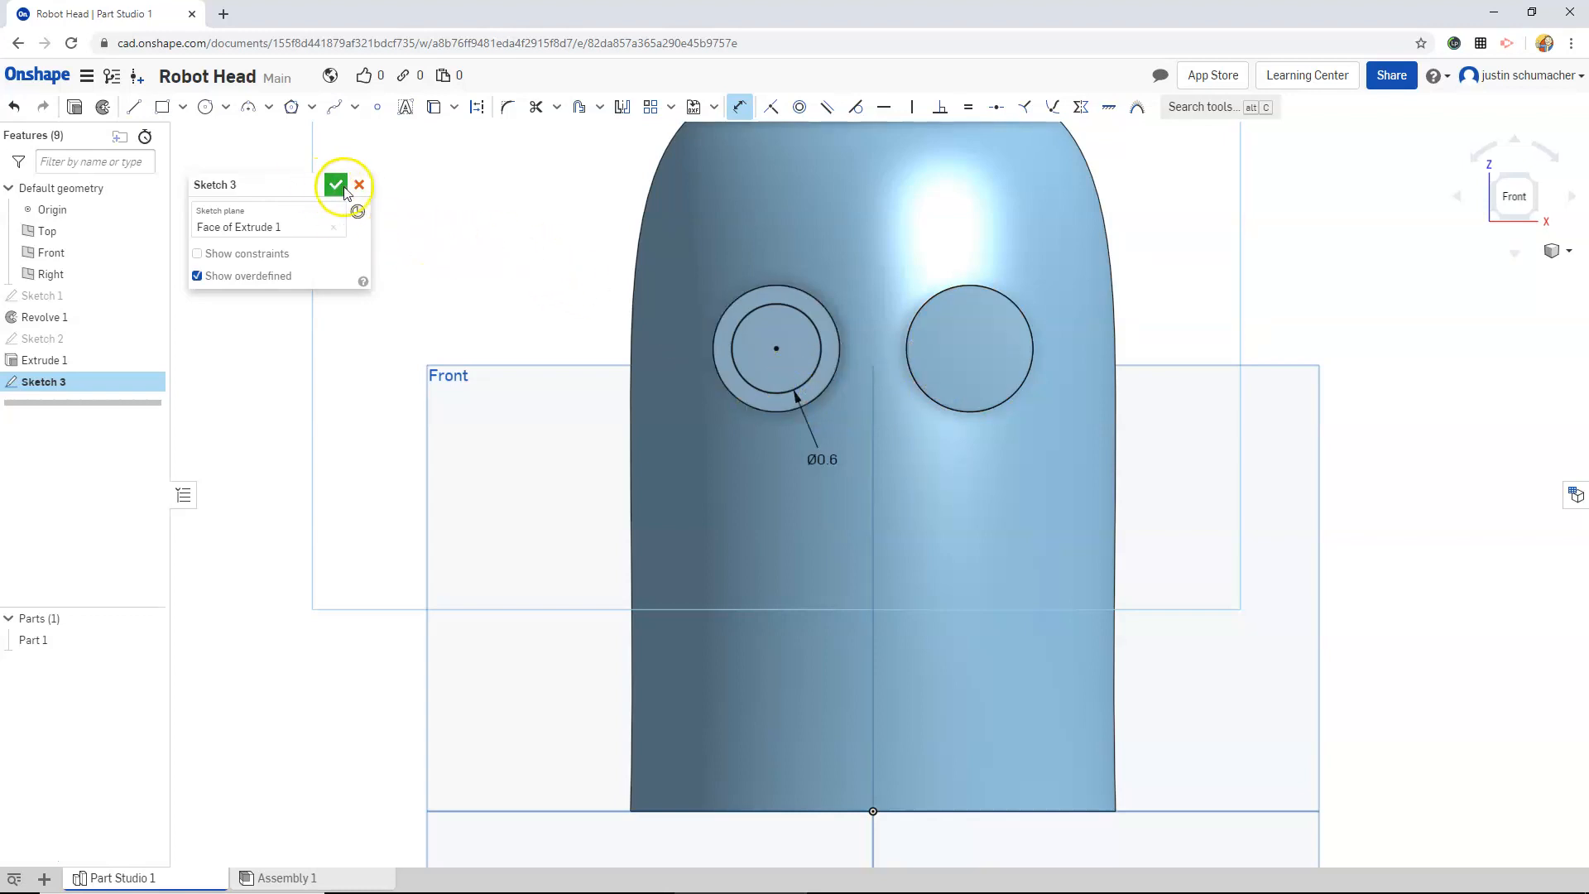
click(334, 185)
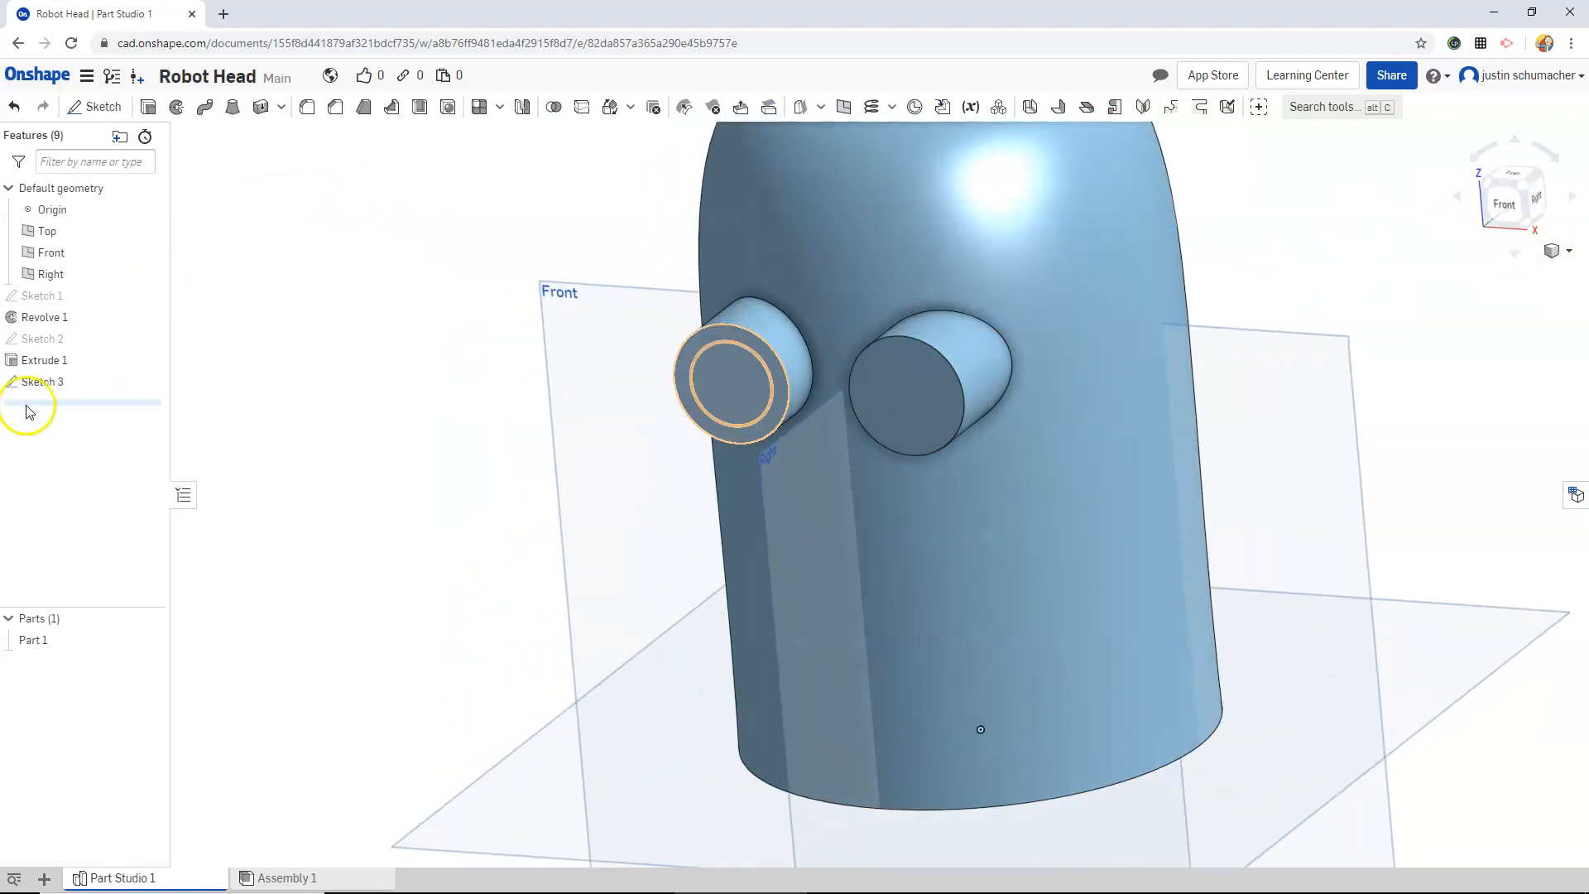
- Remove-extrude Sketch 3's circle 0.25 in deep into the left eye tube
click(43, 381)
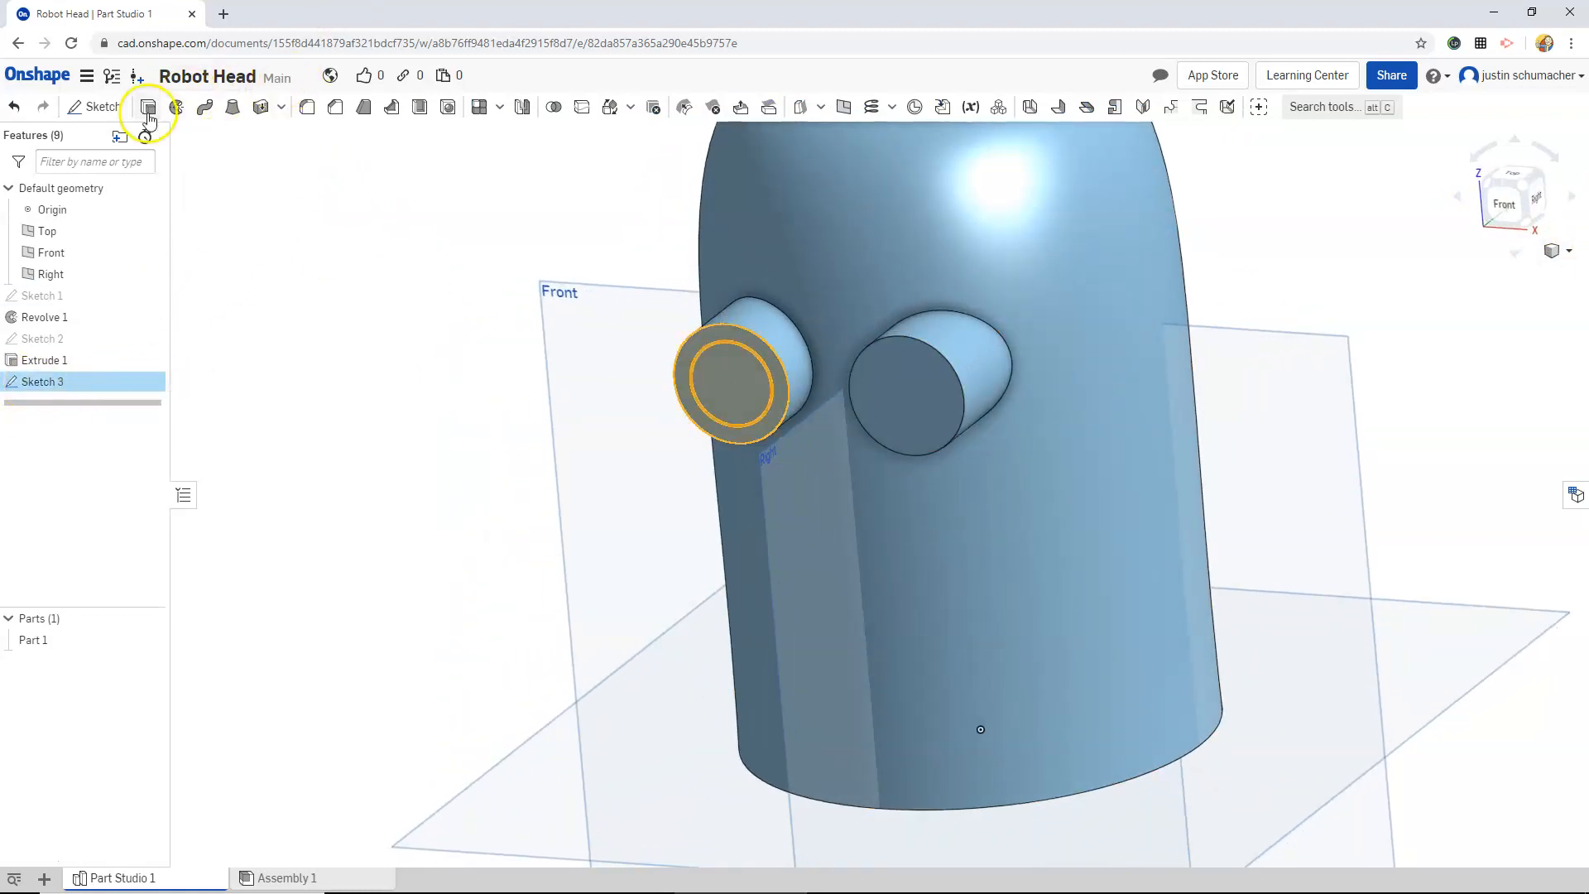
click(148, 107)
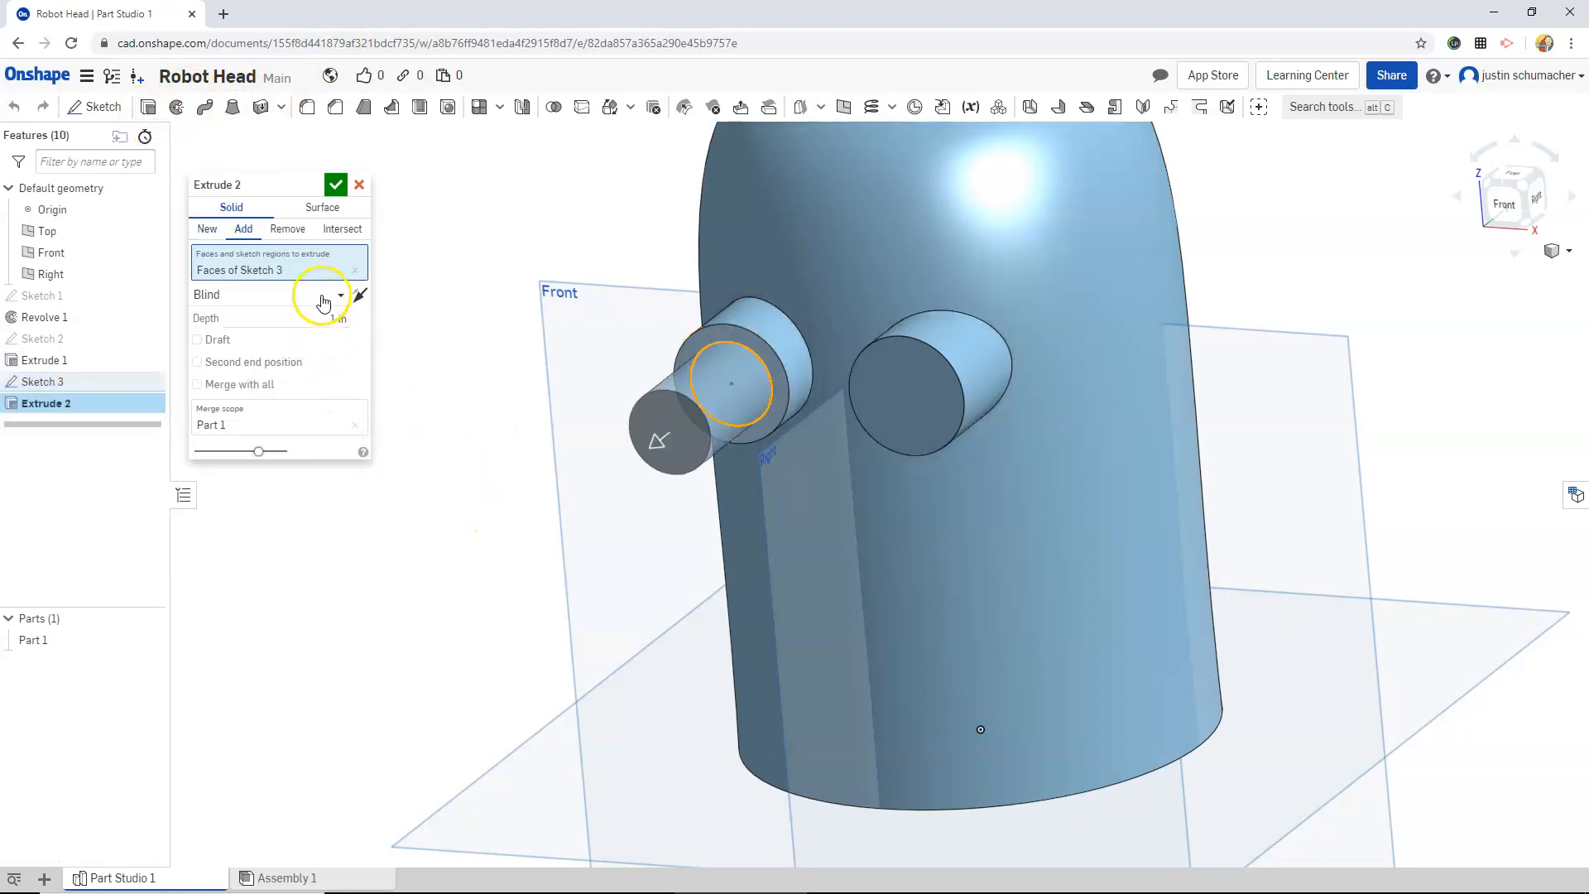
click(288, 229)
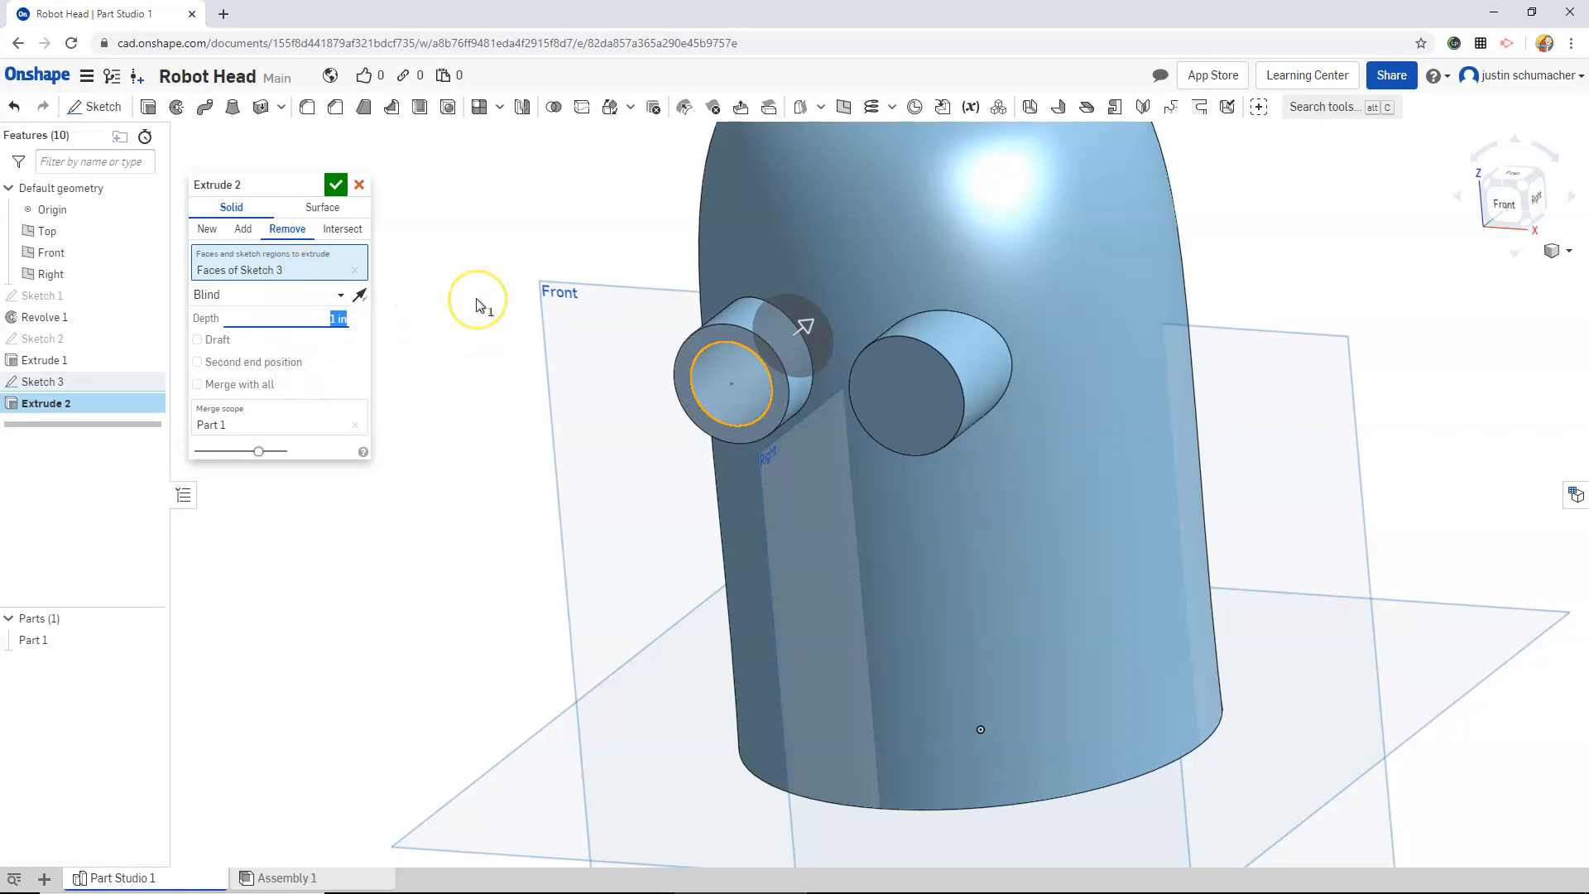
text(0.25 in)
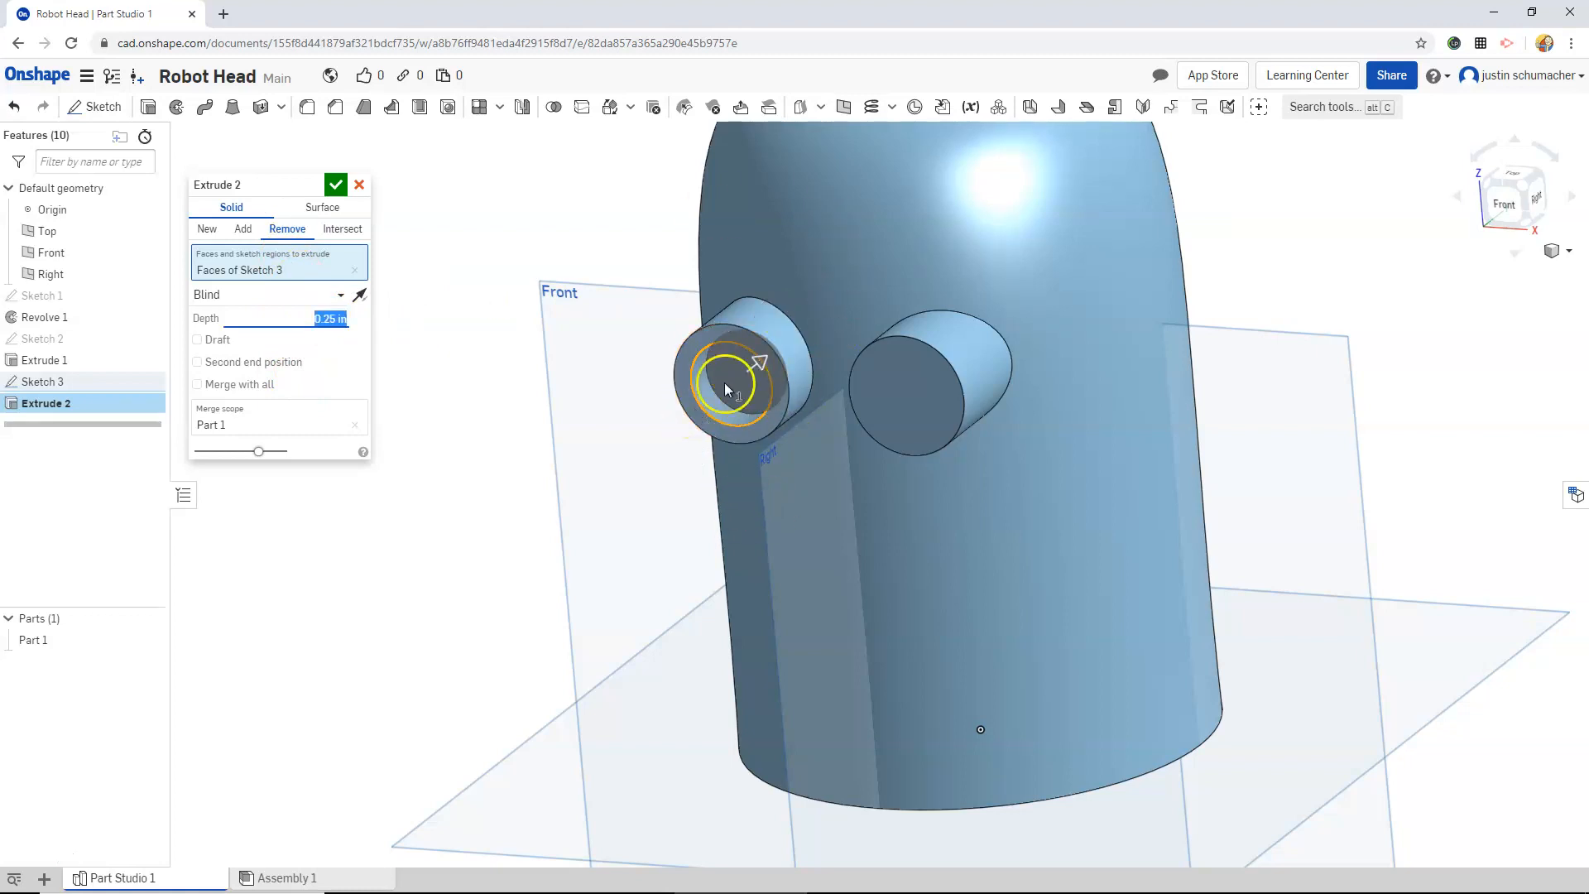
click(335, 184)
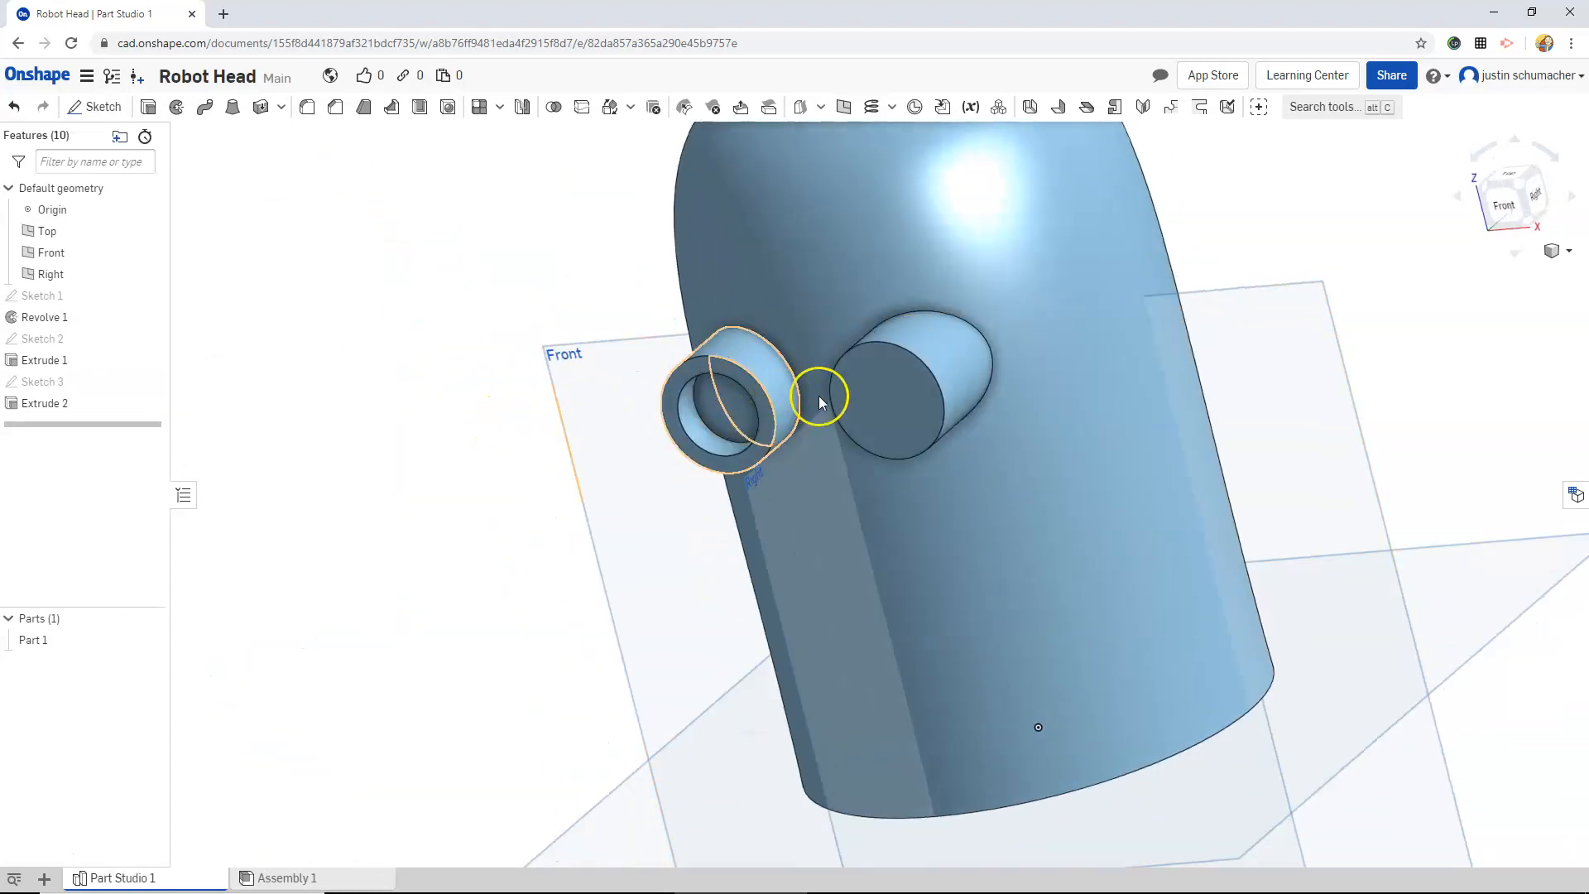
- Draw a circle on the right eye tube's end face and accept it as Sketch 4
click(886, 400)
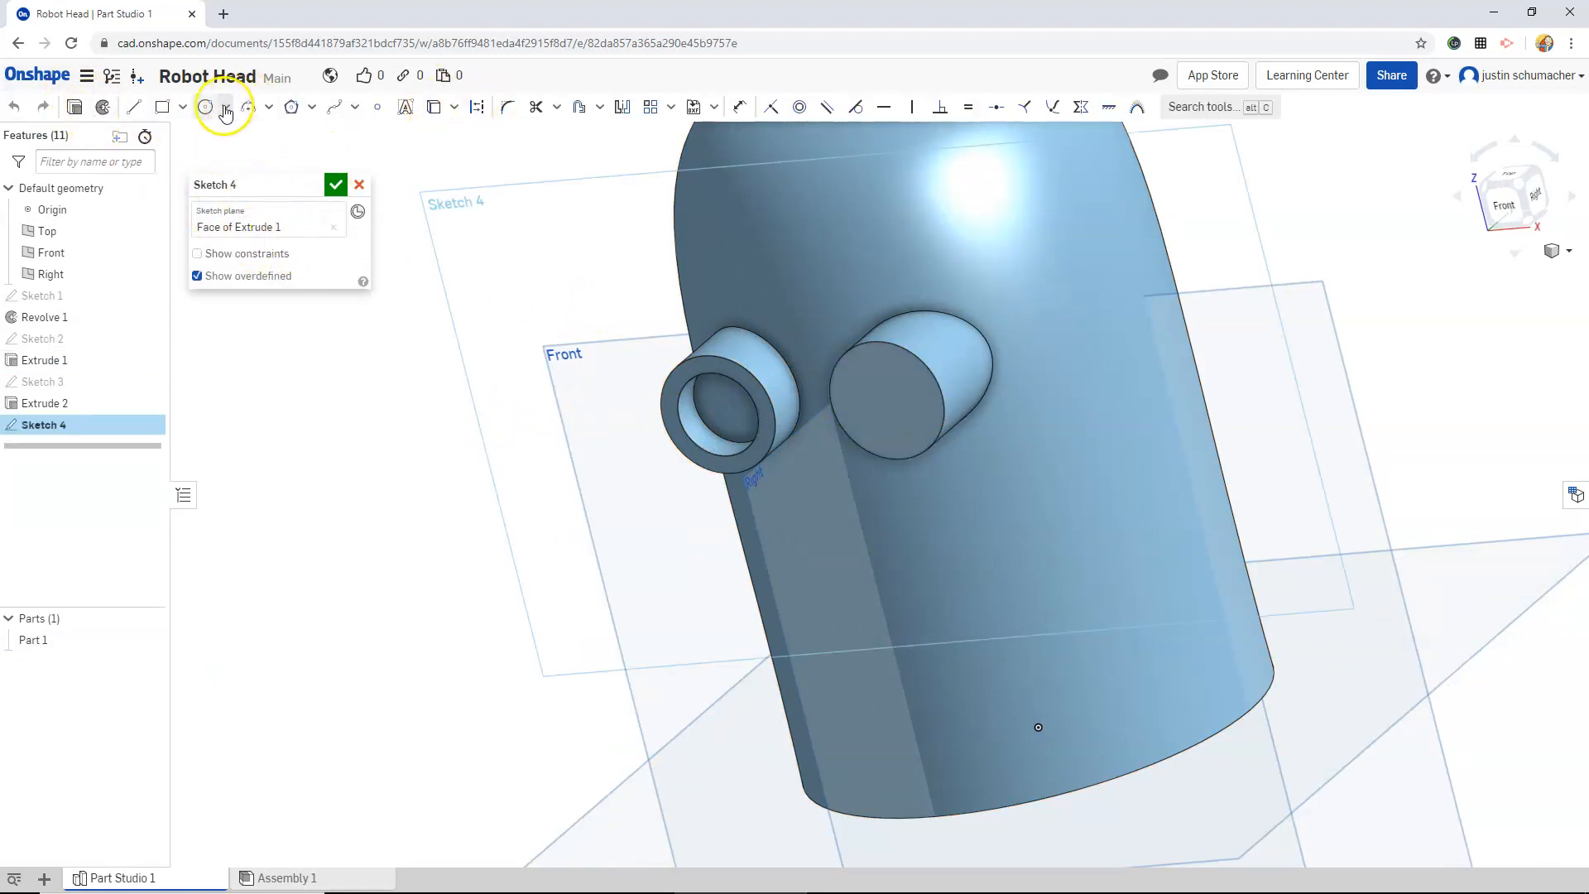
click(204, 107)
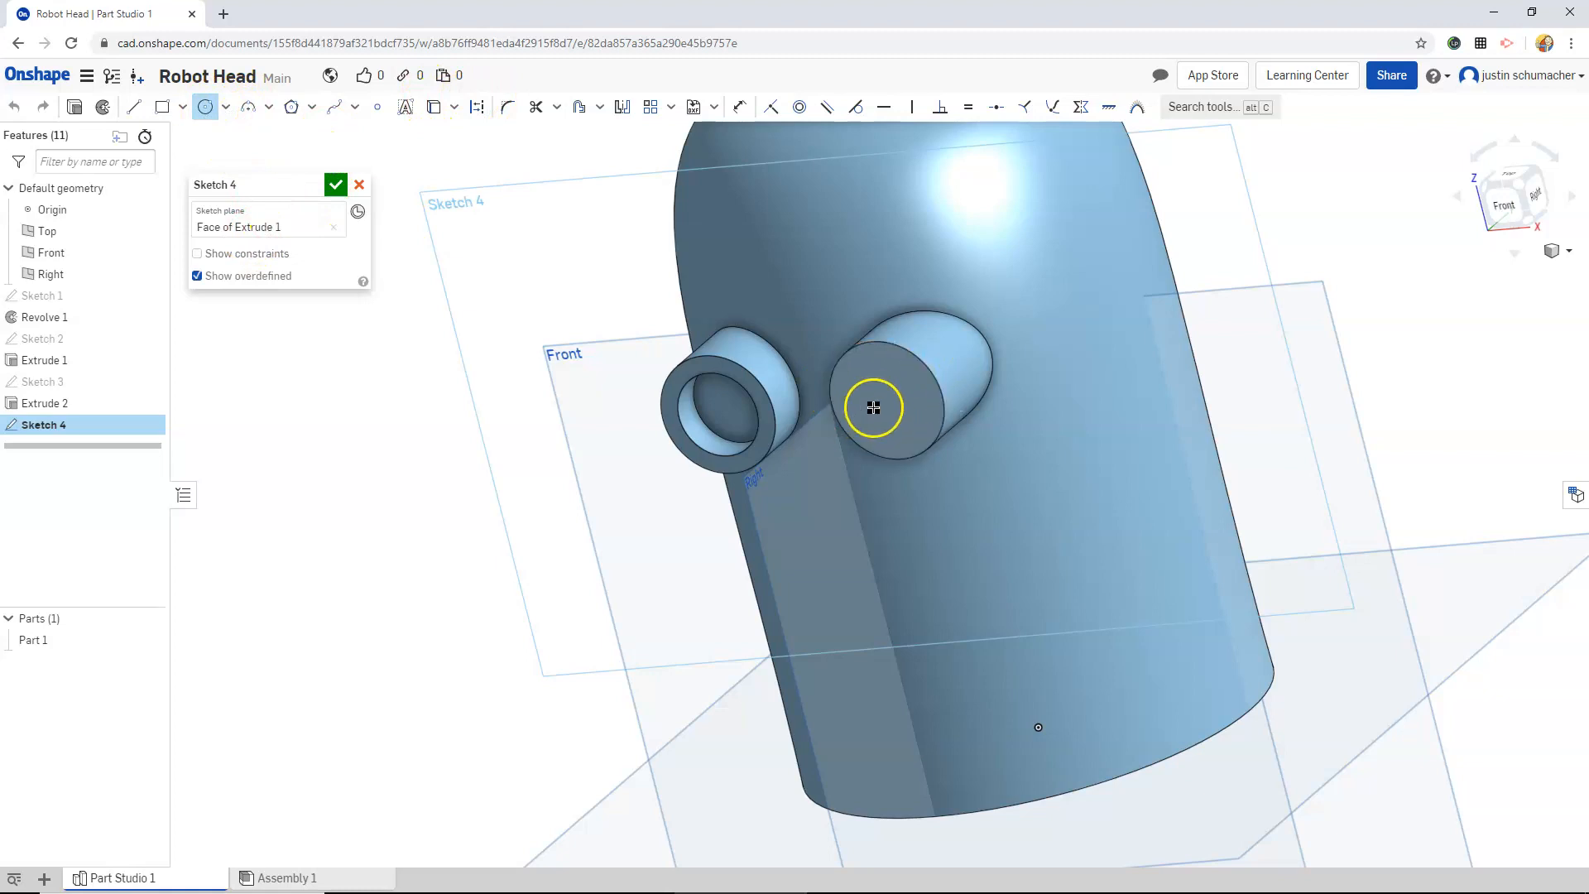
drag(874, 408, 904, 406)
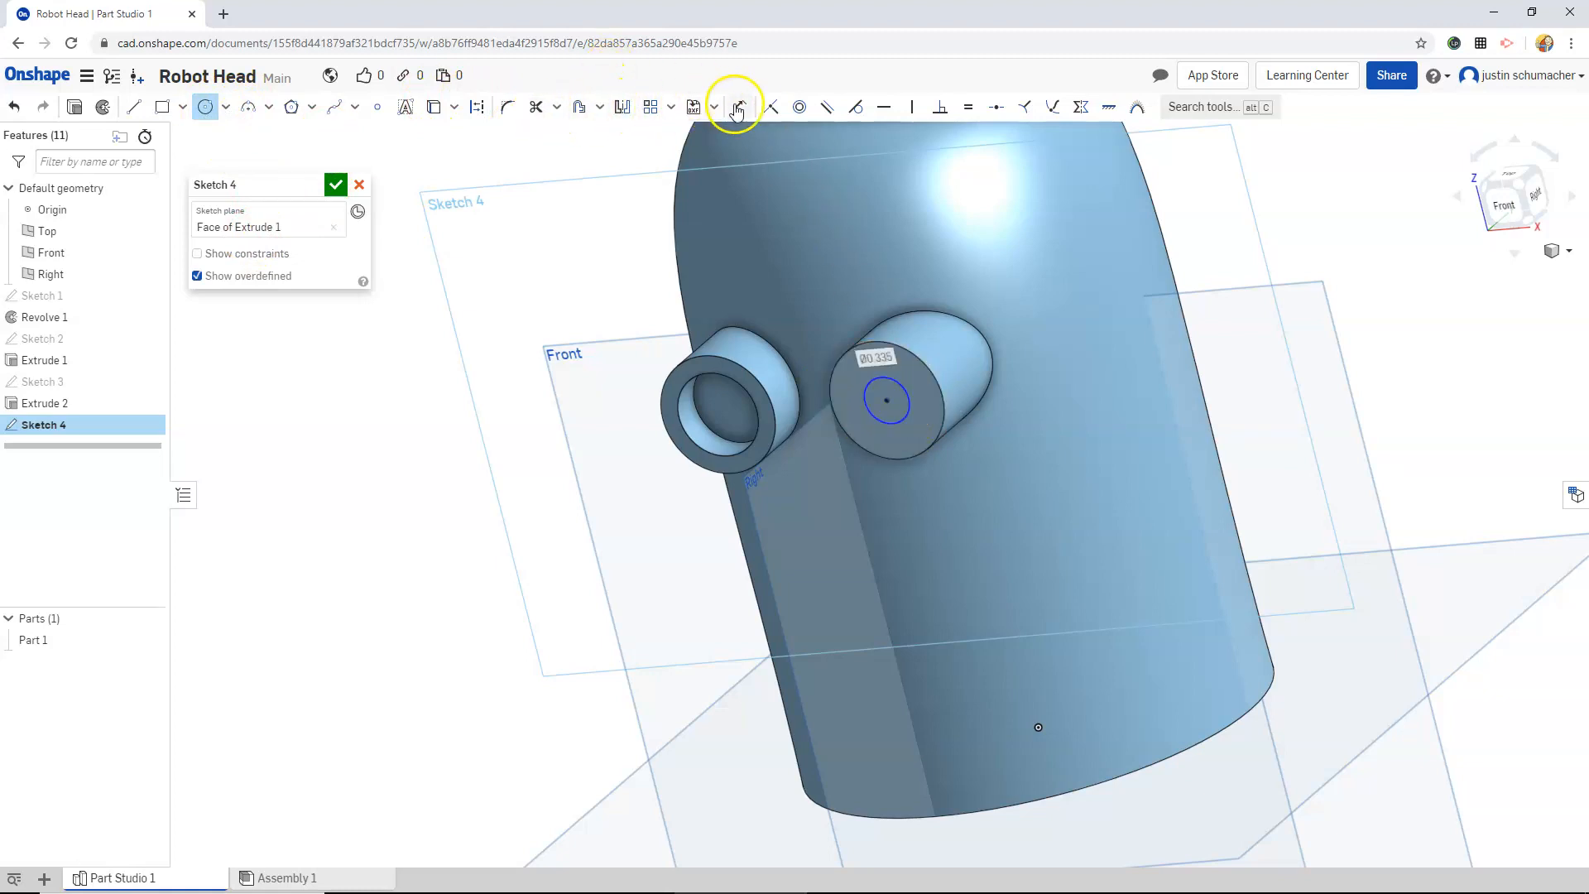
click(739, 107)
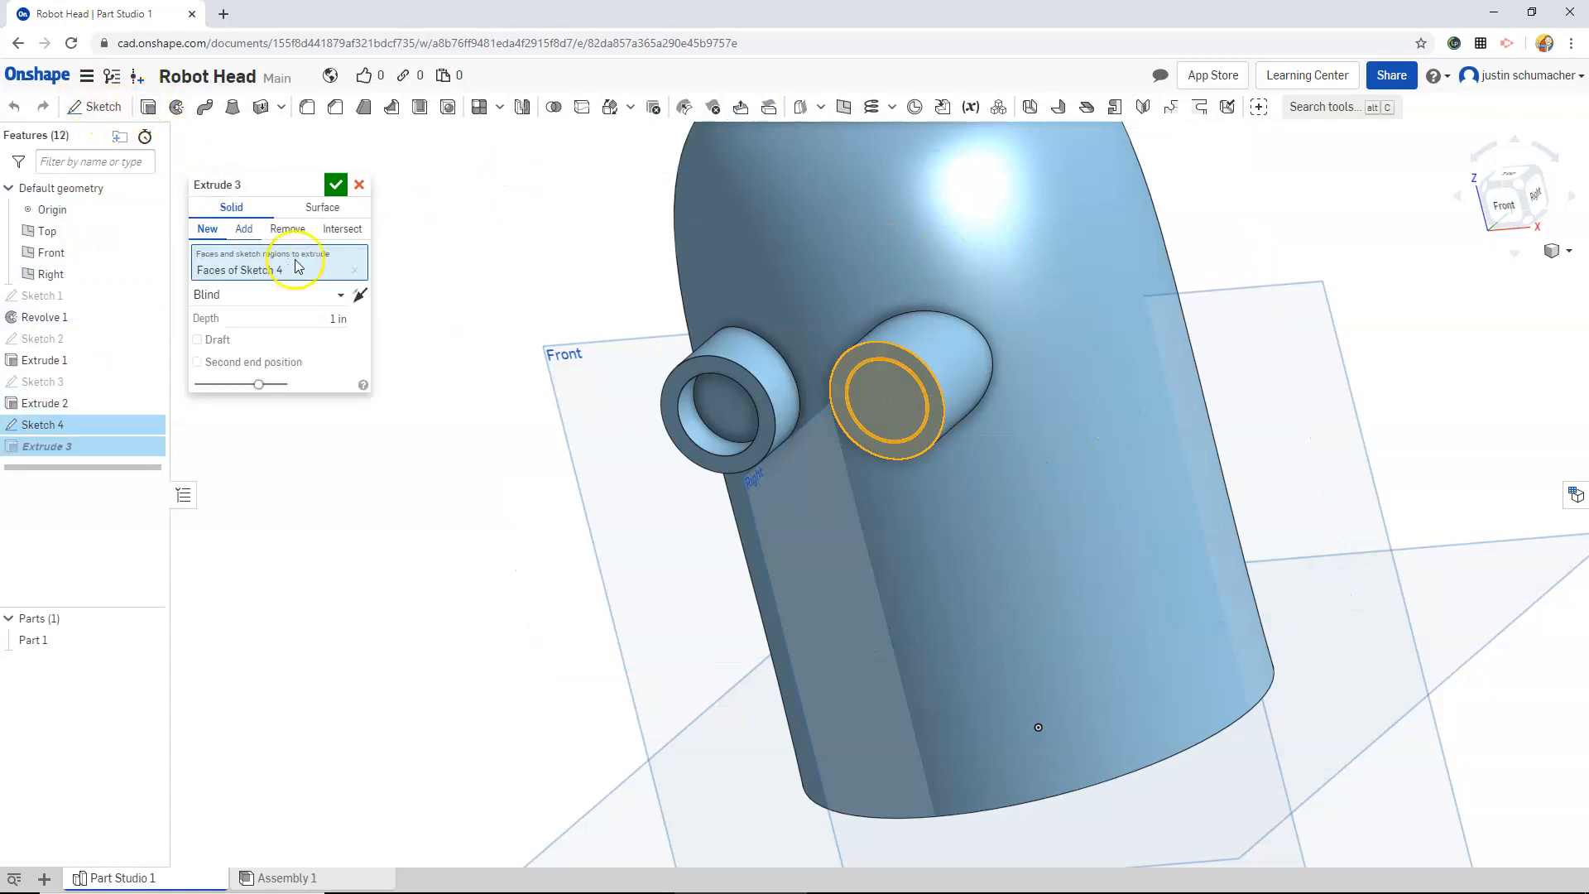
- Cut Sketch 4's circle 0.25 in into the right eye tube with a reversed Remove extrude
click(287, 228)
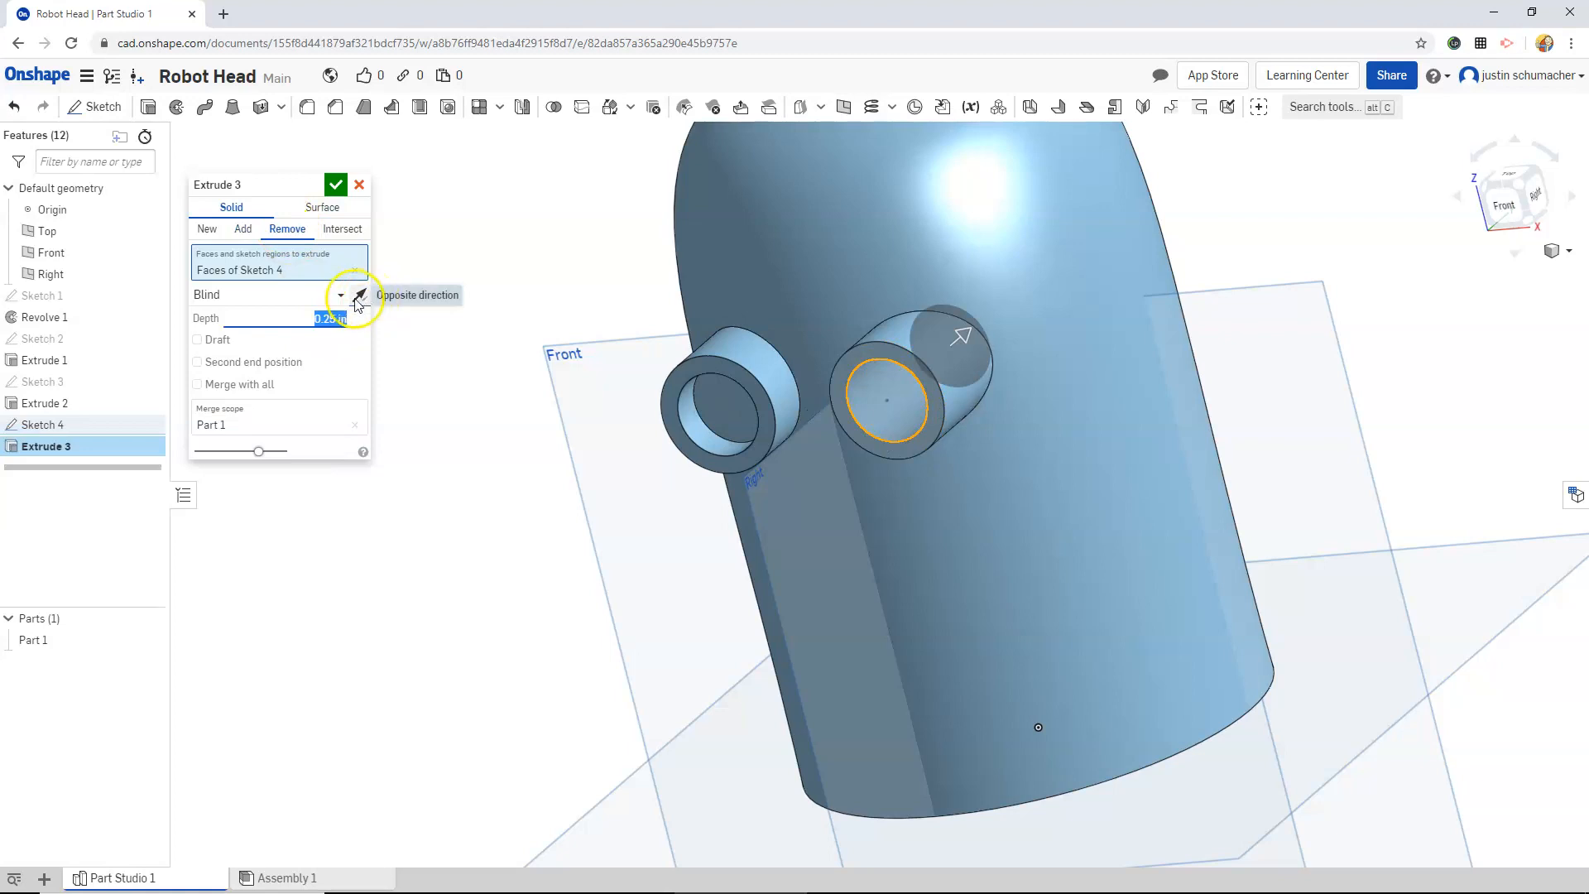
click(360, 295)
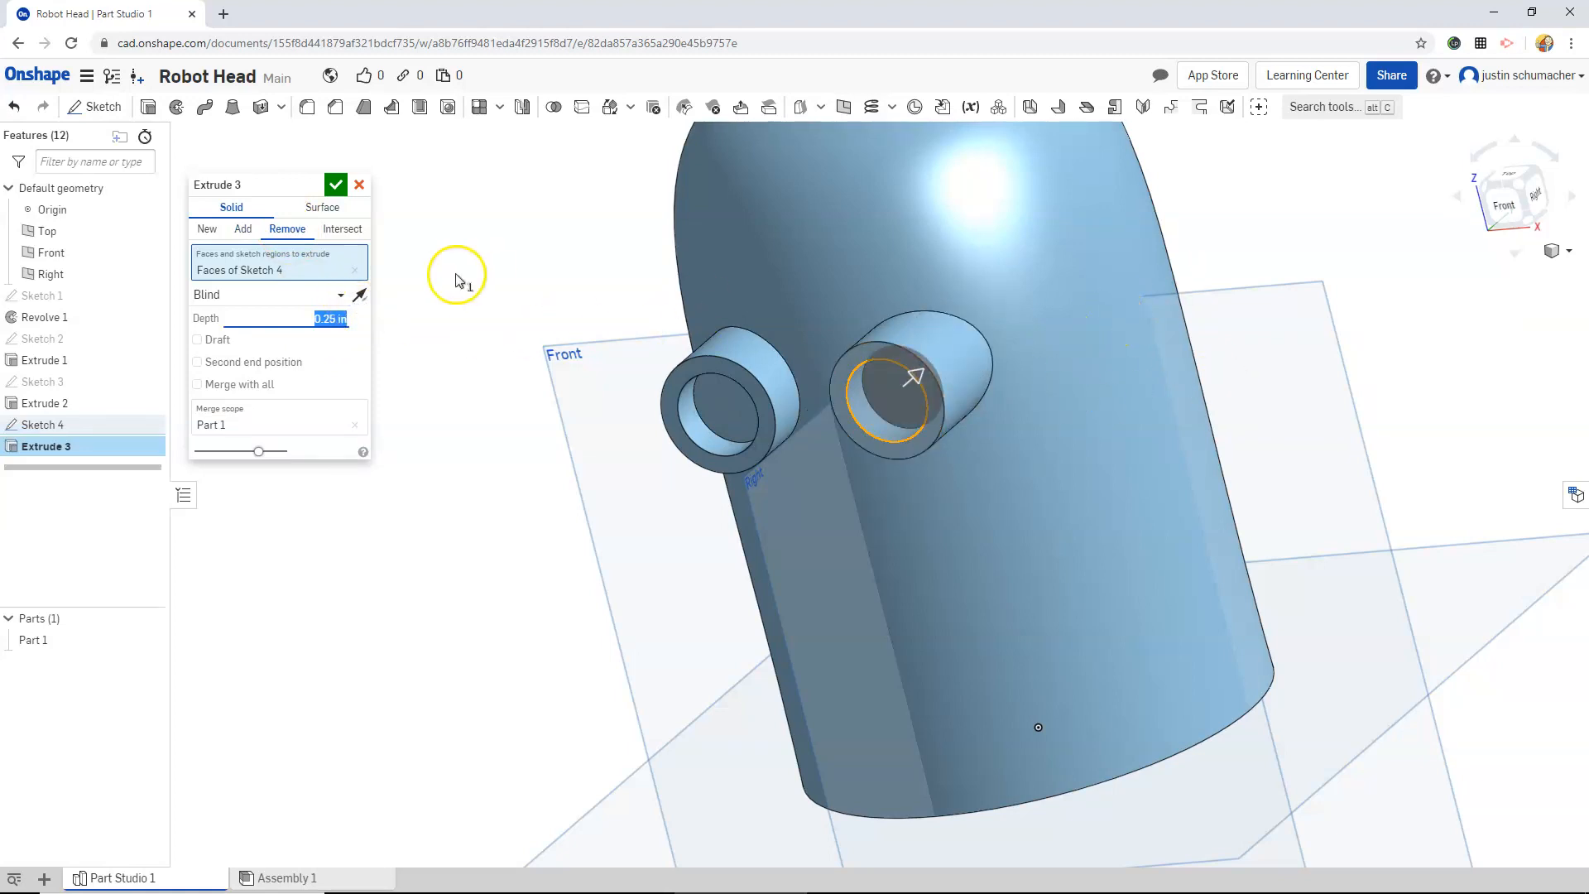
click(336, 183)
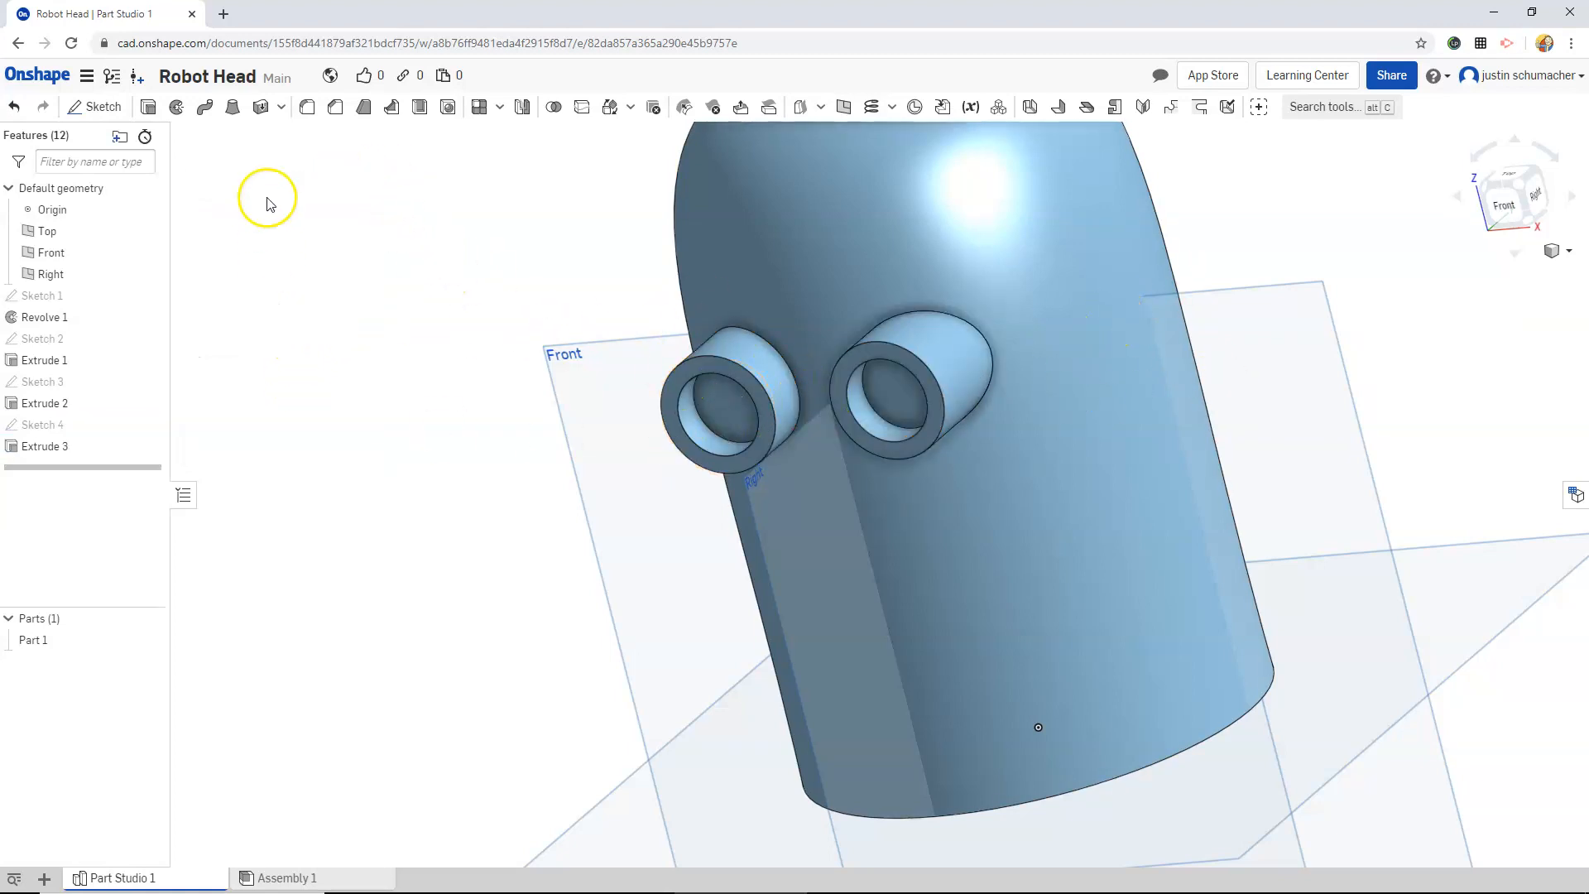
mouse_move(334, 107)
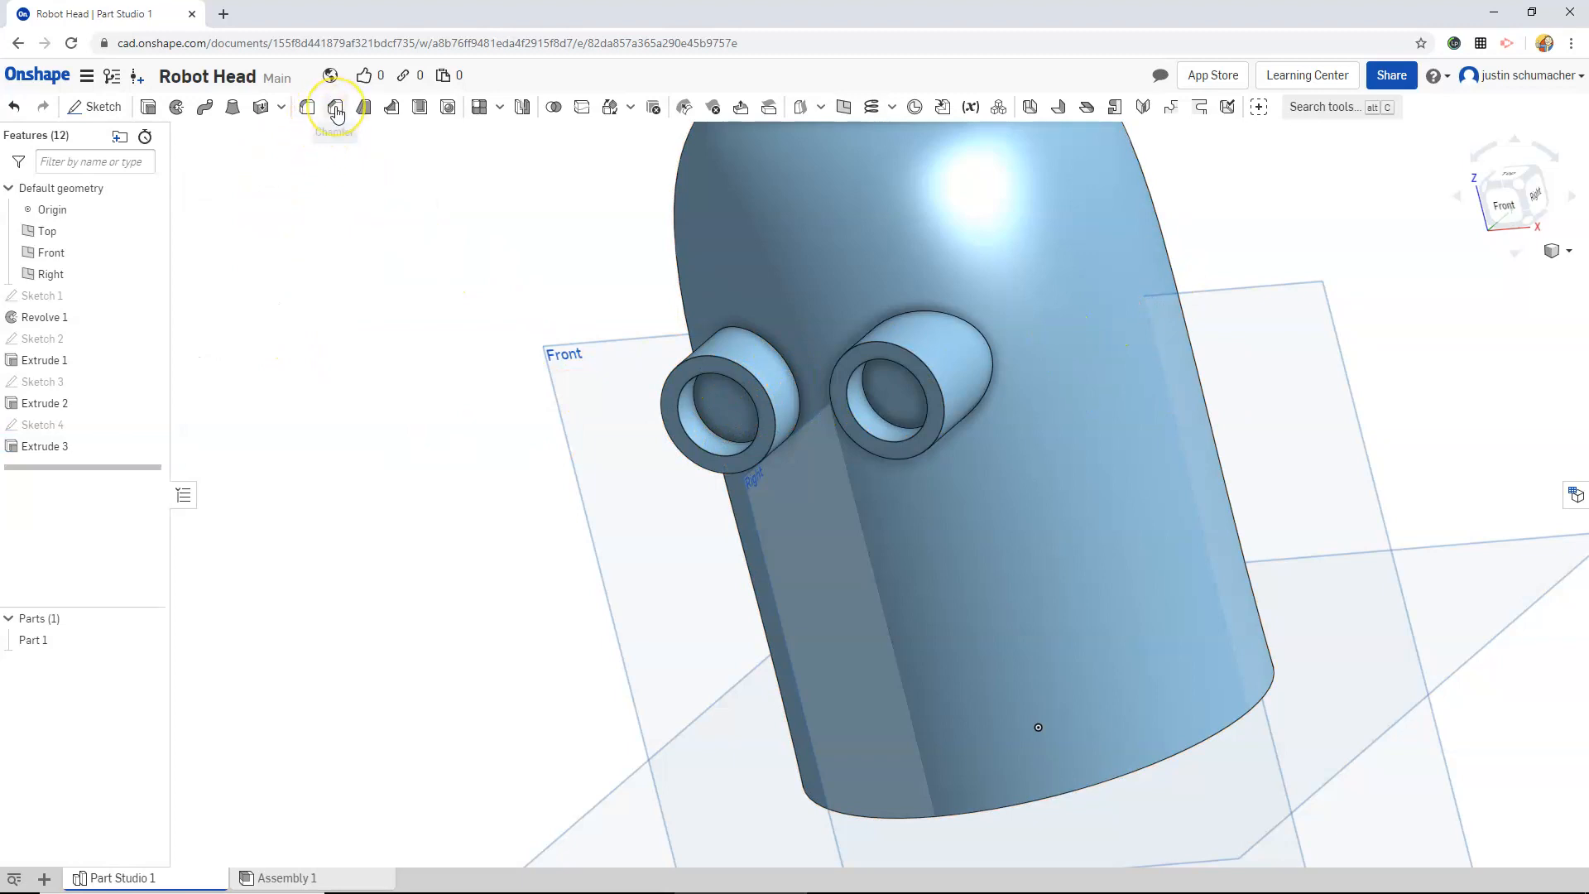
- Chamfer the inner rim edges of both eye holes by 0.05 in, then inspect from several angles
click(335, 107)
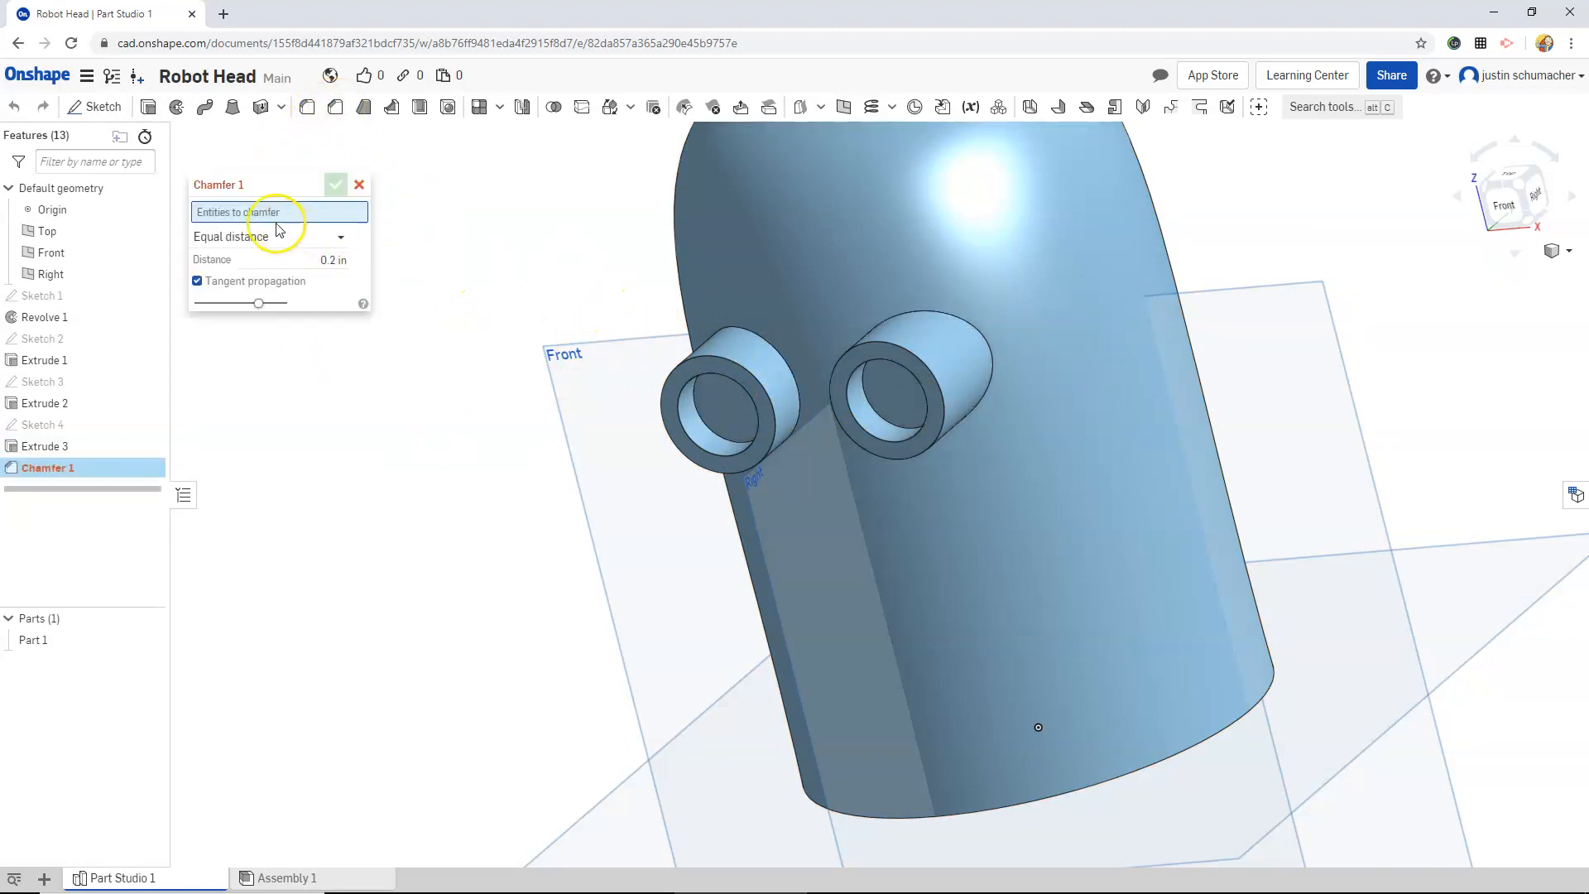
click(715, 420)
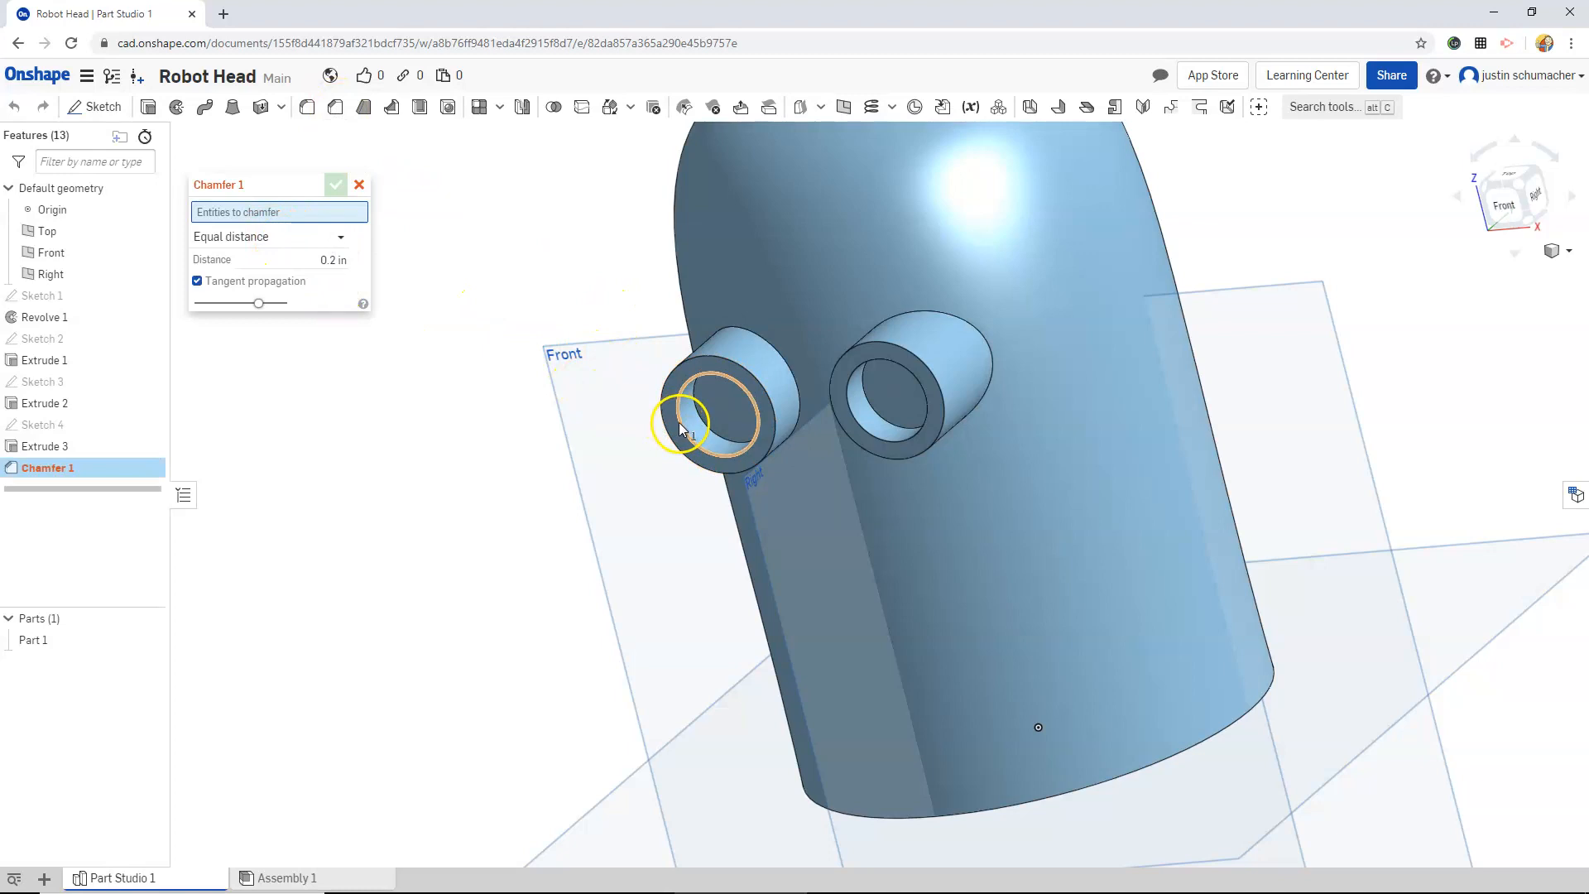
click(862, 426)
text(0.1)
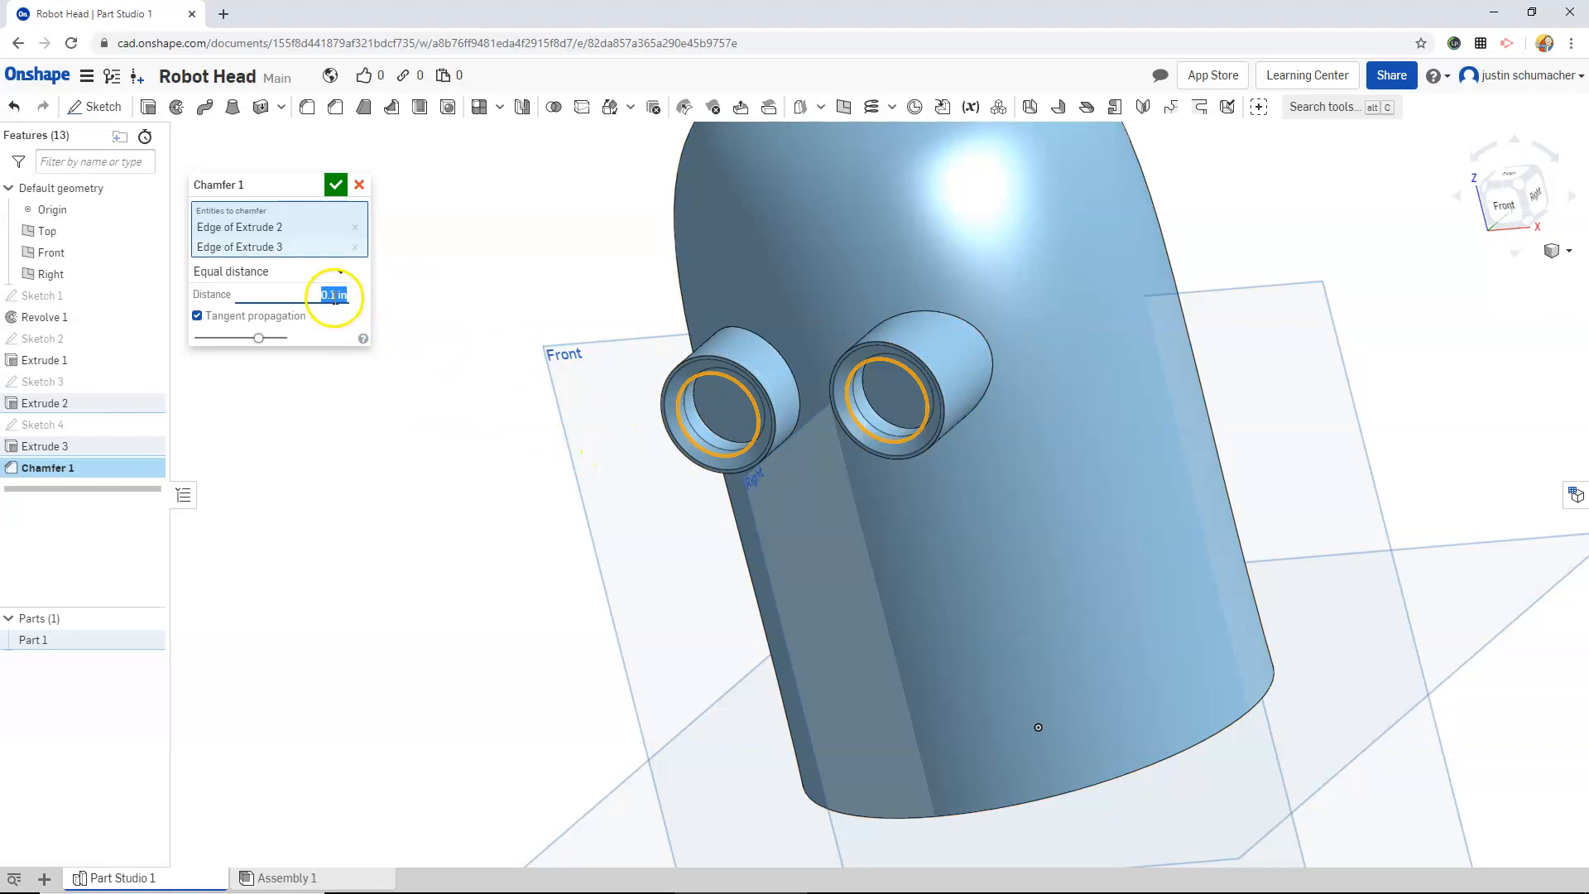
mouse_move(333, 295)
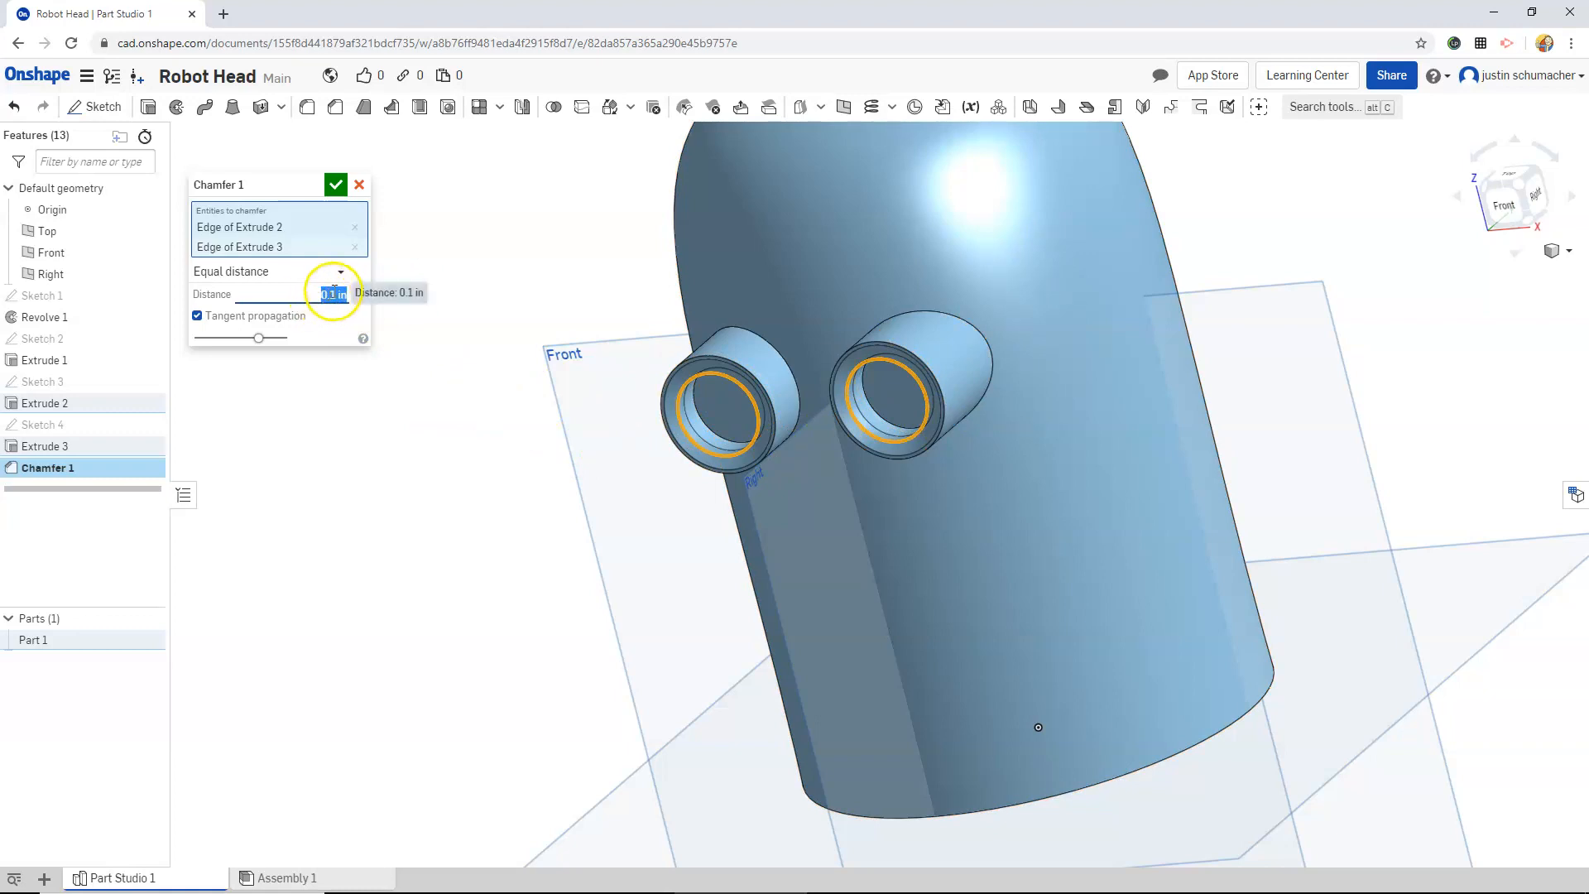
text(0.01)
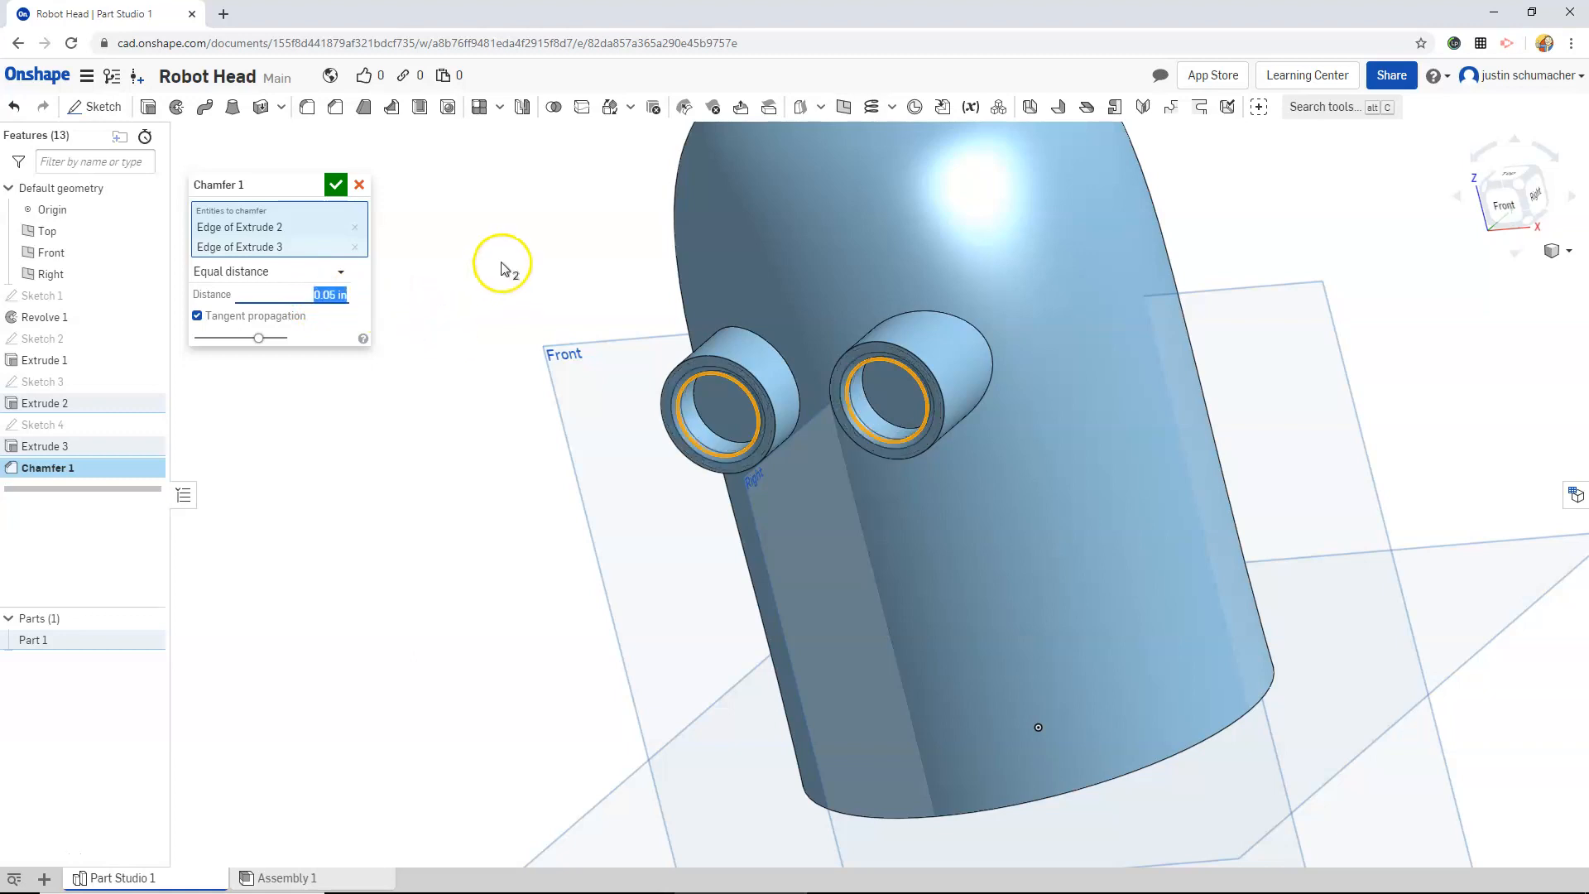
click(336, 185)
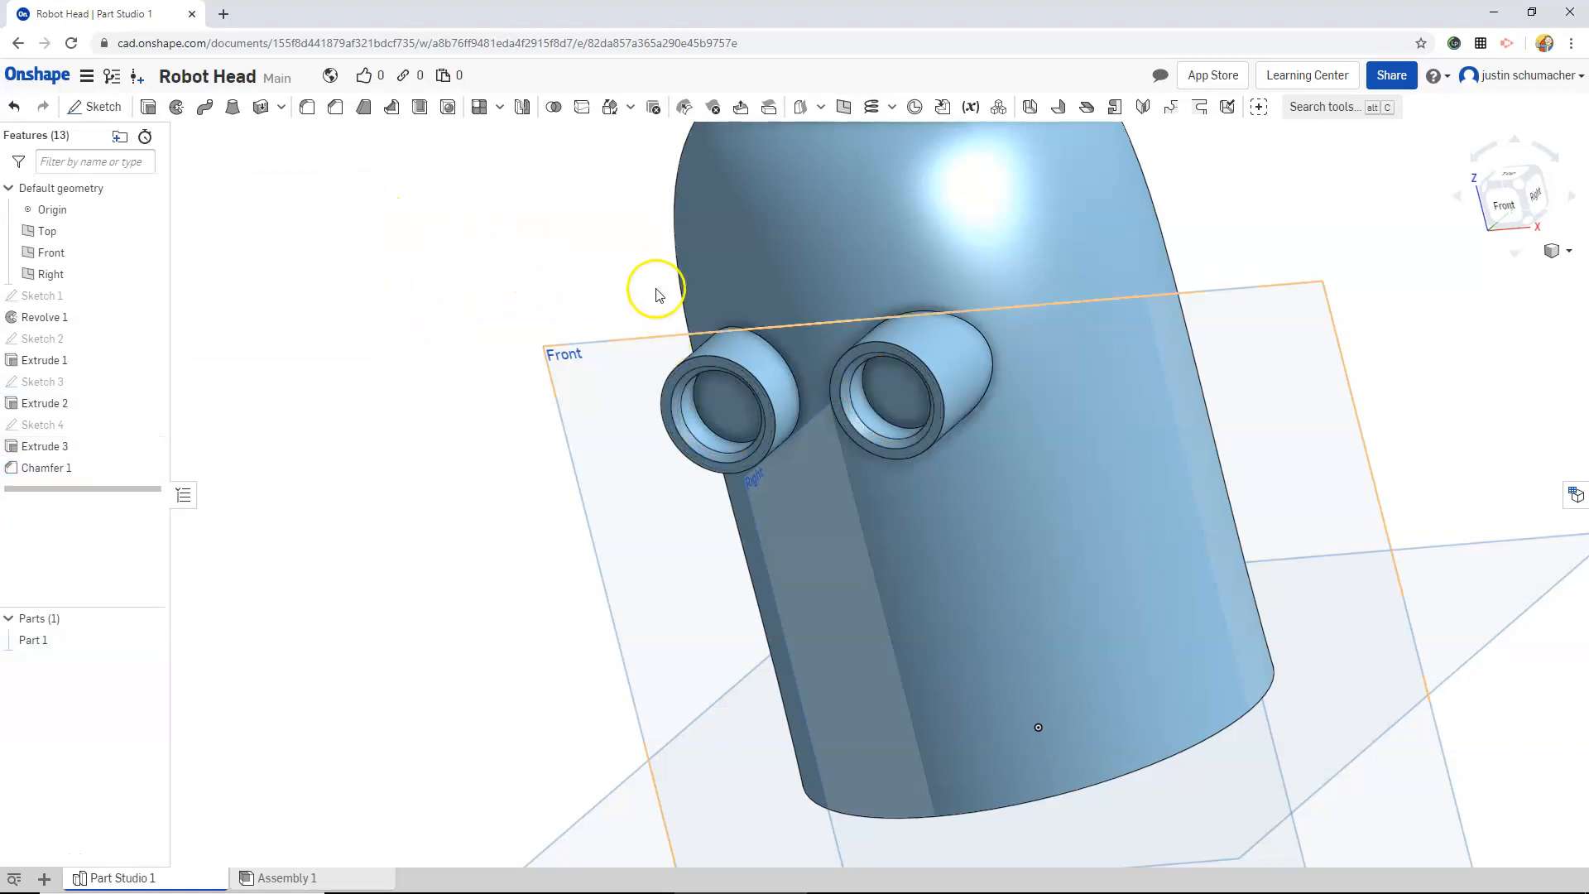
drag(656, 292, 750, 164)
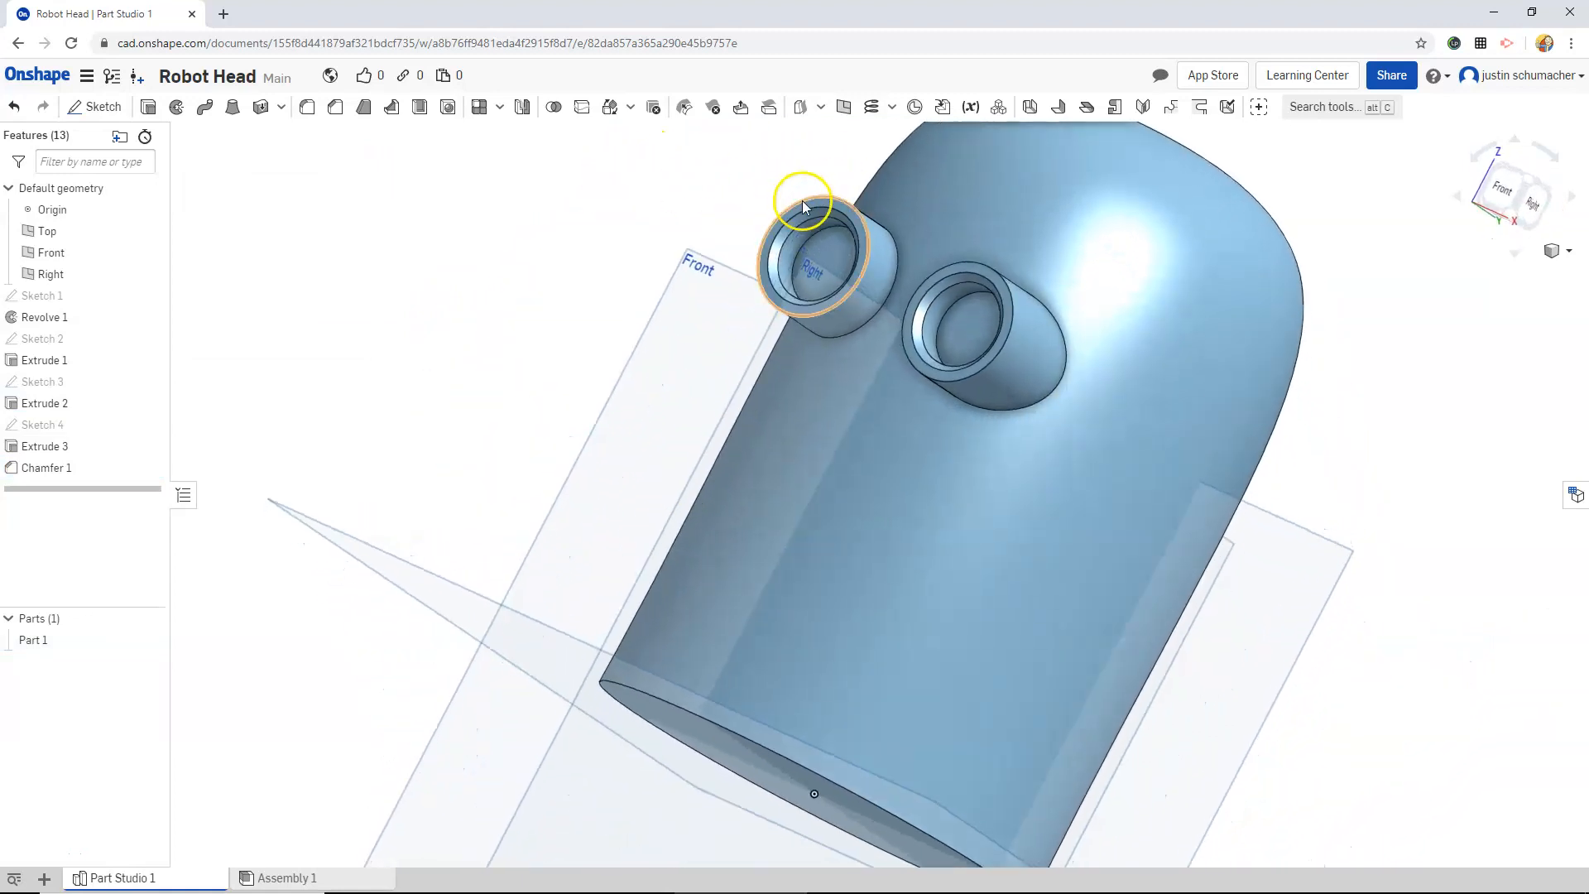
drag(801, 208, 639, 249)
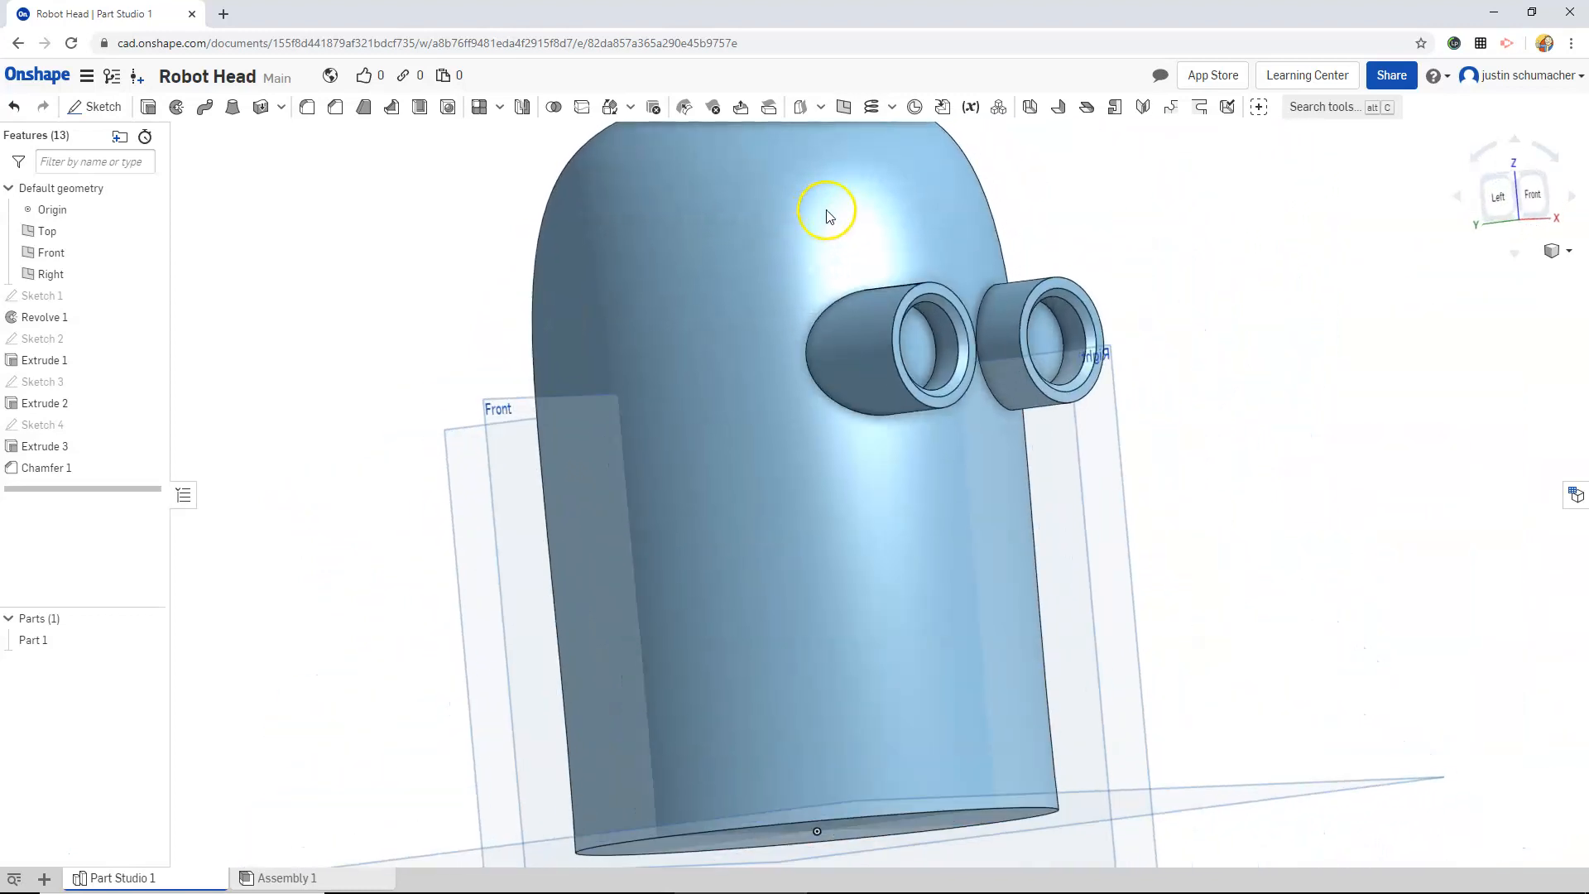
drag(826, 213, 1054, 365)
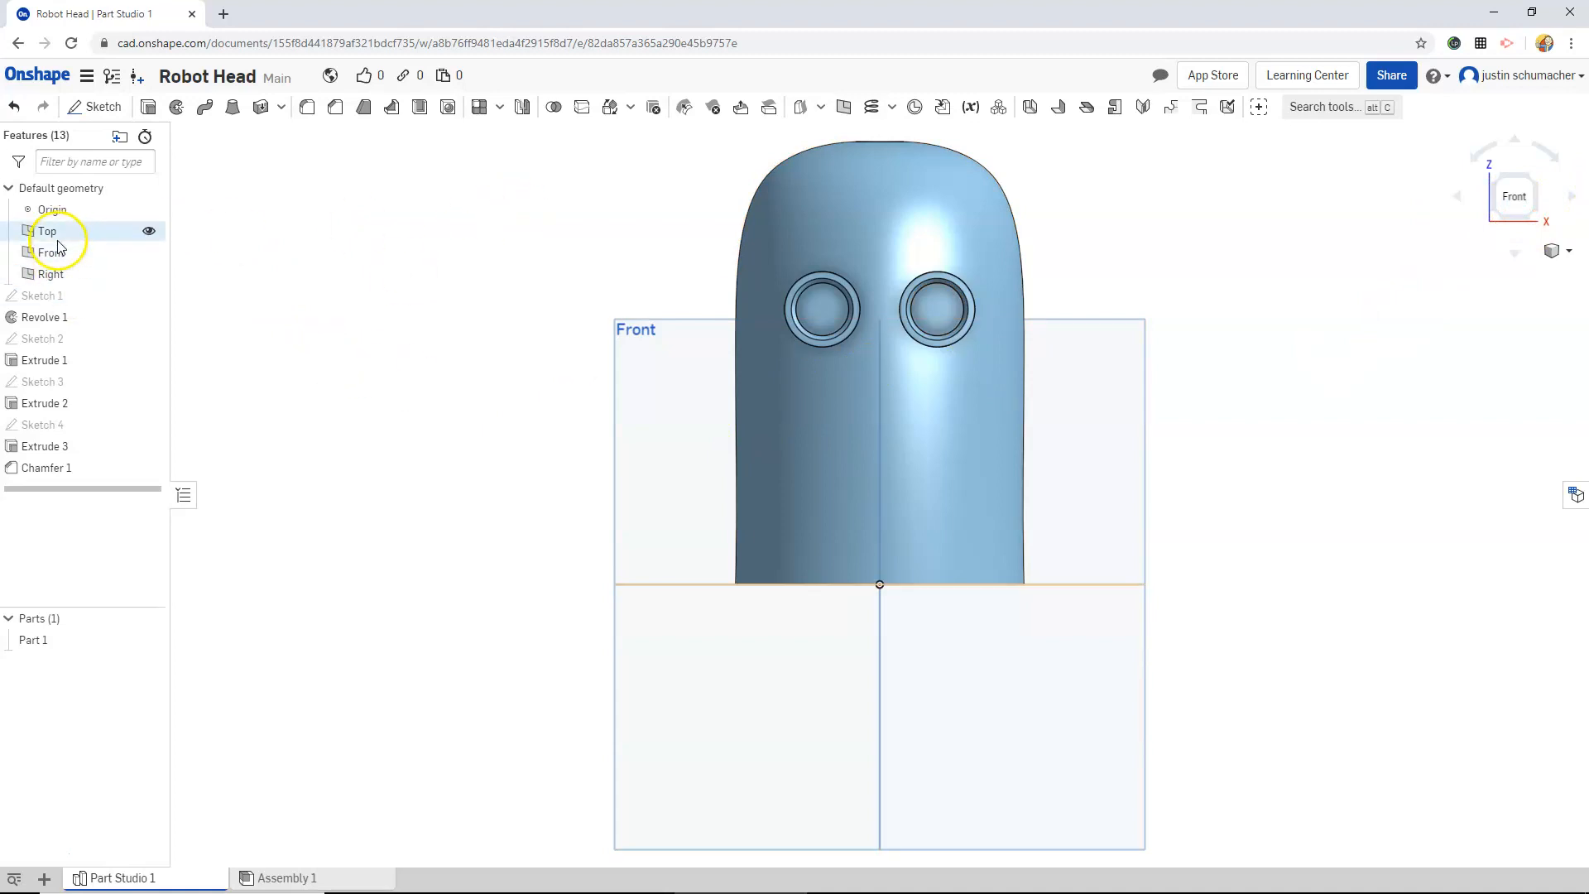
- Sketch a centred rectangle about 1.18 tall on the Front plane below the eyes
click(50, 252)
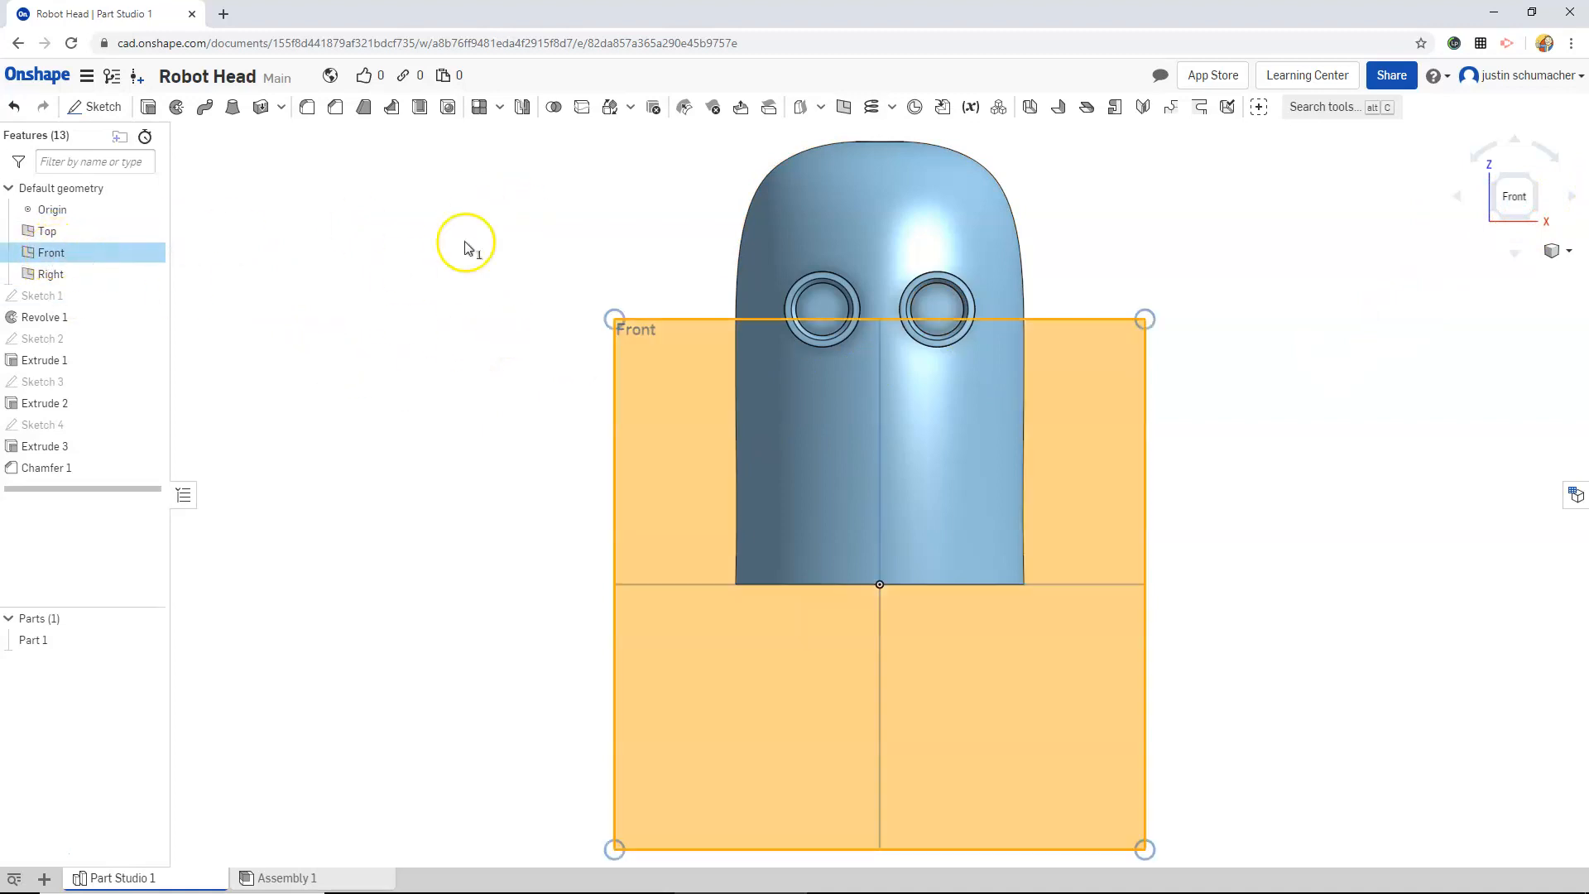
mouse_move(363, 154)
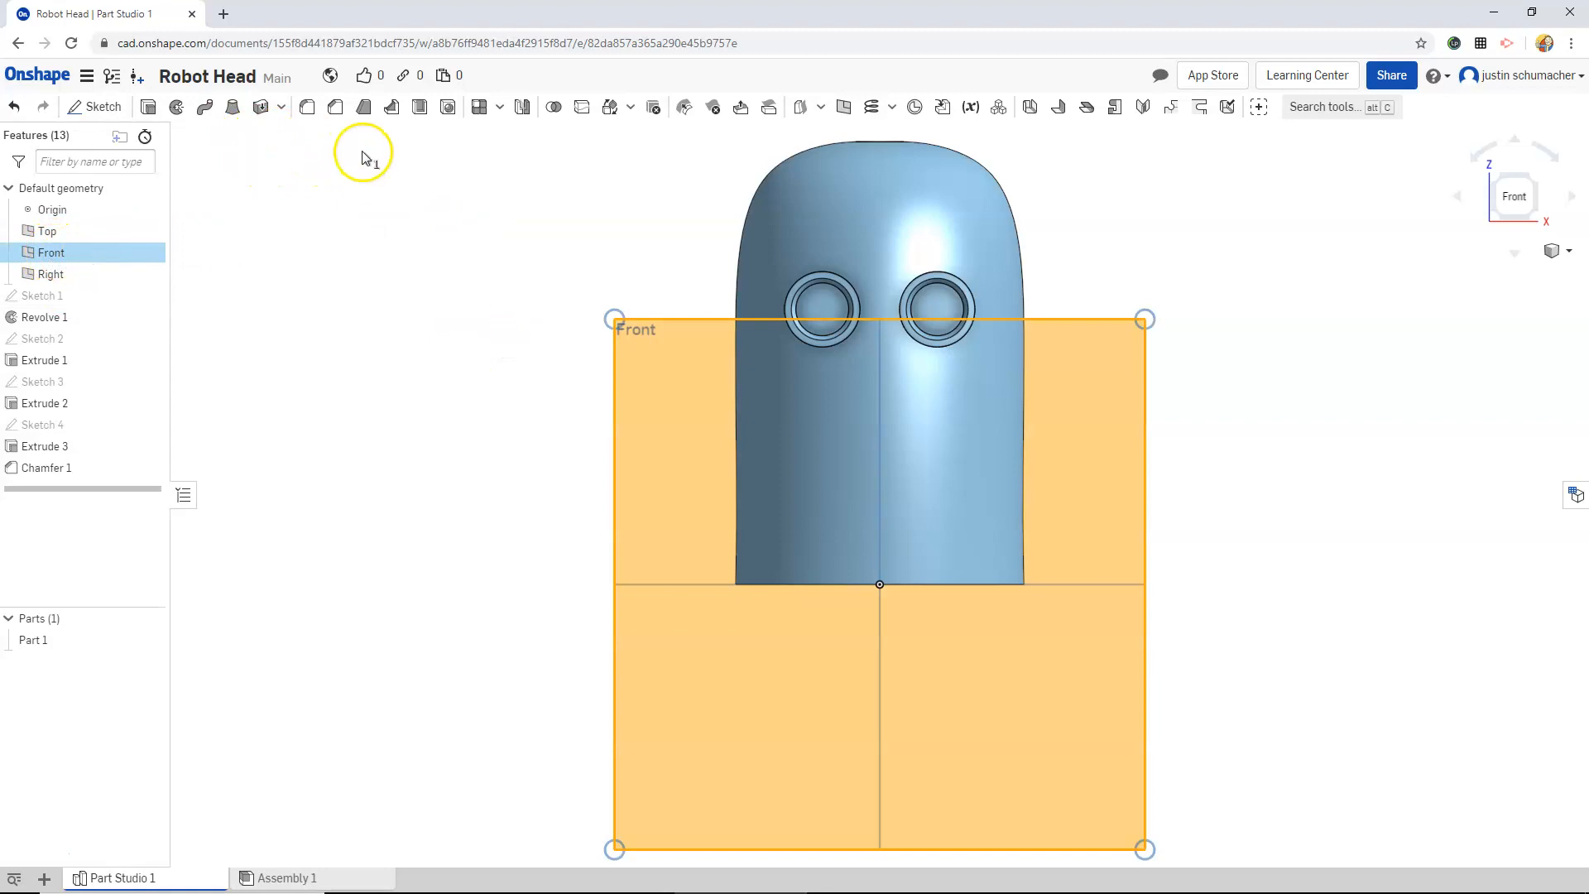
click(94, 107)
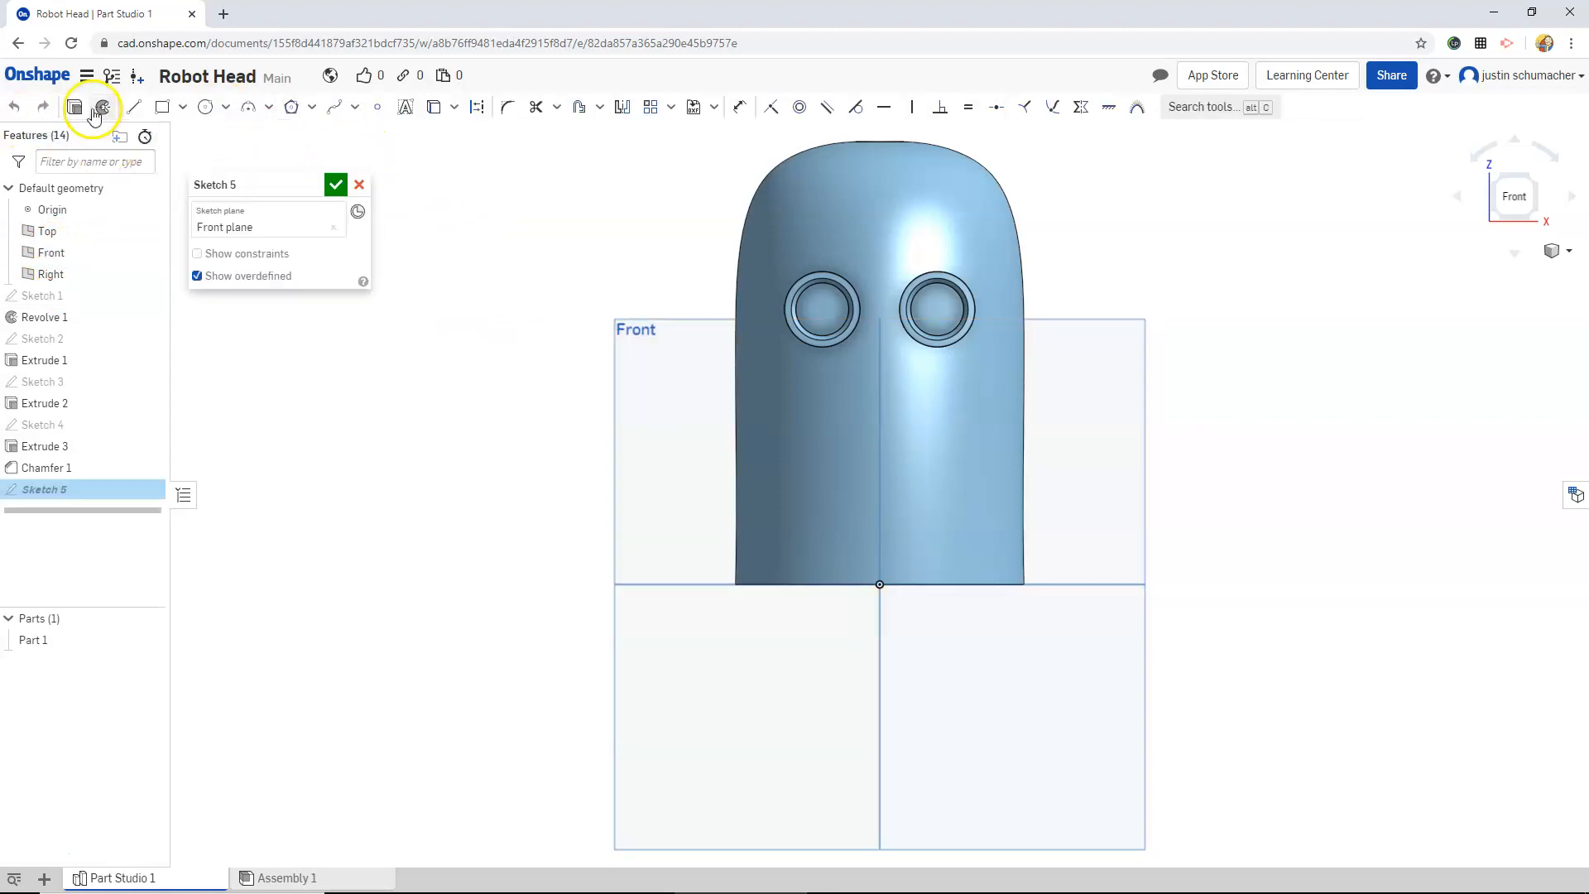
click(182, 106)
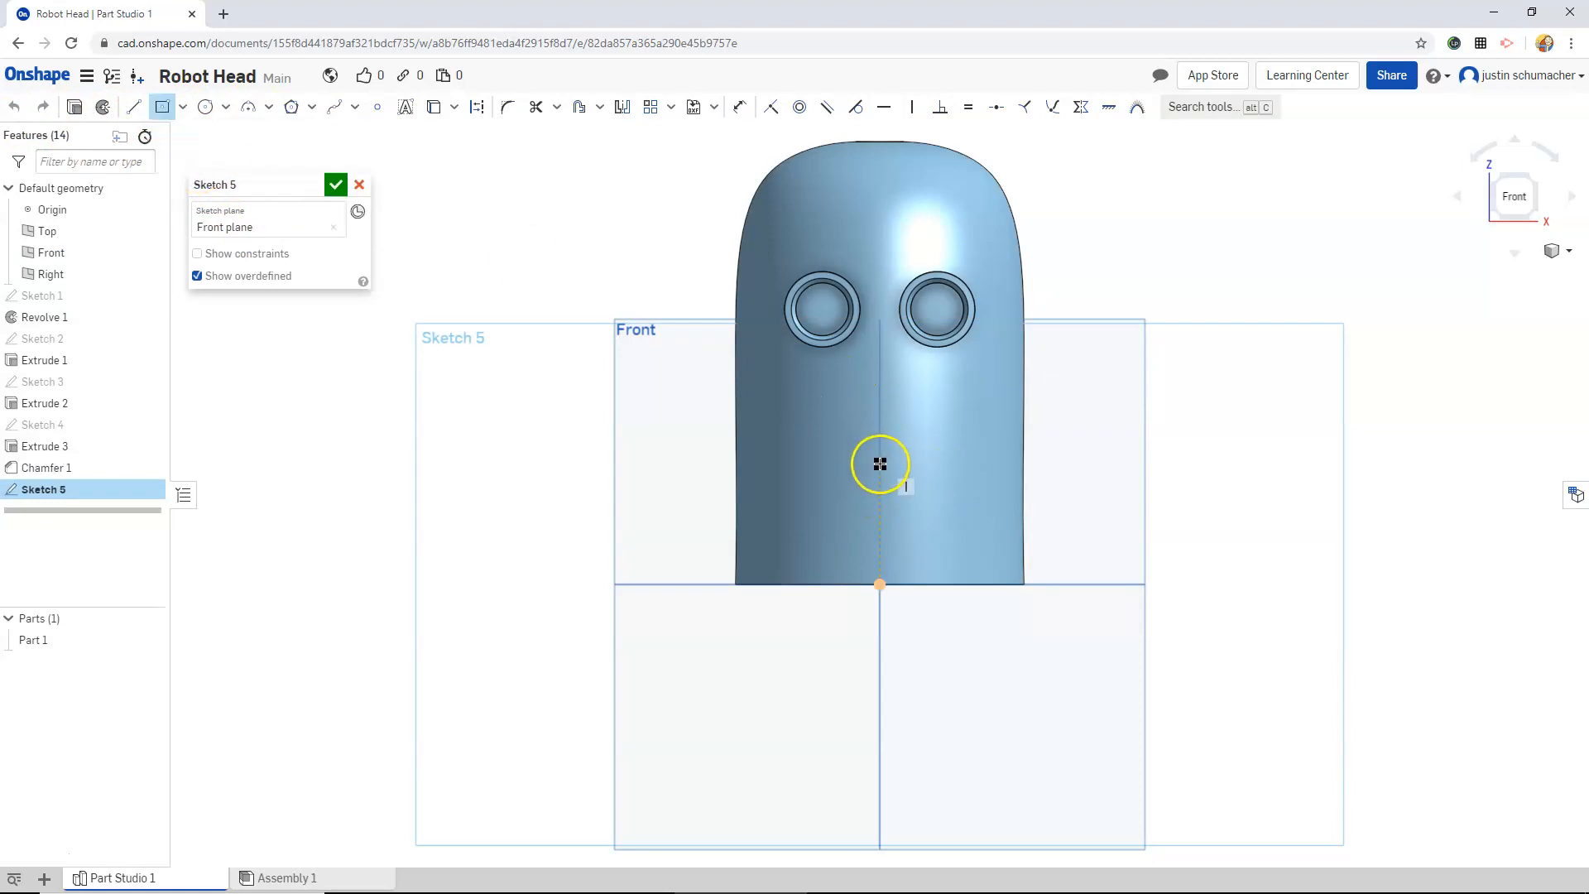
drag(880, 464, 968, 501)
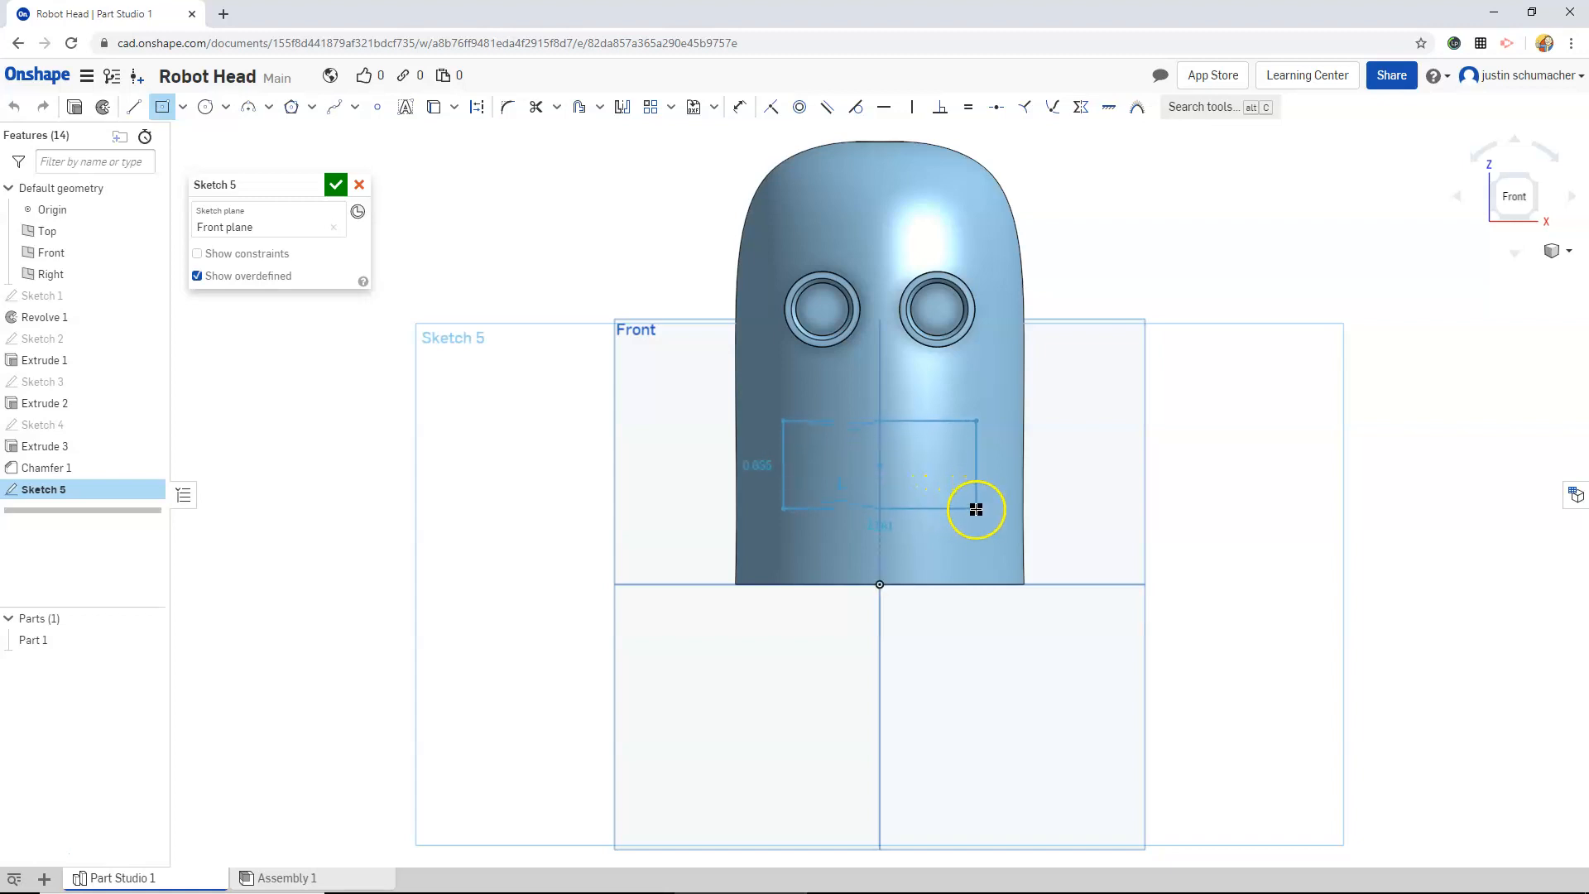
drag(979, 510, 858, 420)
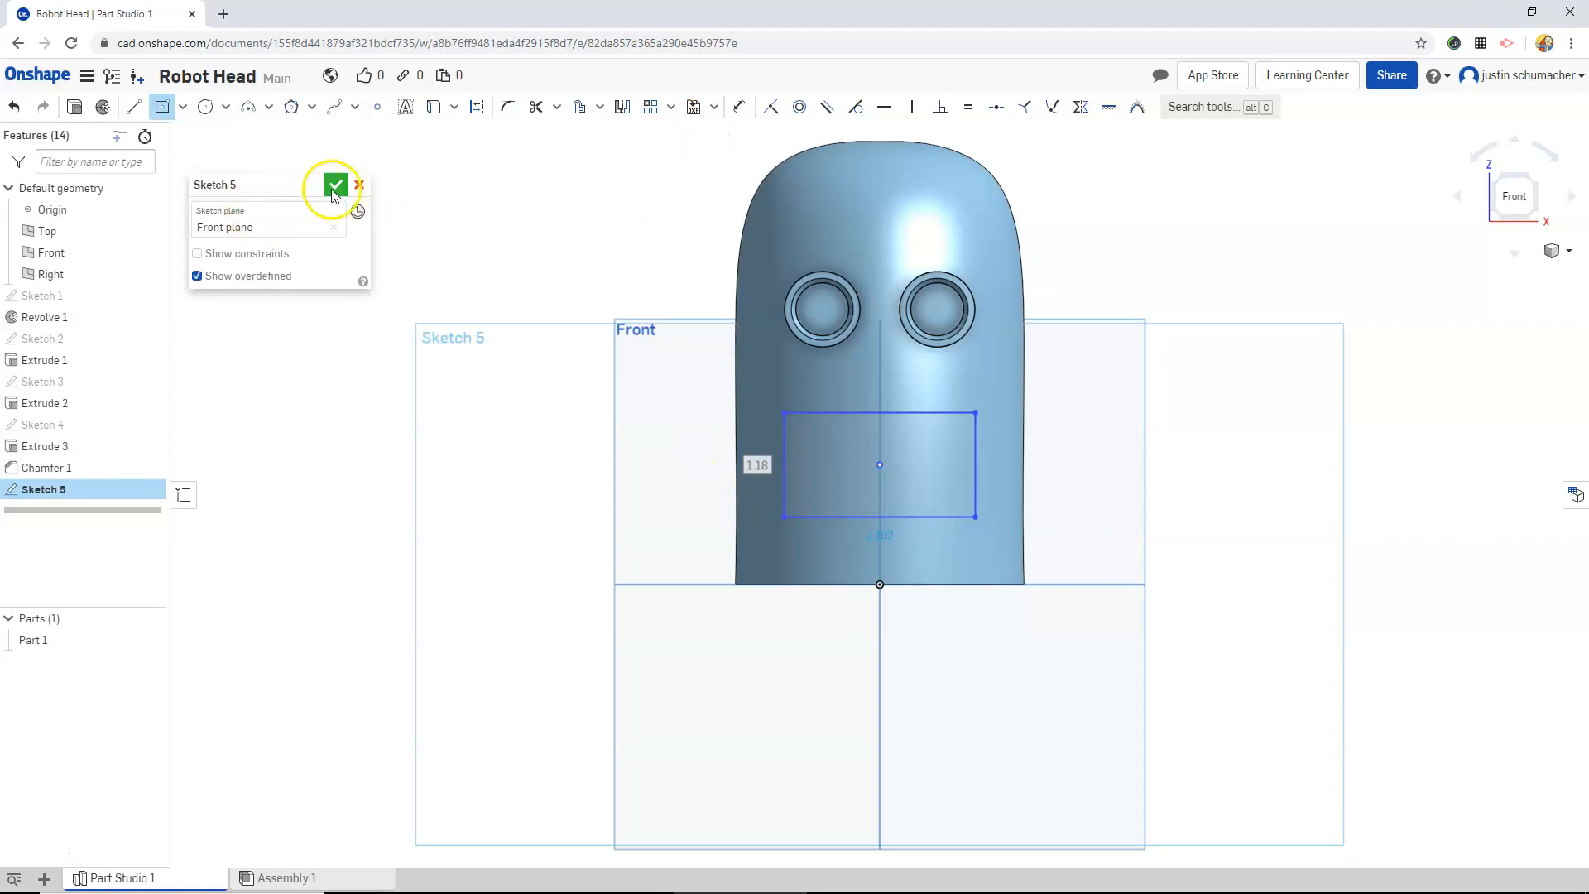
click(335, 185)
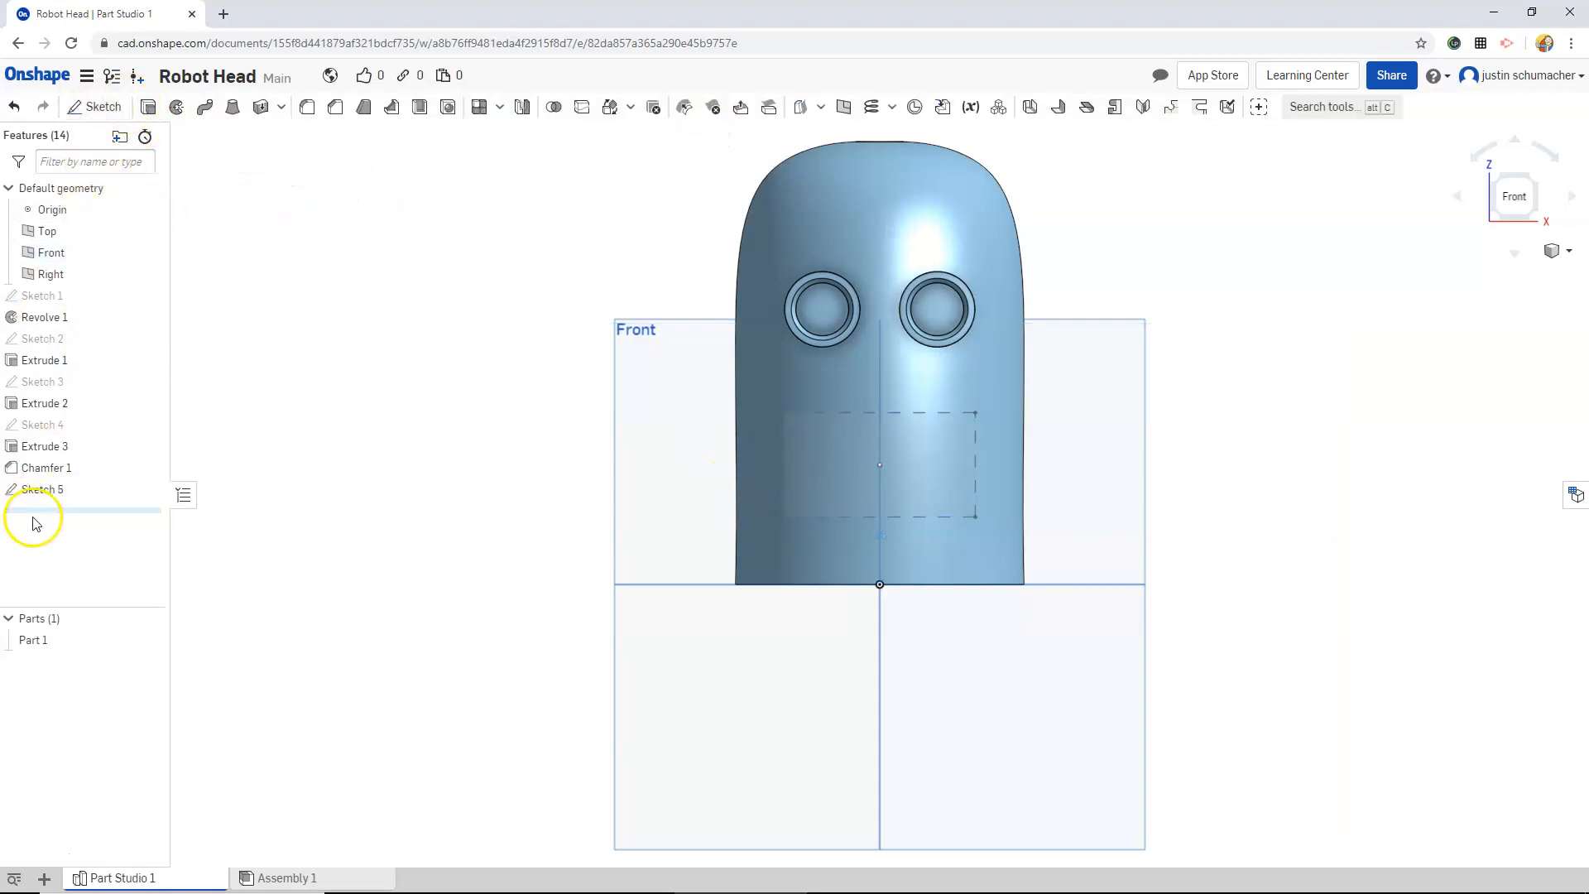
- Extrude Sketch 5's rectangle about 1.95 in out from the head as a solid mouth block
click(40, 489)
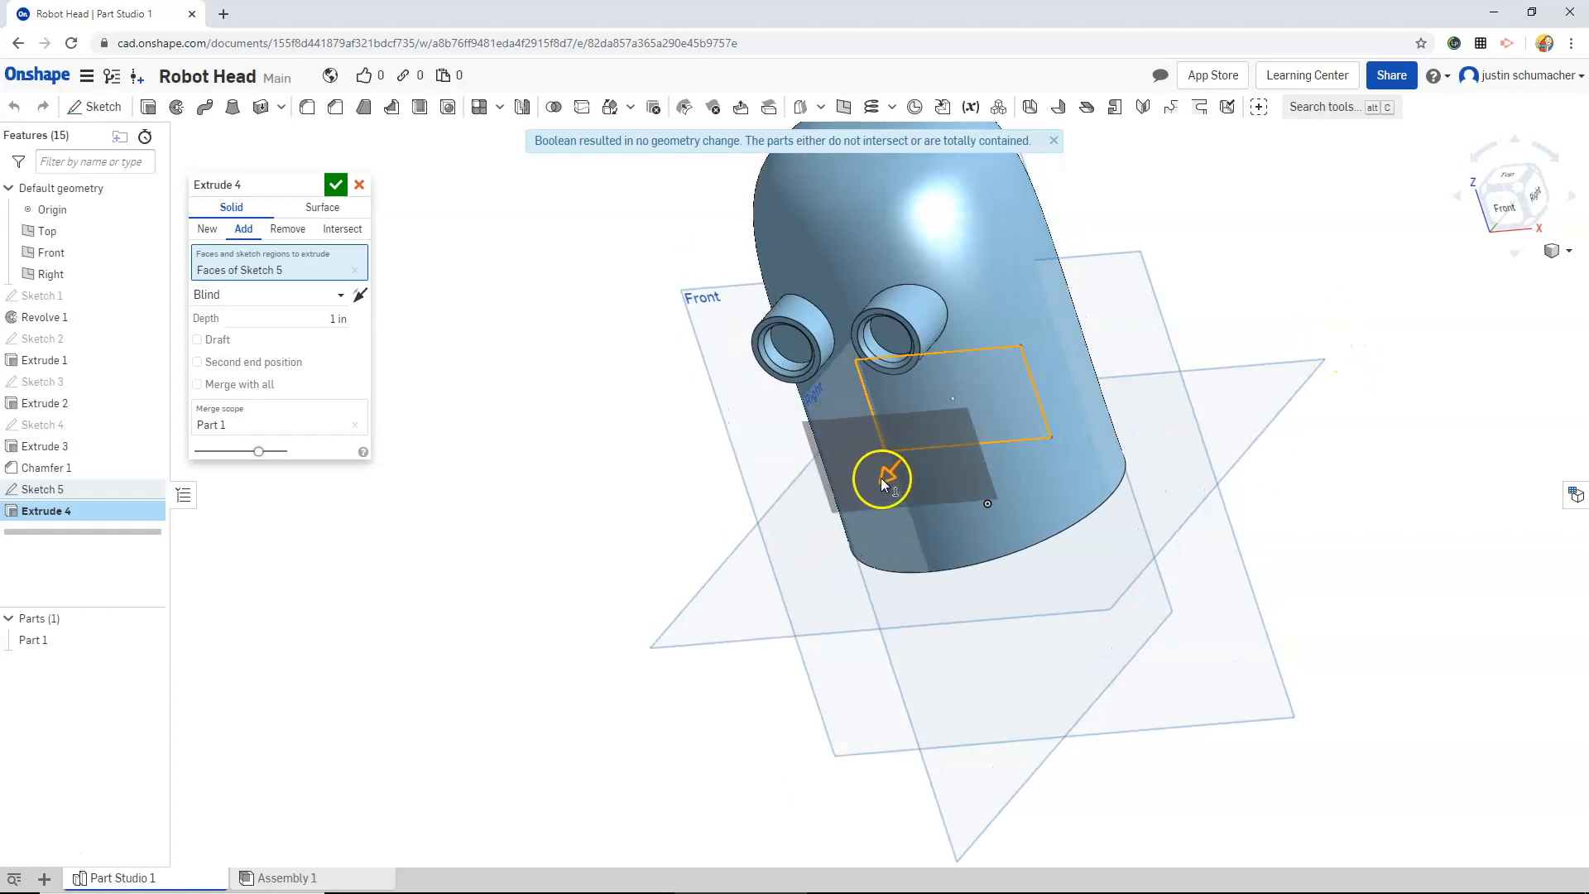
drag(881, 478, 881, 497)
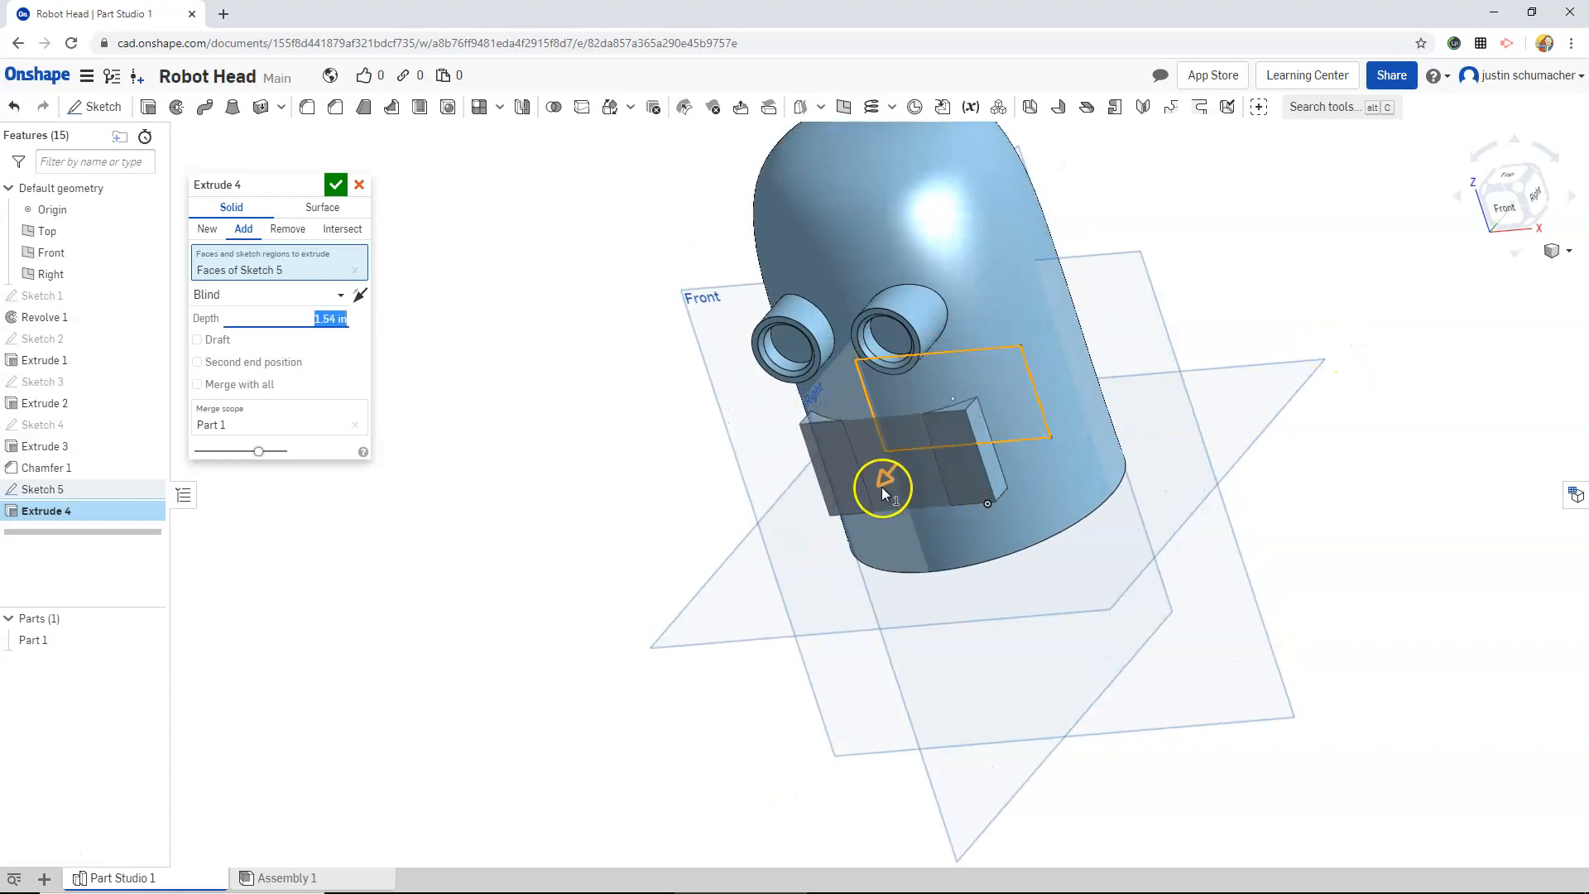
drag(884, 479, 870, 496)
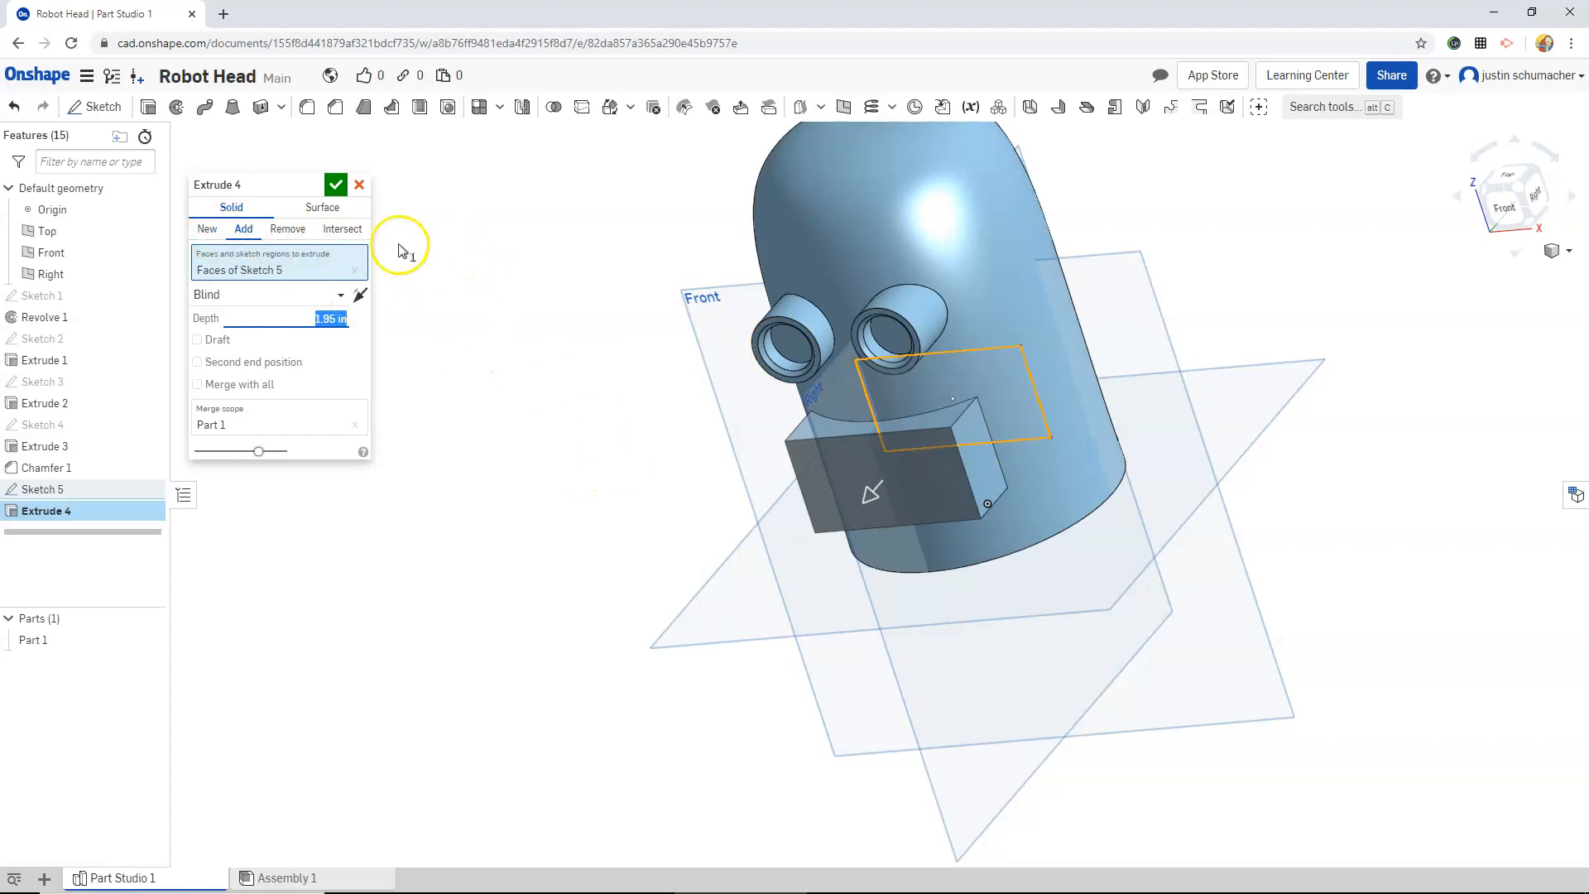
click(336, 185)
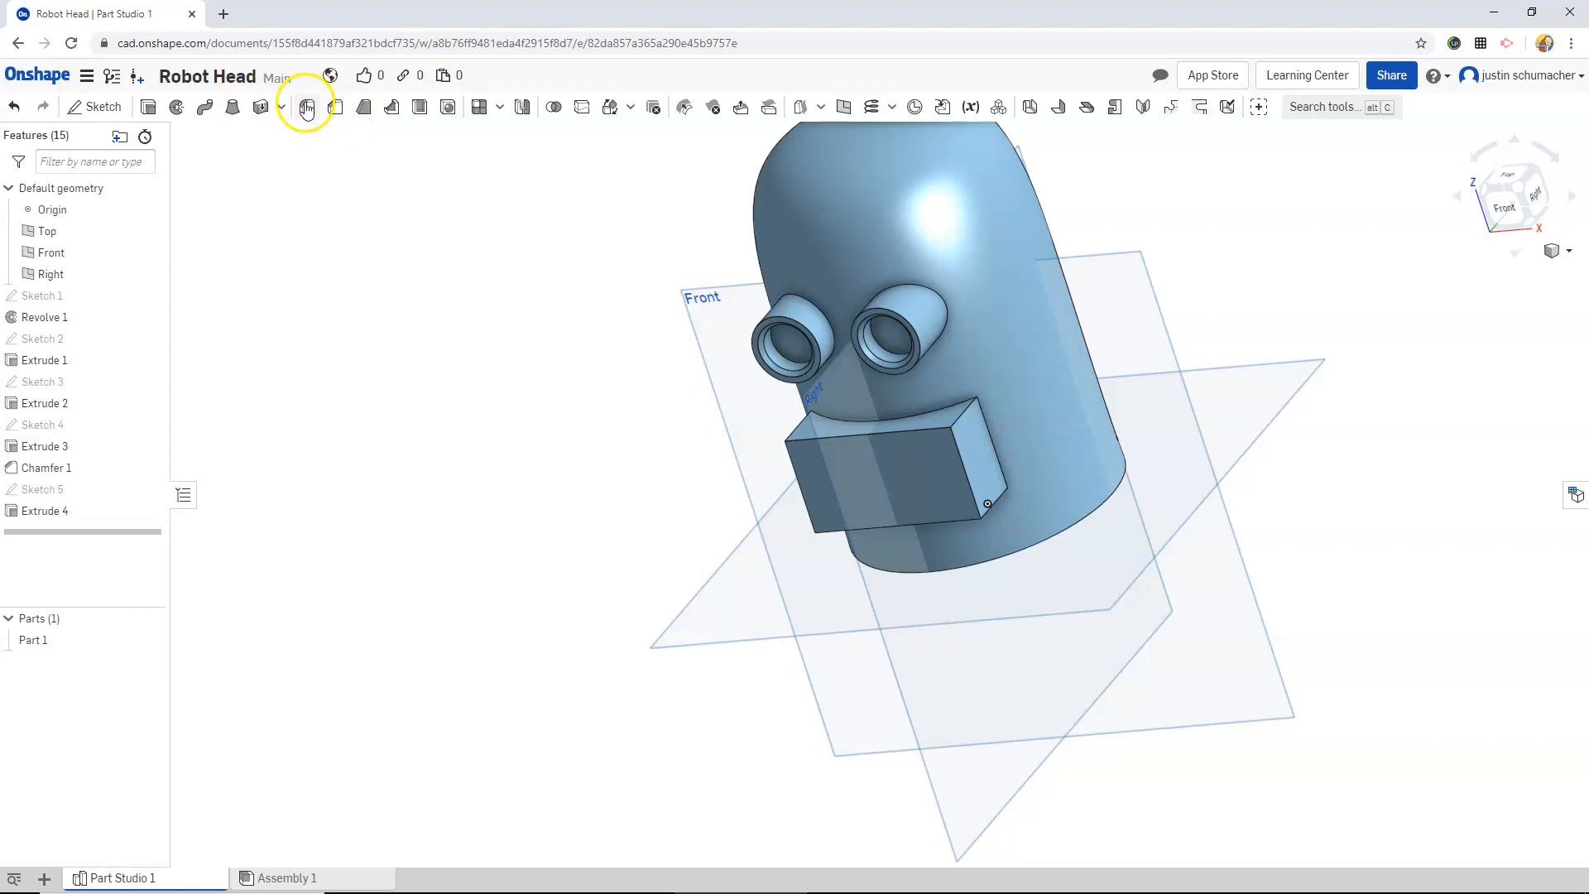
- Round the mouth block's four corner edges with a 0.35 in fillet
click(307, 107)
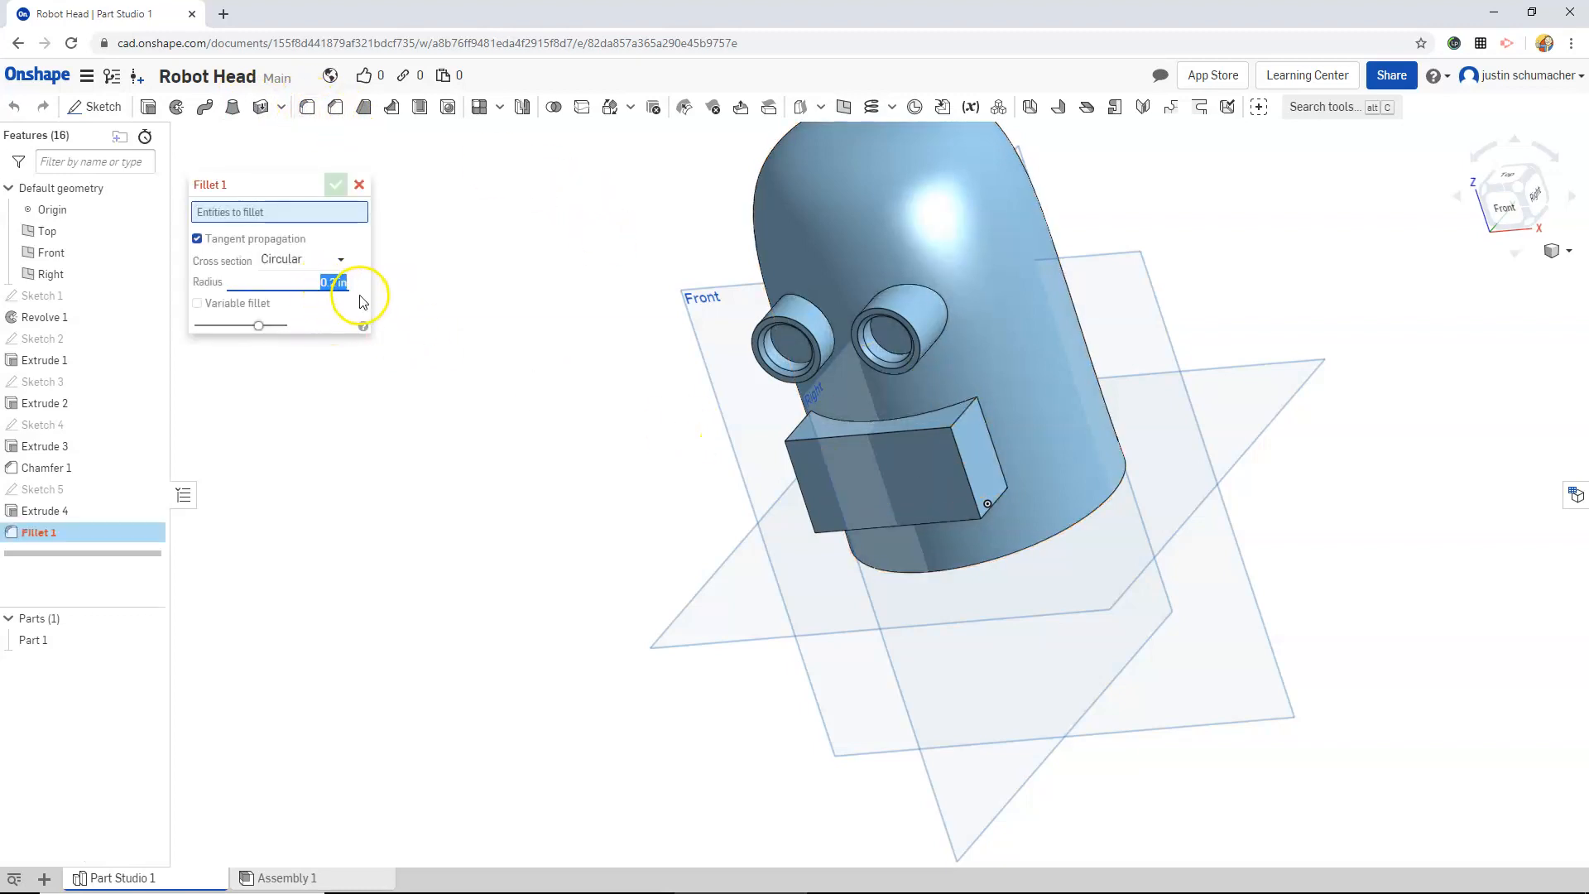
text(5)
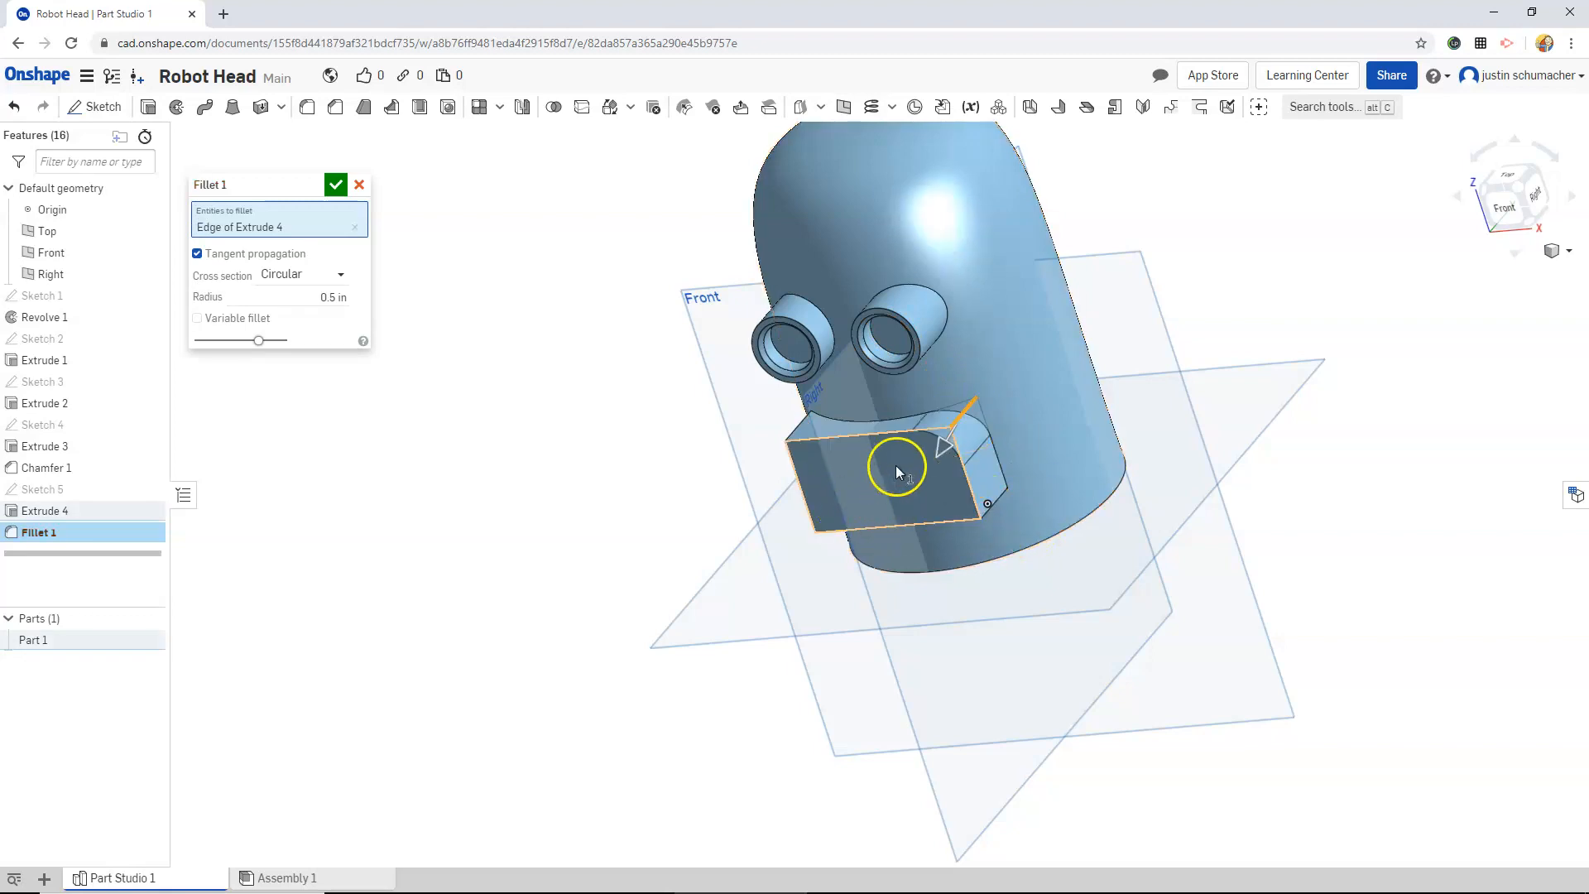
drag(893, 471, 933, 325)
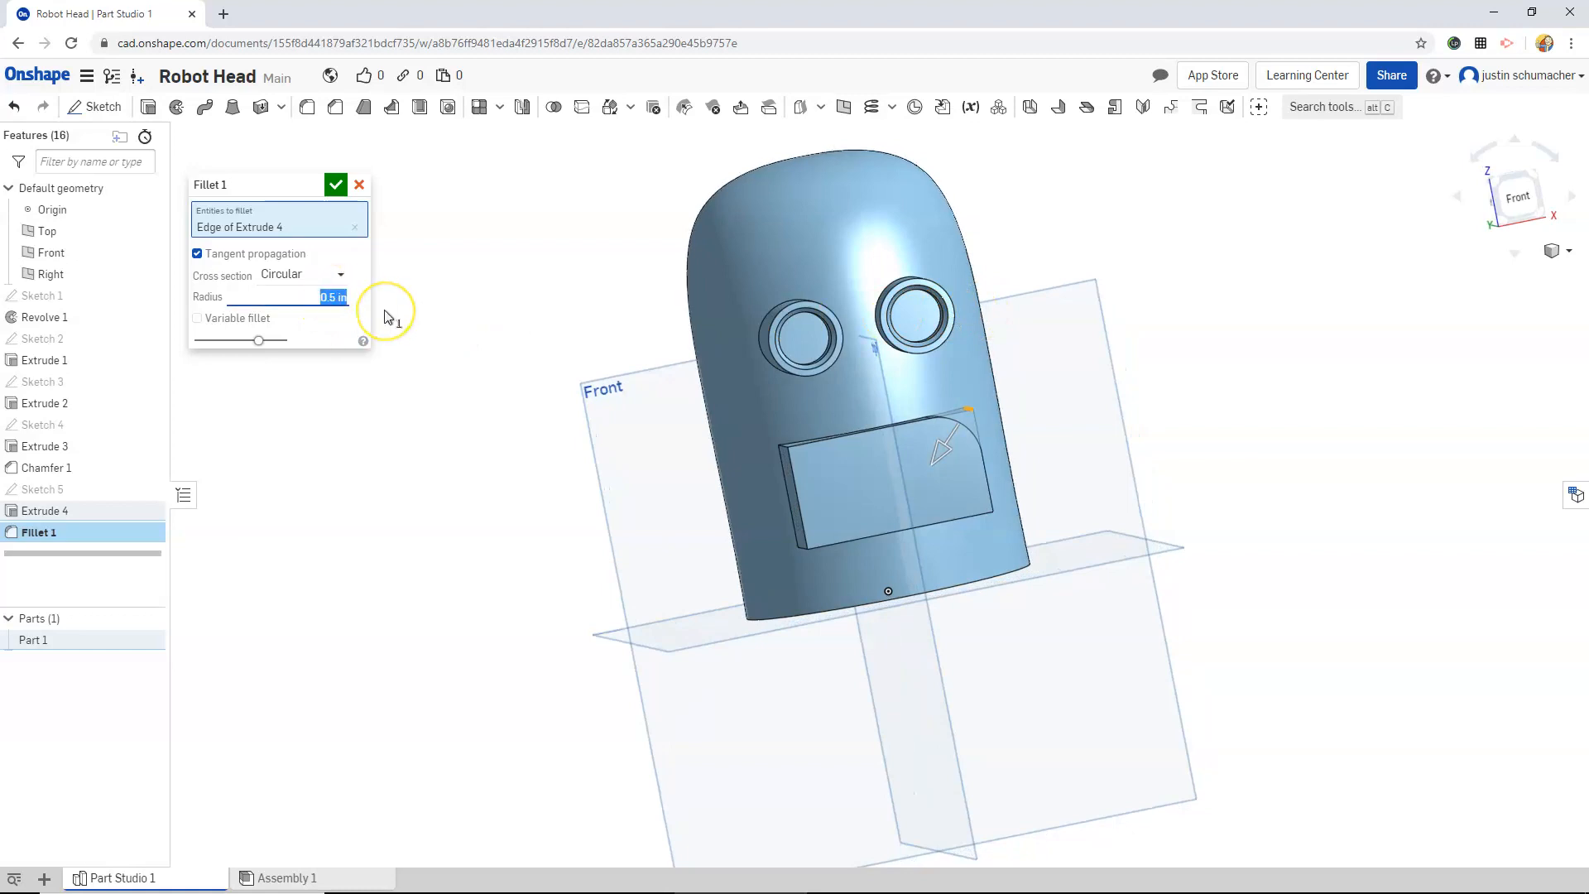
text(0.35)
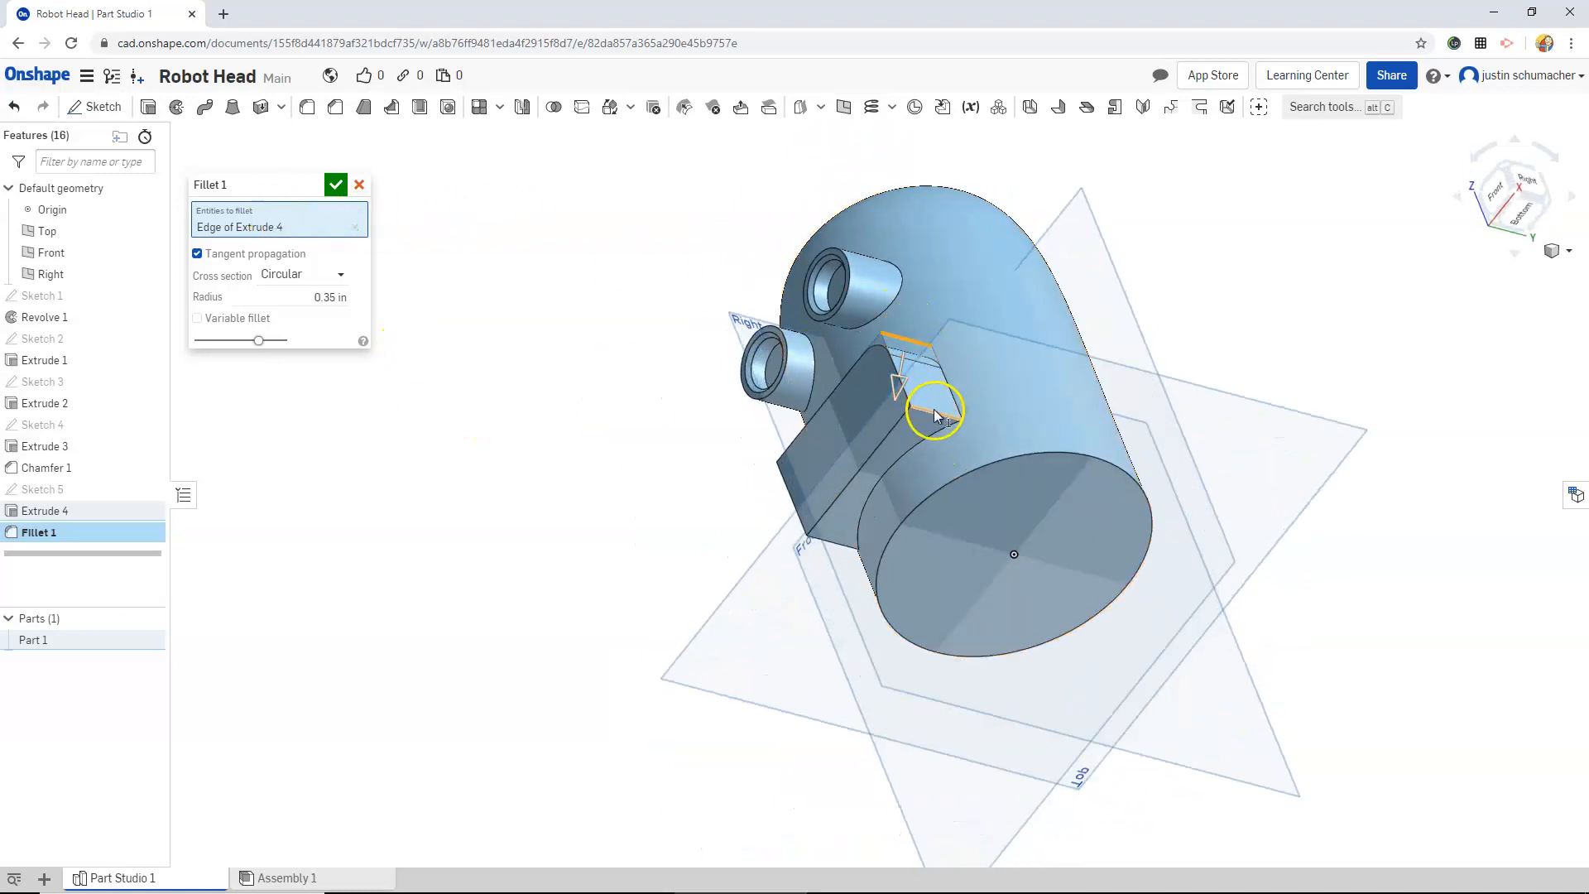
click(836, 517)
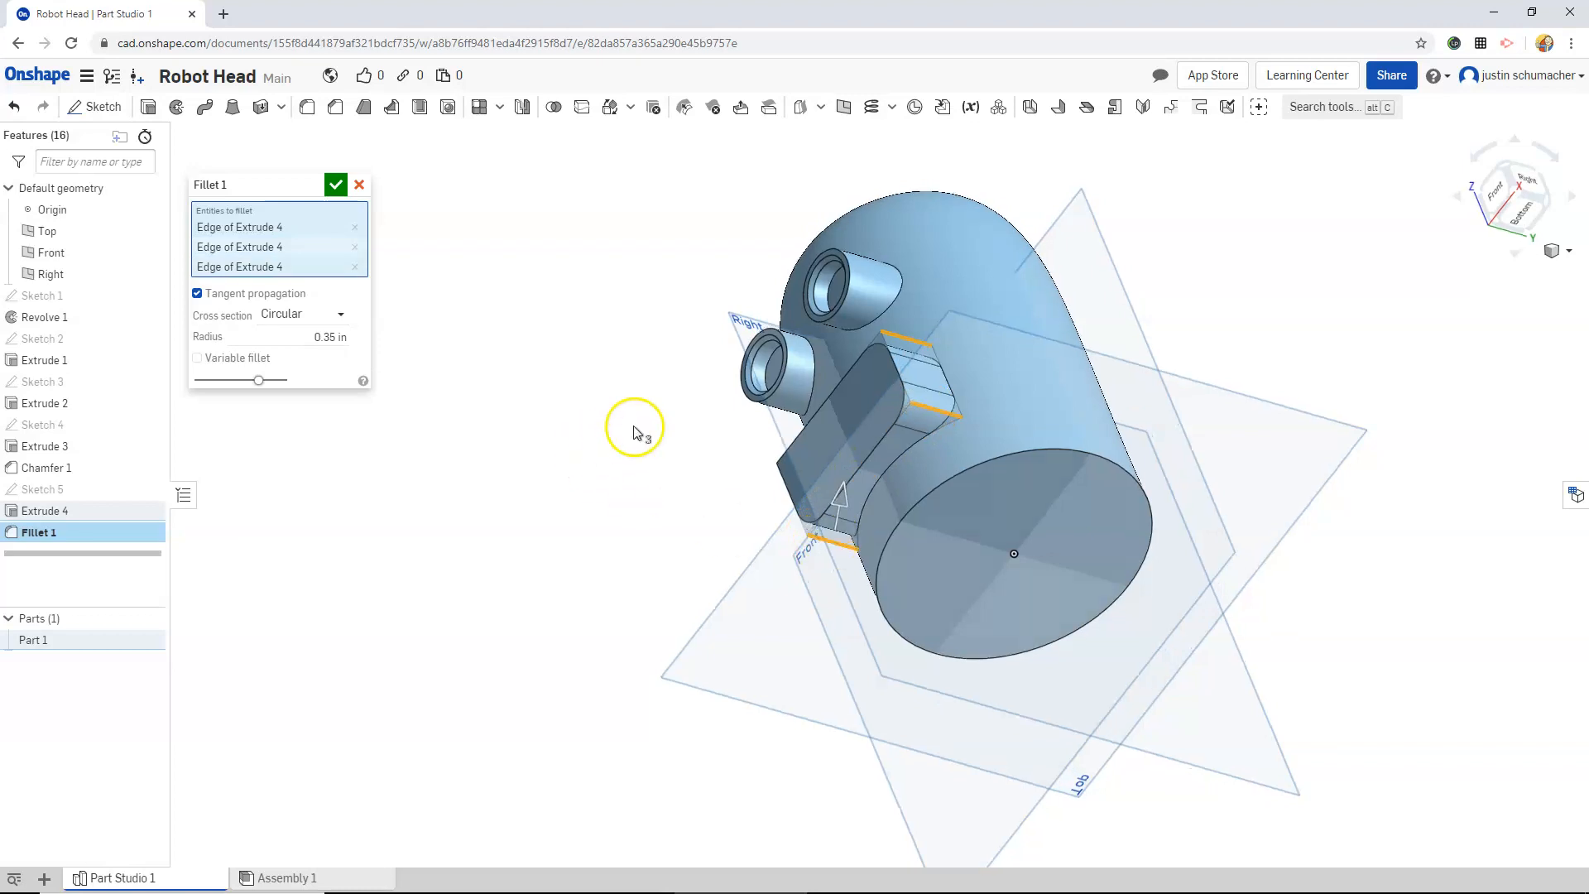
drag(633, 426, 1029, 456)
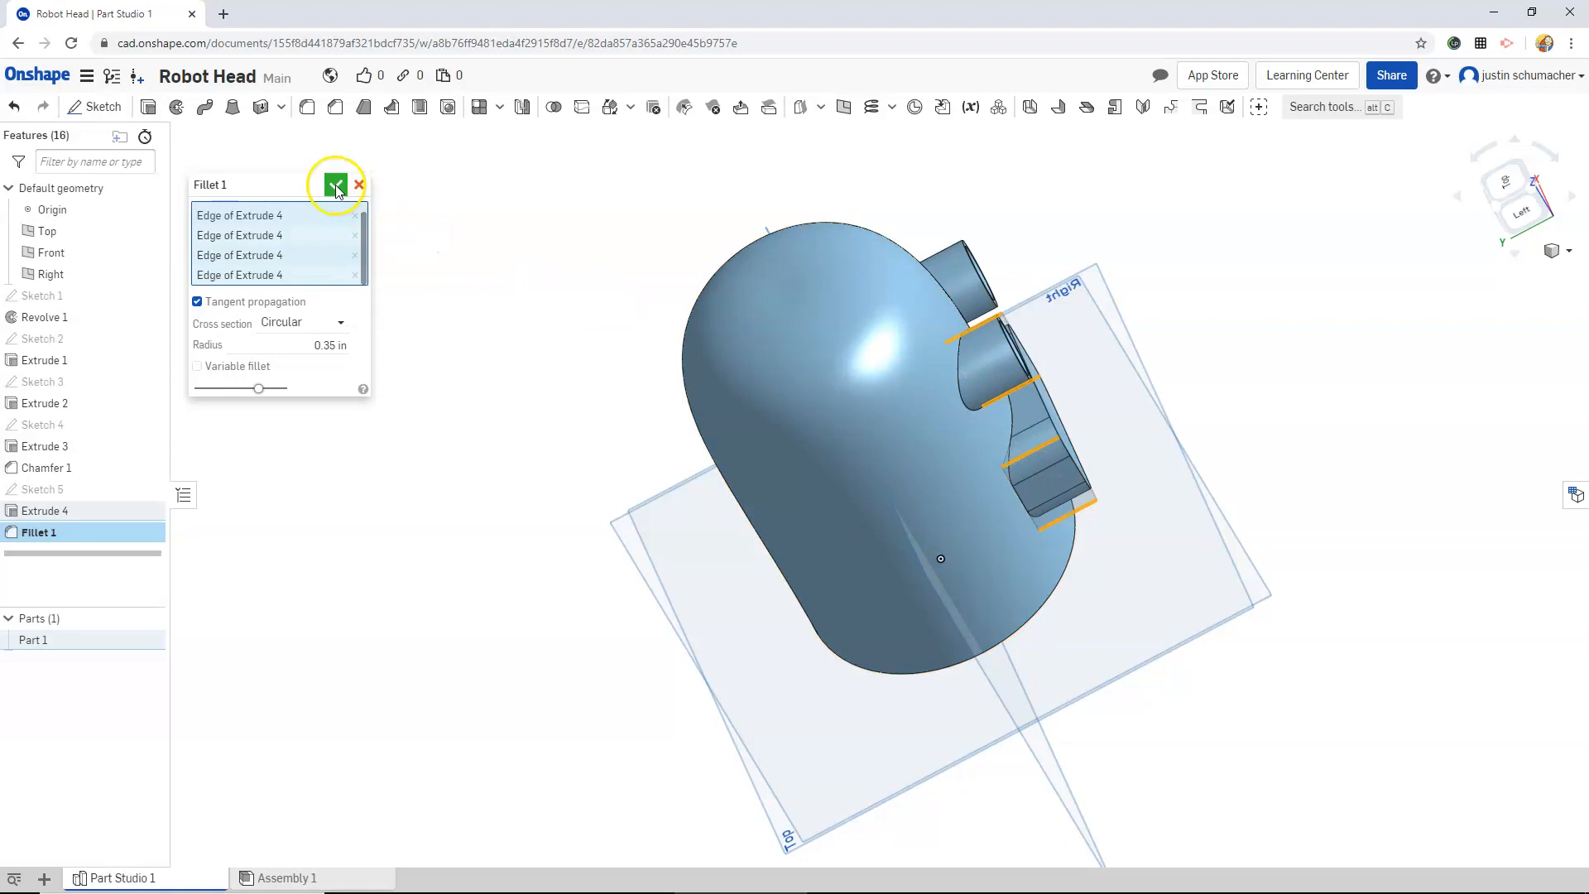
click(335, 189)
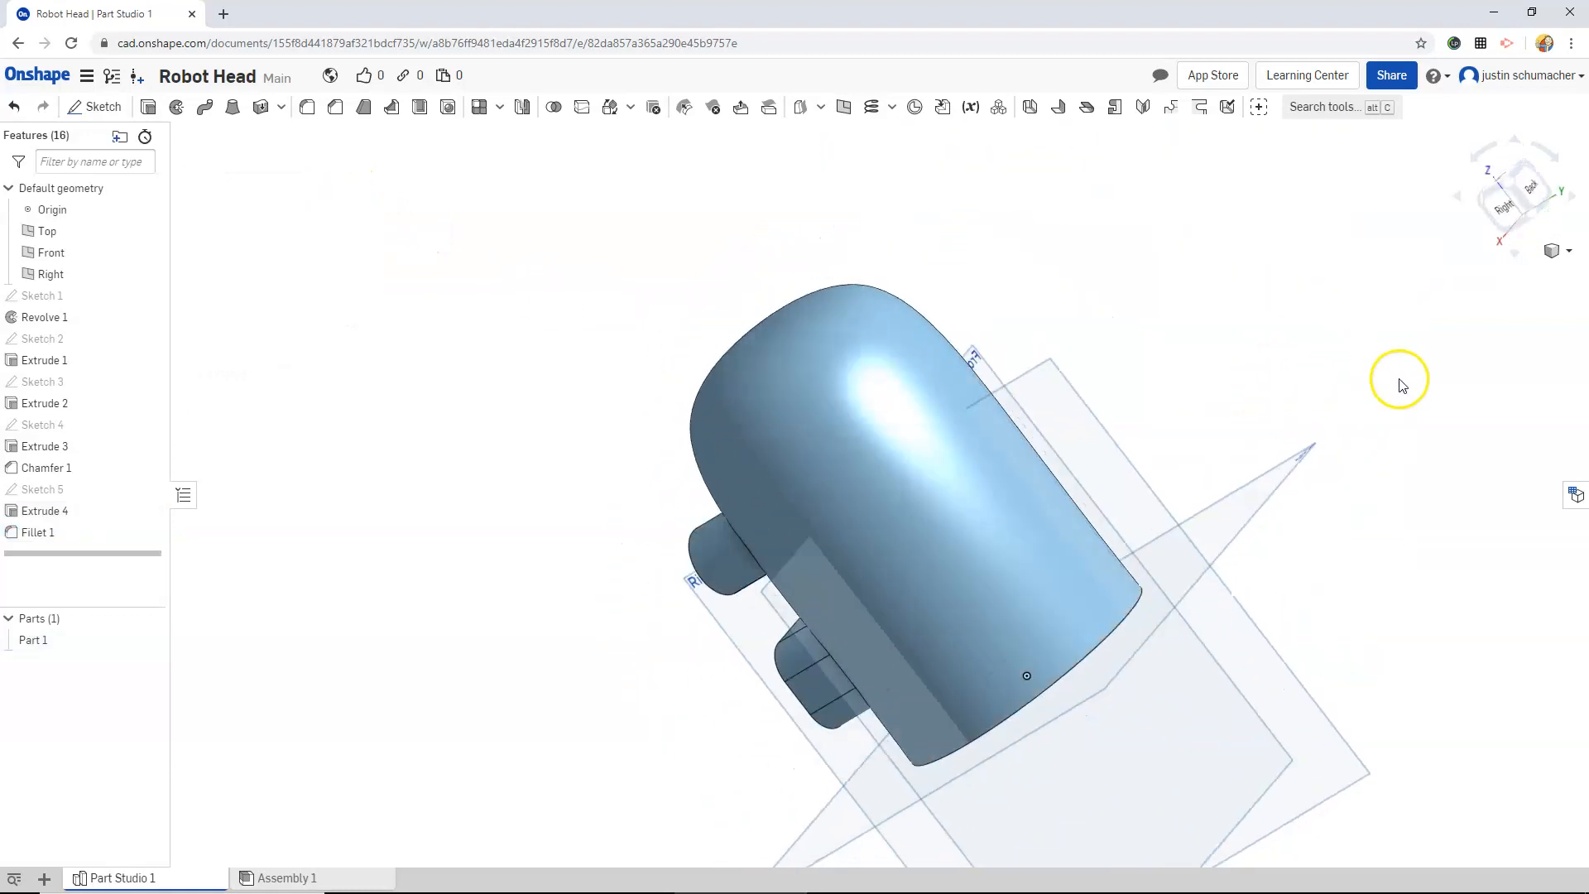
drag(1399, 383, 790, 754)
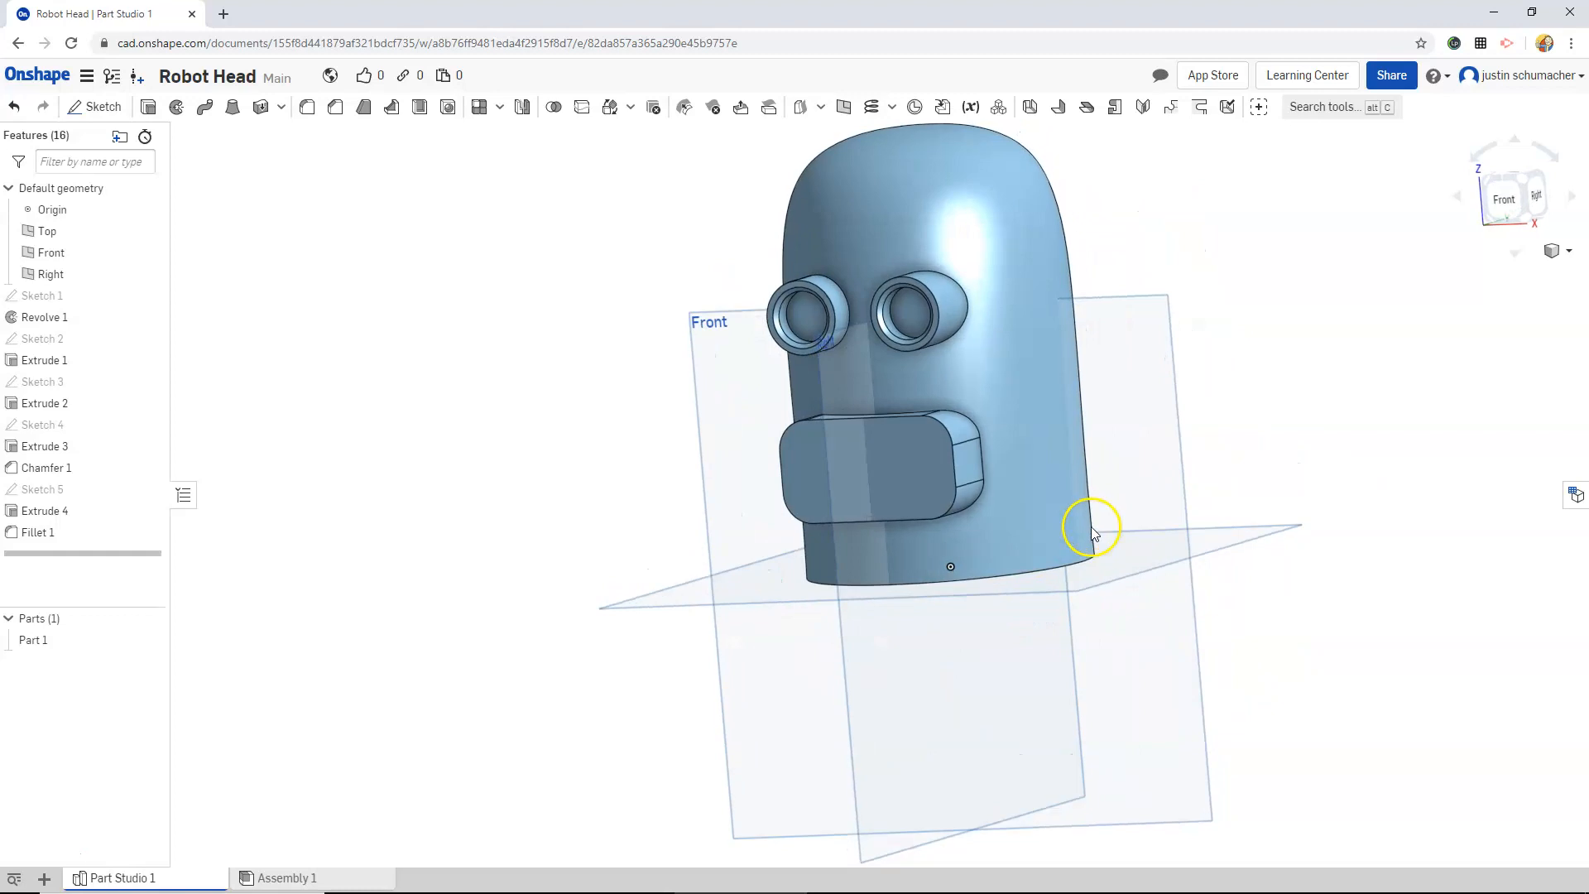
- Draw a centre-point rectangle on the mouth block's front face as Sketch 6
click(867, 476)
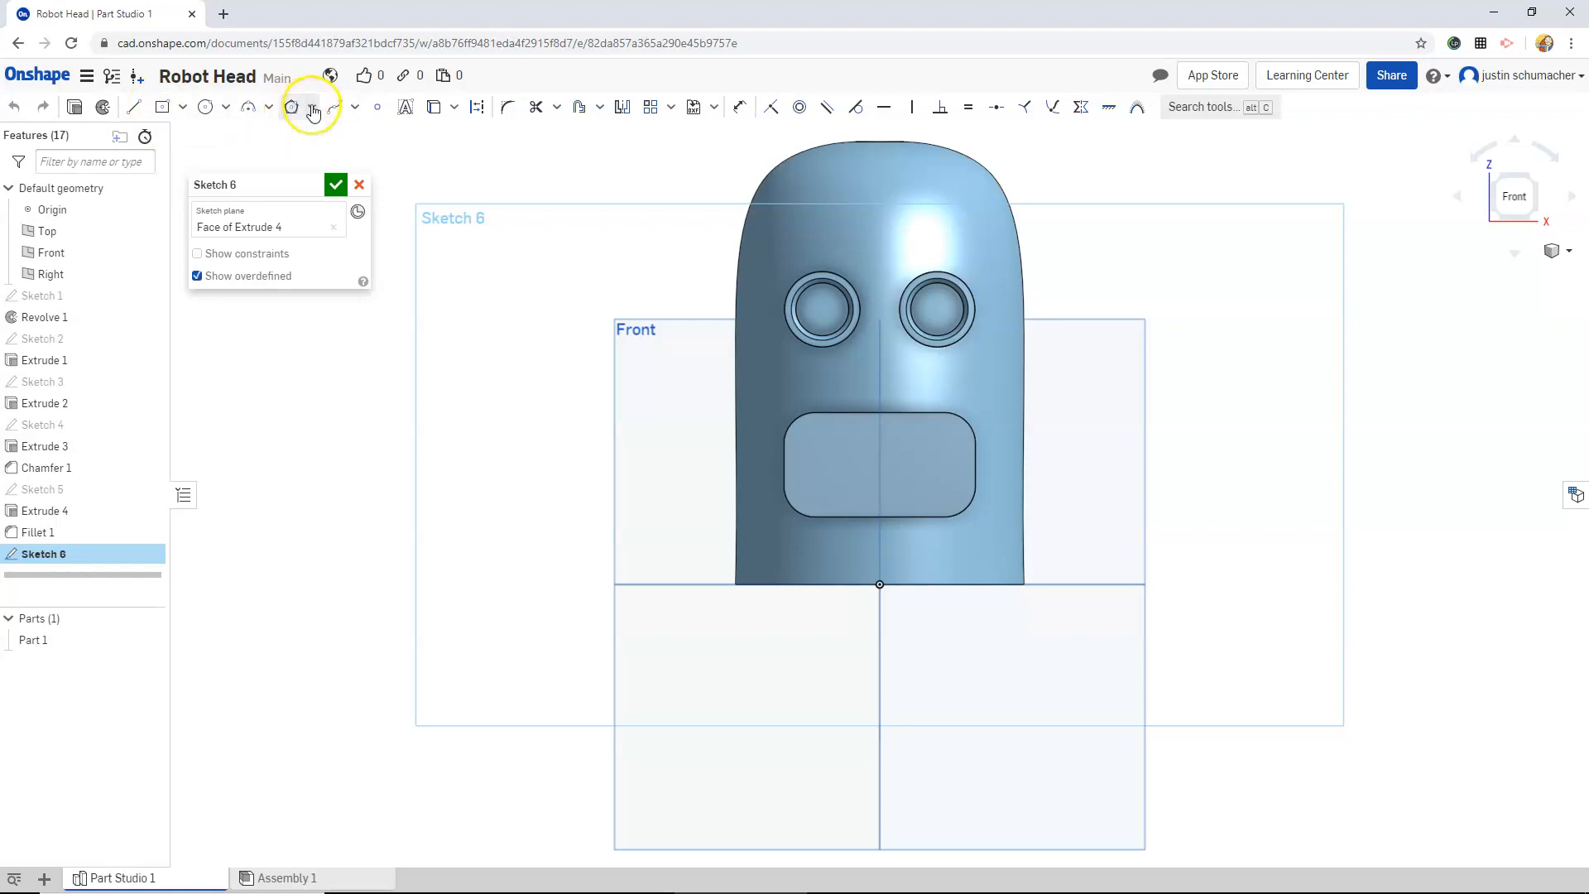
mouse_move(200, 109)
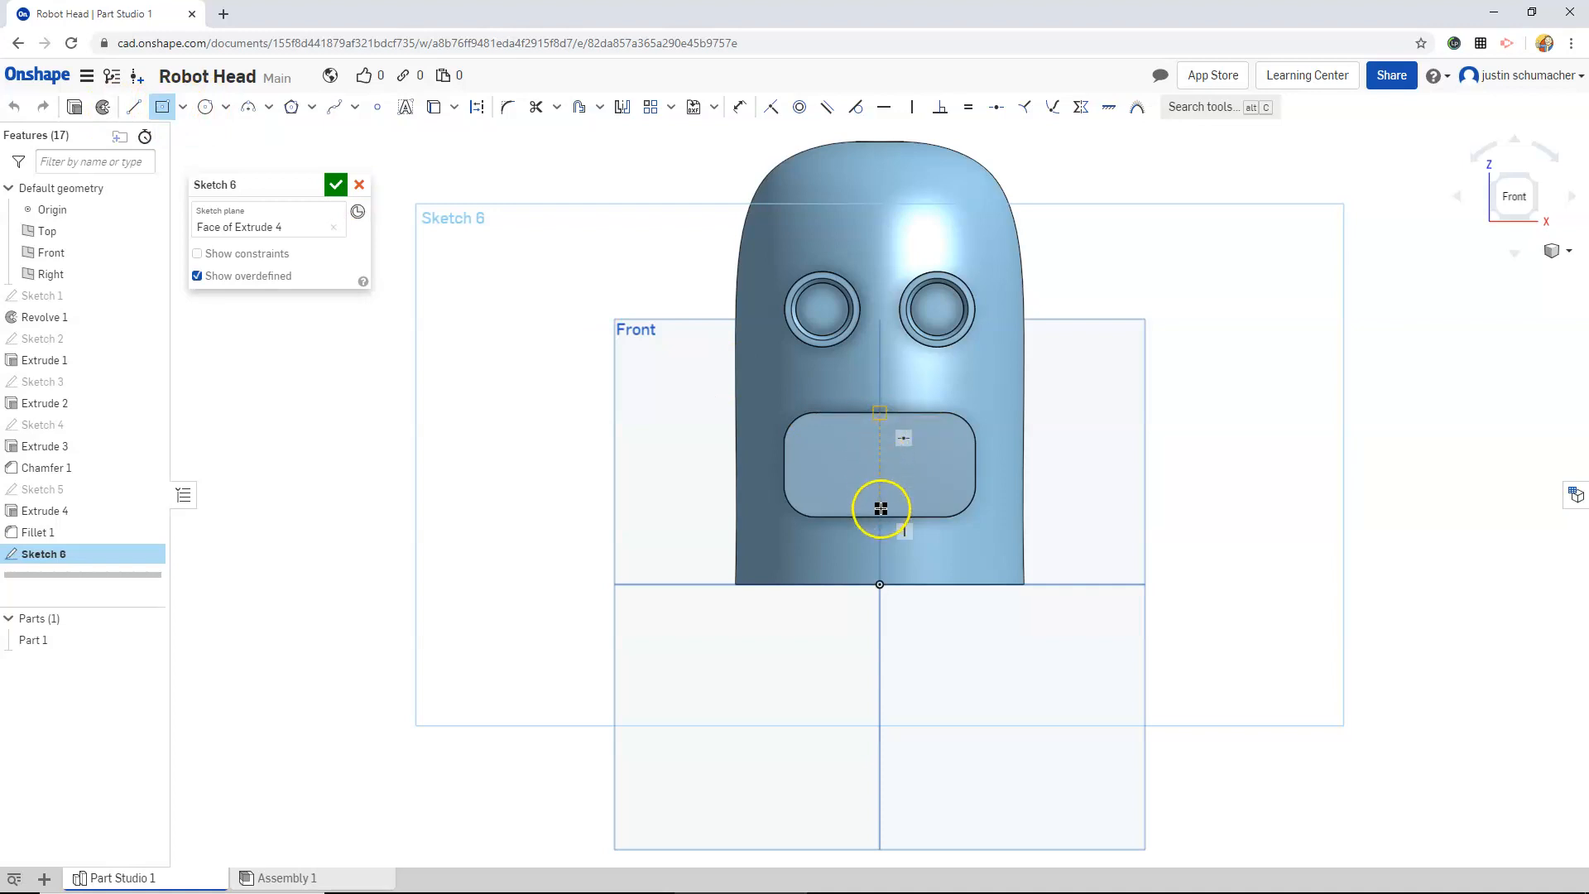
drag(880, 509, 879, 464)
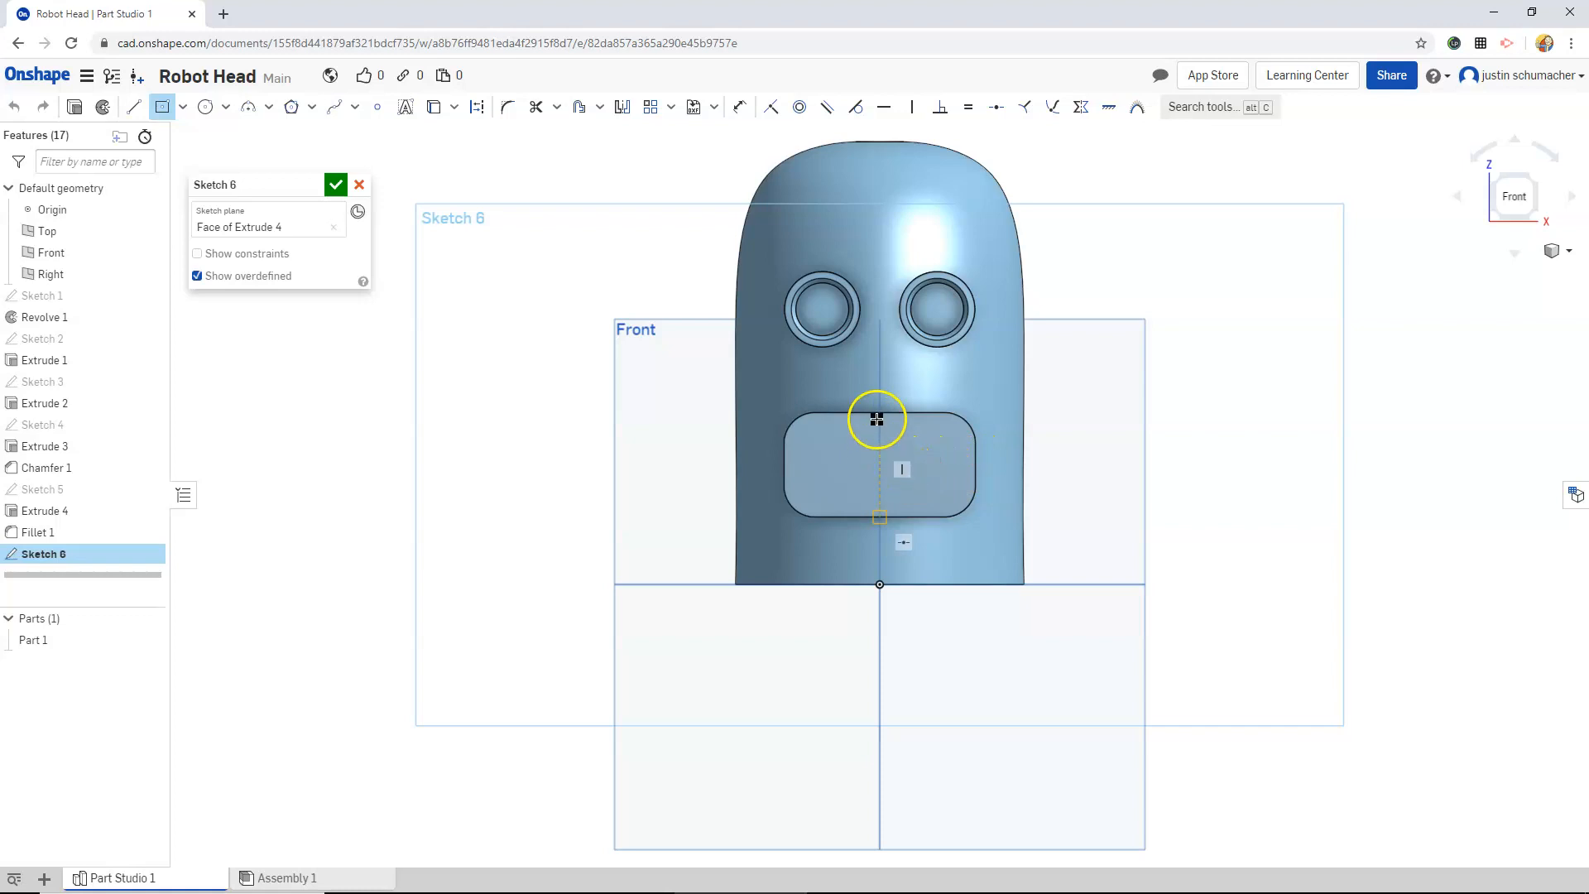
drag(876, 420, 880, 465)
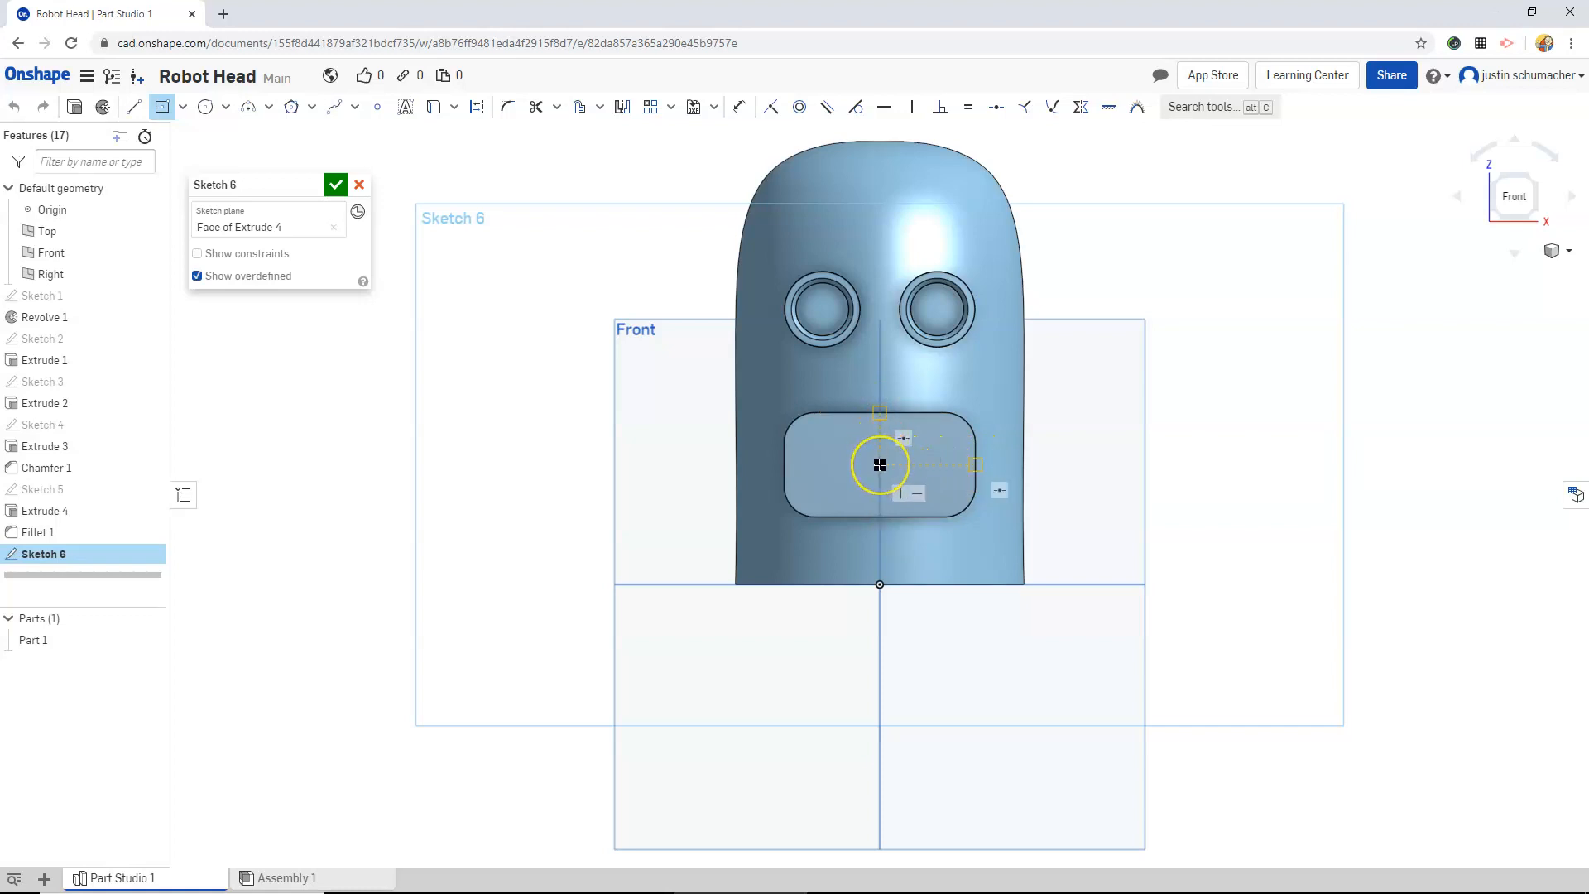
drag(880, 464, 951, 487)
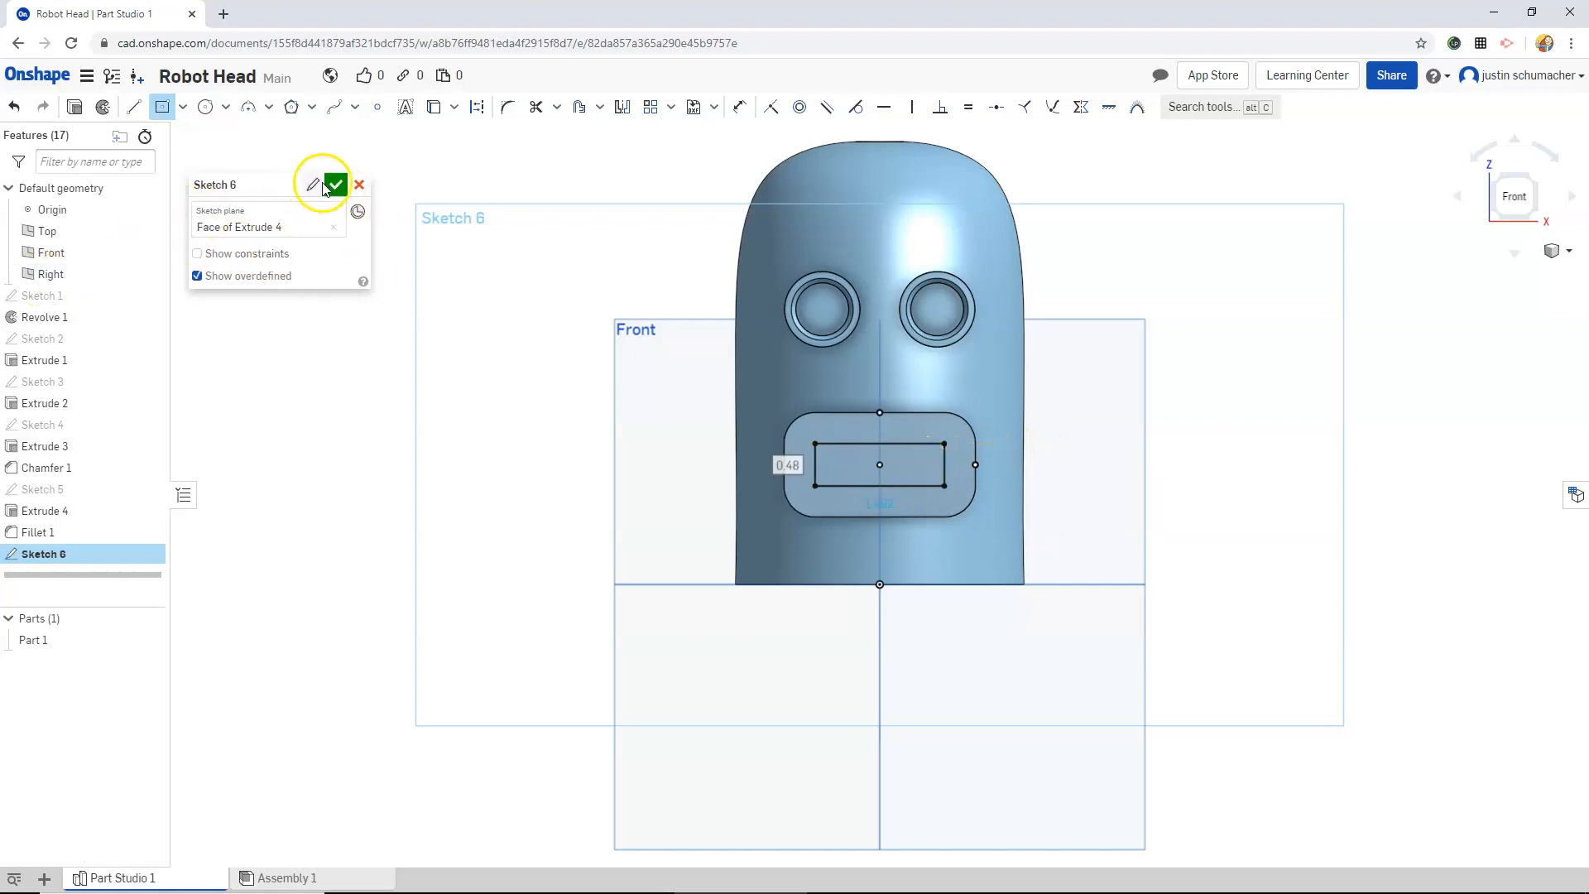
click(334, 184)
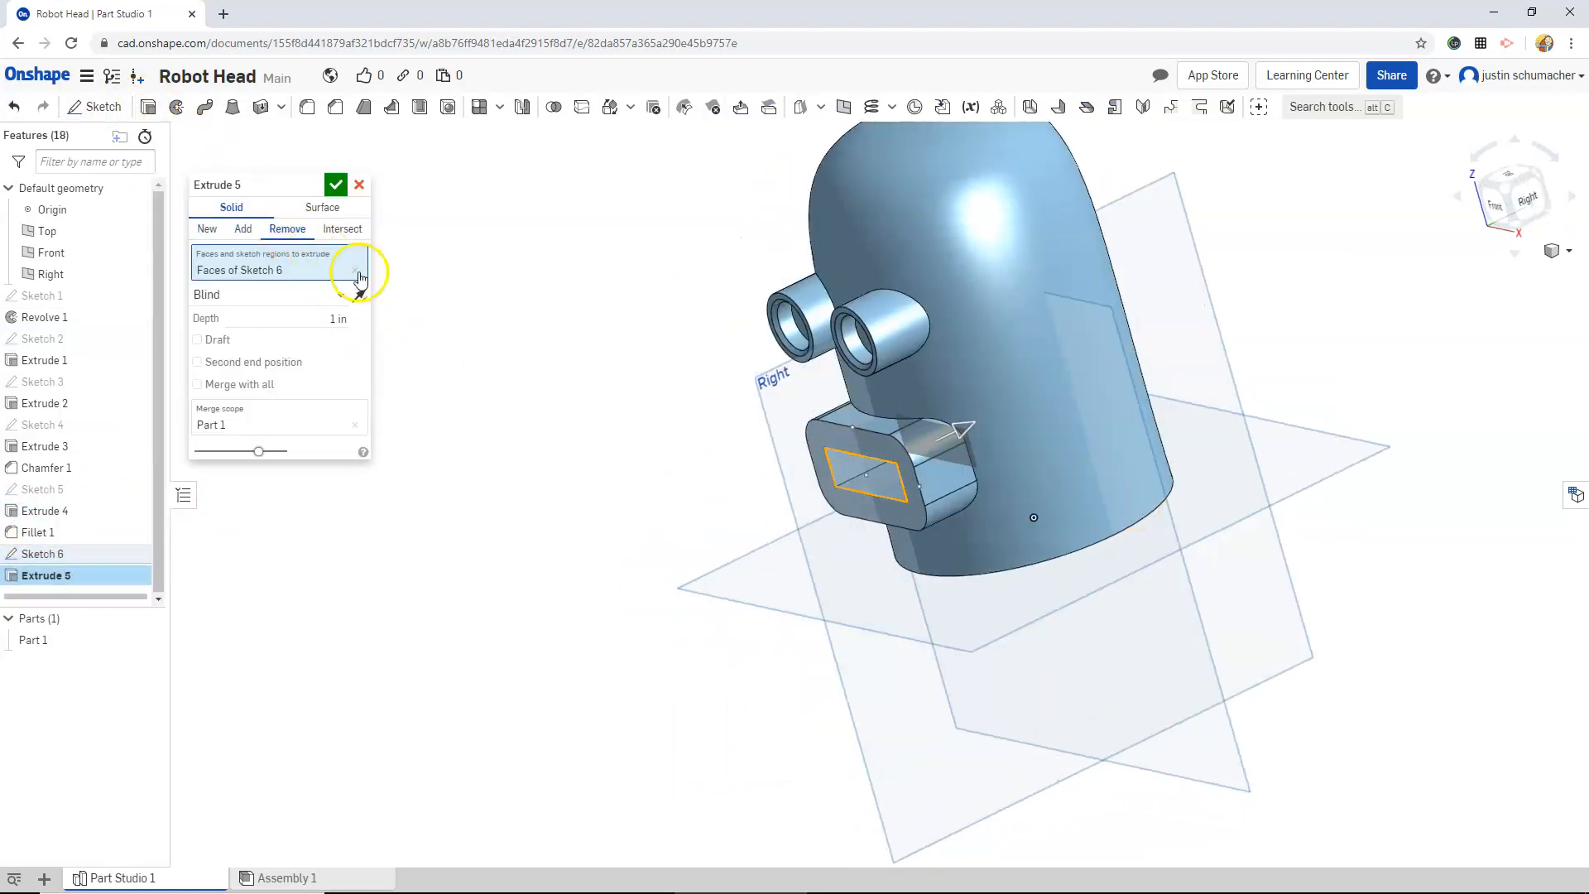
- Remove-extrude Sketch 6's rectangle 1 in into the mouth block and orbit to inspect the slot
click(274, 317)
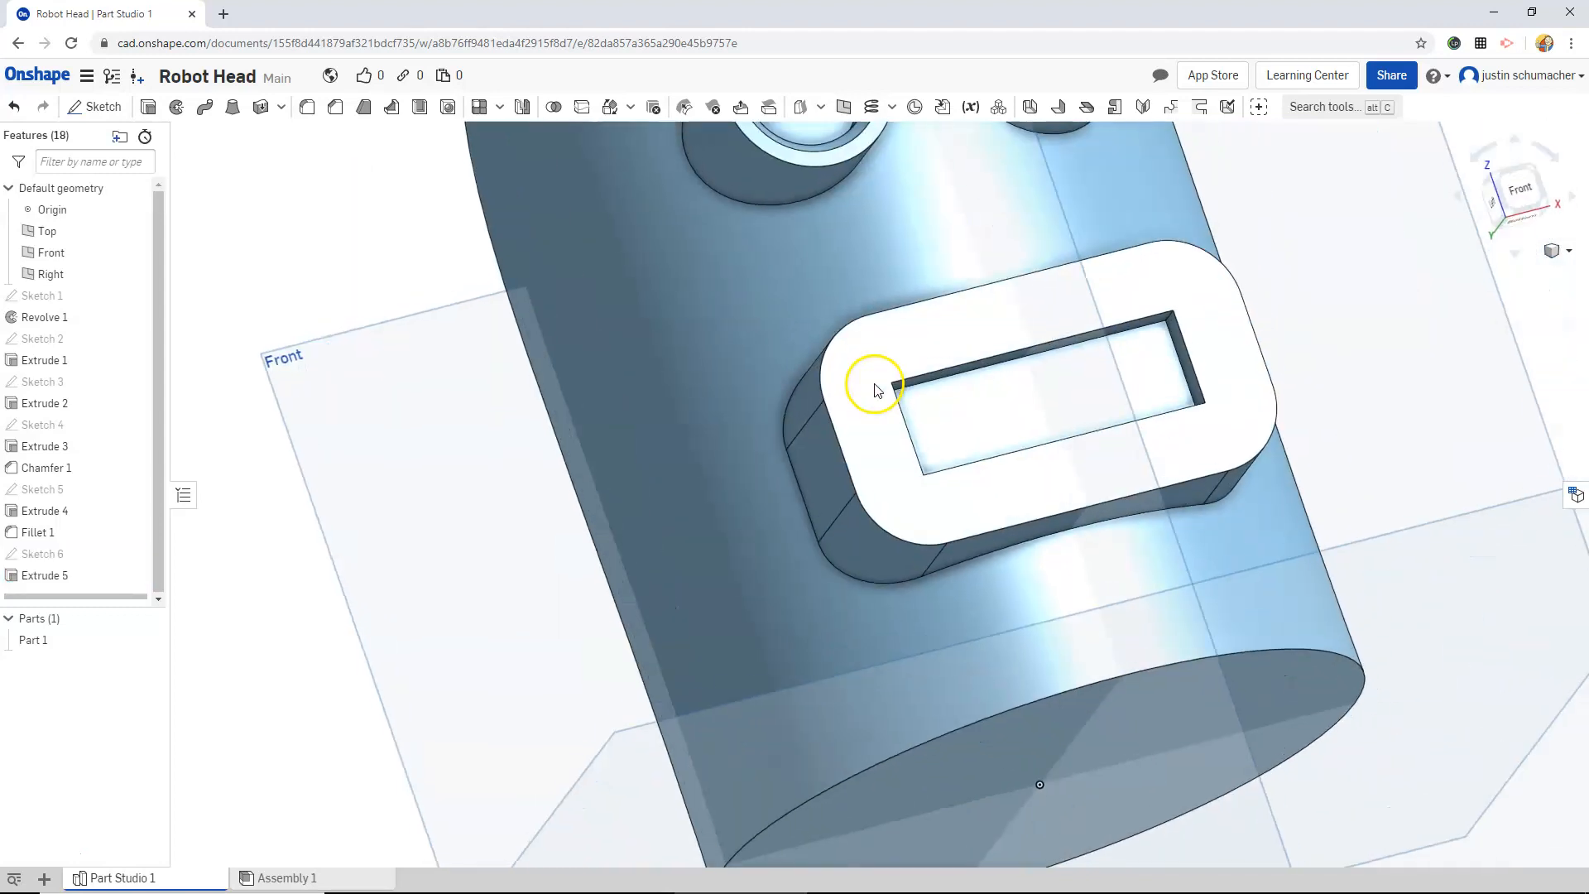
drag(872, 390, 851, 319)
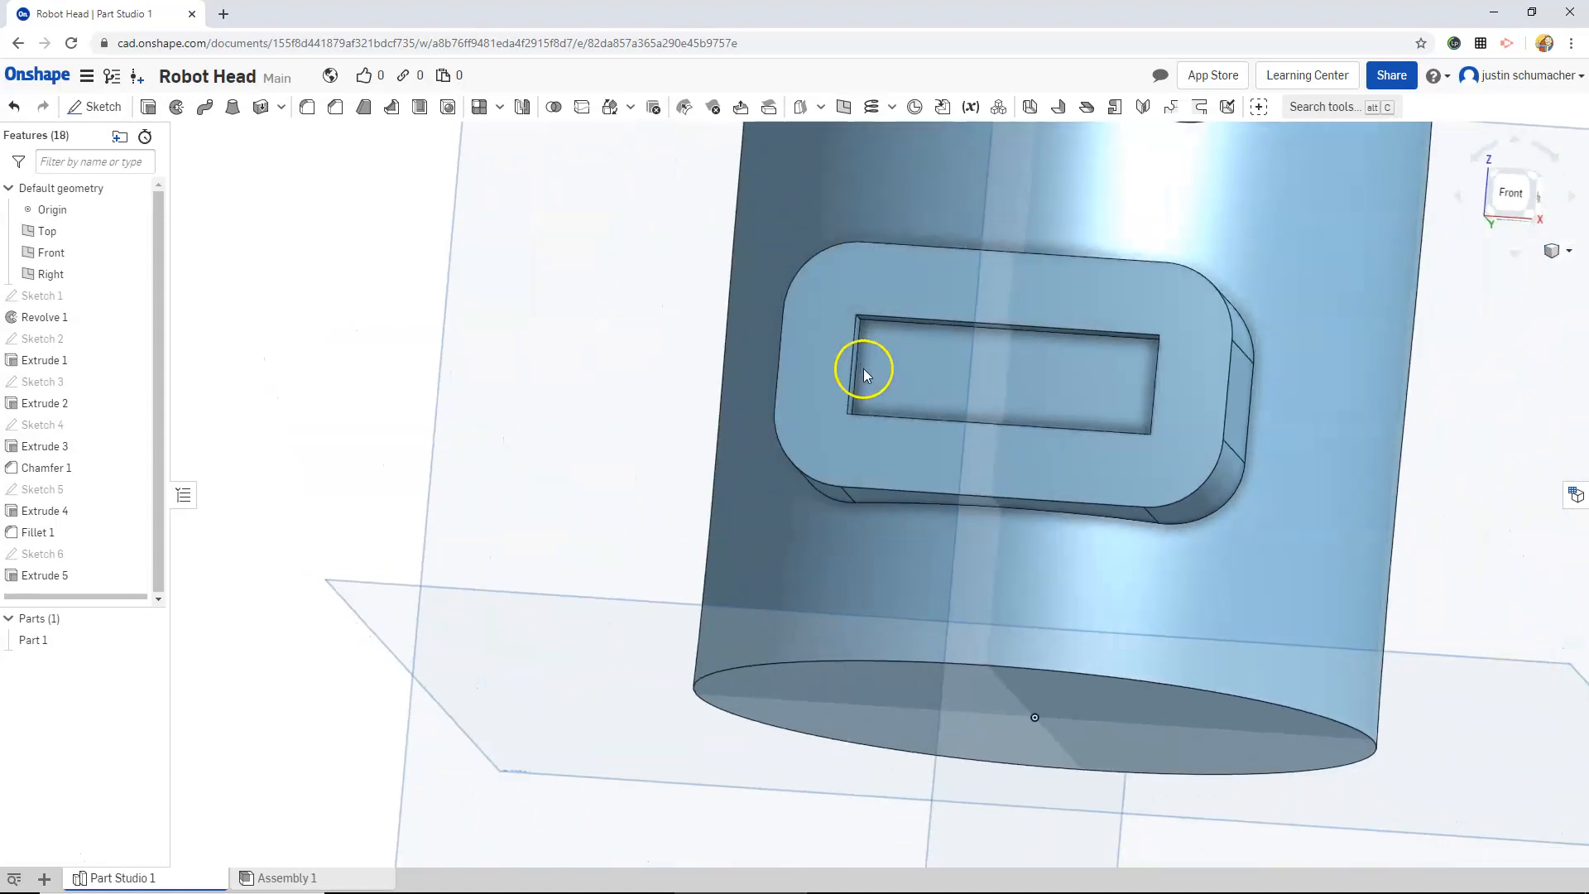
drag(866, 370, 892, 329)
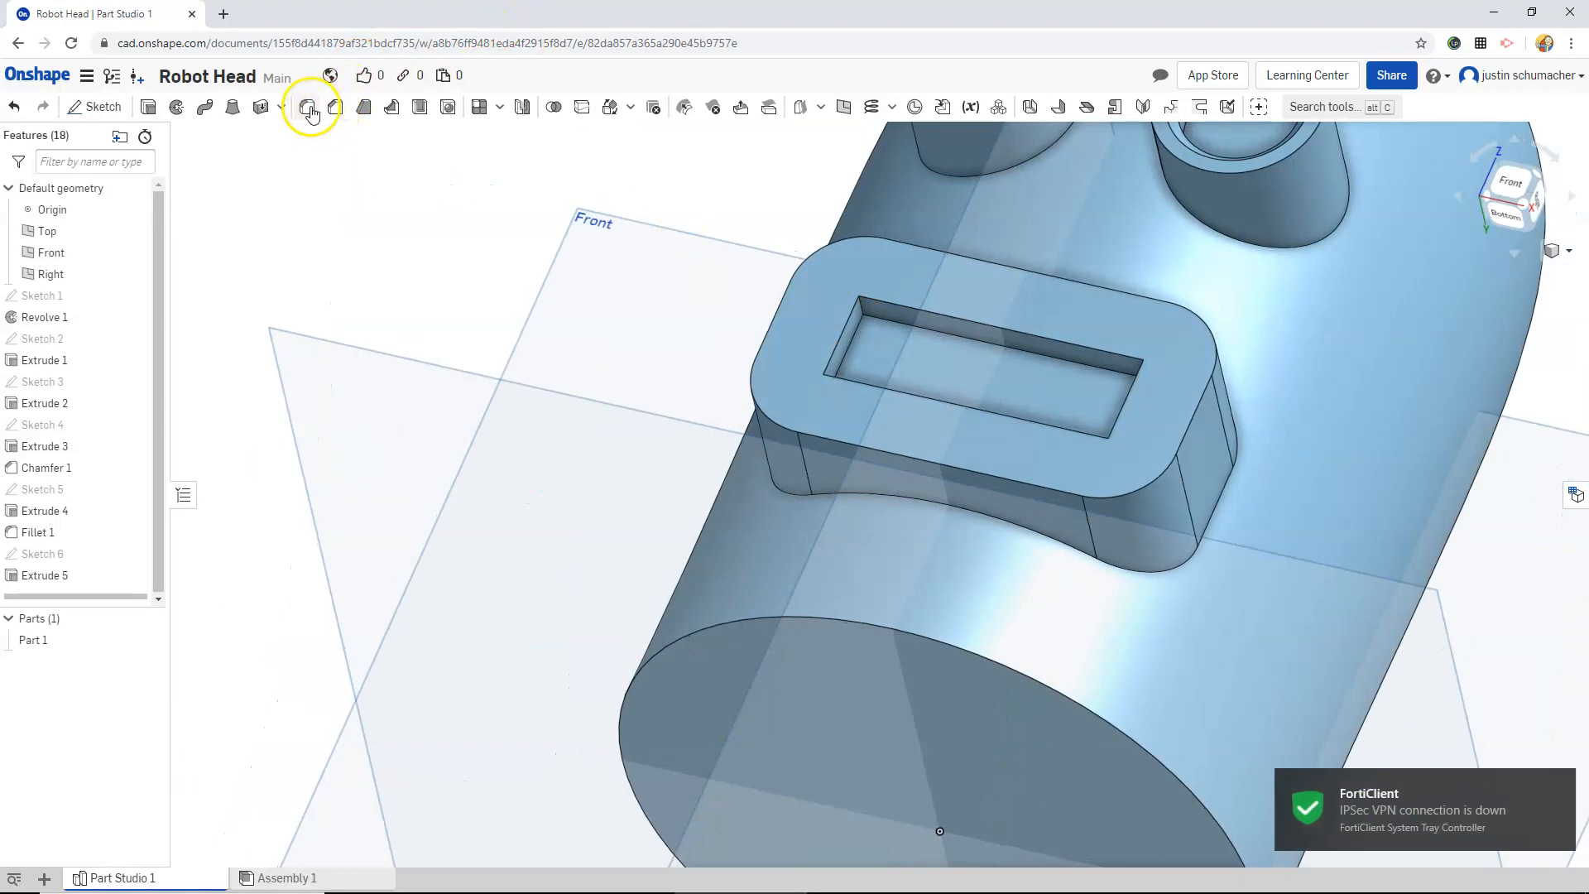
- Fillet the mouth slot's four inner corner edges with a 0.1 in radius
click(310, 107)
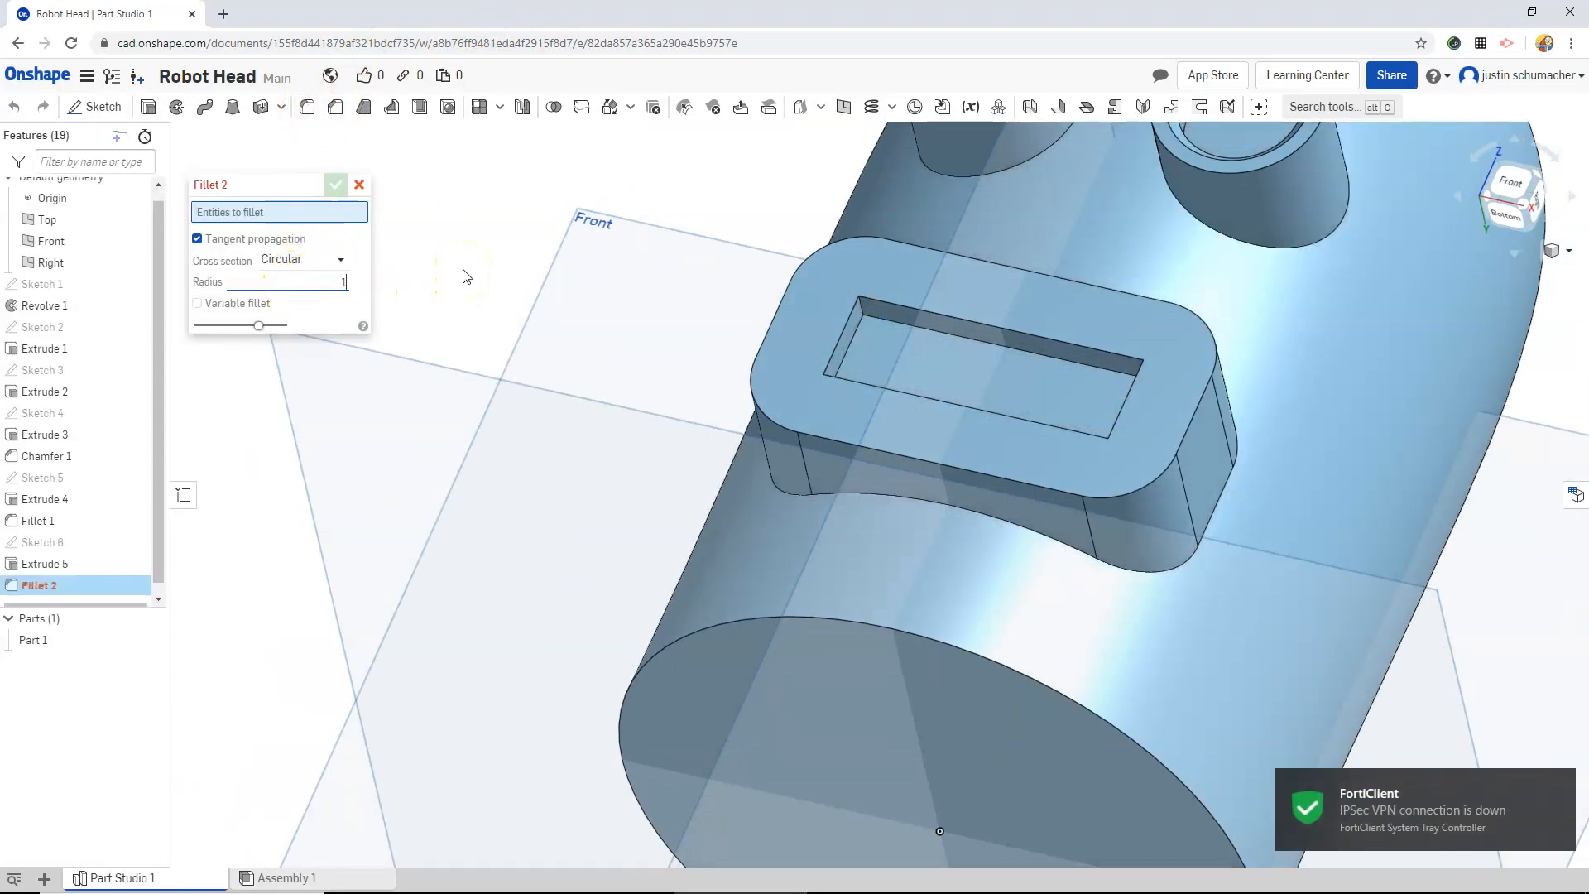
mouse_move(863, 309)
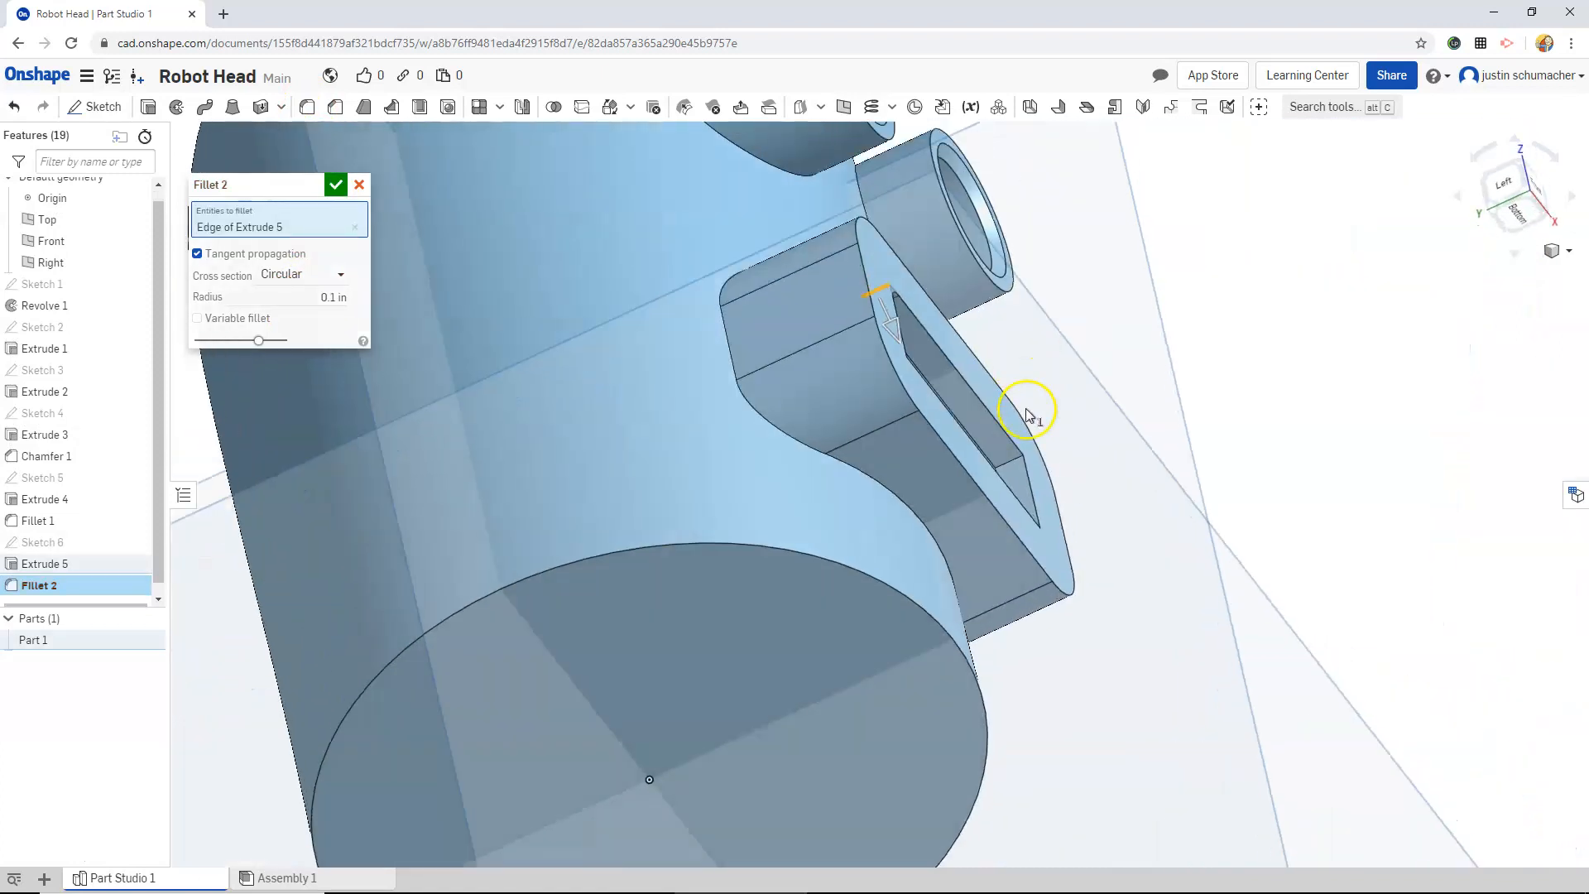
click(1004, 465)
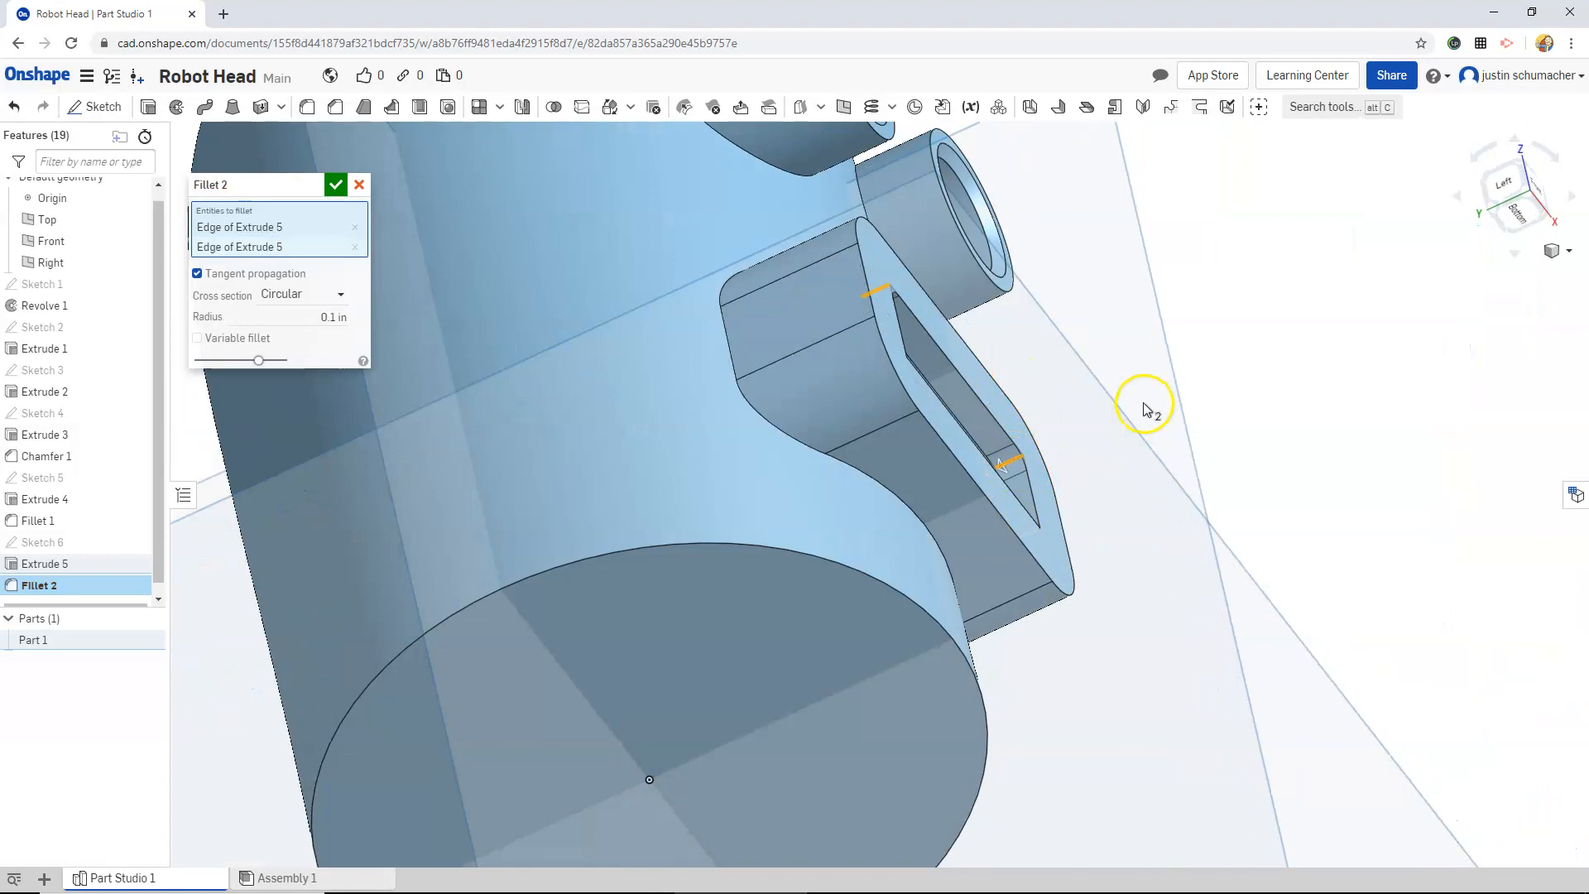
drag(1146, 405, 608, 659)
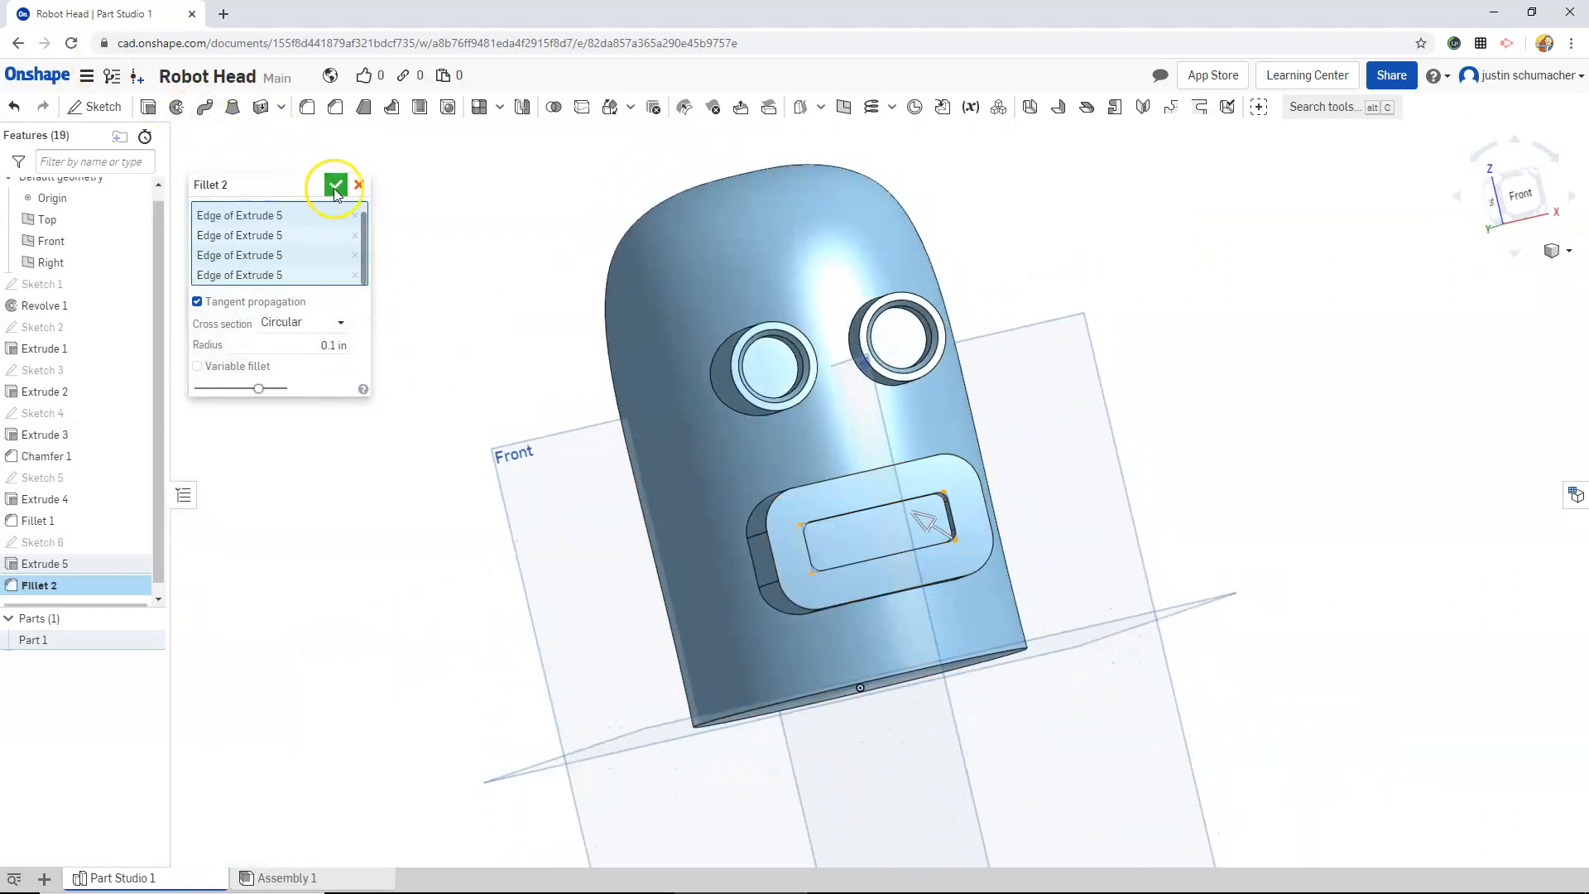
click(334, 185)
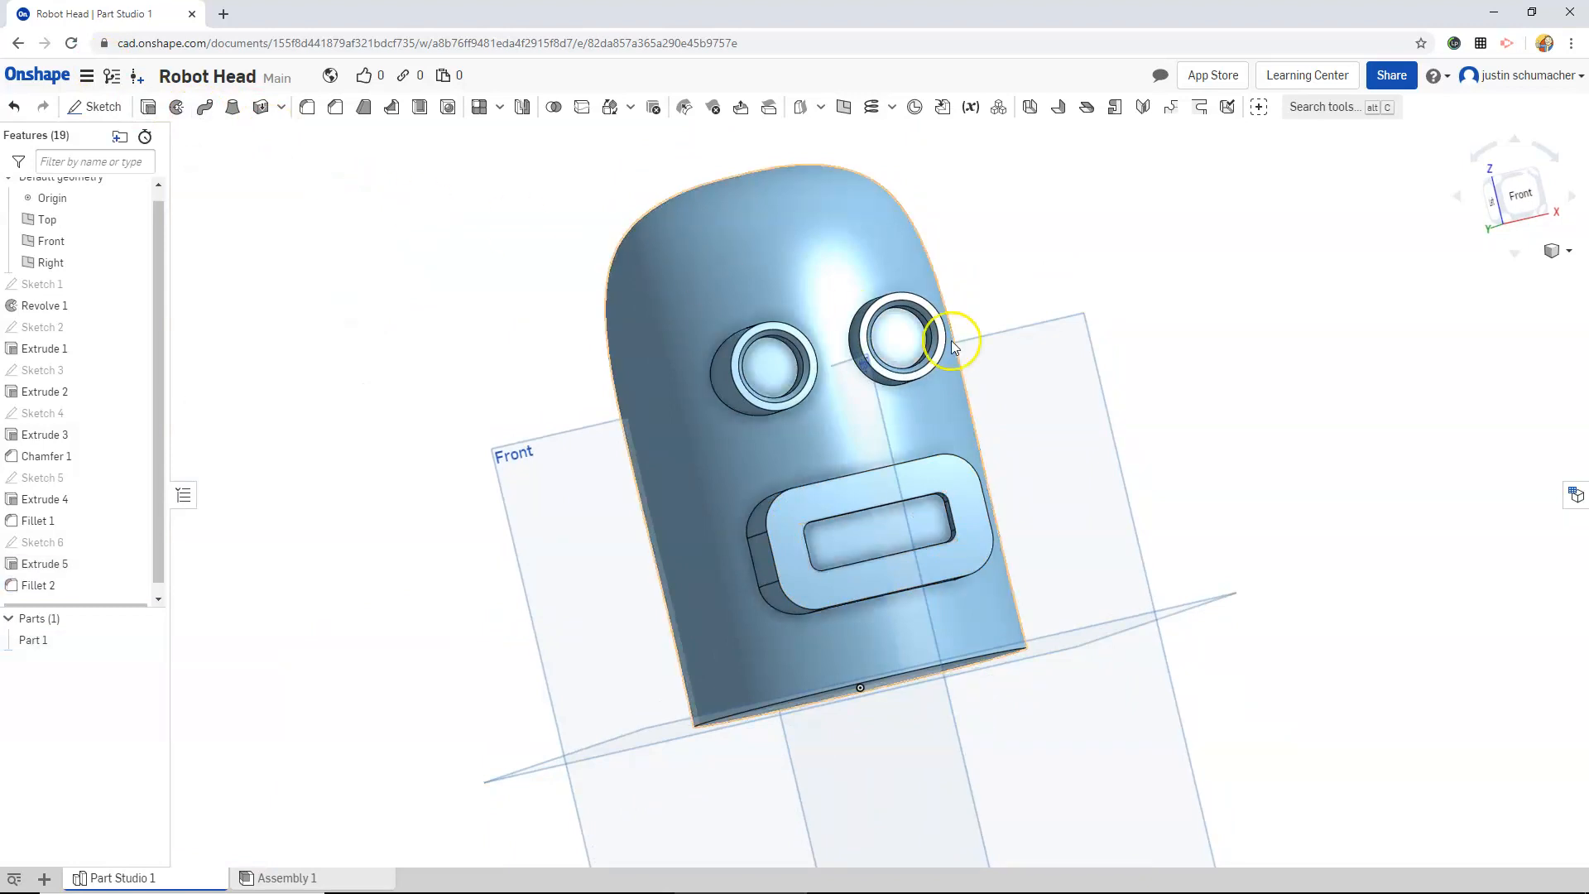
- Snap to an angled front view and hide the Front and Right reference planes
drag(952, 344, 1171, 365)
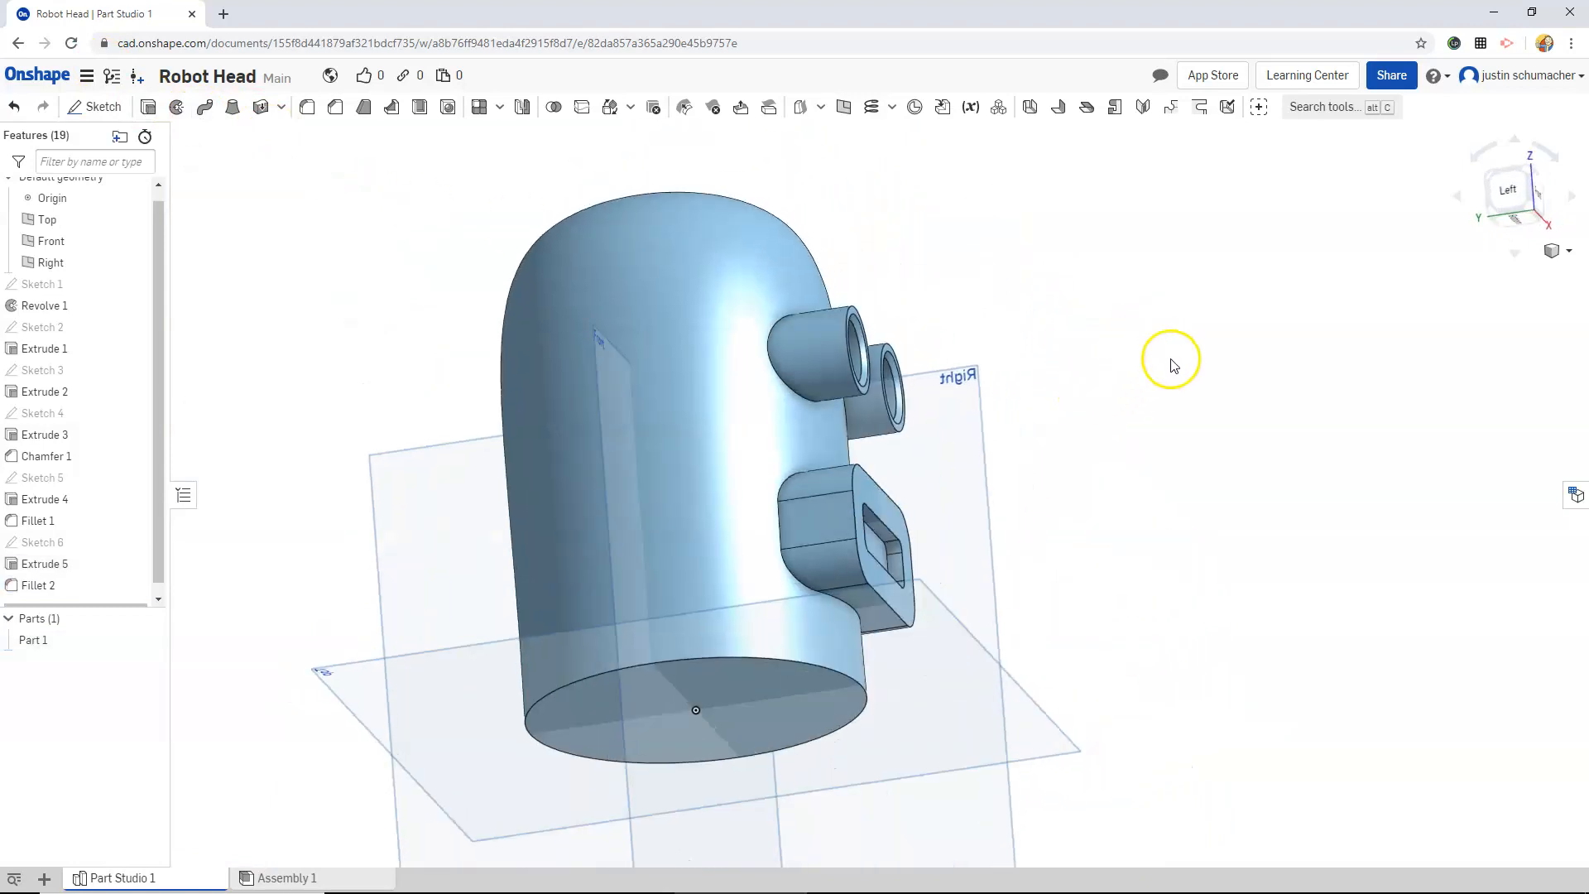
drag(1170, 365, 1446, 253)
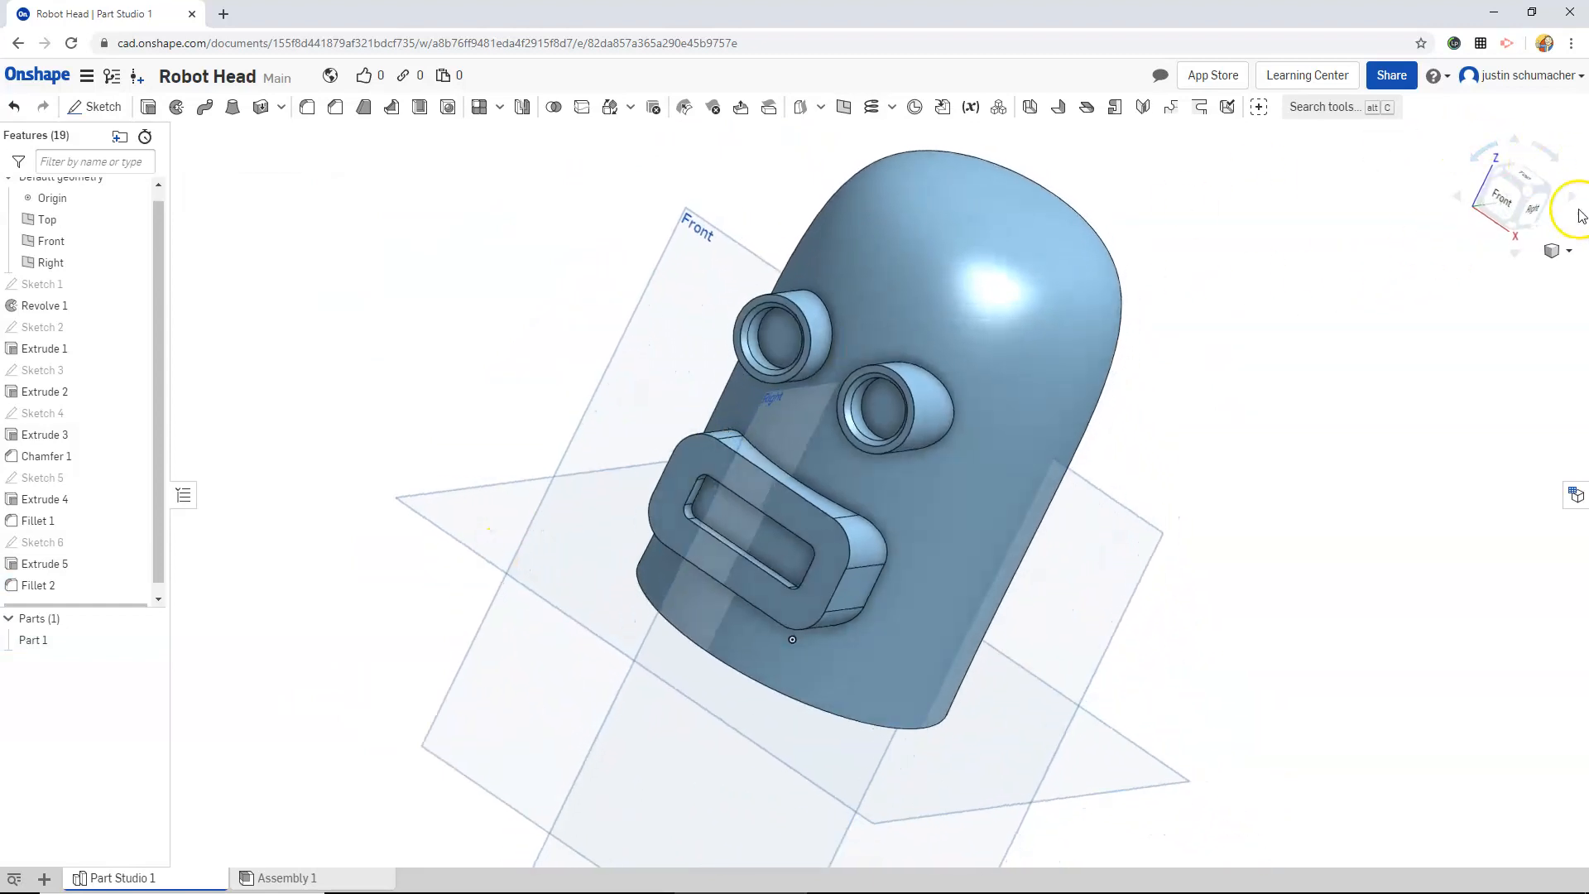
click(1558, 252)
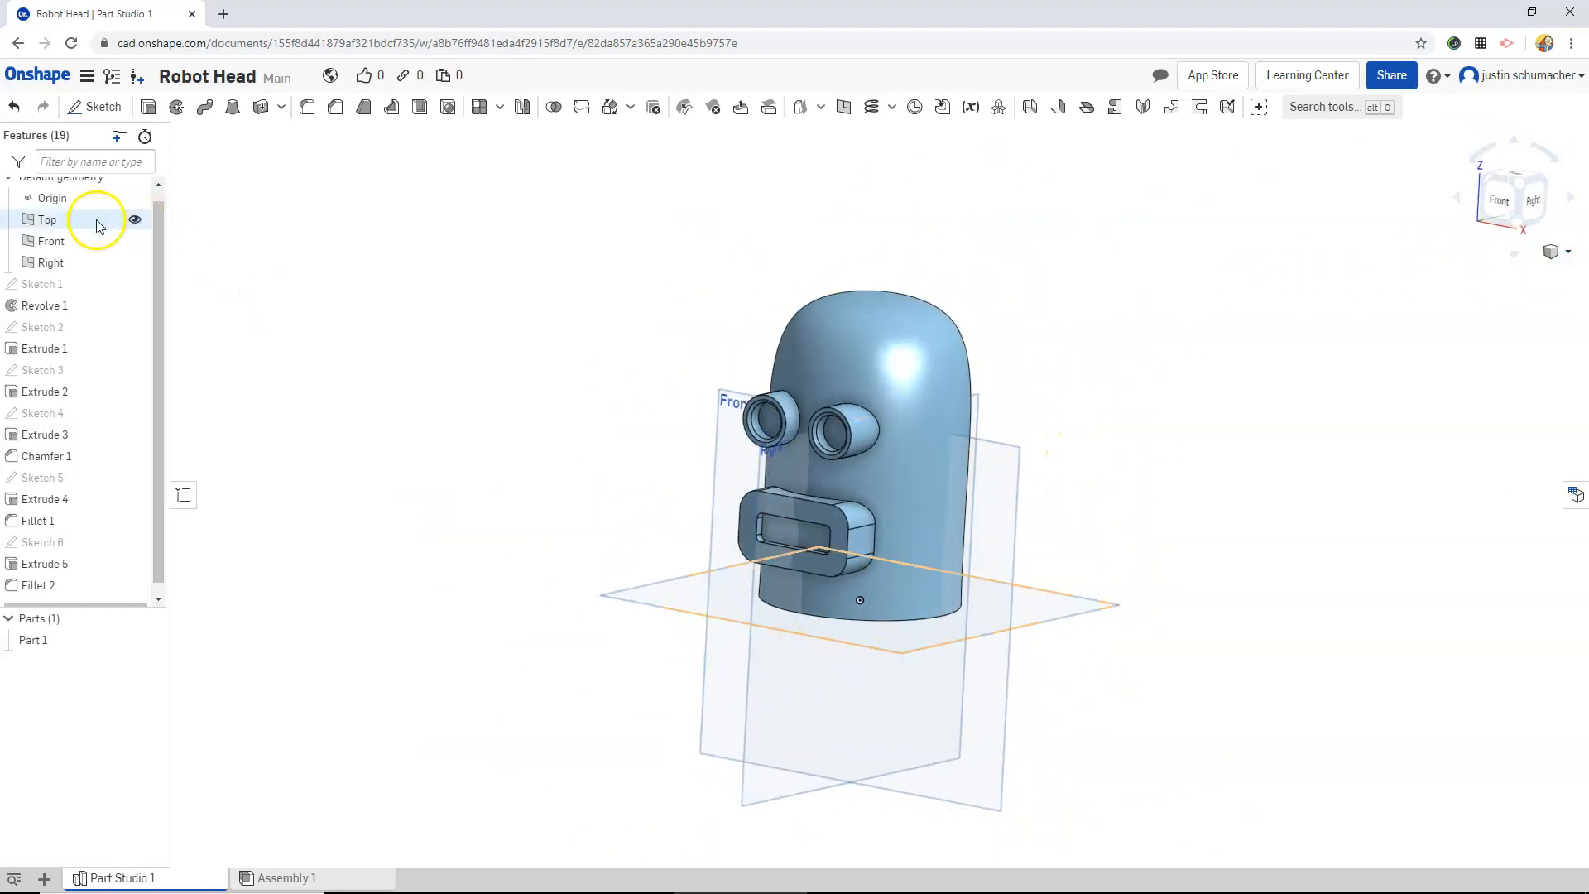
click(50, 240)
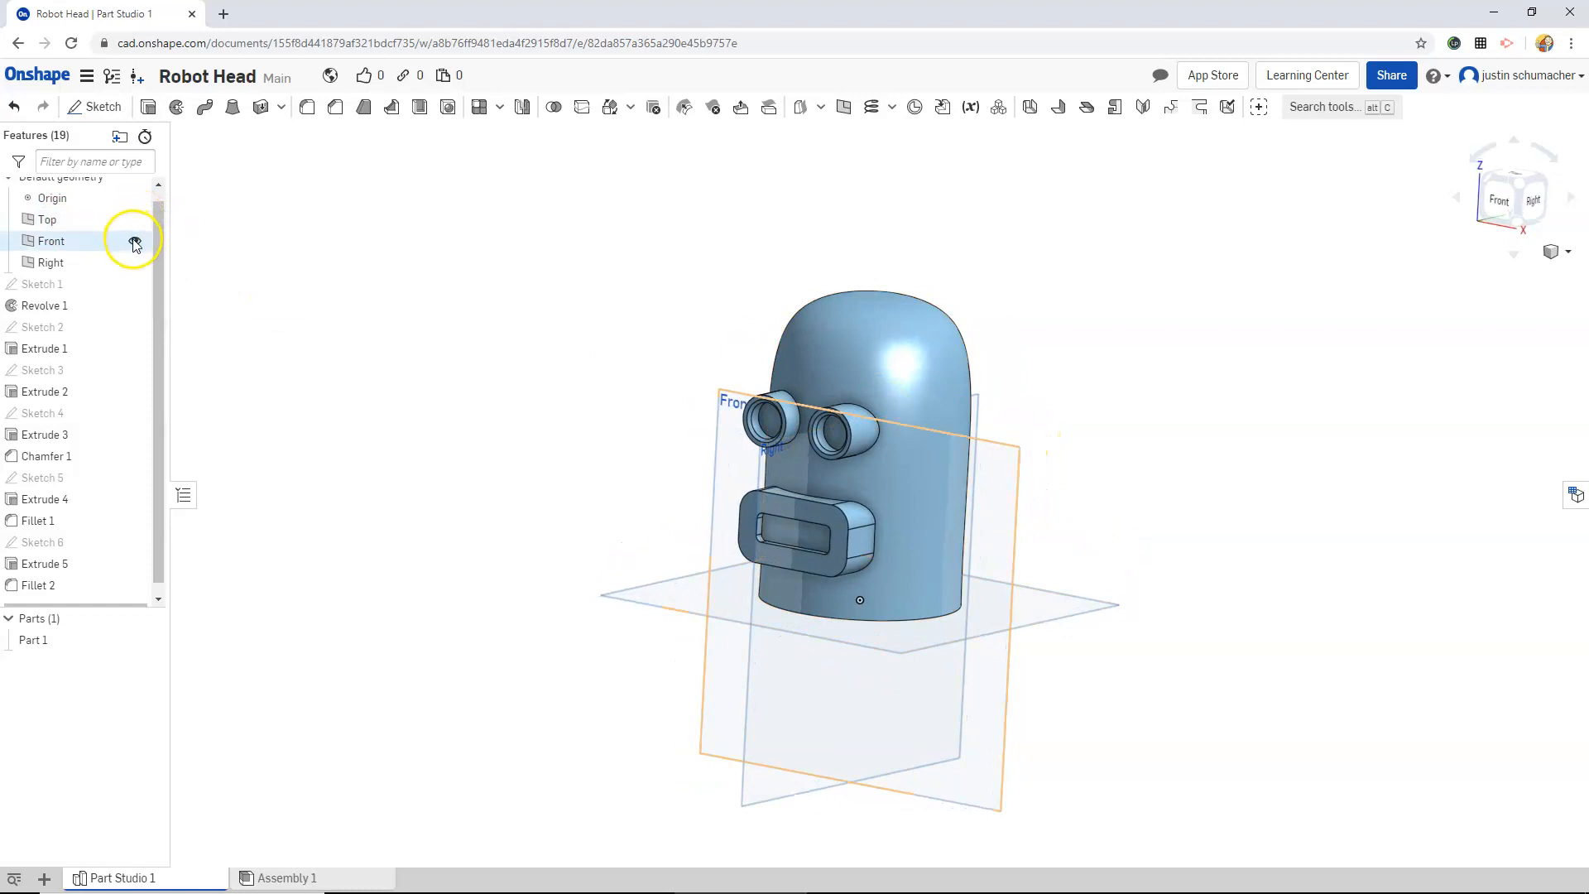
click(135, 241)
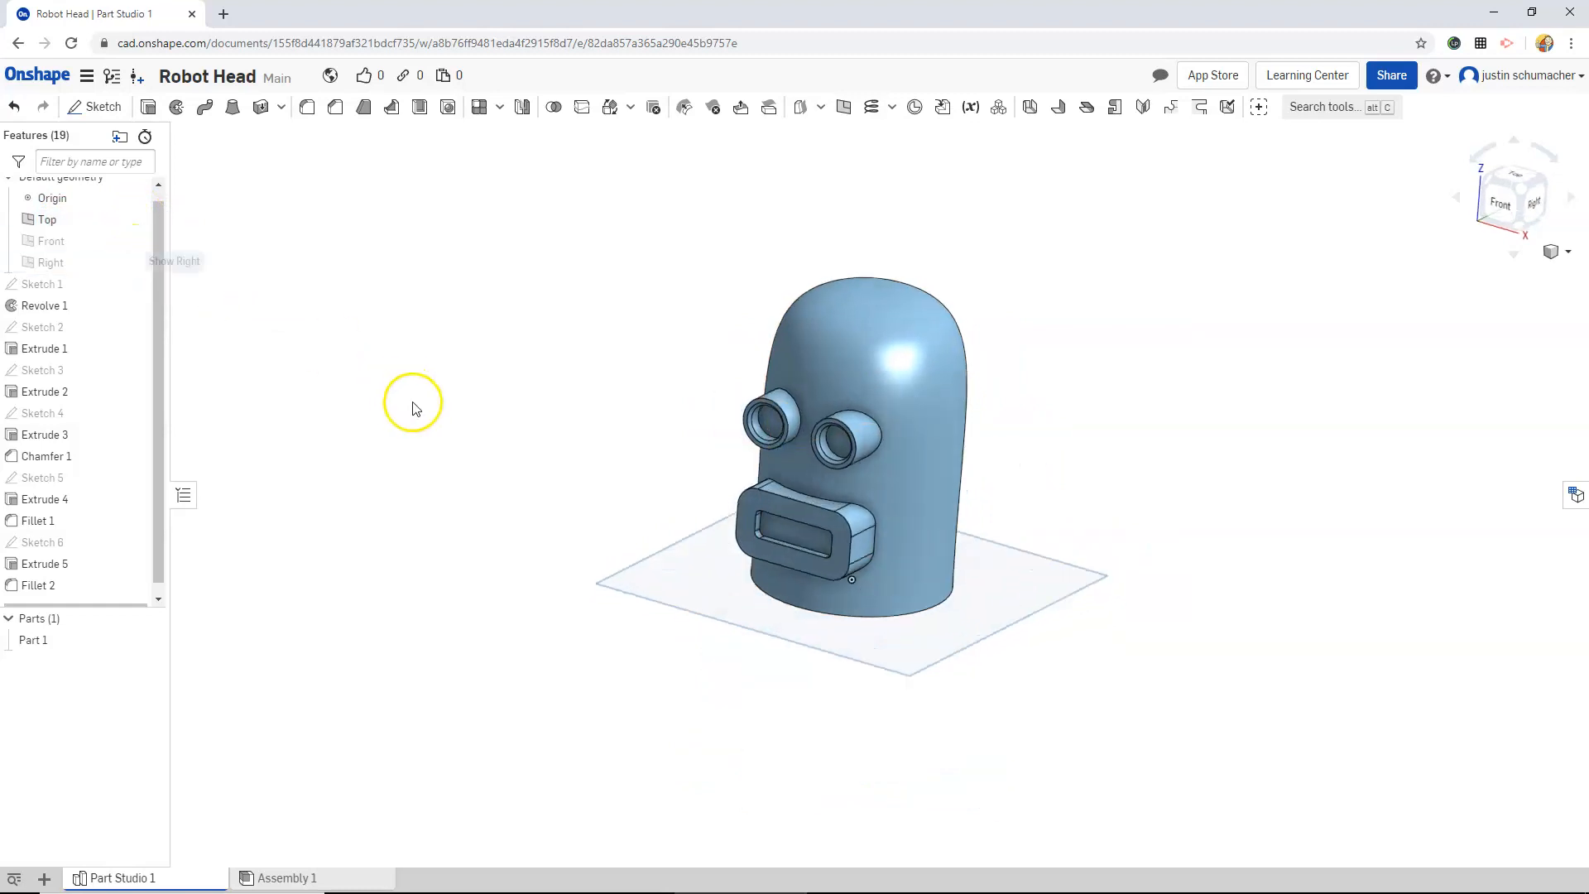